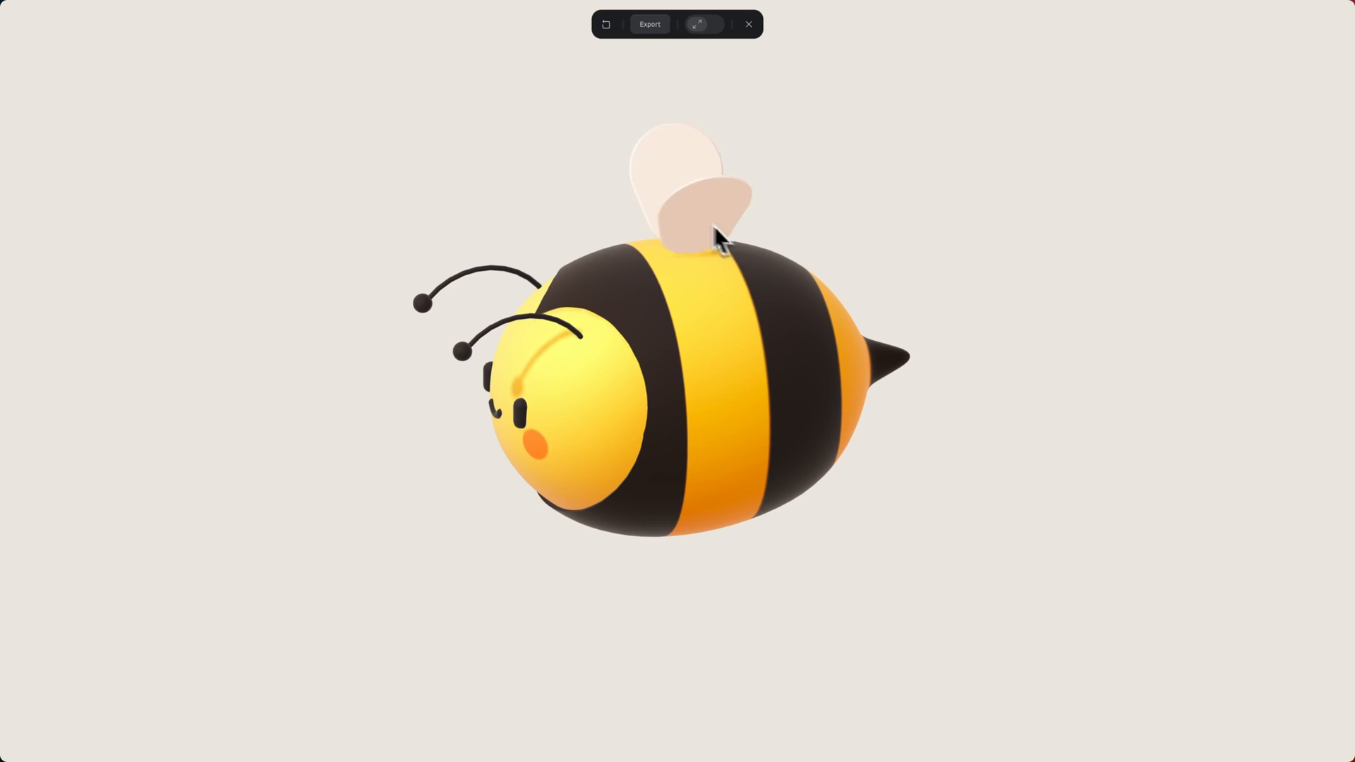
- Orbit the bee to inspect it from several sides, then wrap a wing in a group
drag(717, 242, 786, 319)
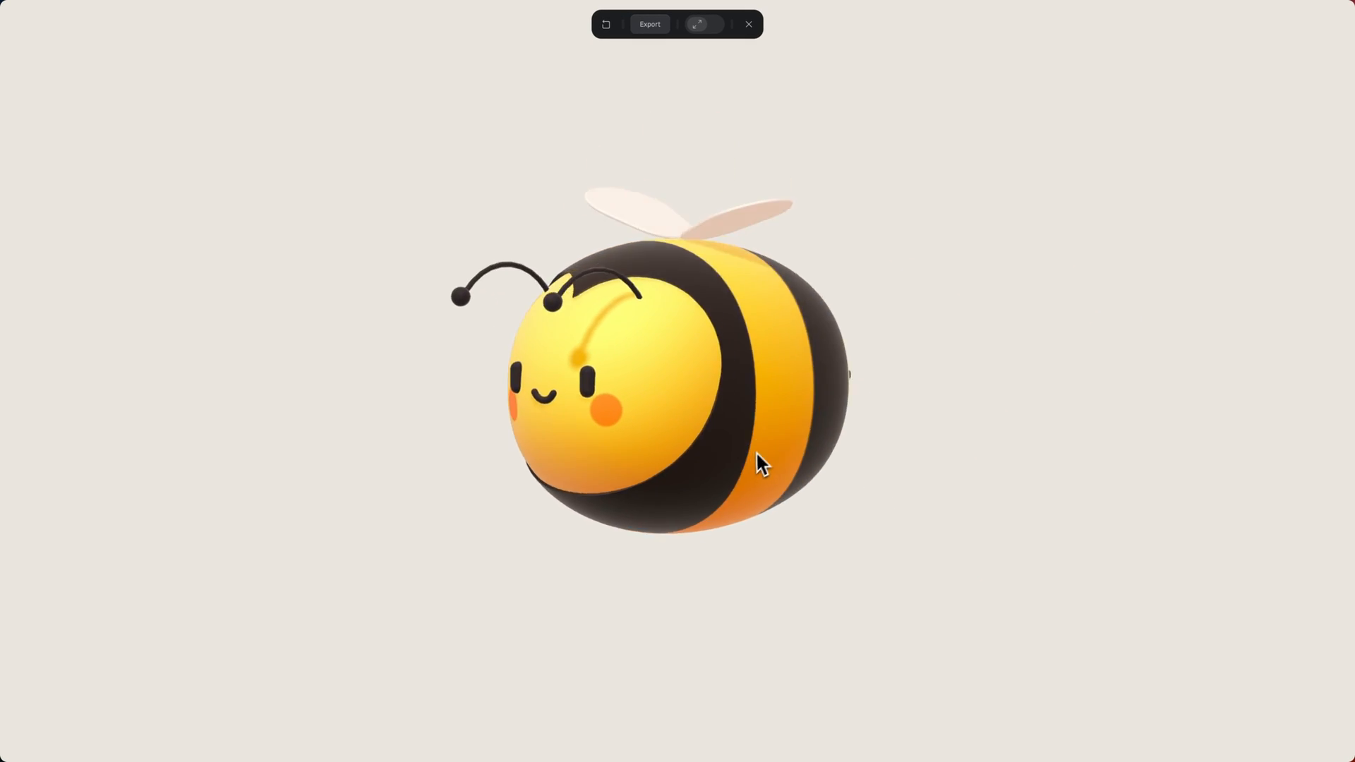
drag(761, 462, 834, 278)
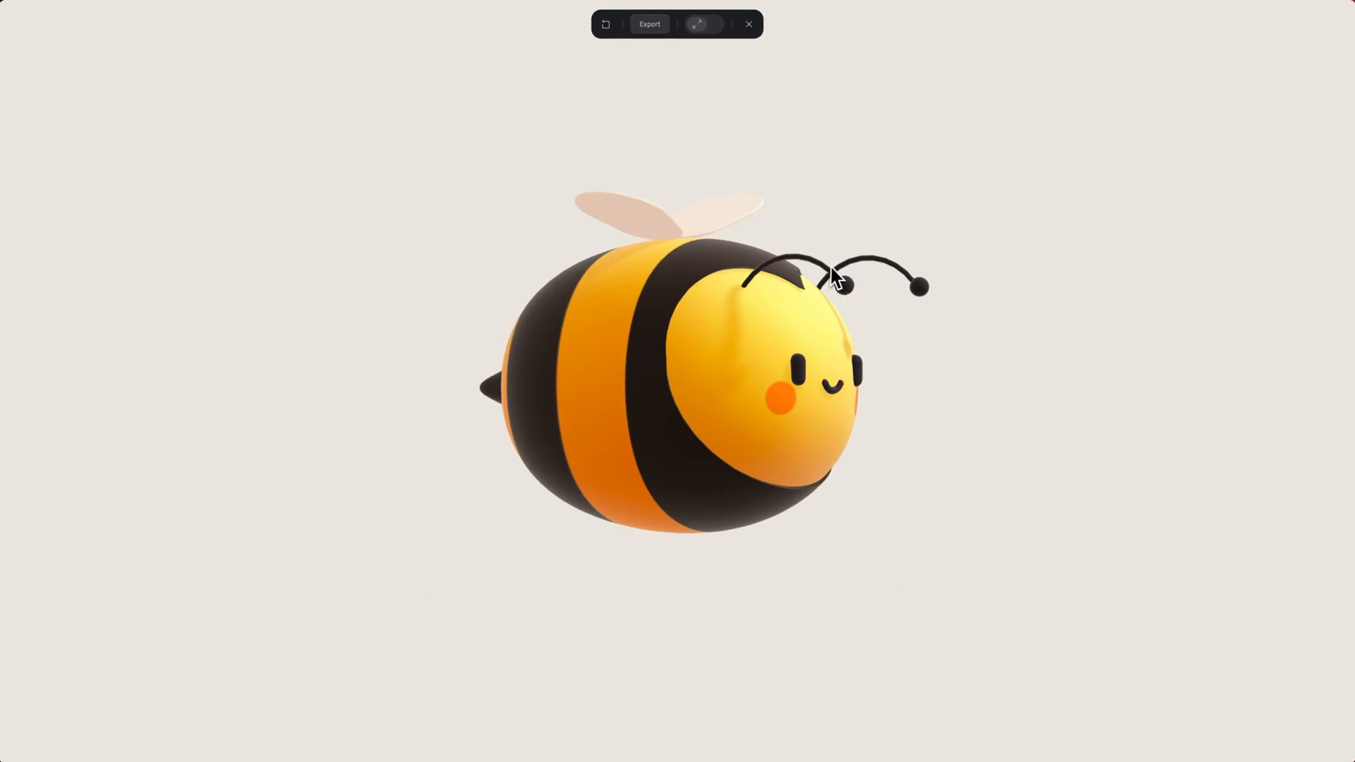
drag(834, 276, 726, 342)
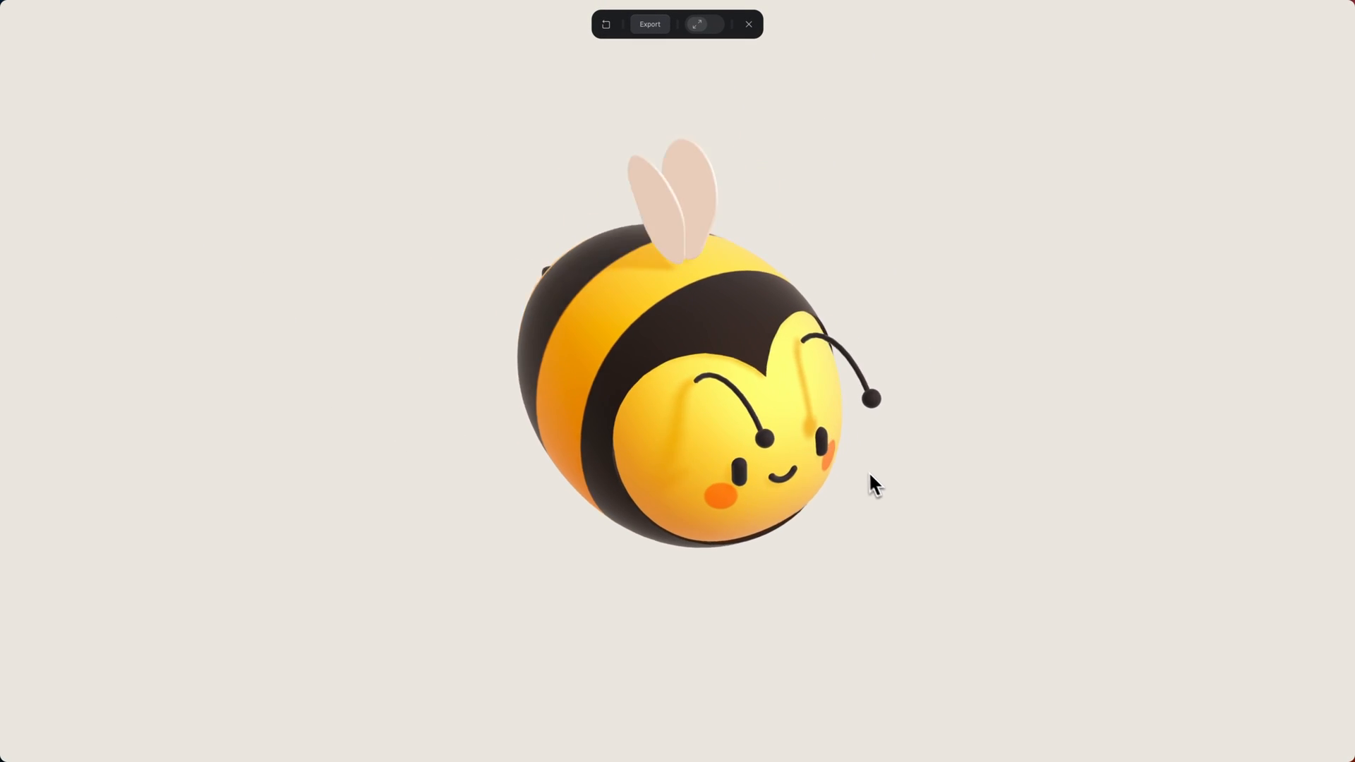
drag(875, 484, 740, 473)
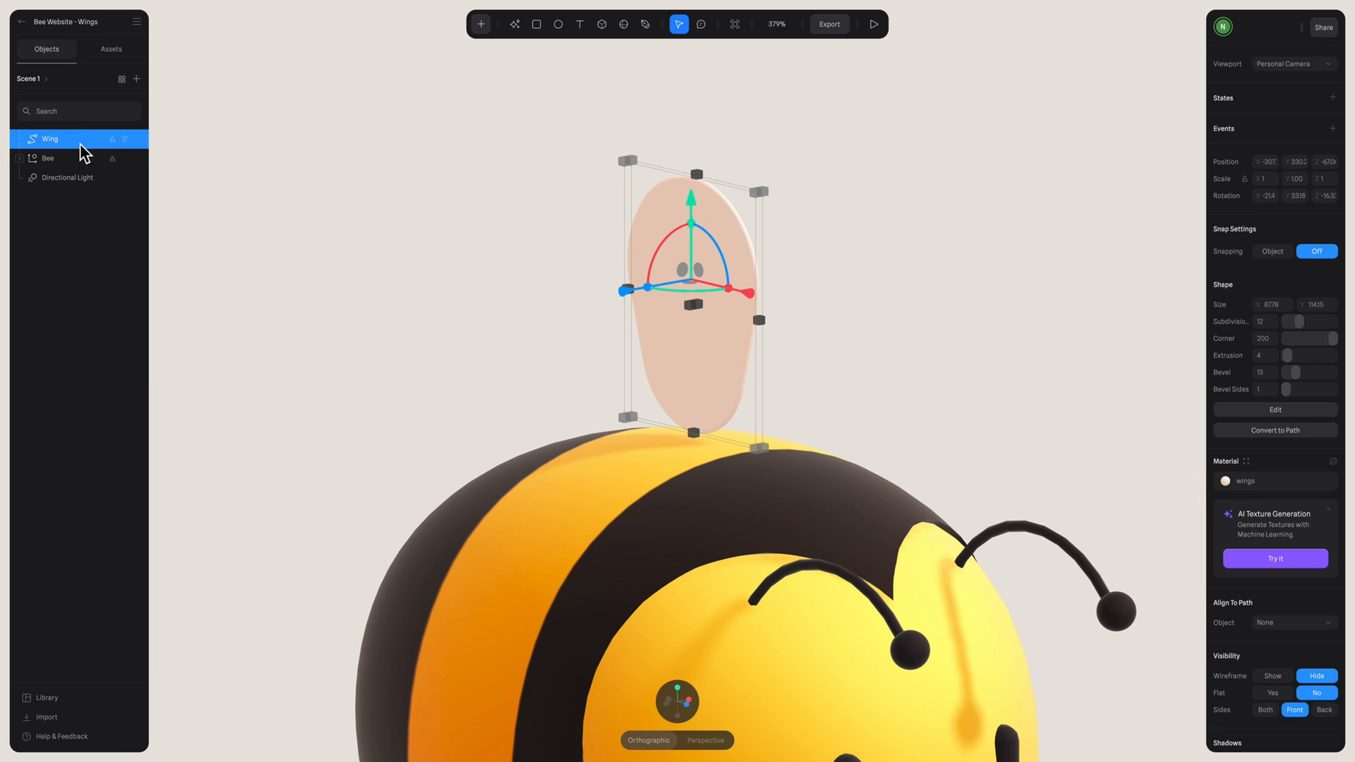
key(Cmd+G)
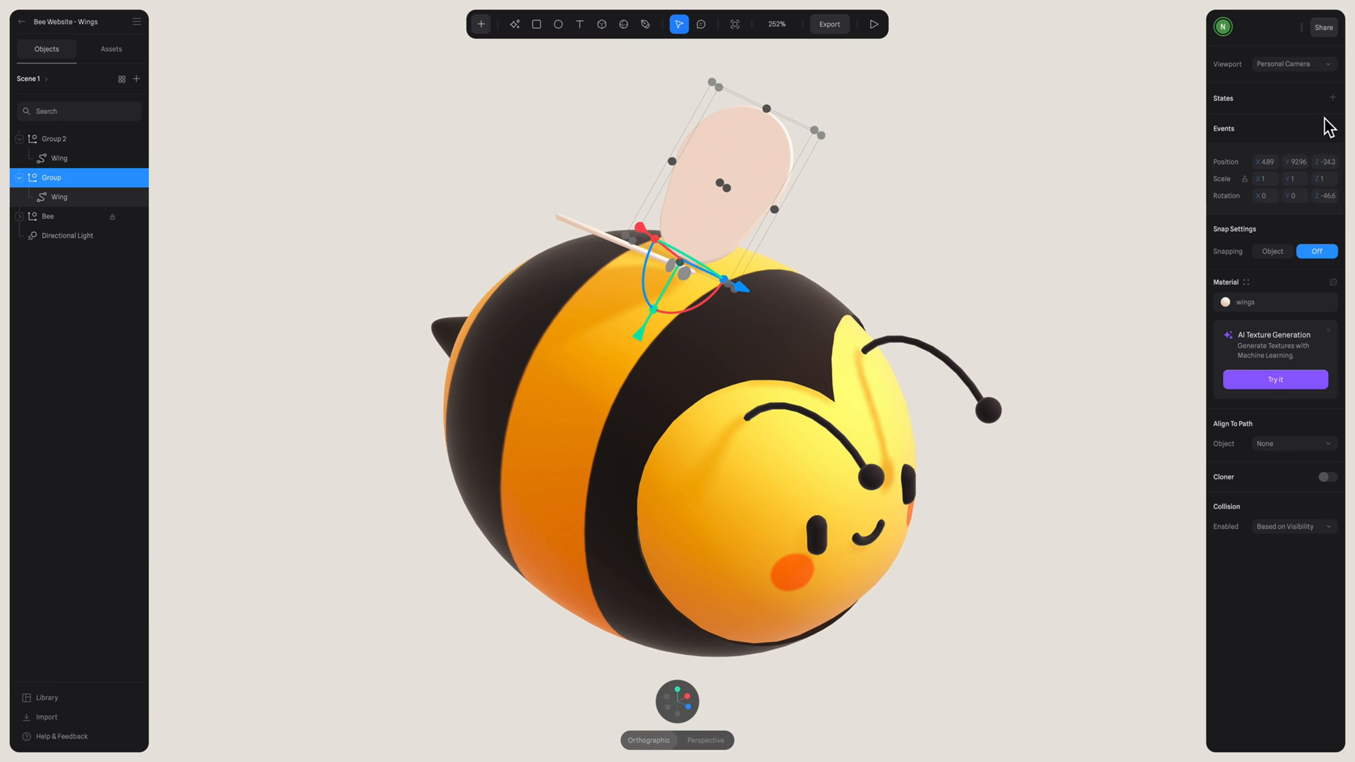
- Add a second state for the first wing group and rotate the wing lower in it
click(1332, 98)
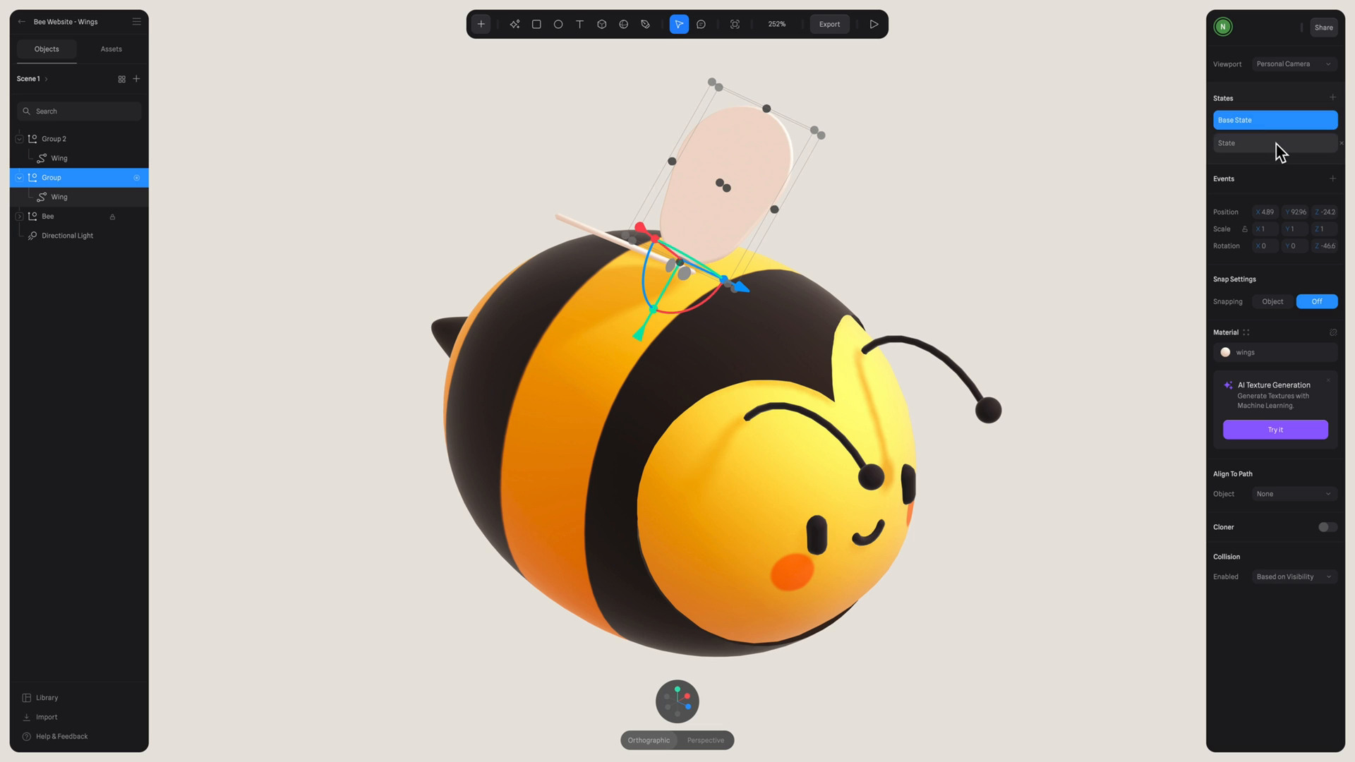
click(1274, 142)
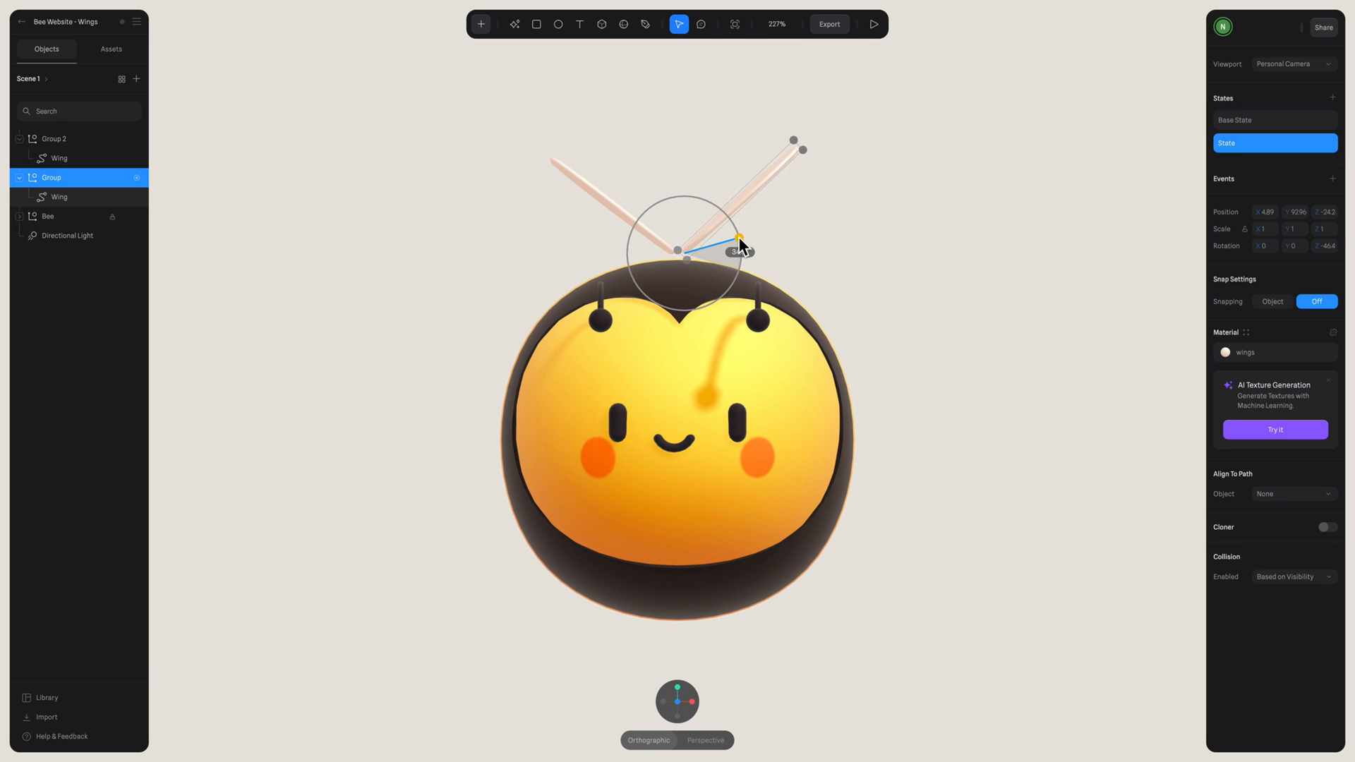
drag(738, 239, 739, 262)
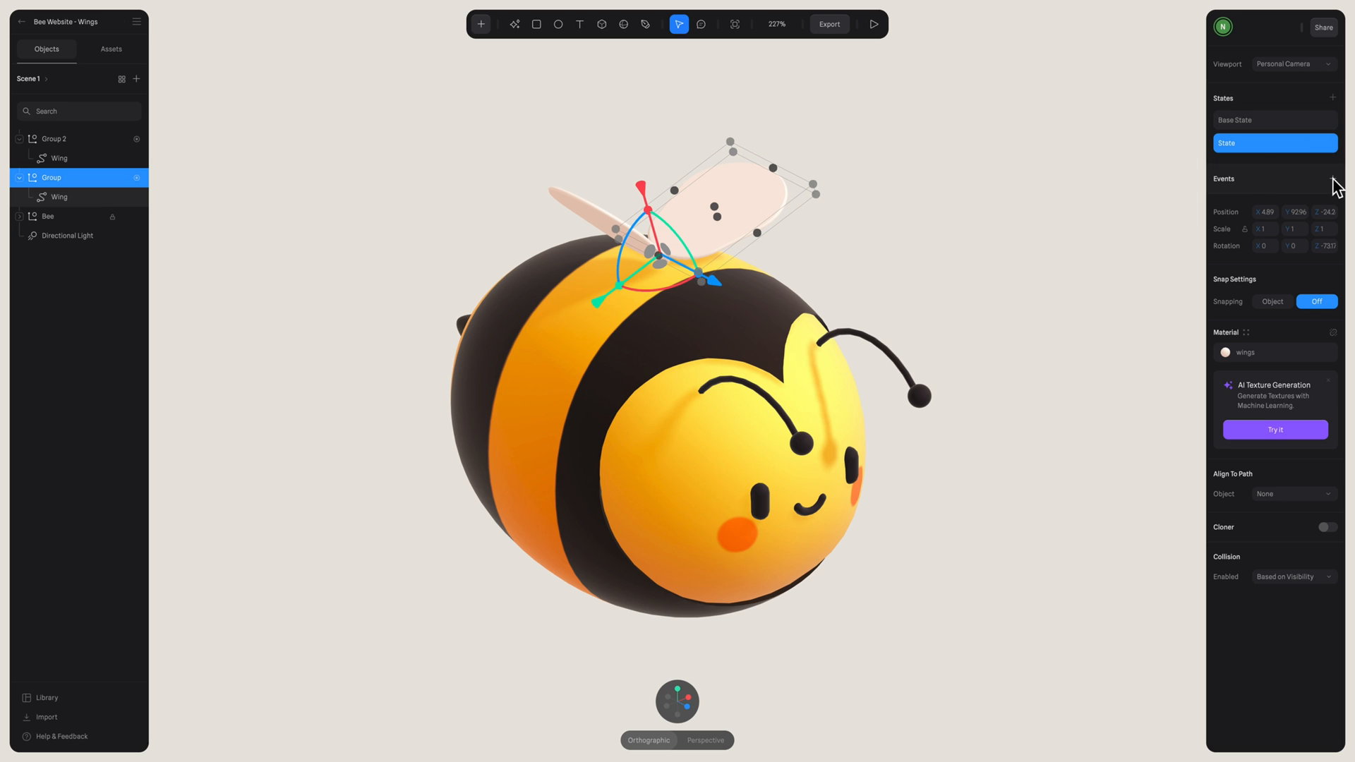
- Add a Start event transitioning the wing group with Linear easing
click(1333, 177)
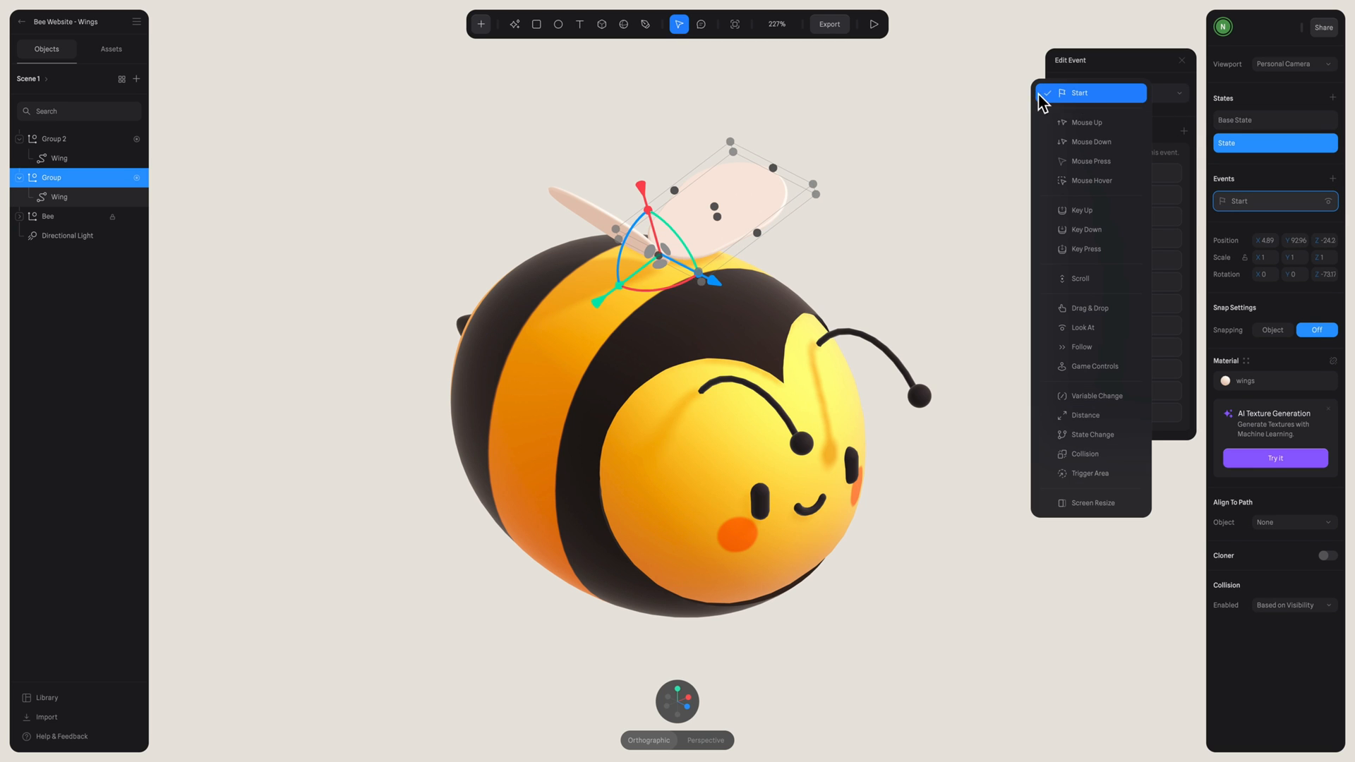
mouse_move(1092, 106)
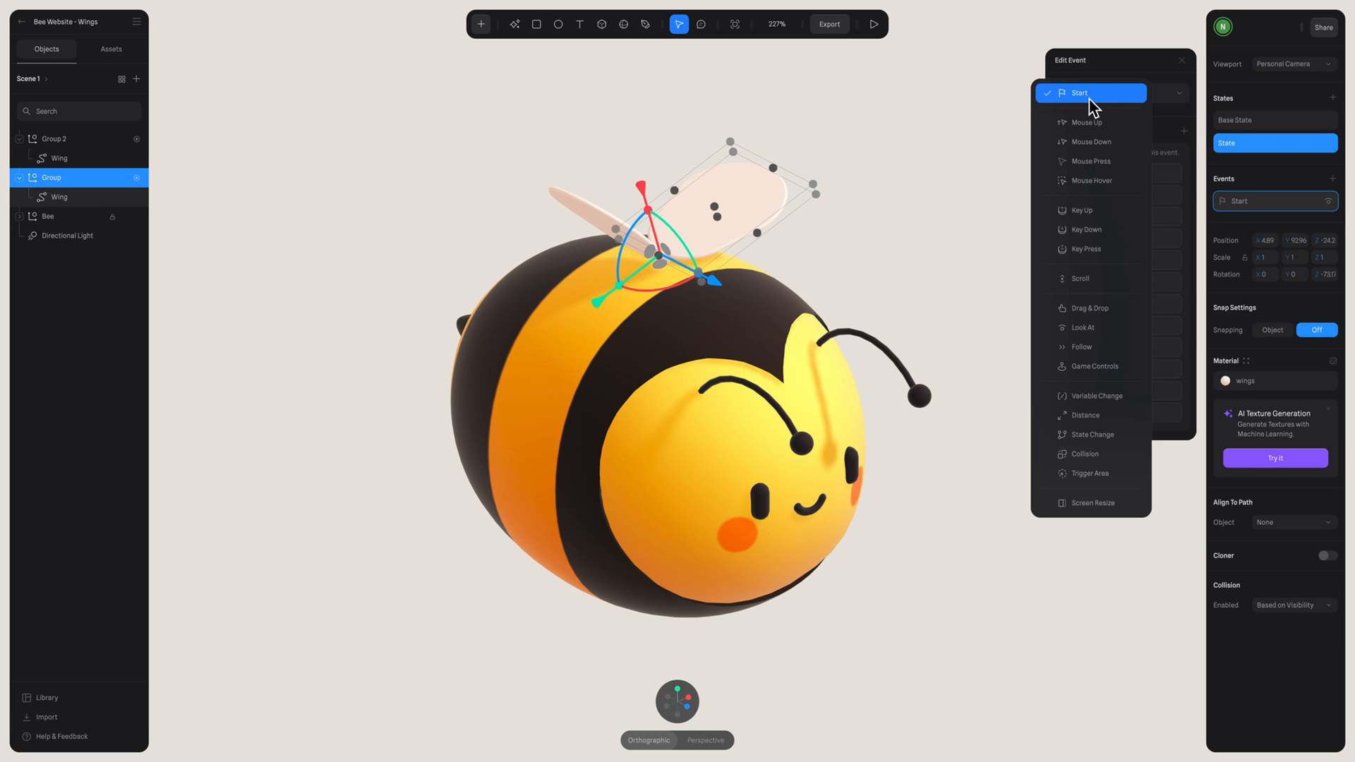
click(1079, 92)
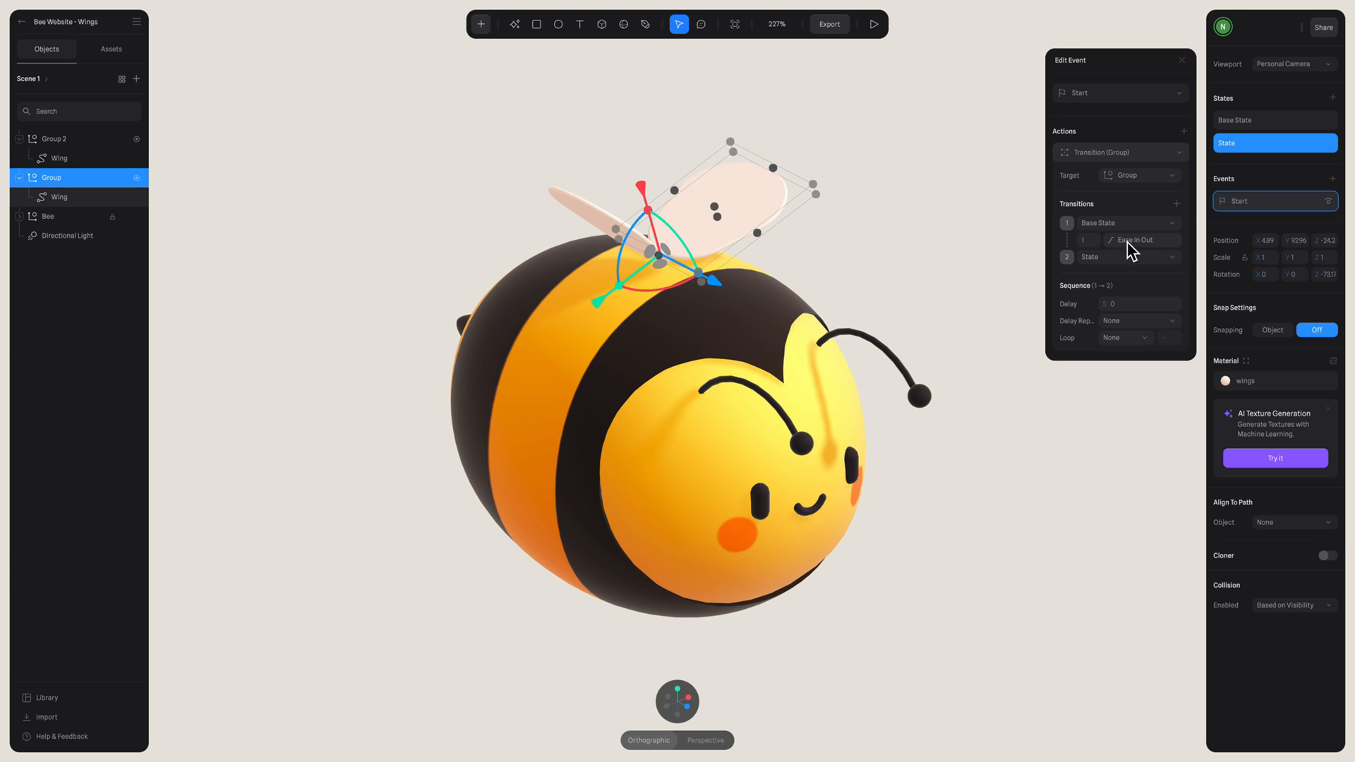
click(1087, 240)
text(0.1)
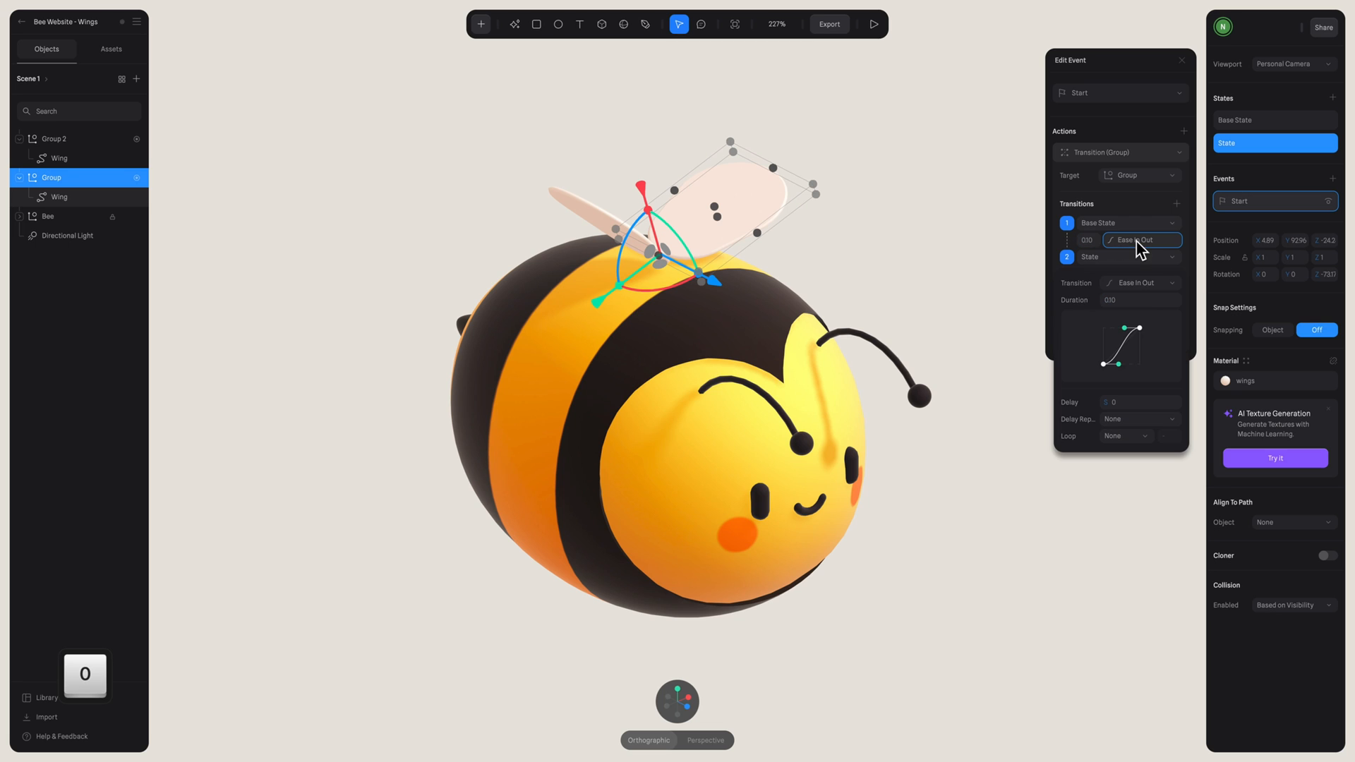
click(1142, 240)
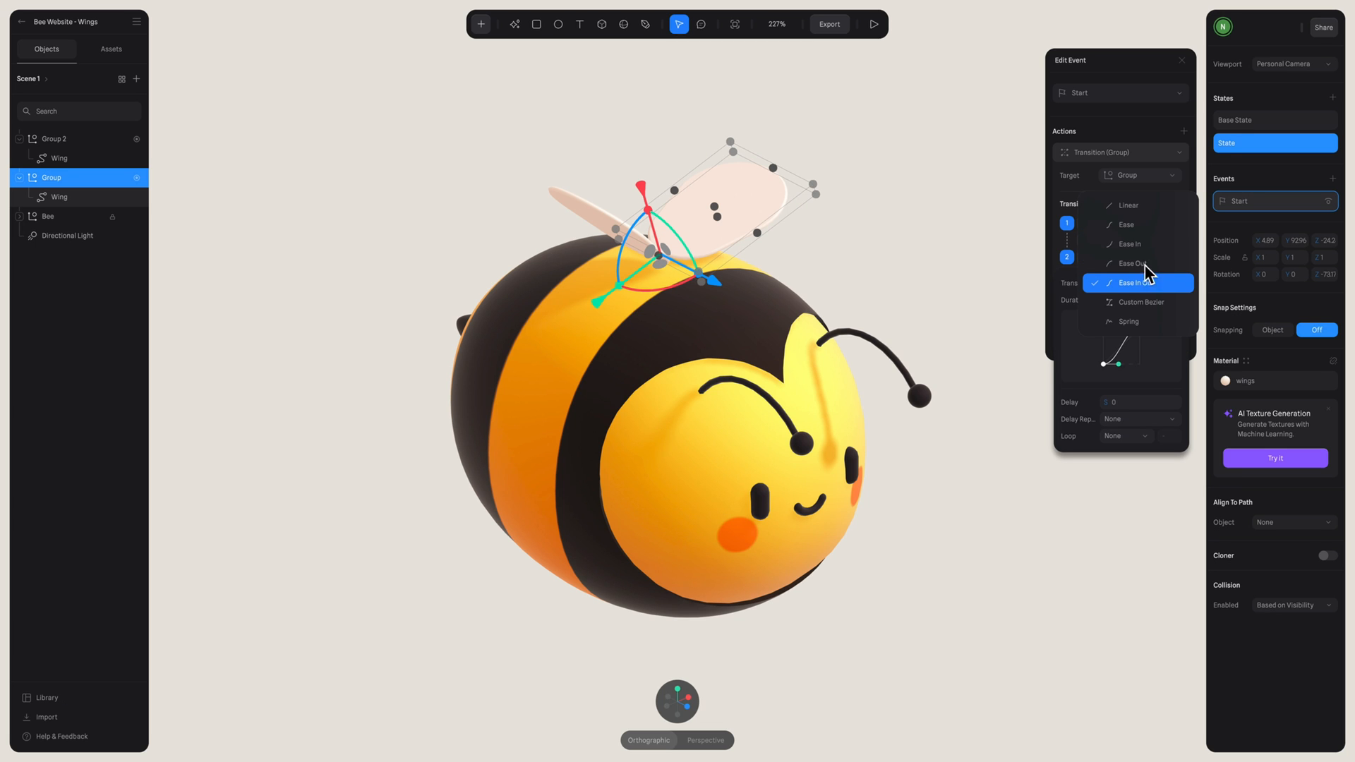
click(1125, 205)
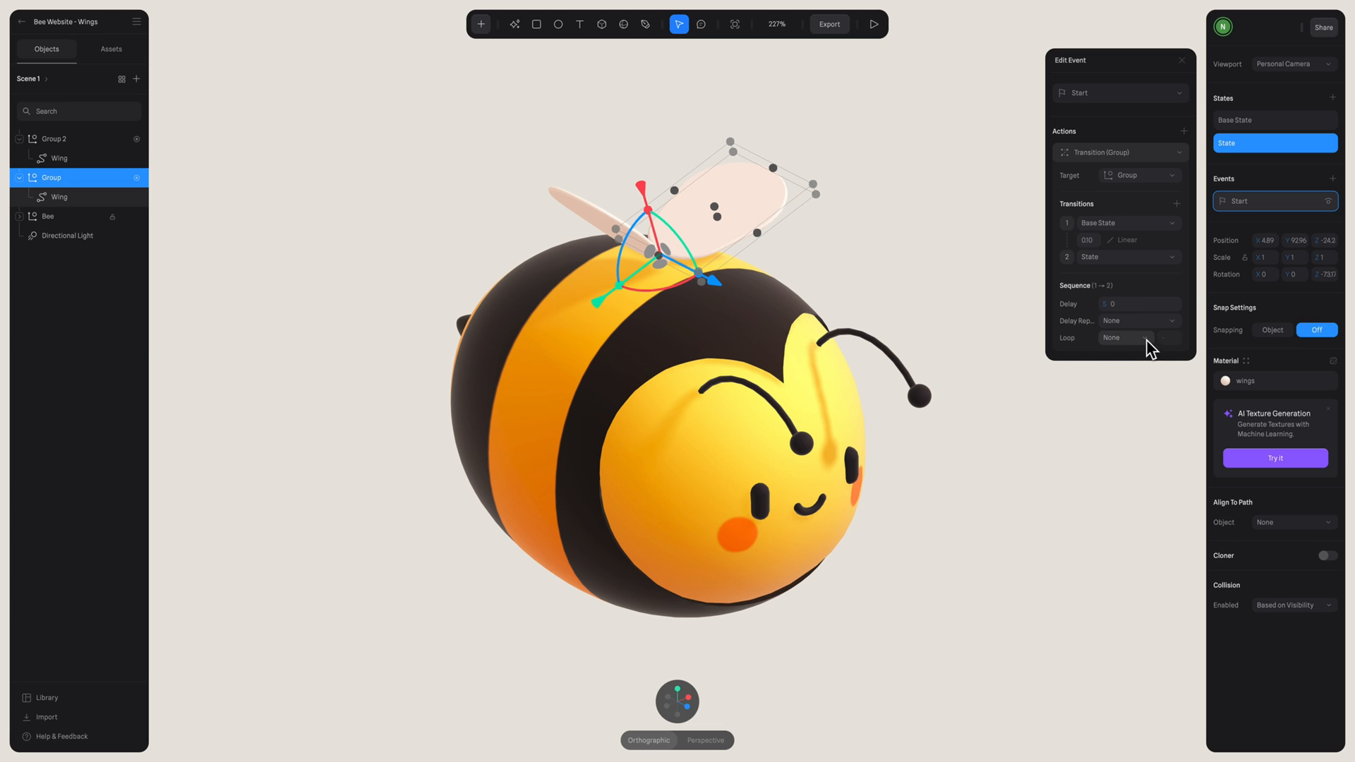
- Set the wing transition to loop Infinite with a Ping Pong cycle, then preview
click(1127, 337)
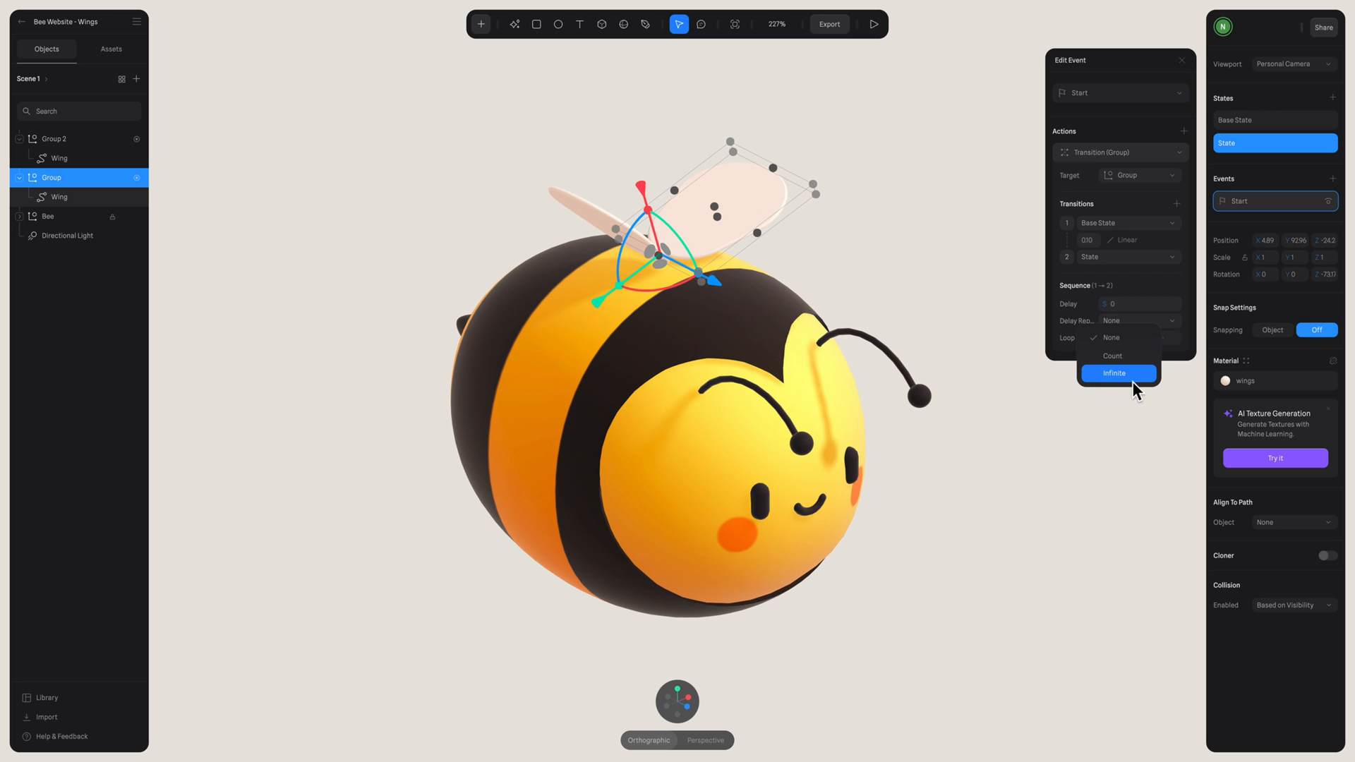
click(1114, 372)
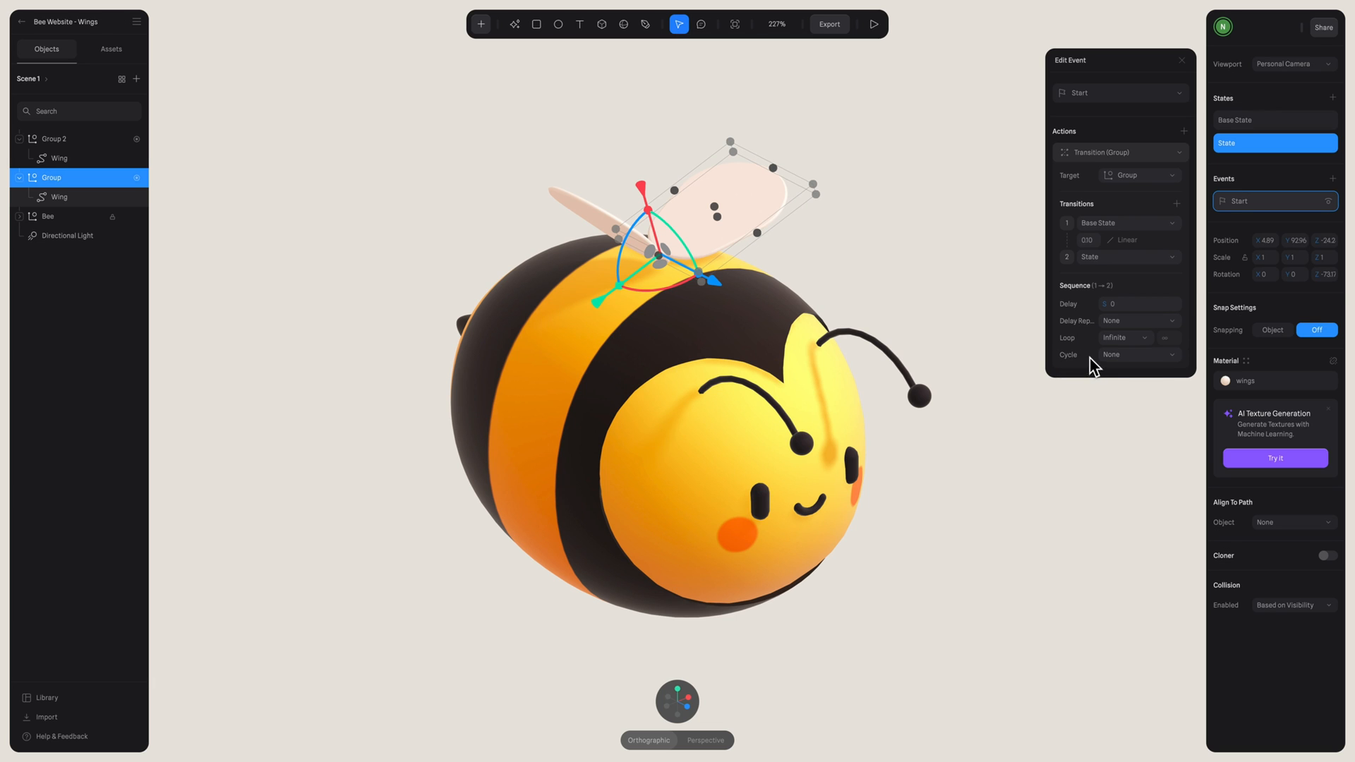
click(1139, 354)
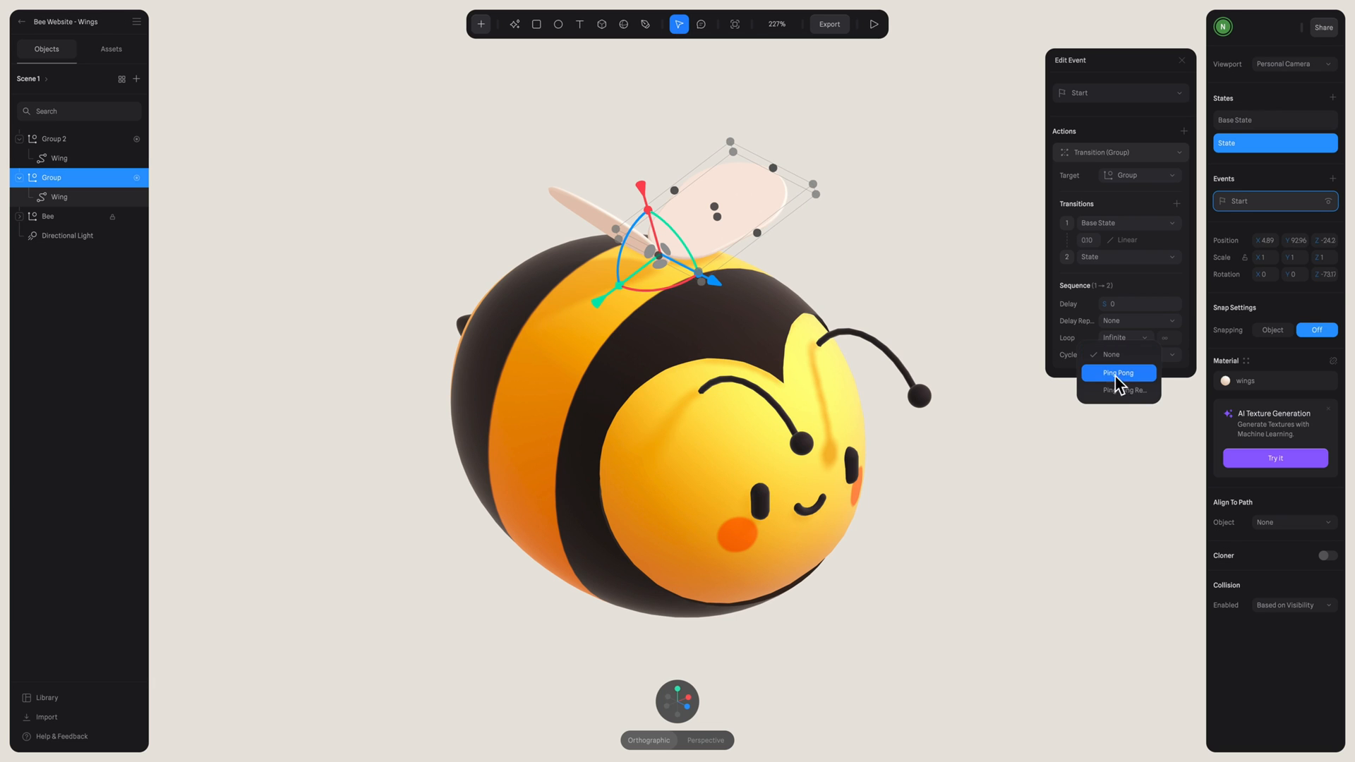
click(1119, 373)
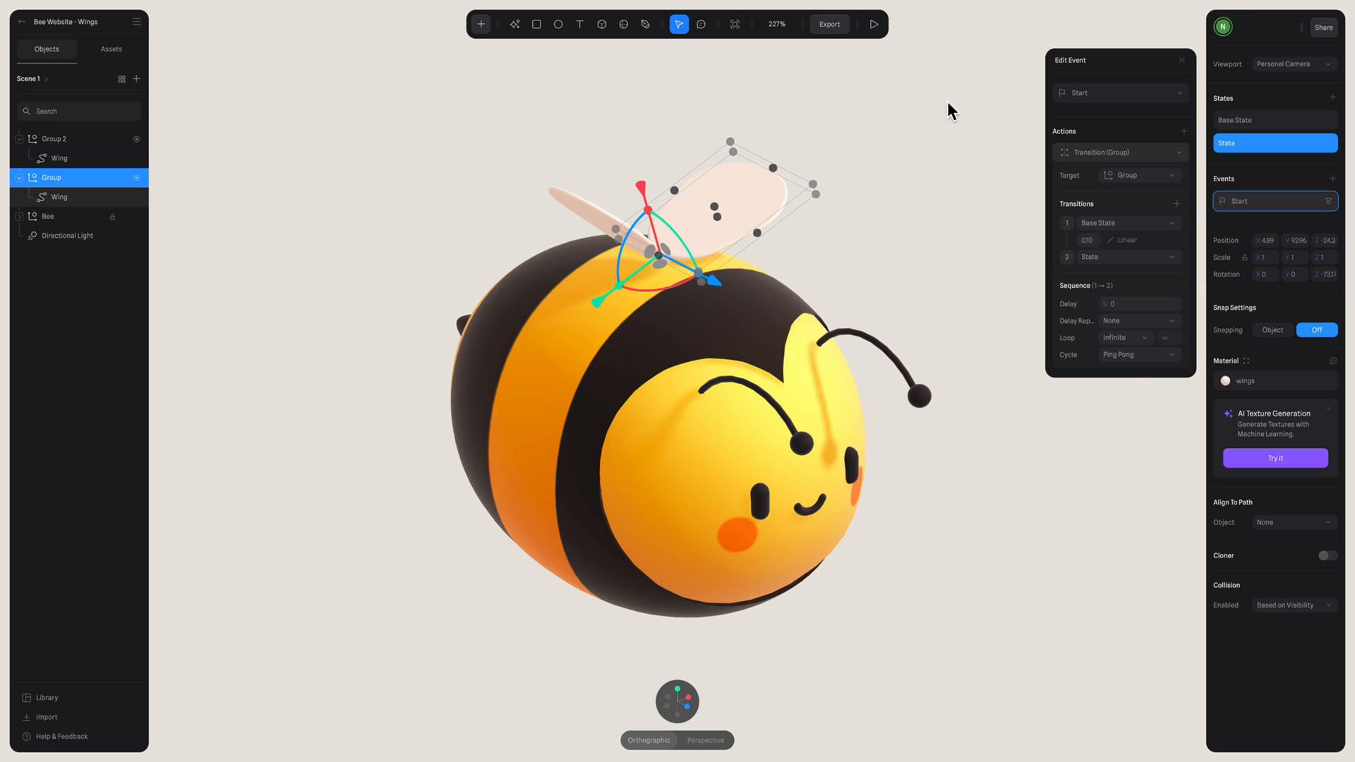
click(873, 23)
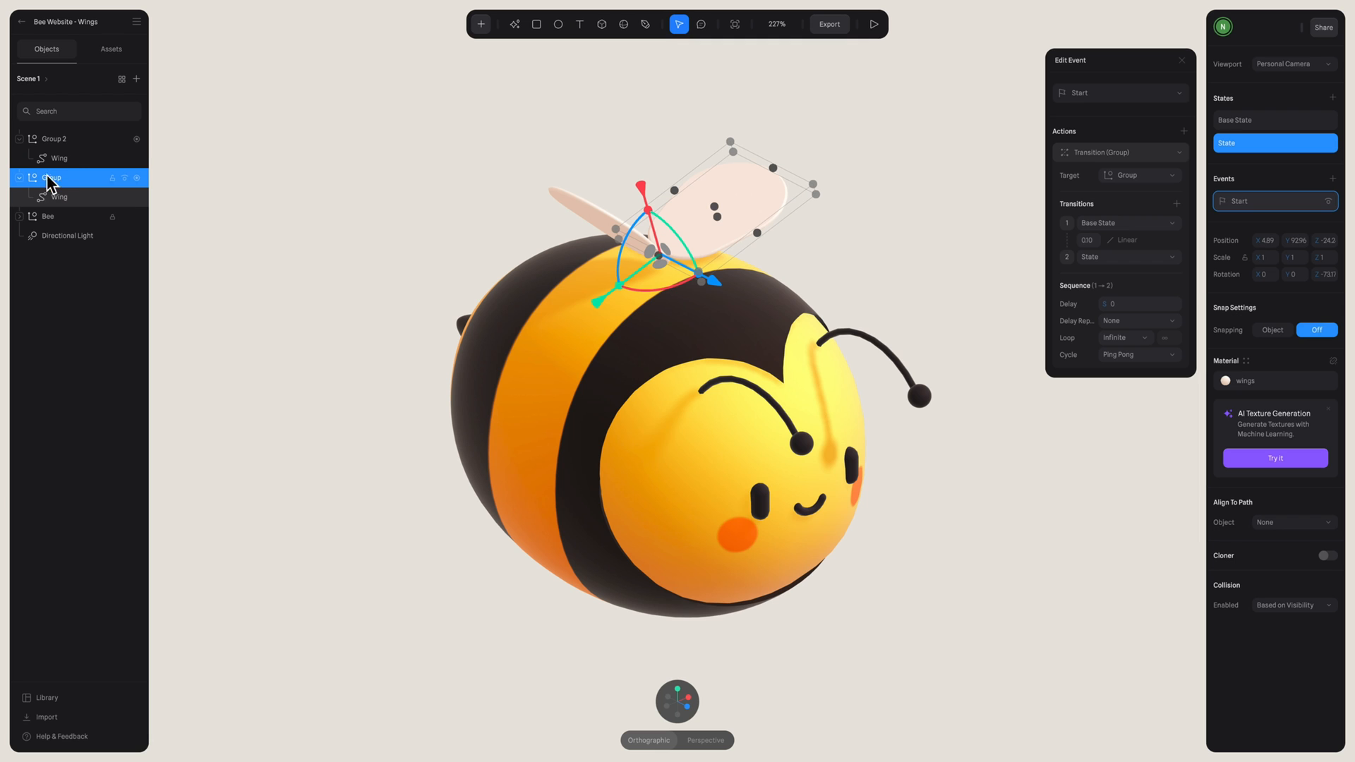
- Copy Group's states and events onto Group 2 and check its flap transition
right_click(52, 181)
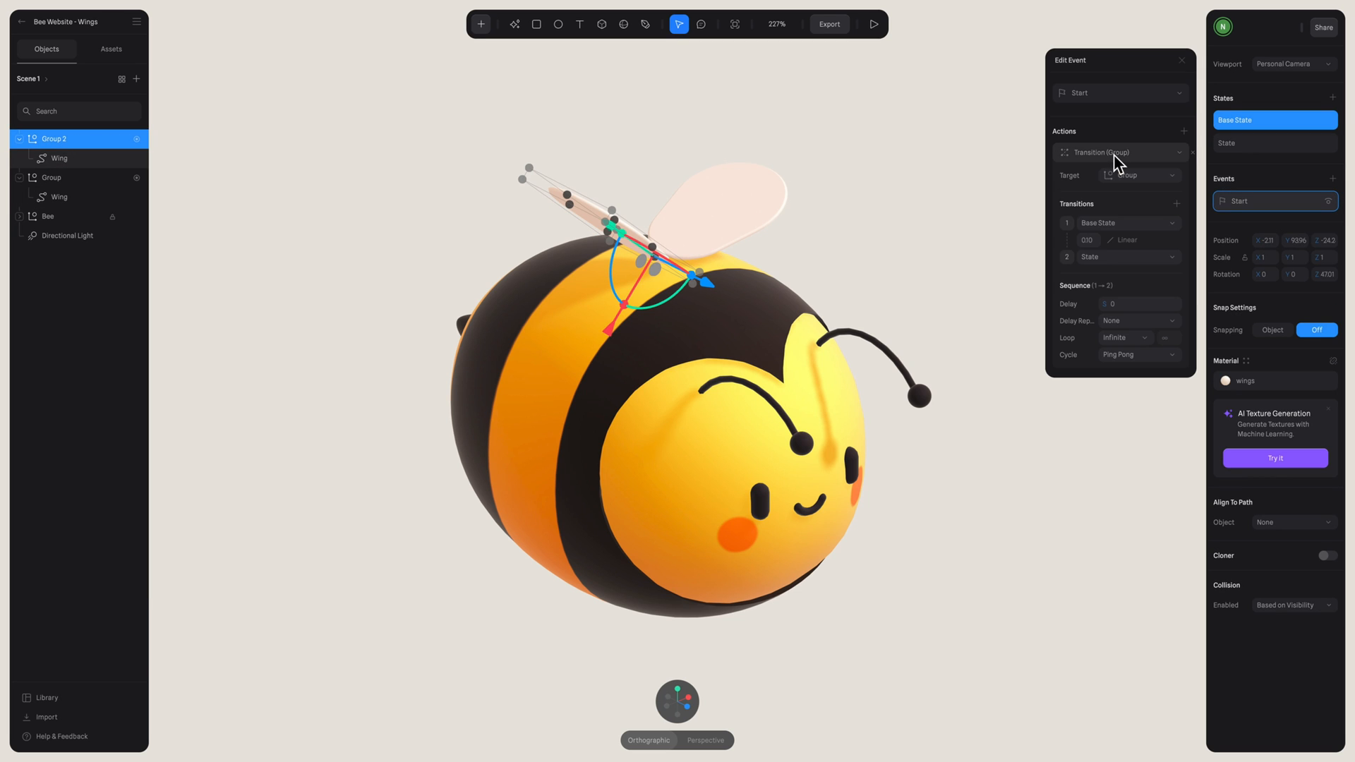
click(1140, 175)
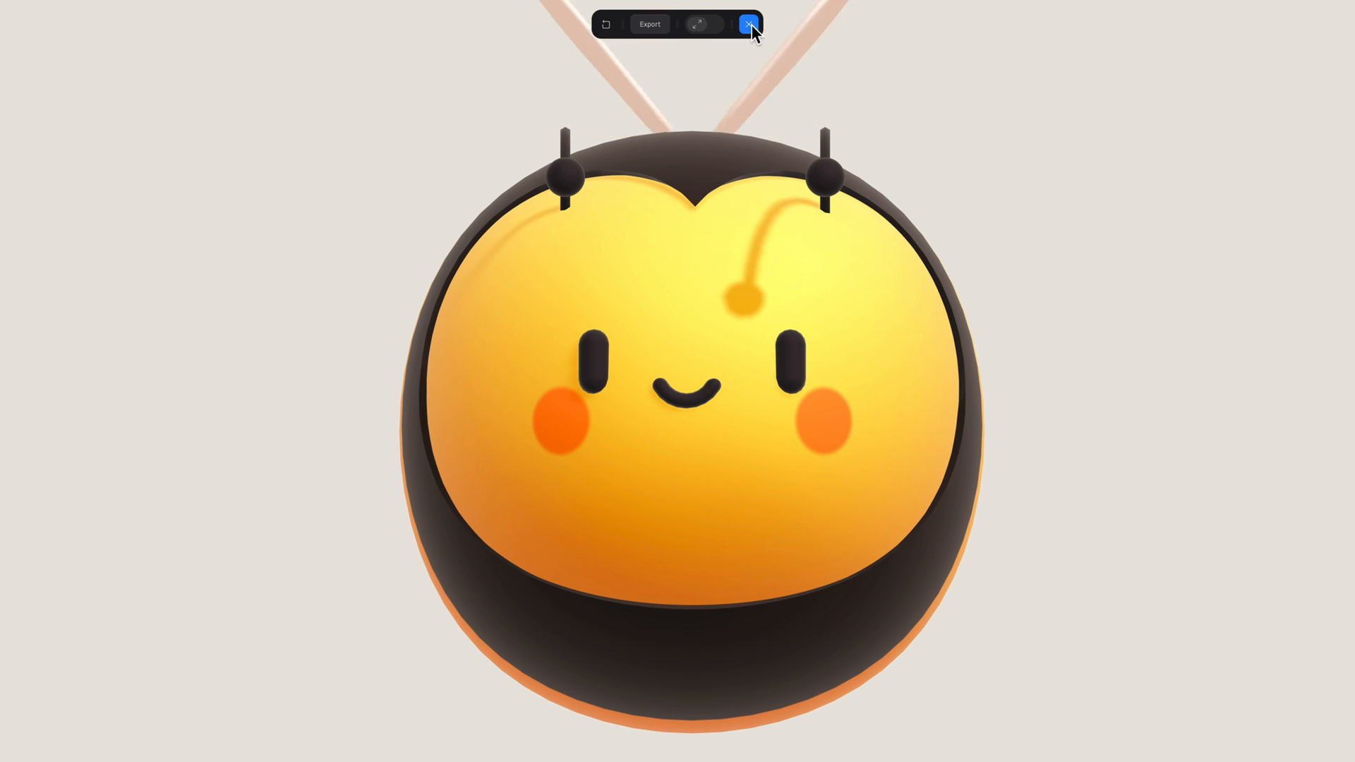
- Back in the editor, add a second eye state with the eye squashed closed
click(748, 23)
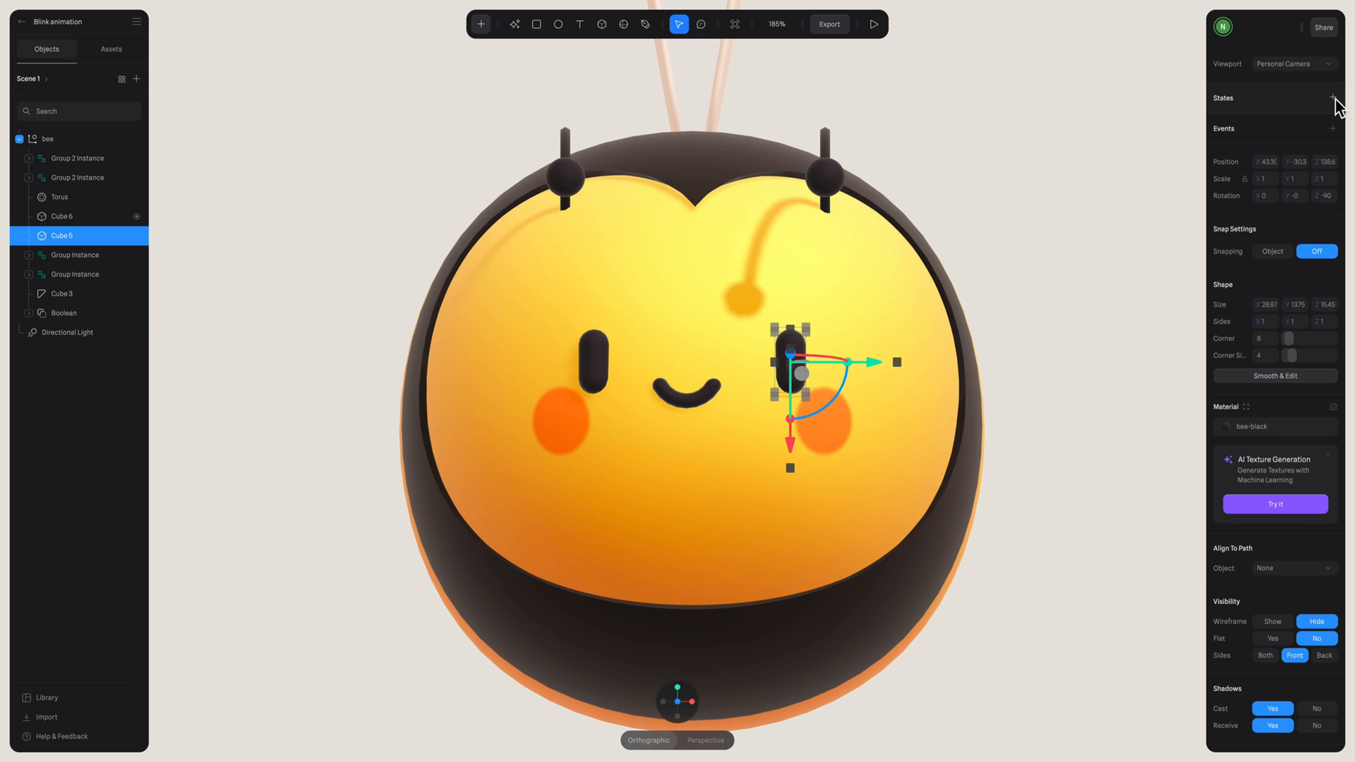
click(1334, 97)
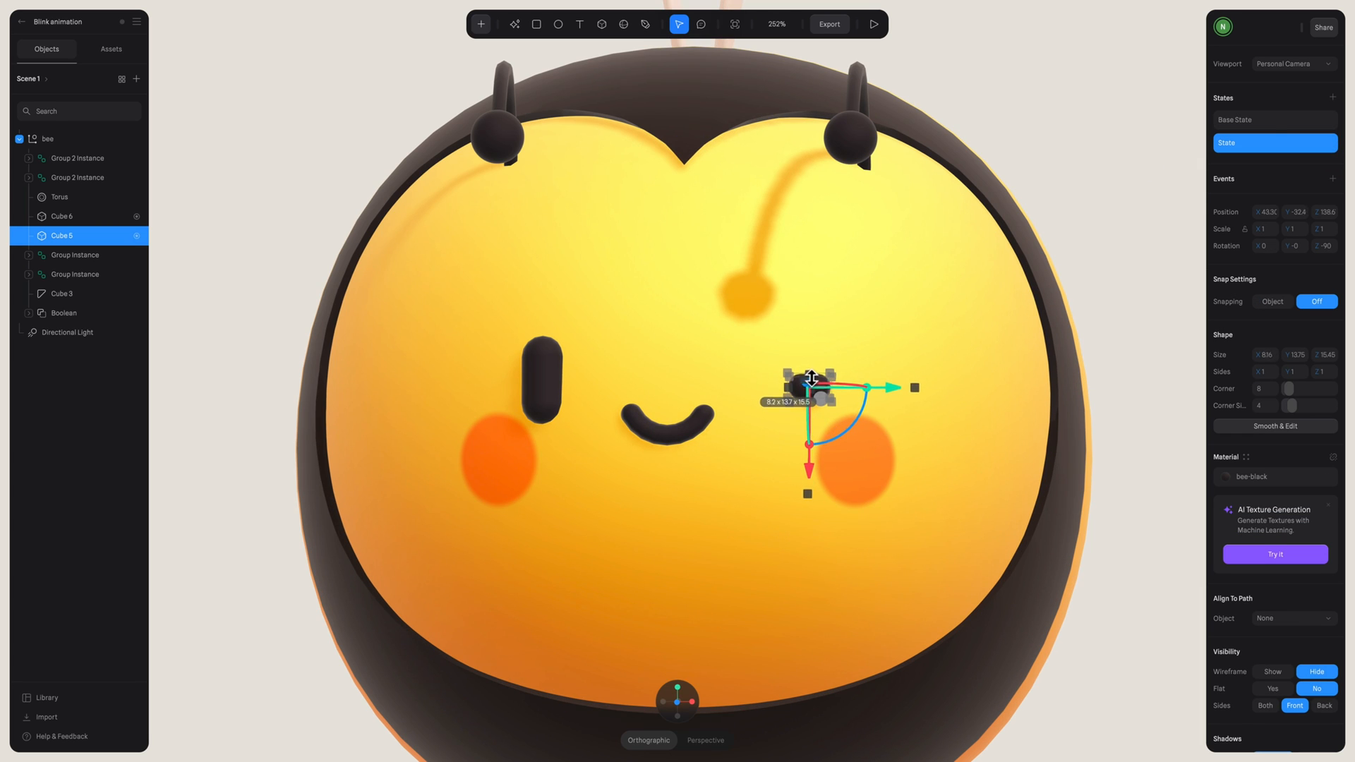
click(1274, 119)
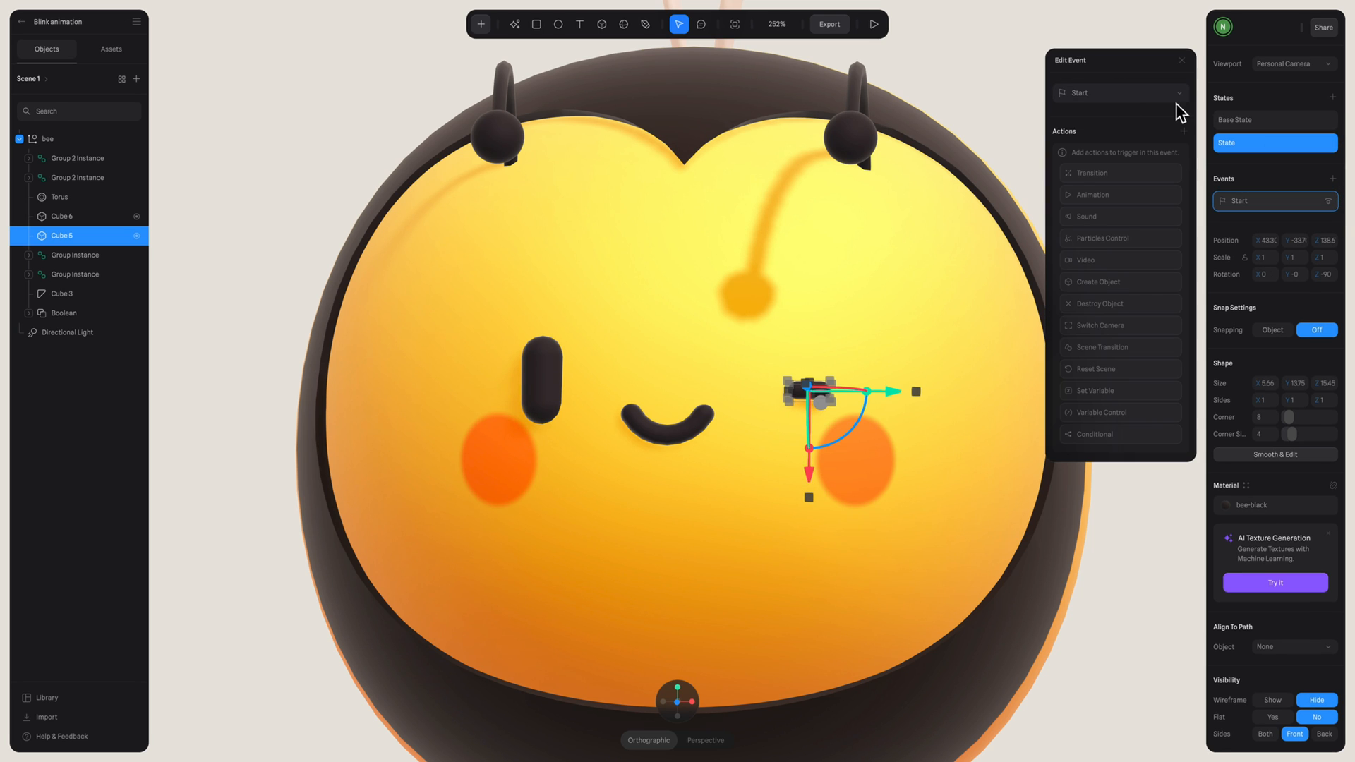
- Add a transition action starting the blink from Base State with Linear easing
click(1092, 172)
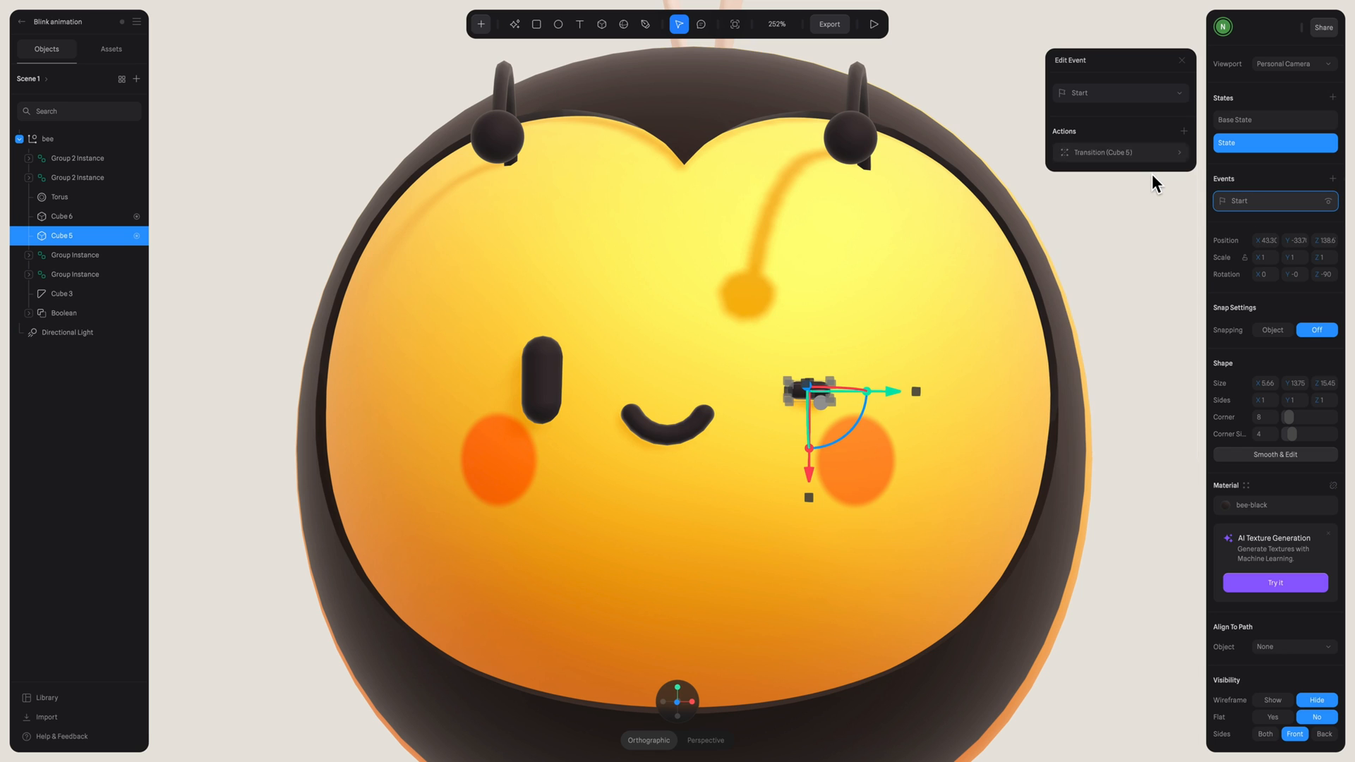
click(1116, 153)
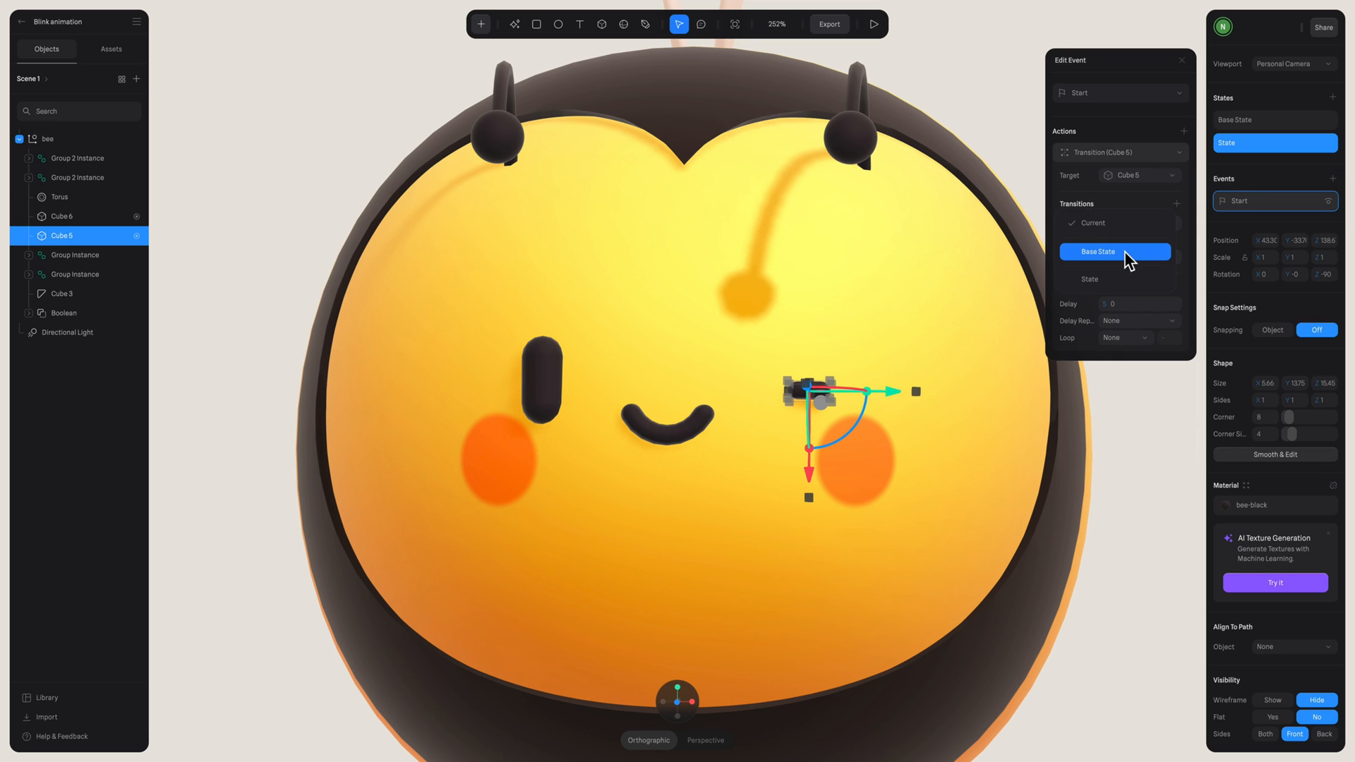
click(1115, 252)
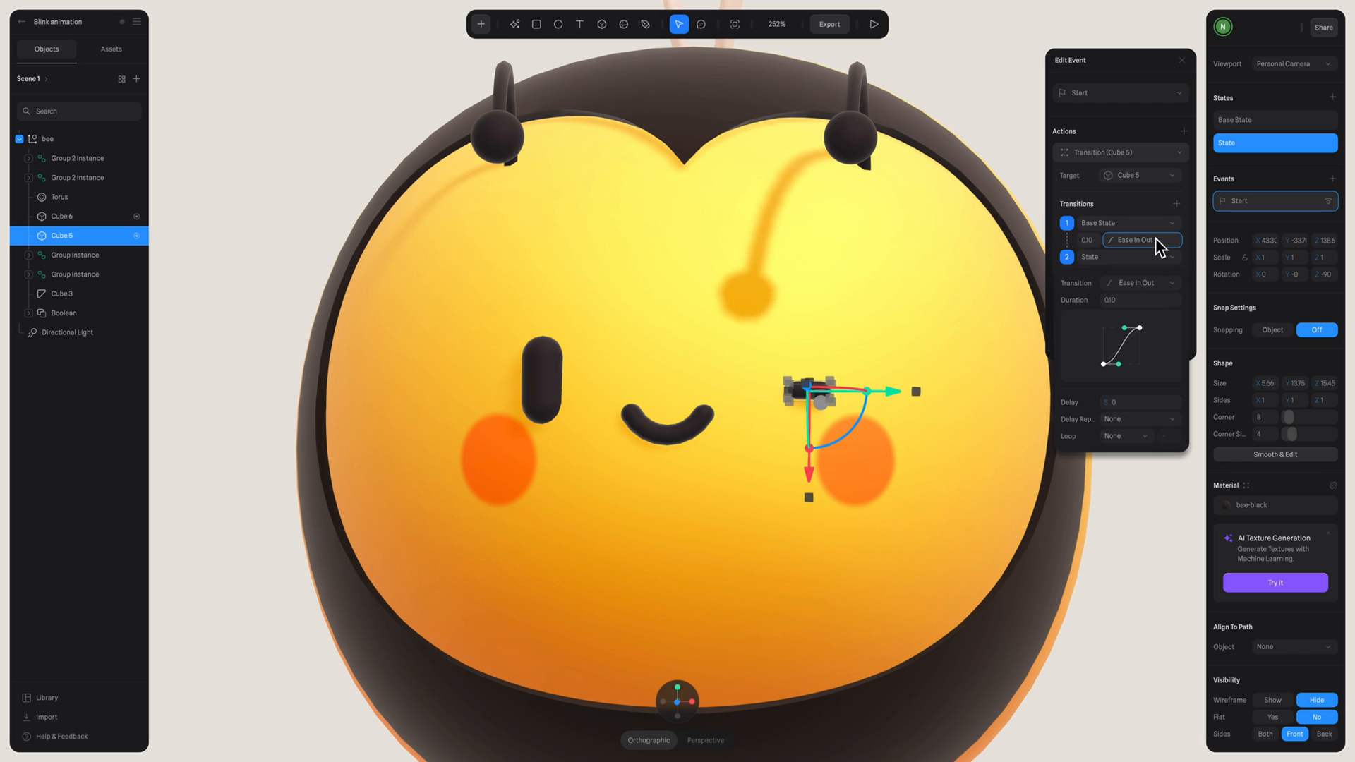
click(1142, 240)
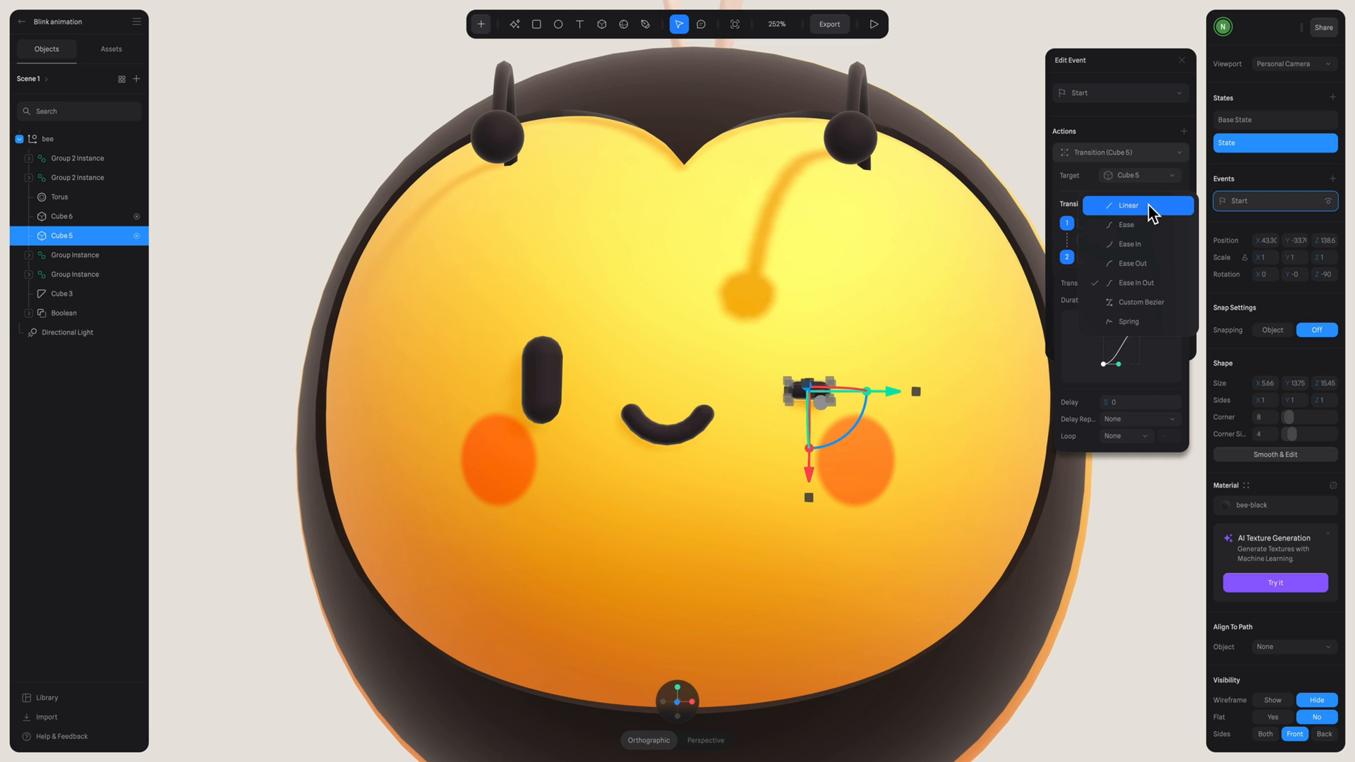
click(1126, 205)
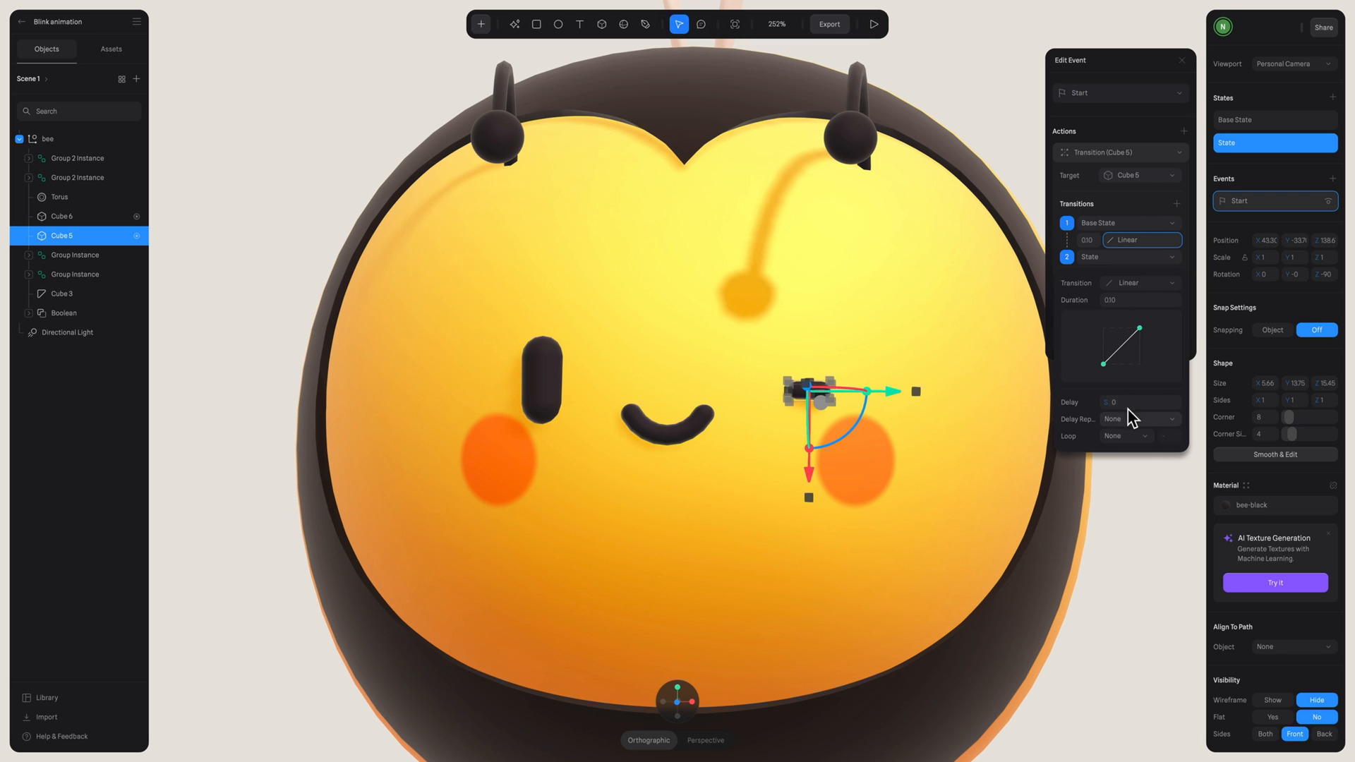
- Set a 3-second delay repeating on Start, Infinite loop, and Ping Pong Reverse cycle
click(1140, 401)
text(3)
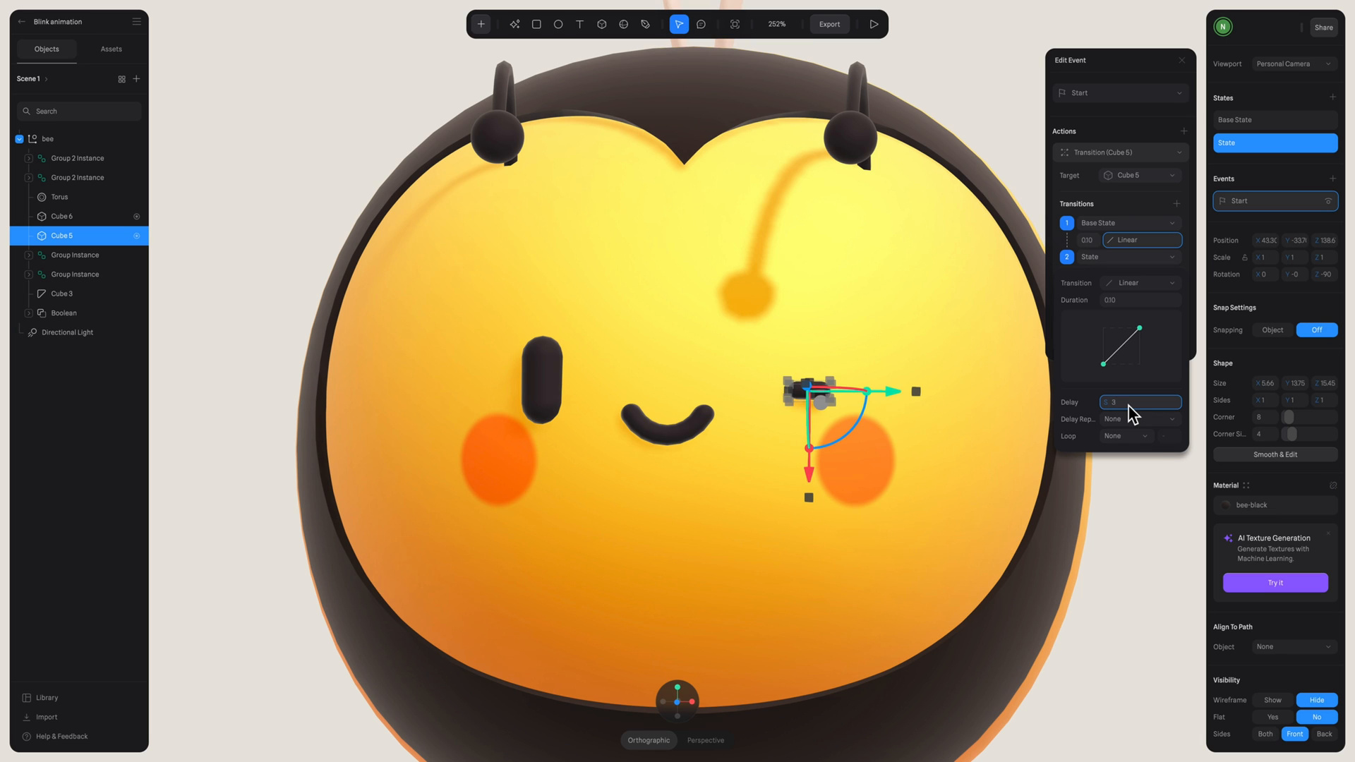
click(1140, 419)
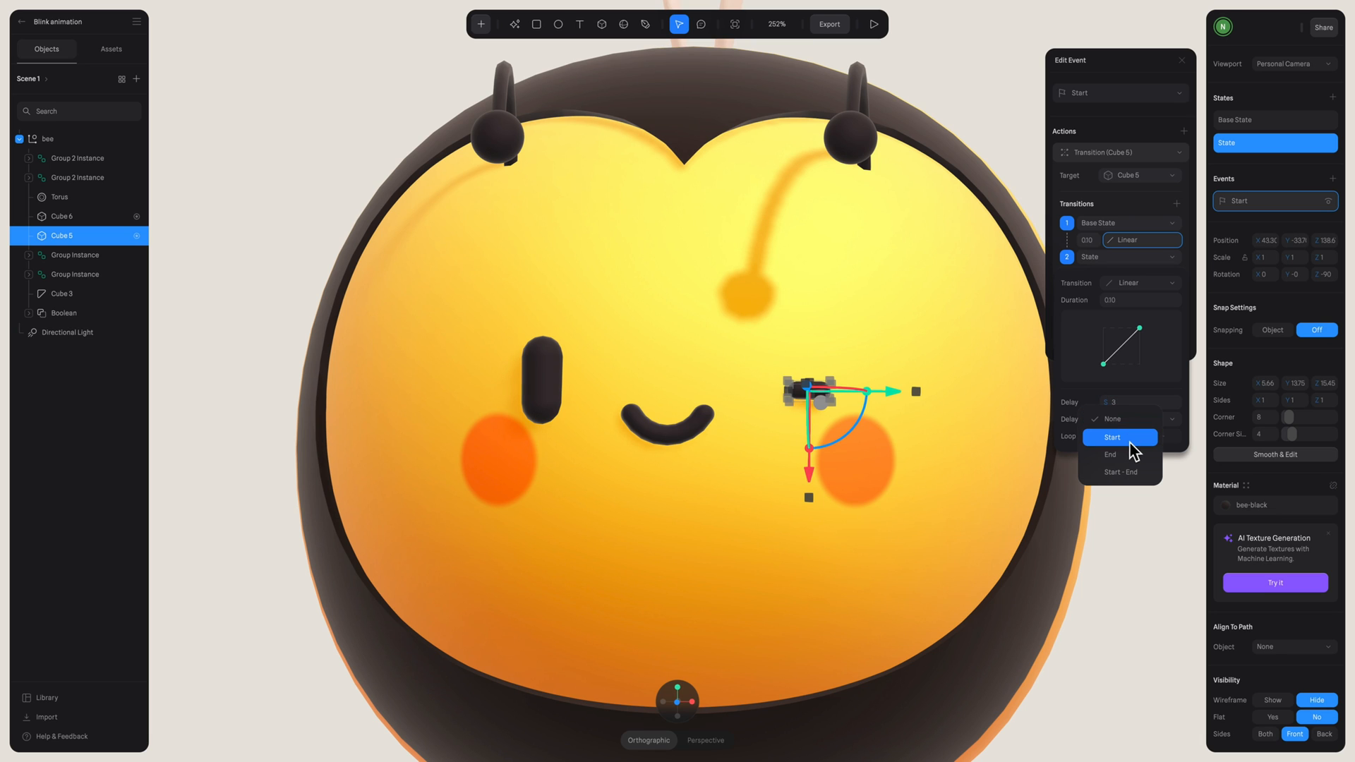
click(1112, 437)
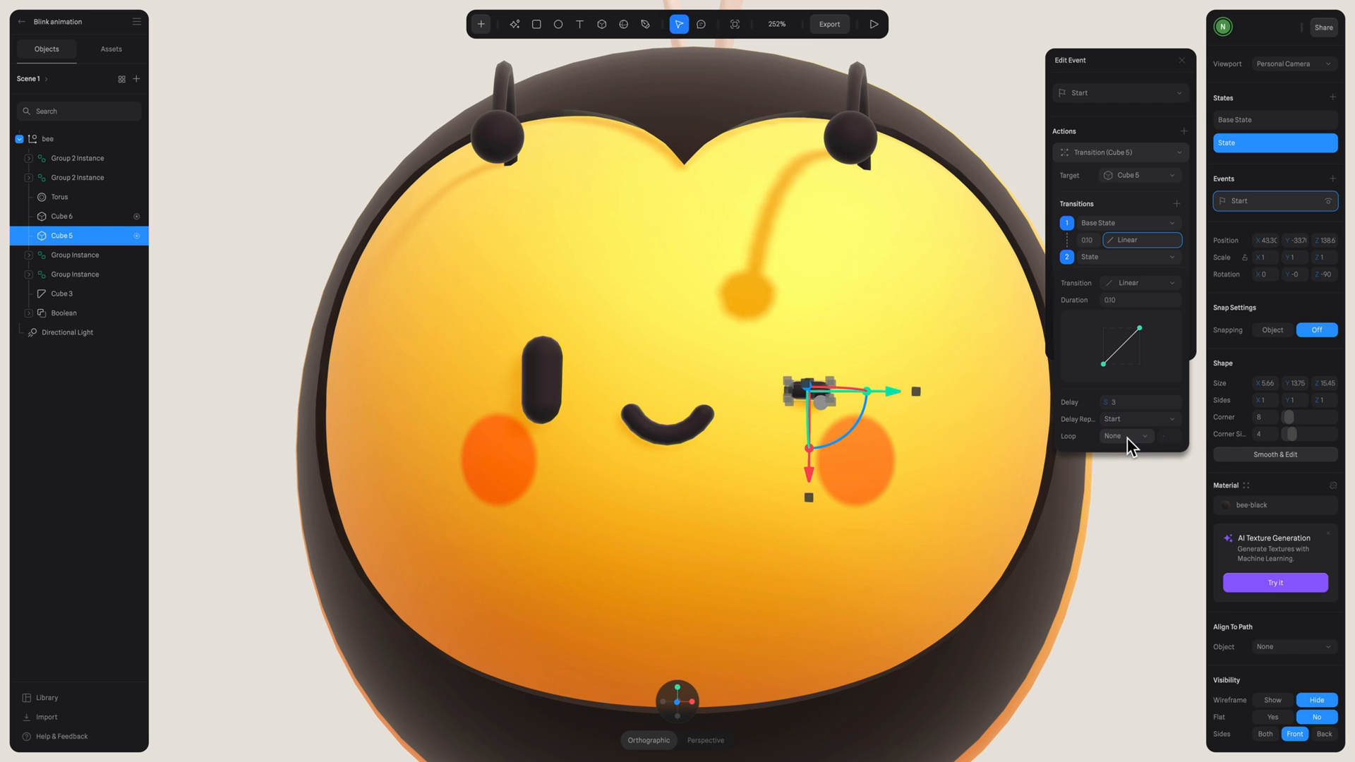
click(1125, 436)
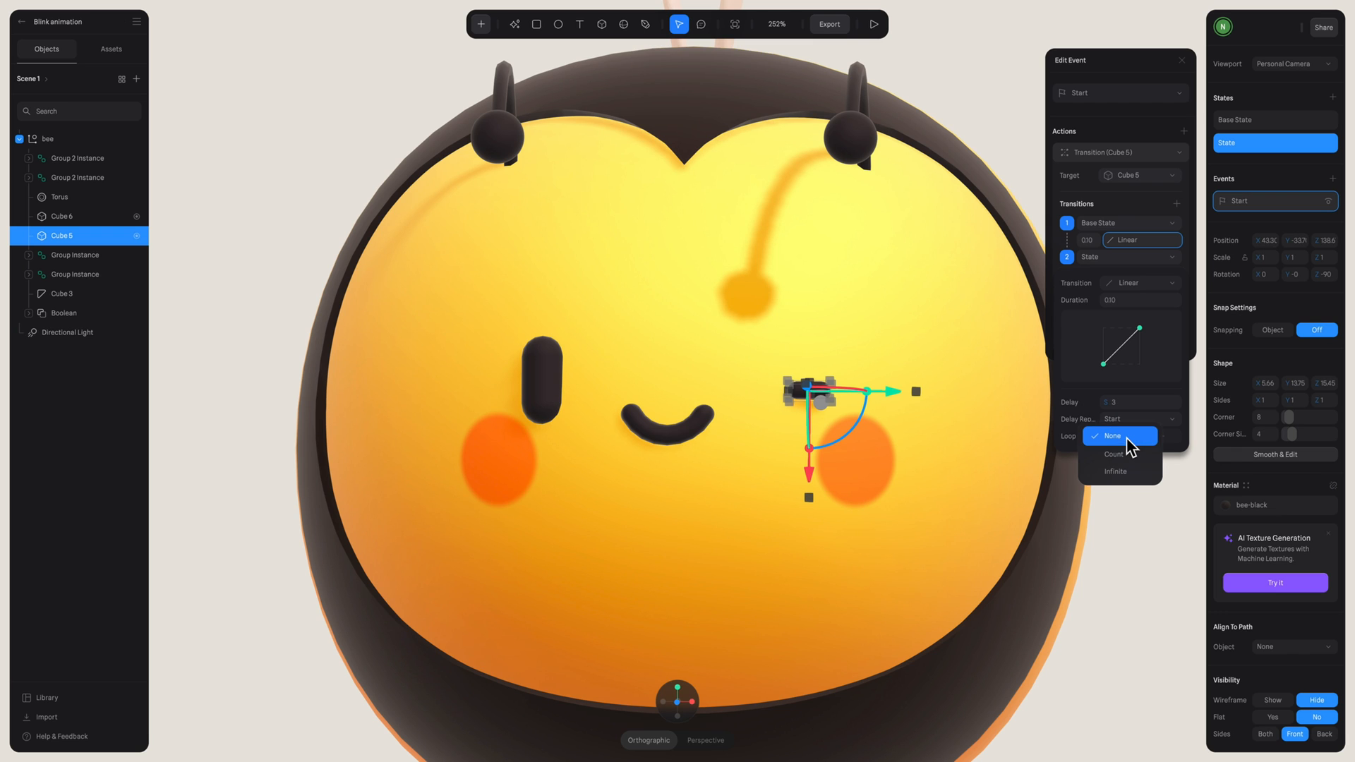
click(1115, 471)
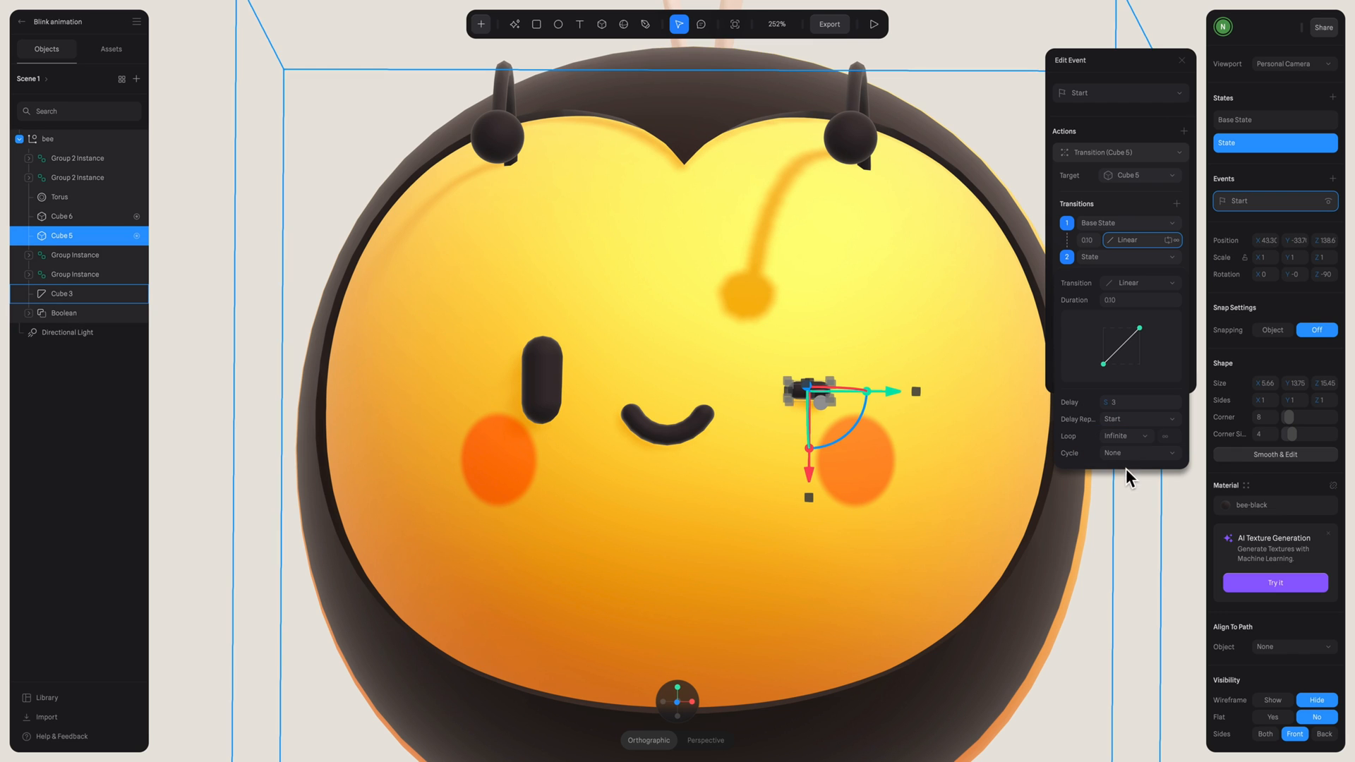
click(1138, 452)
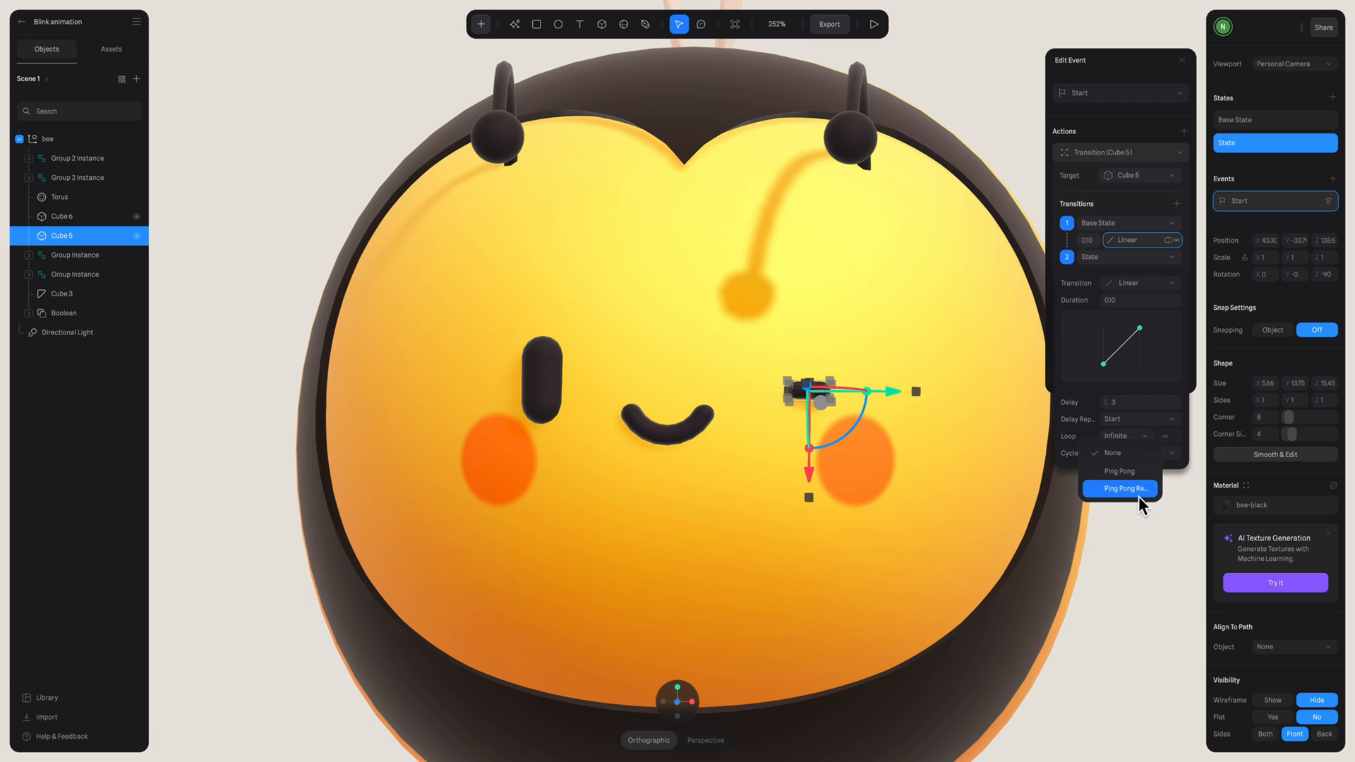
click(1120, 489)
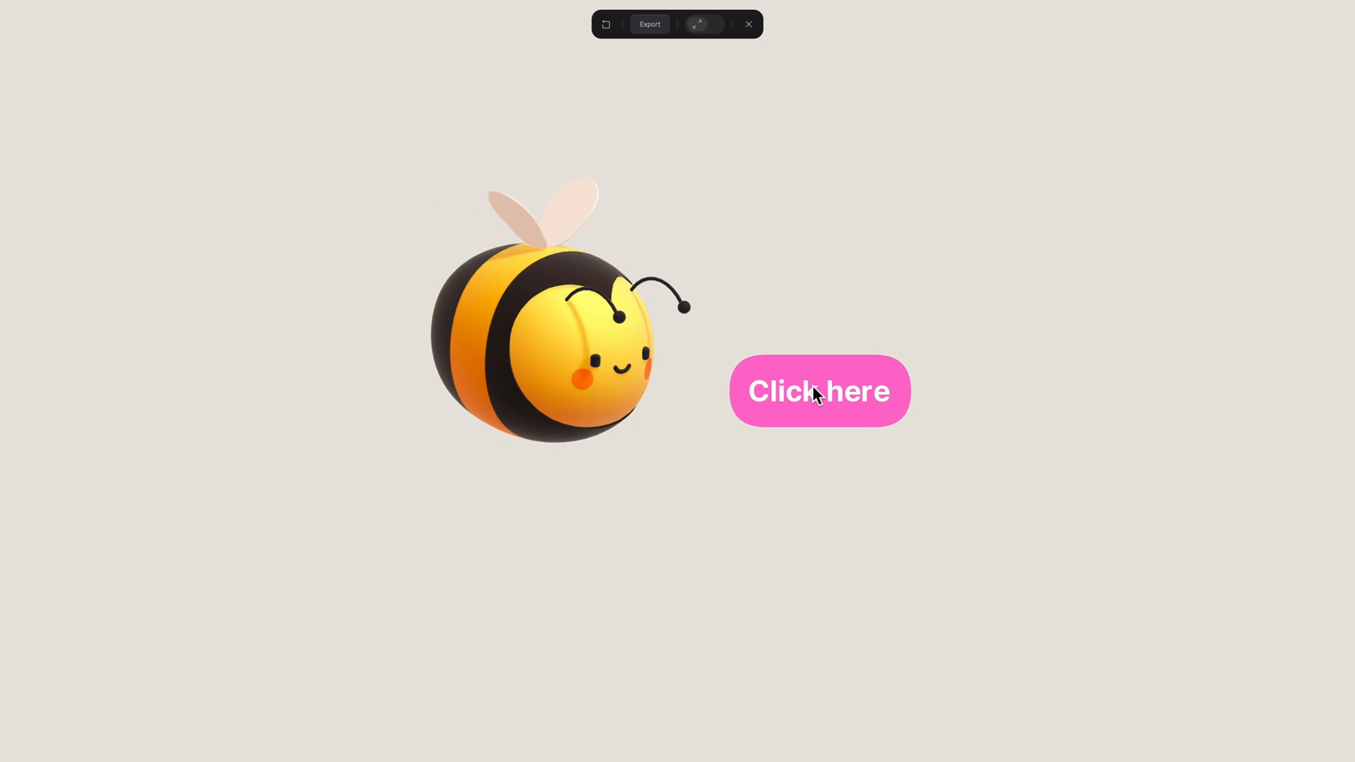
- Add a bee state, nudging Base State and moving and tilting the bee forward in State
click(748, 24)
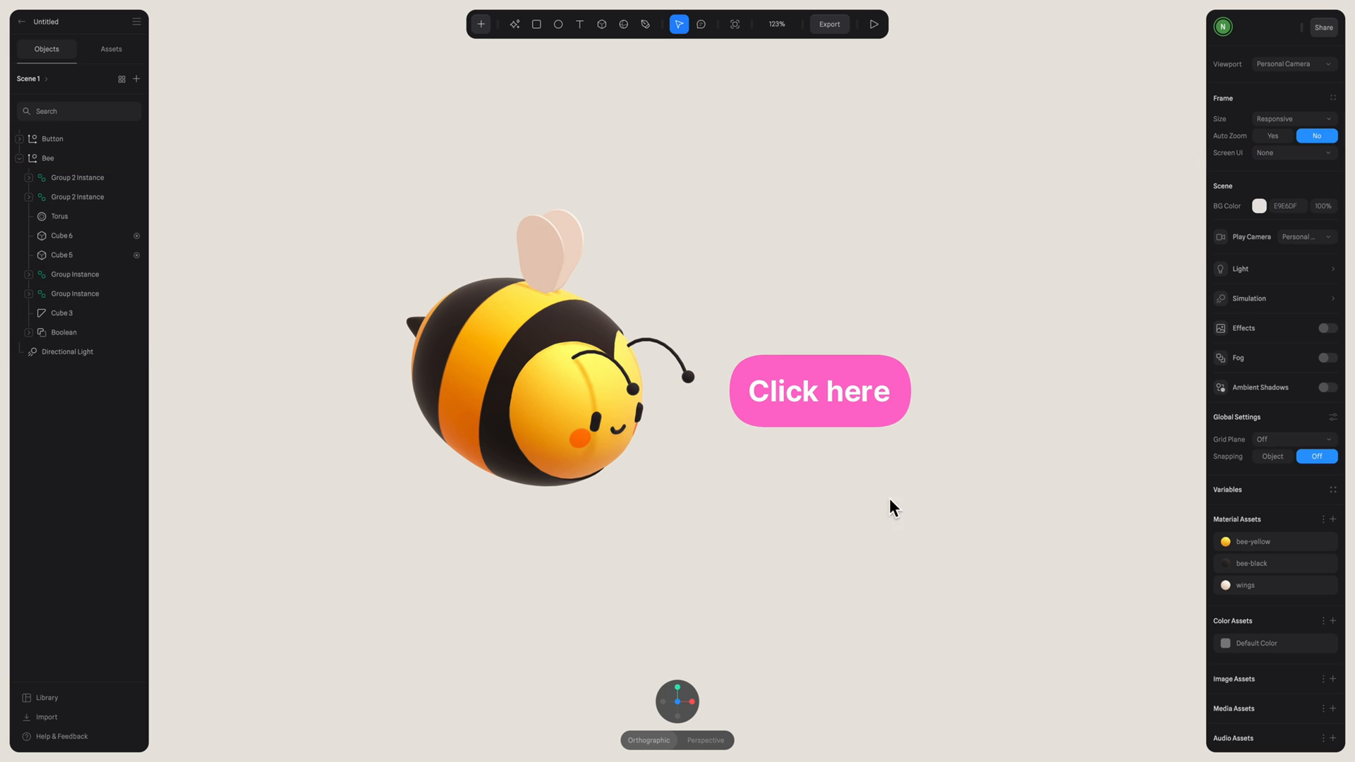
click(820, 391)
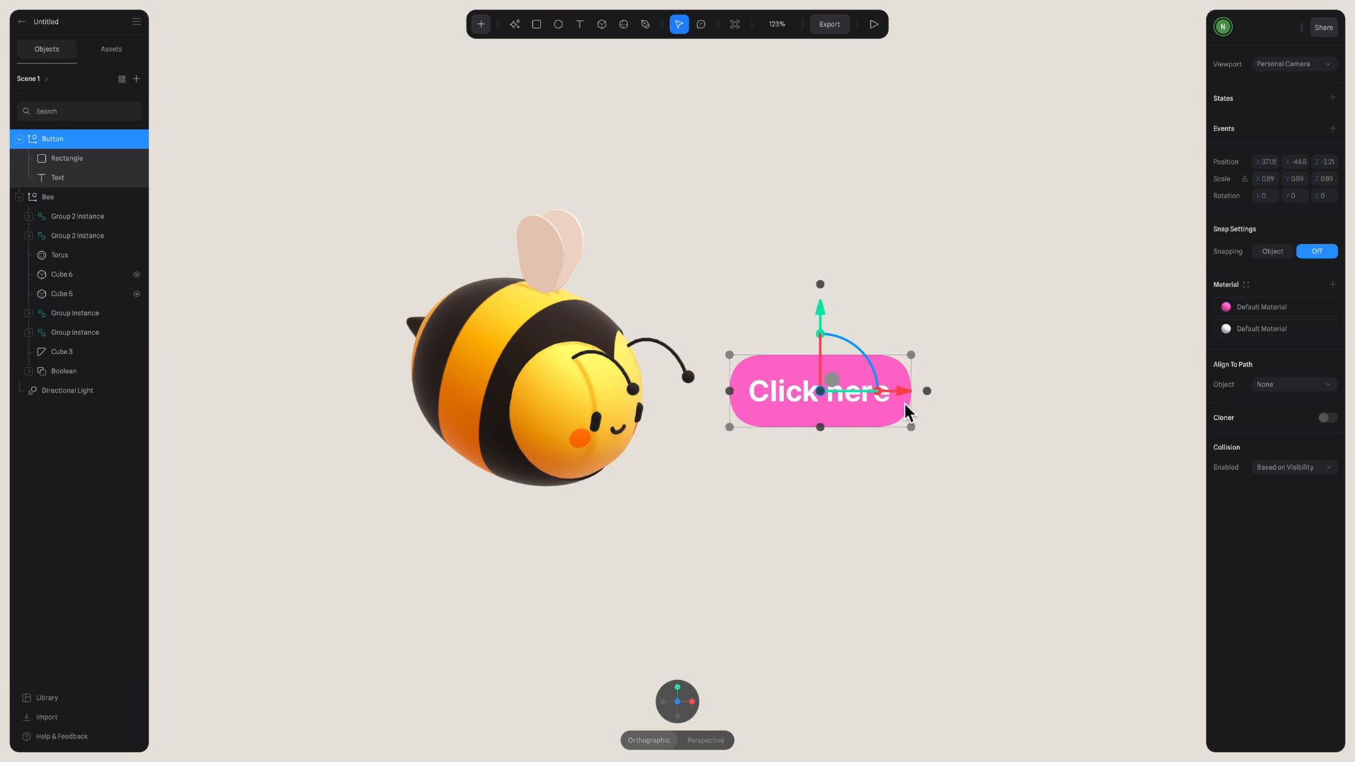
click(43, 197)
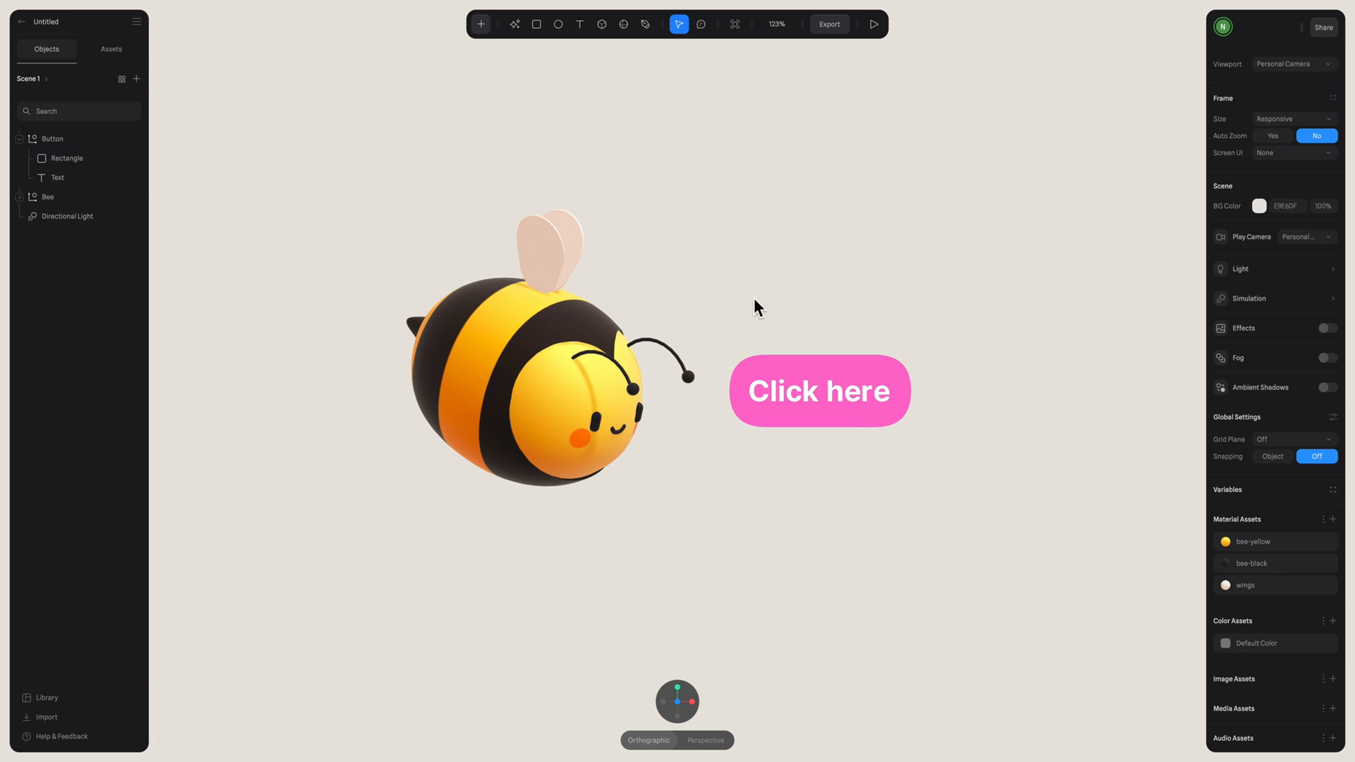
mouse_move(640, 553)
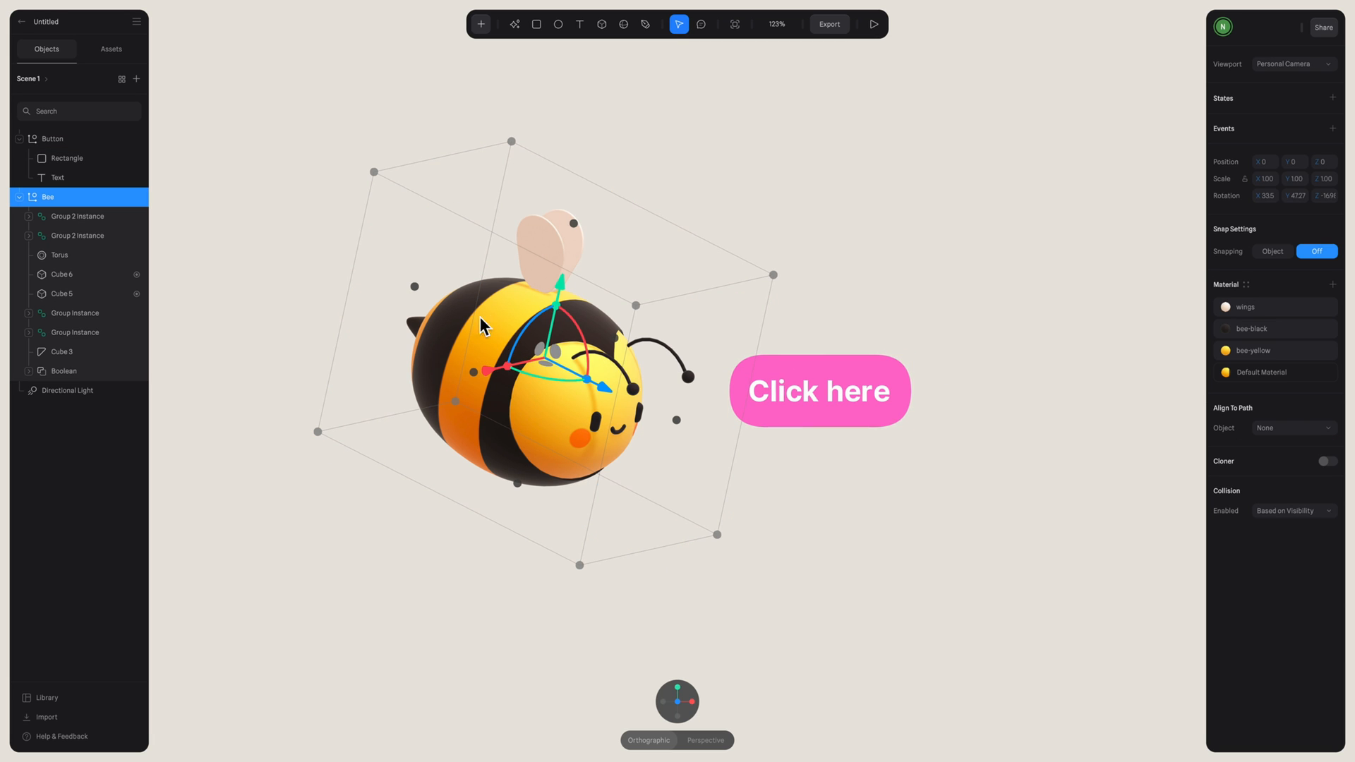
click(1334, 98)
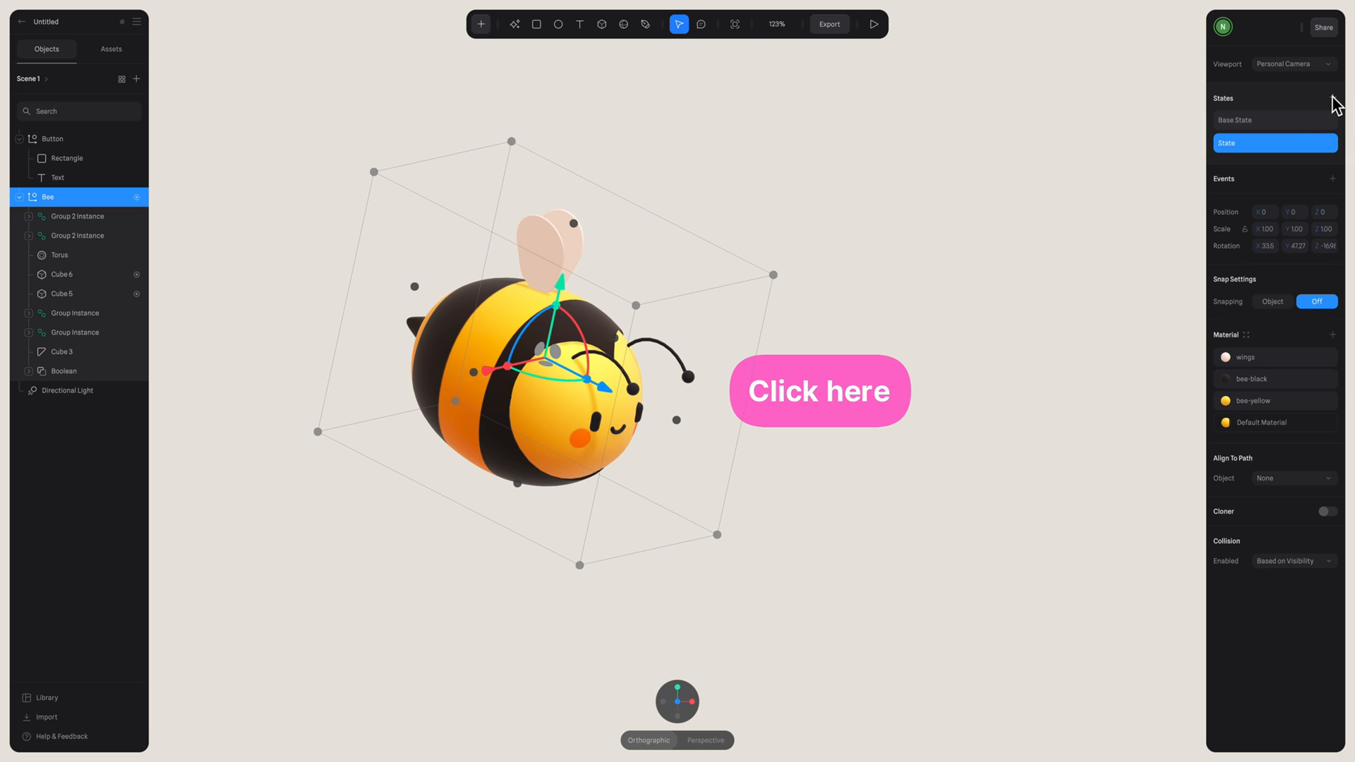
click(1264, 119)
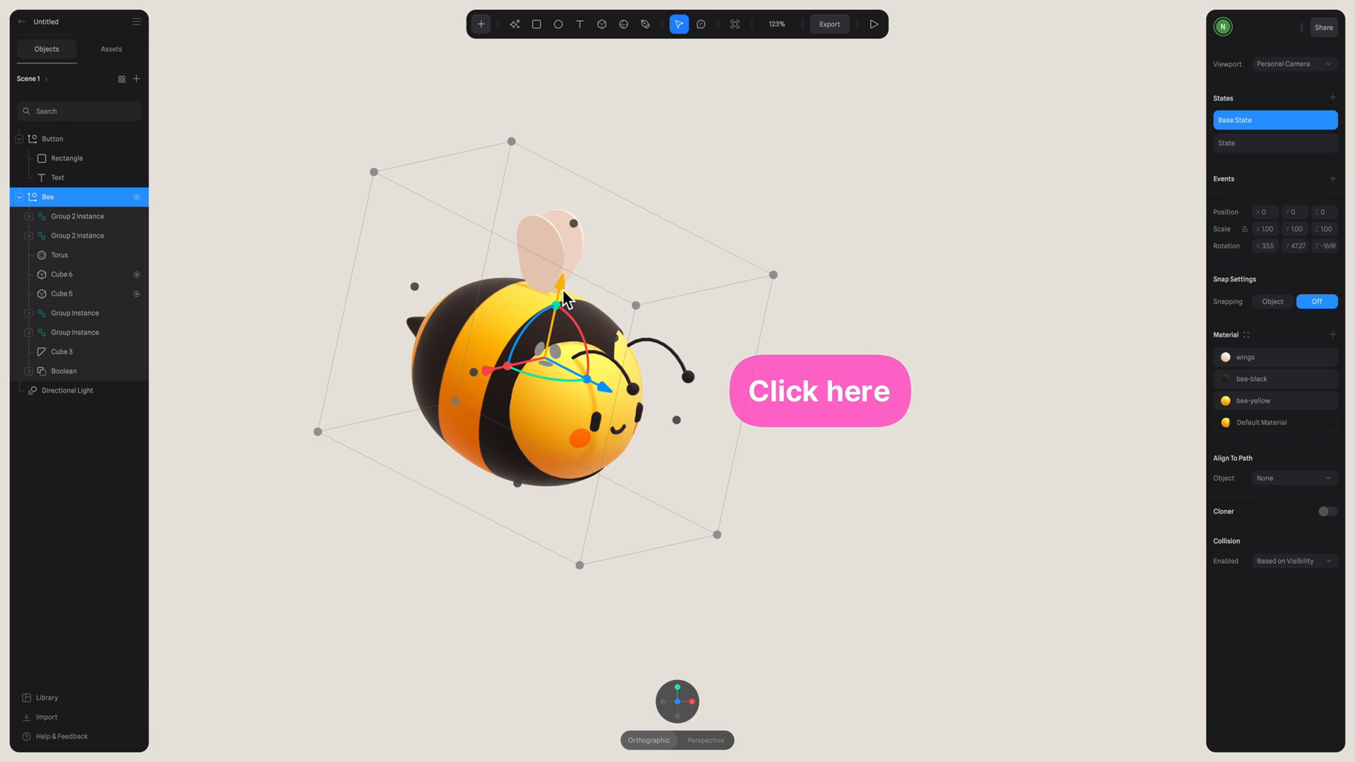
drag(566, 297, 562, 289)
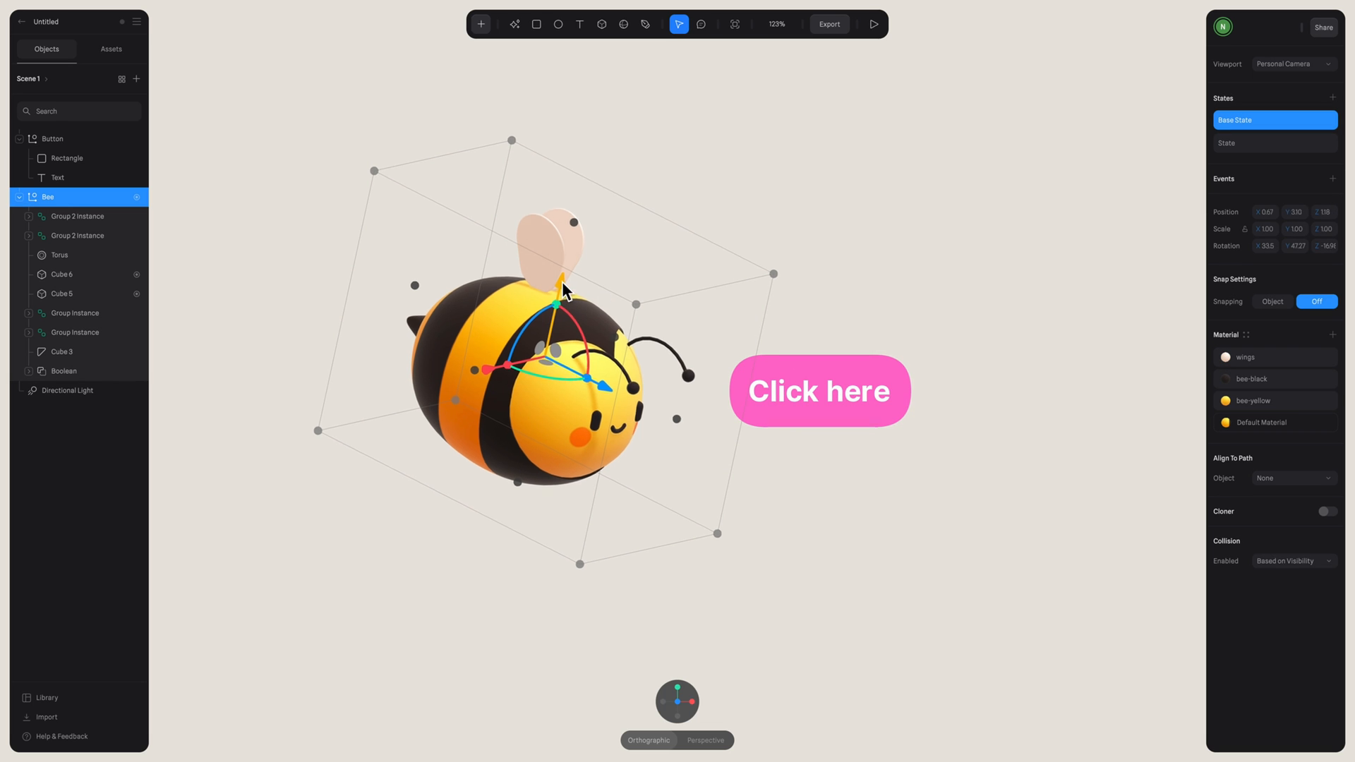
drag(565, 289, 600, 182)
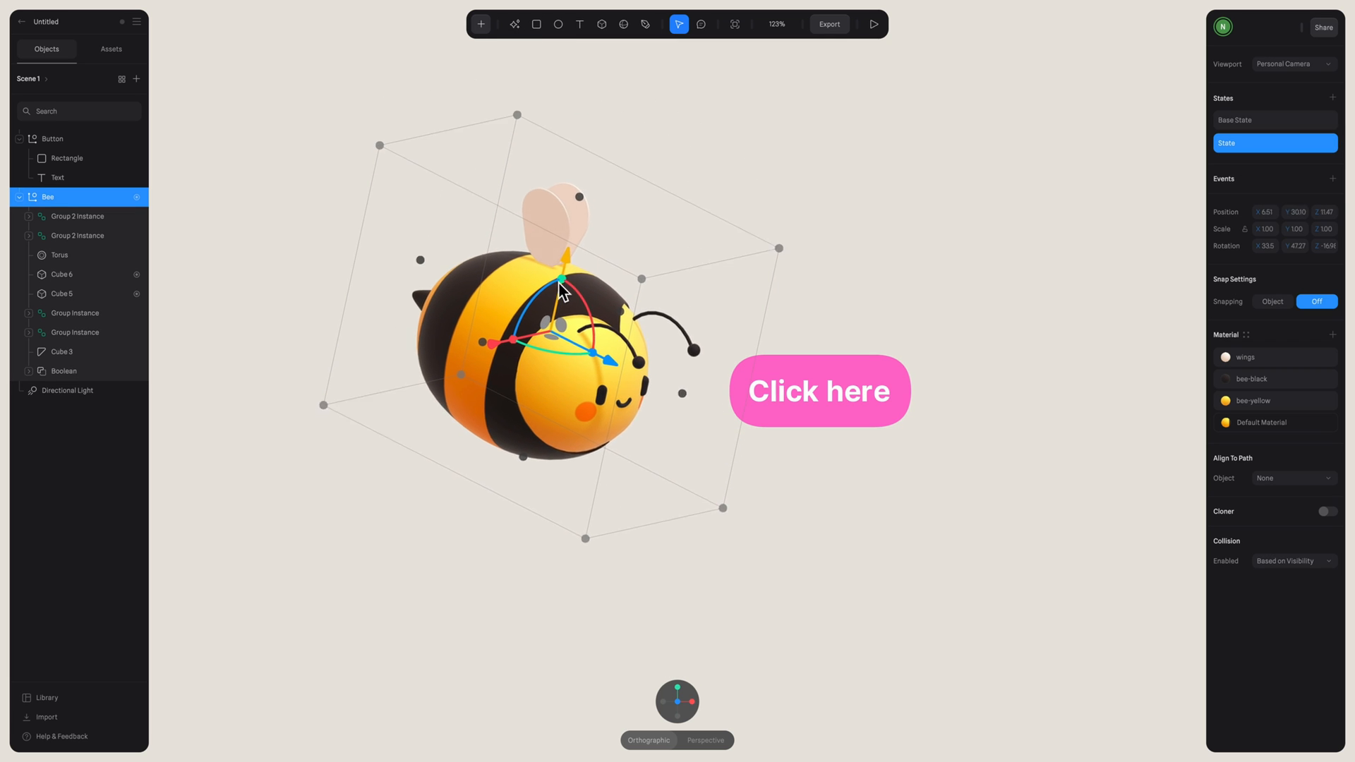
drag(562, 285, 588, 345)
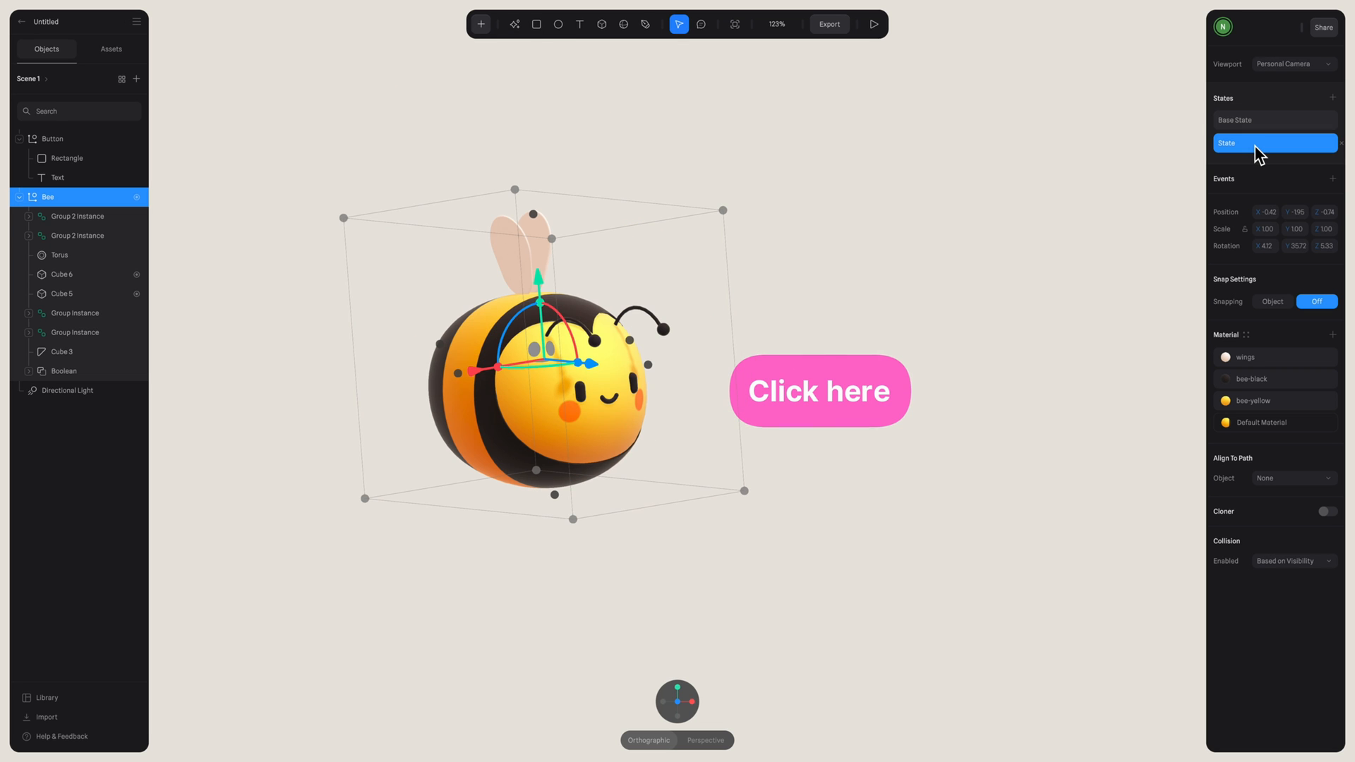
- Give the Click here button a Mouse Down transition moving Bee from Base State
click(819, 458)
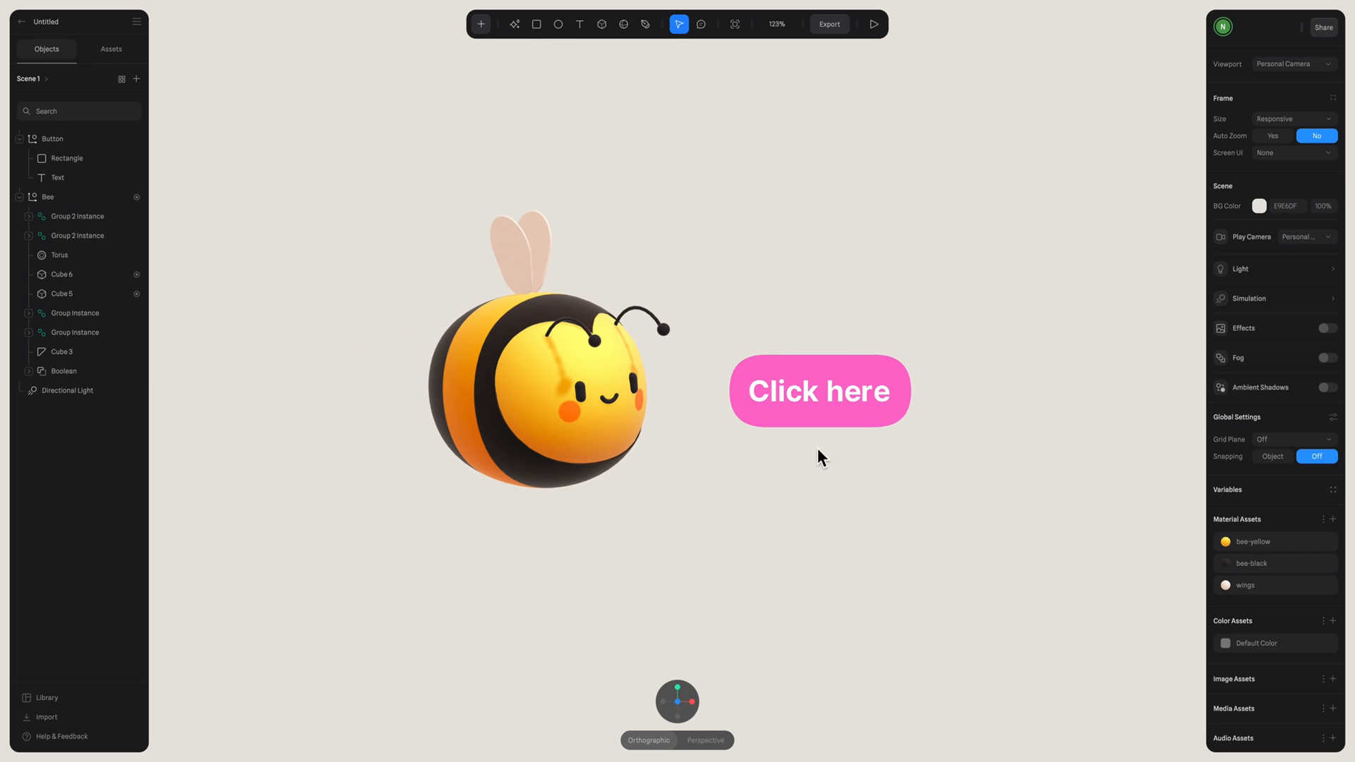
click(824, 407)
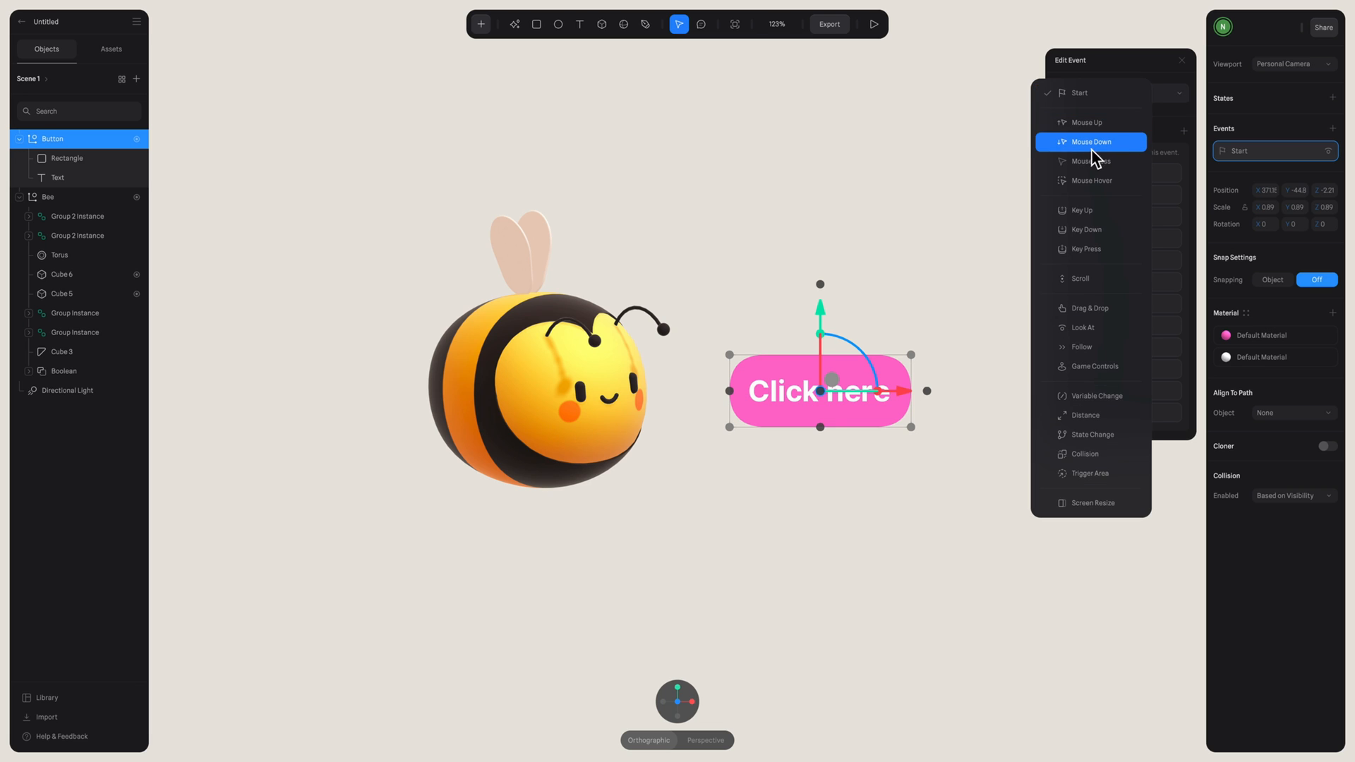
mouse_move(1055, 159)
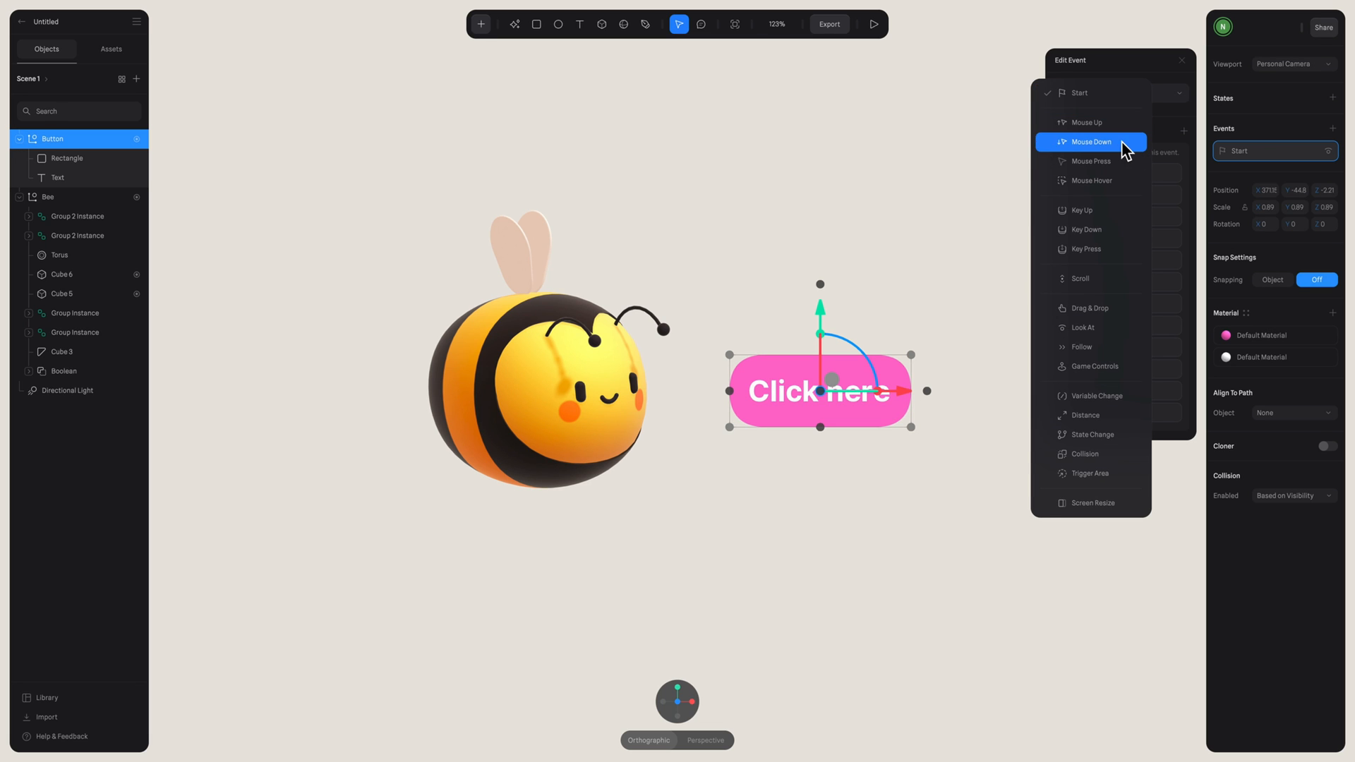
click(1090, 142)
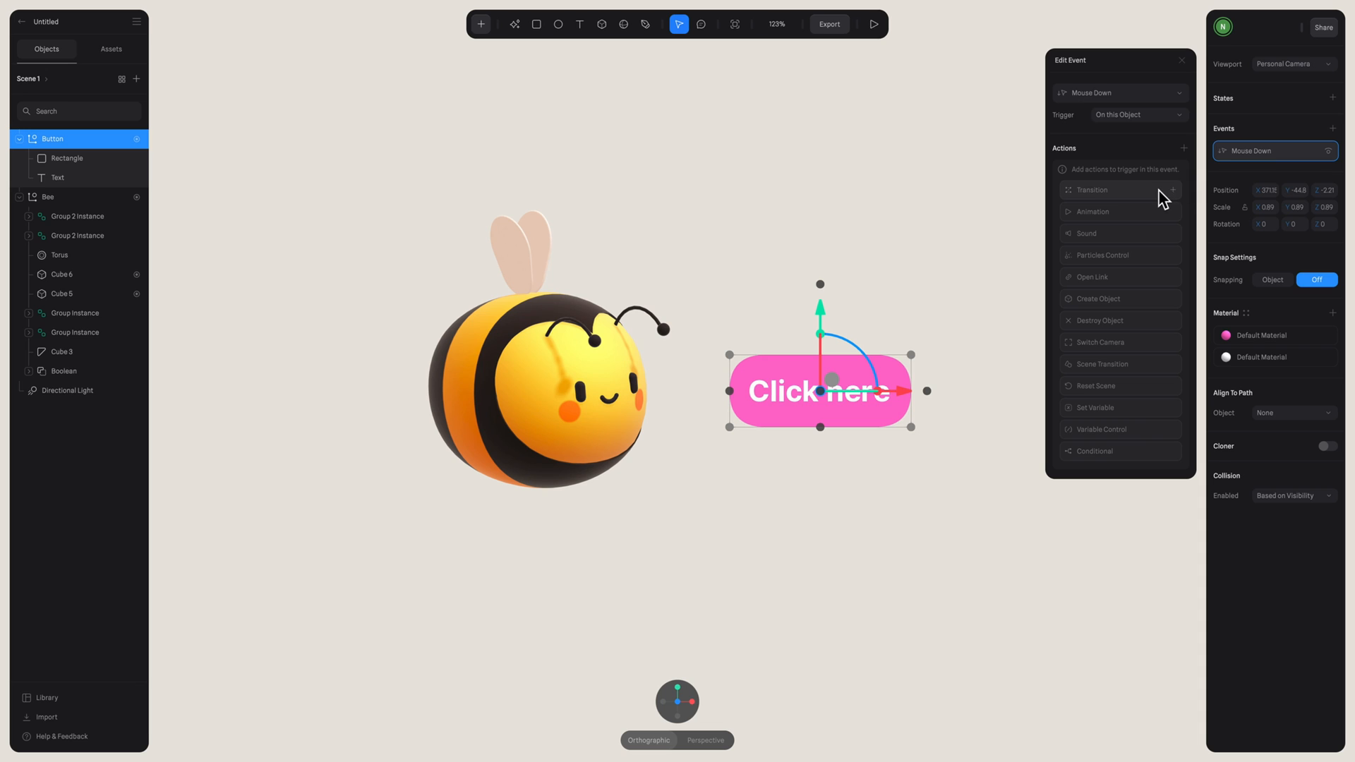
click(1091, 189)
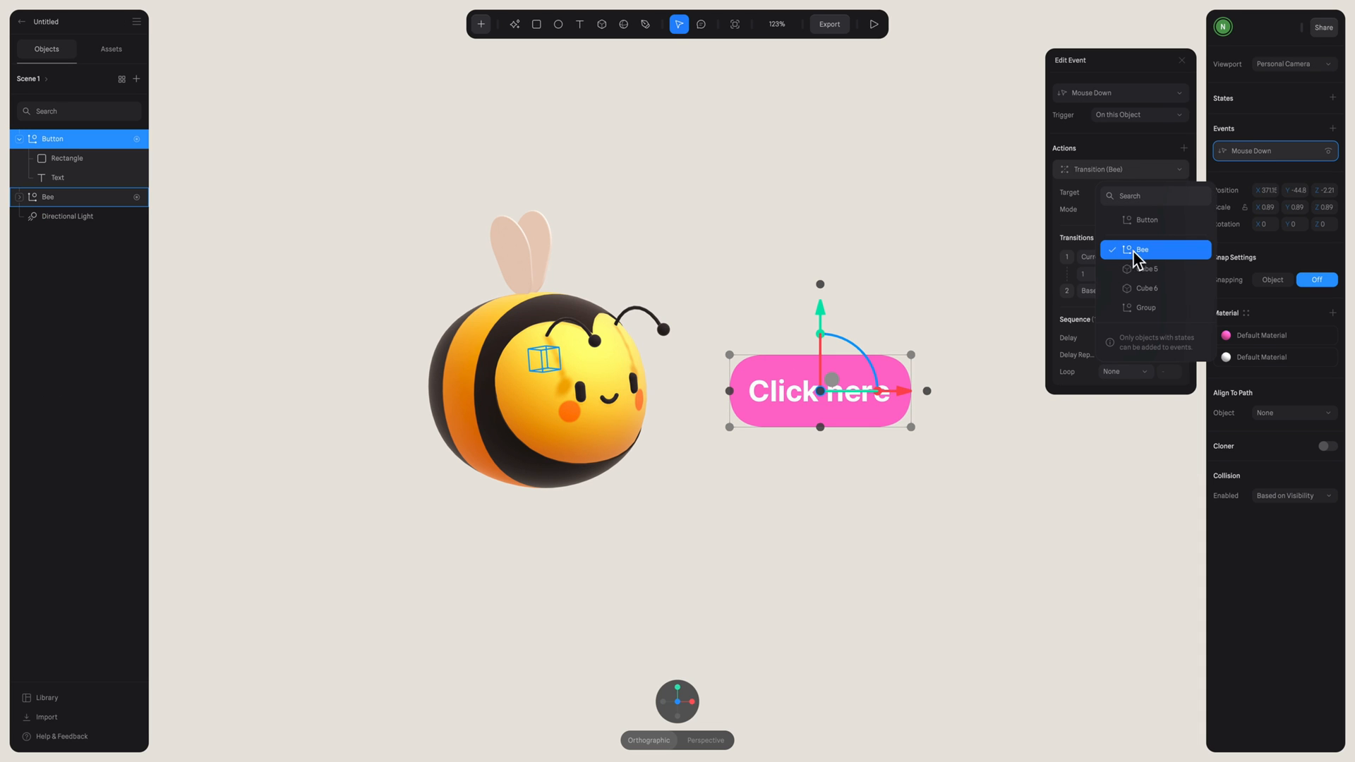
click(1154, 250)
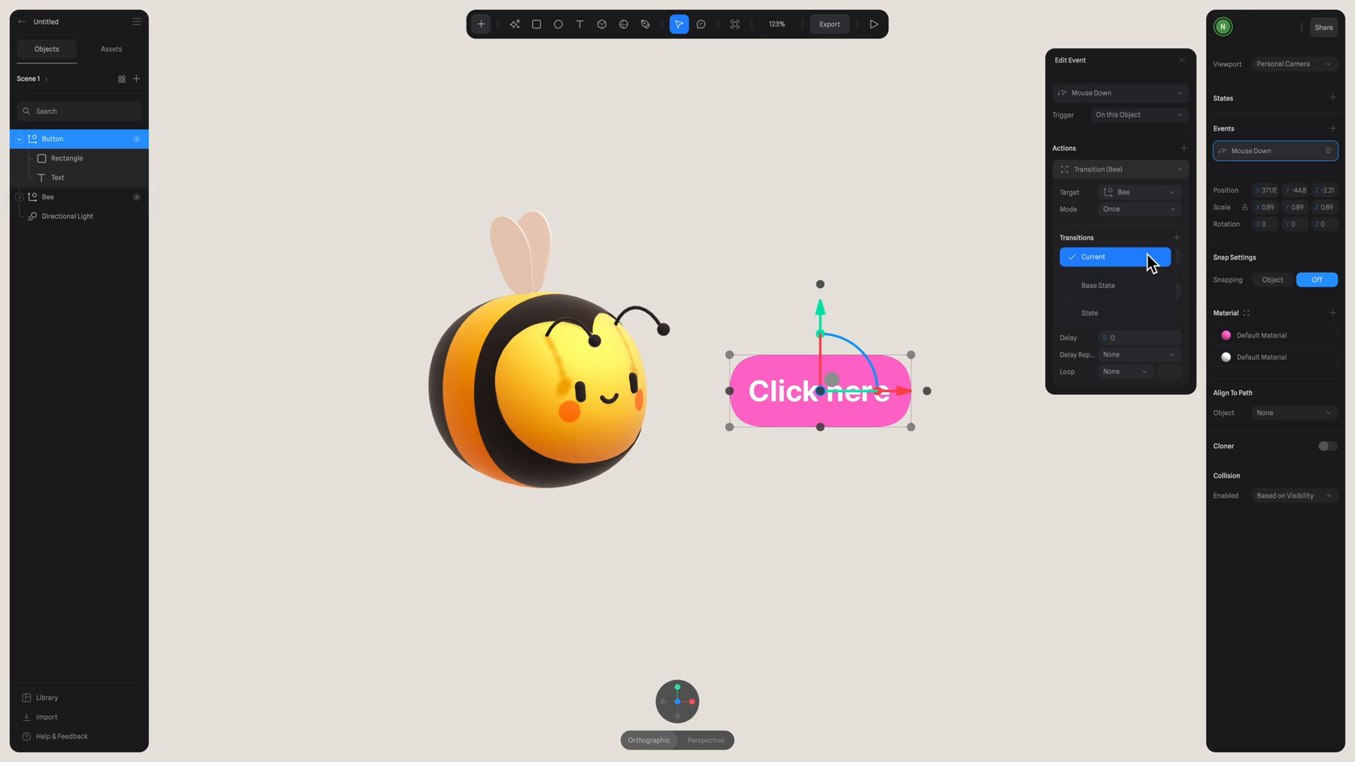
click(1098, 285)
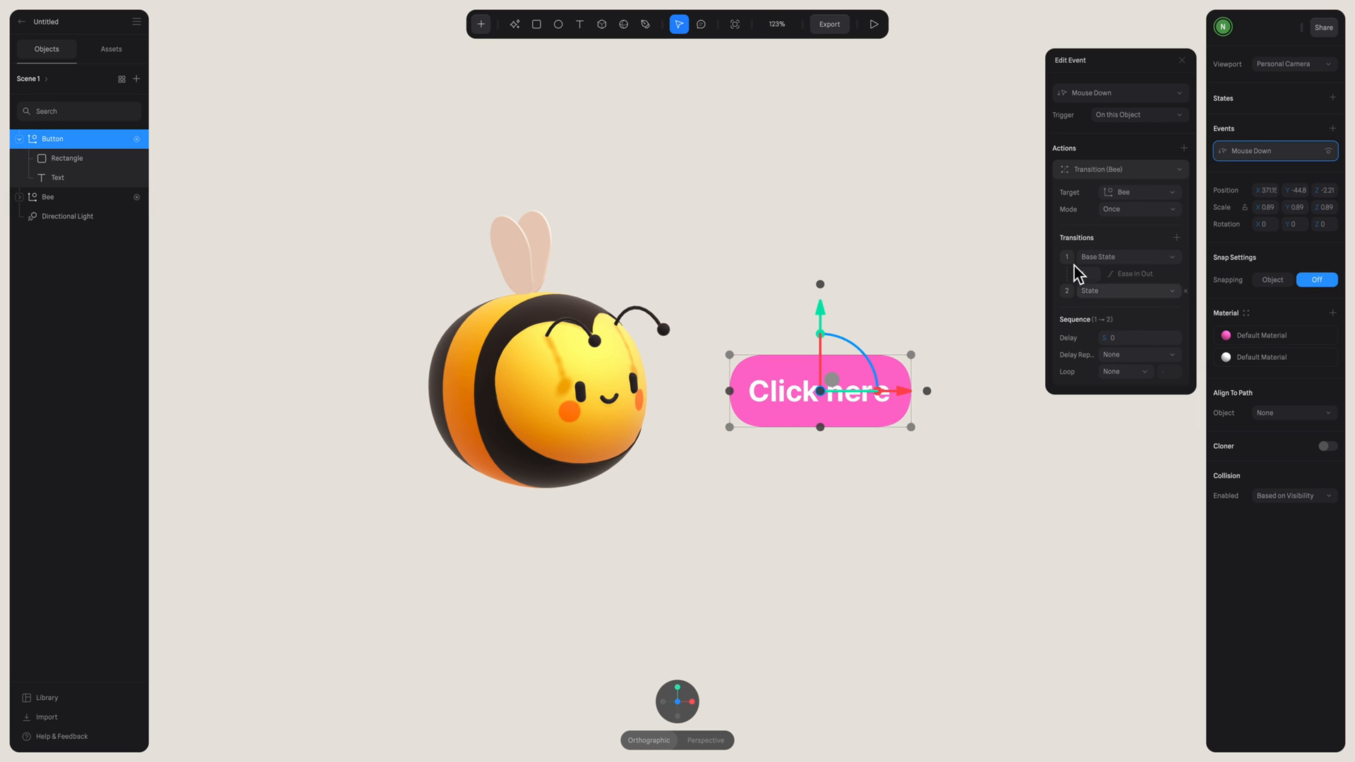
- Test the button in preview, then switch the transition Mode from Once to Toggle
click(873, 24)
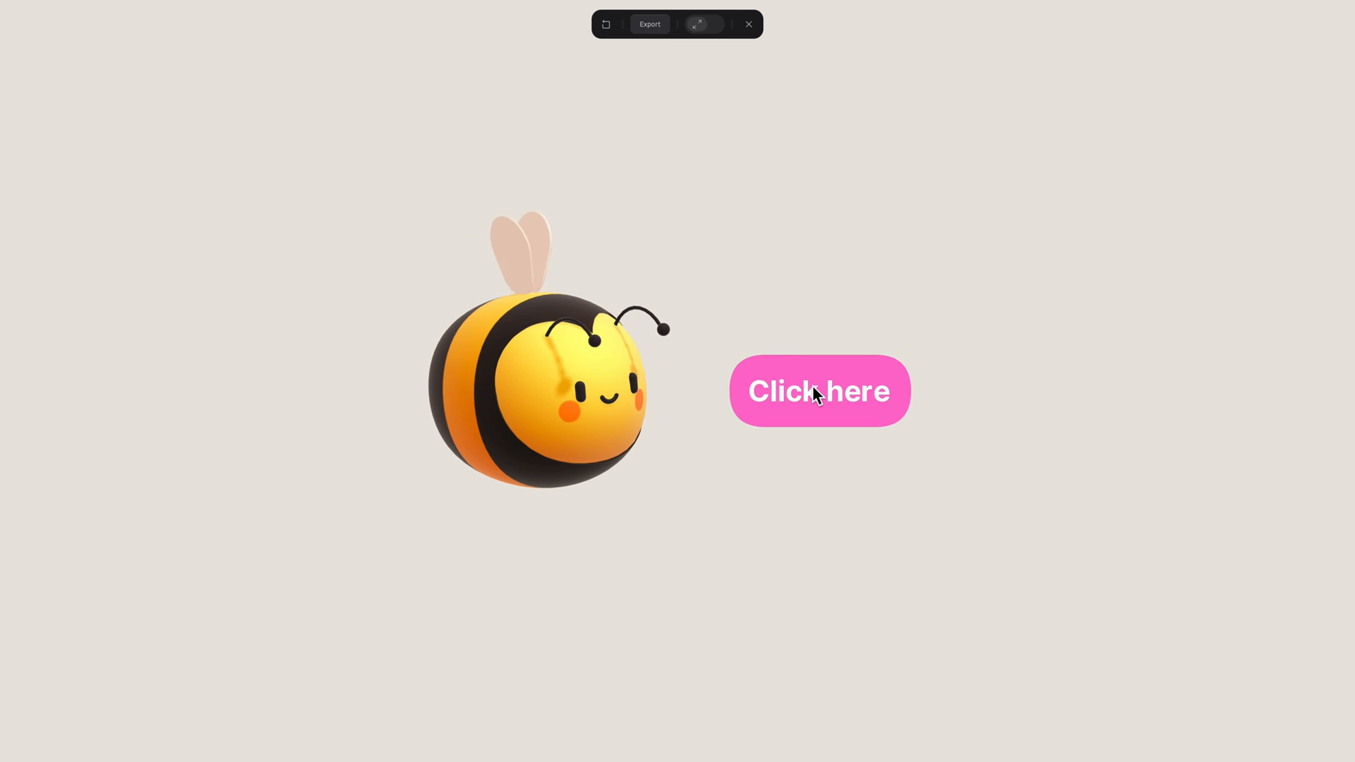
mouse_move(821, 403)
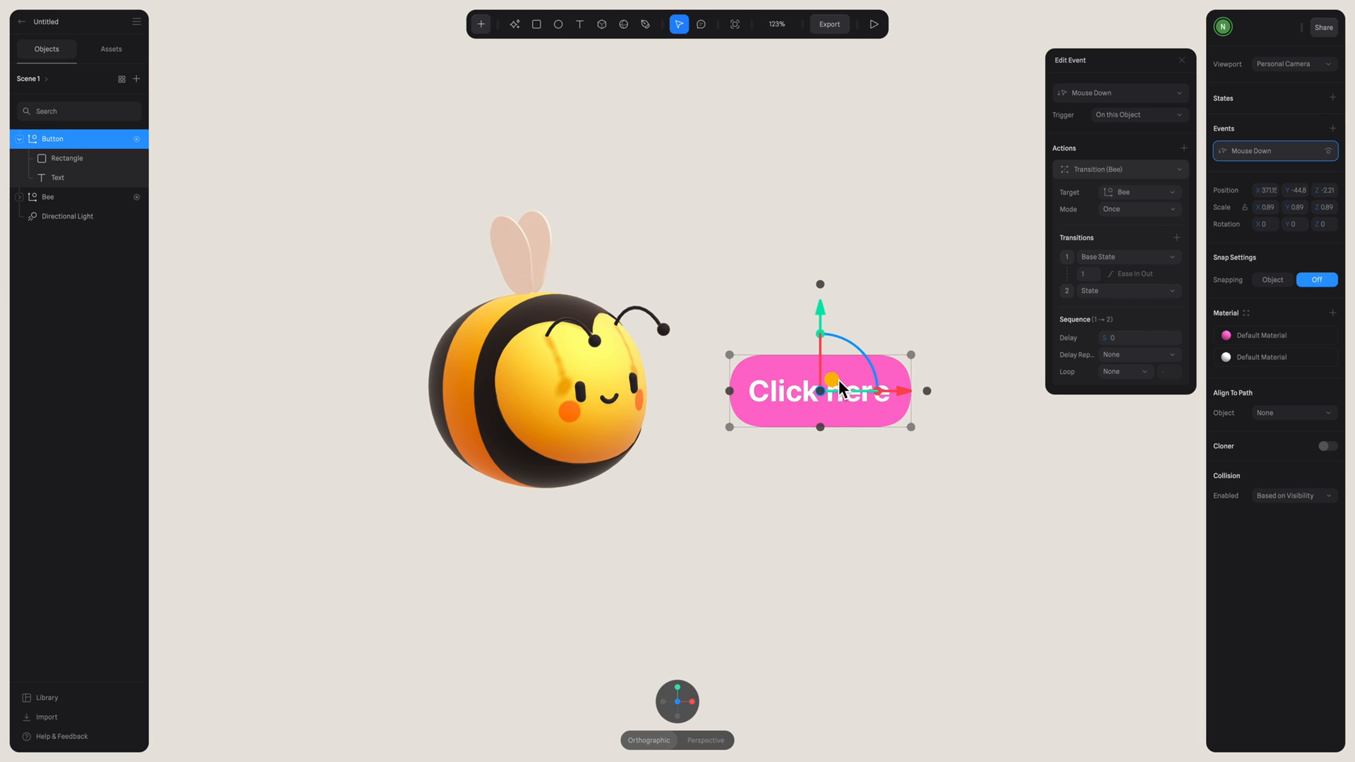
mouse_move(1082, 216)
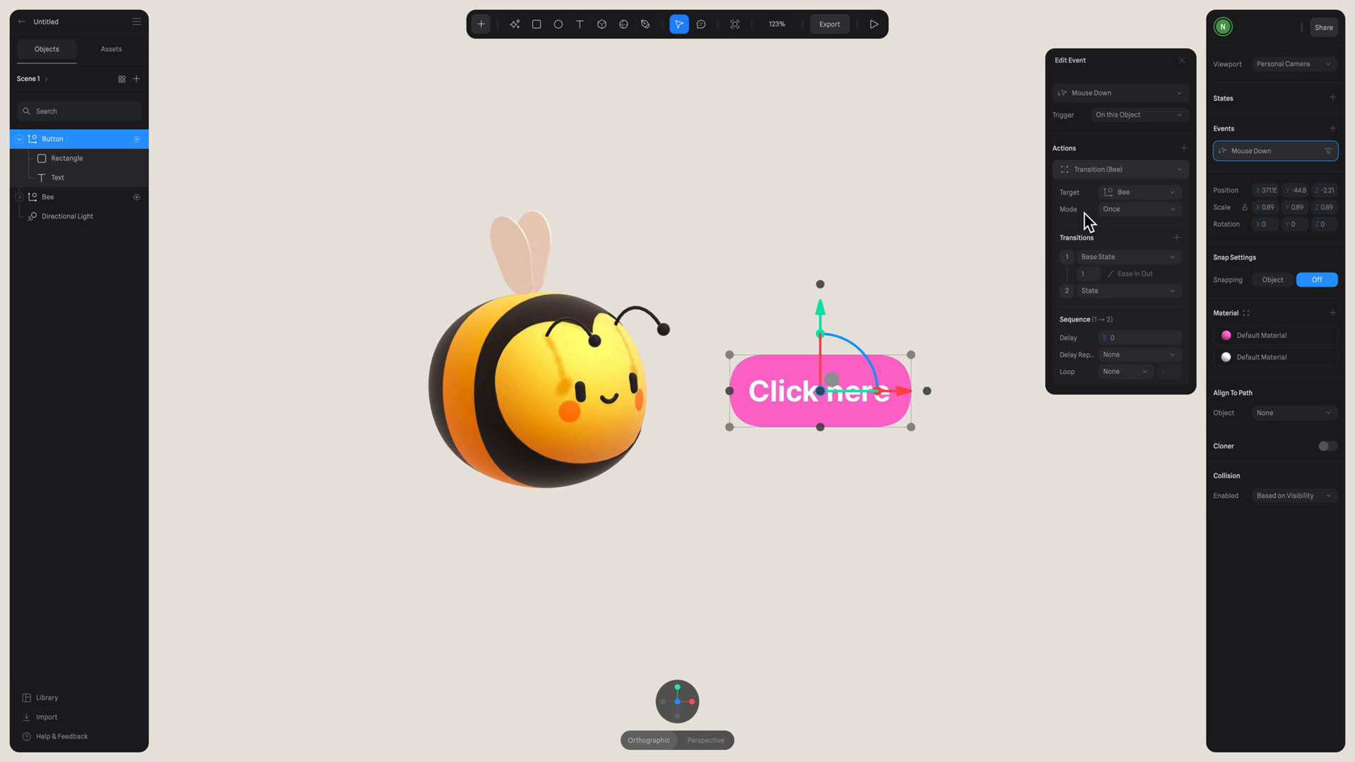
mouse_move(1066, 225)
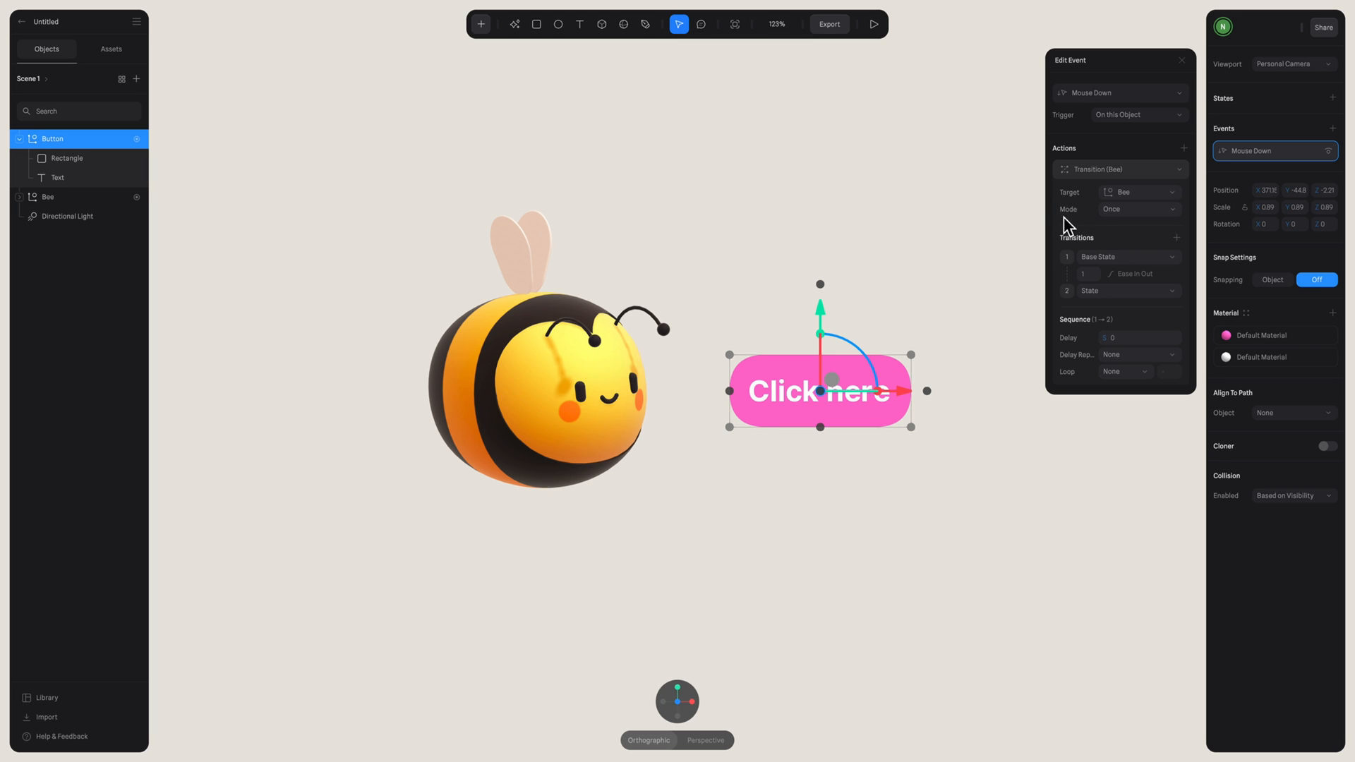
click(1139, 209)
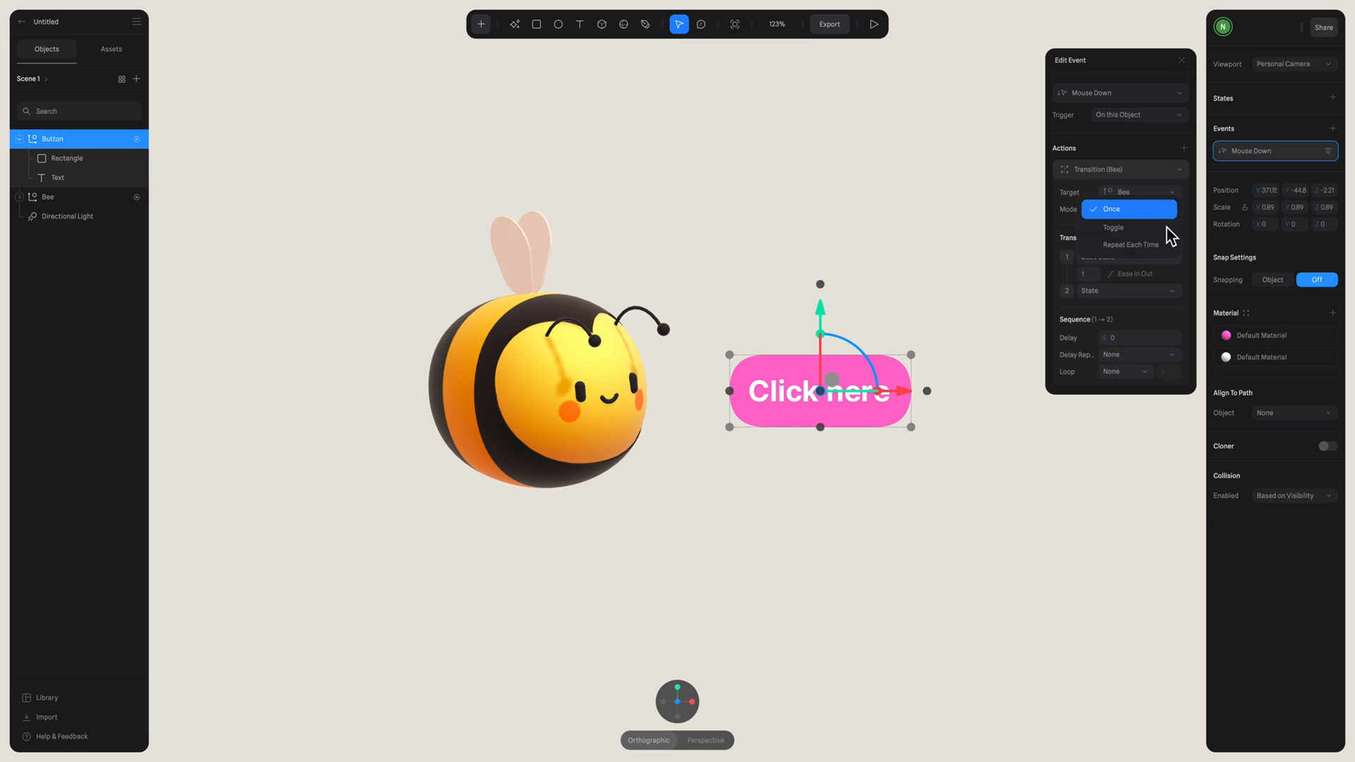
click(1113, 227)
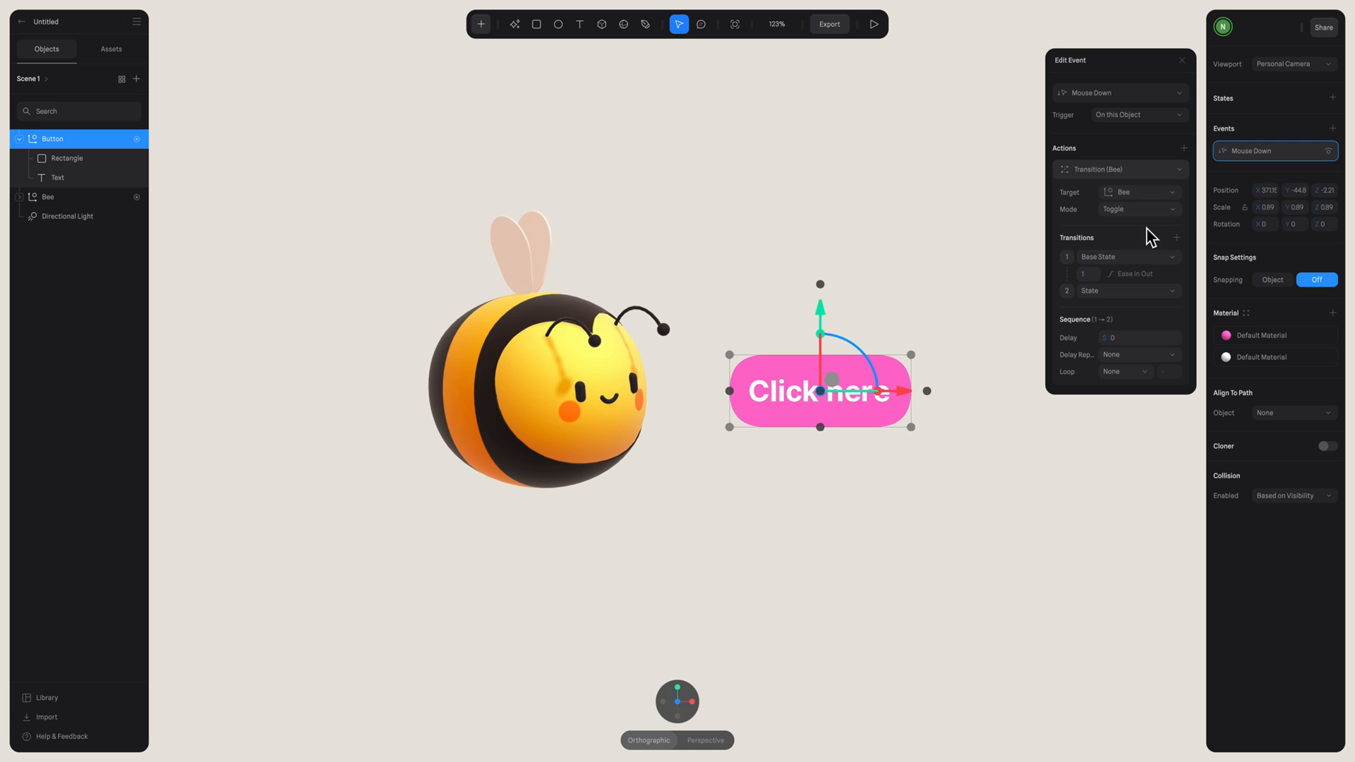
- In play preview, test the up/down arrow buttons and the Click here bee animation
click(873, 23)
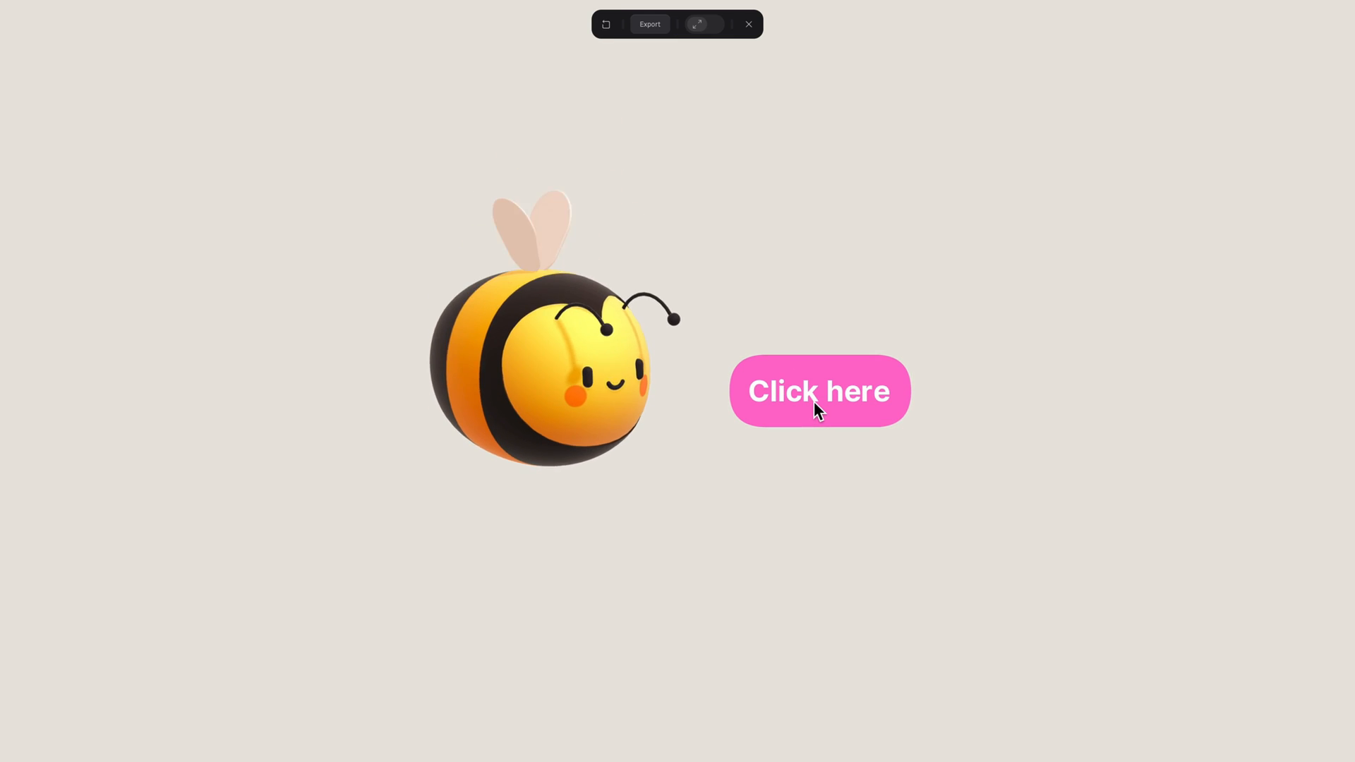
click(820, 391)
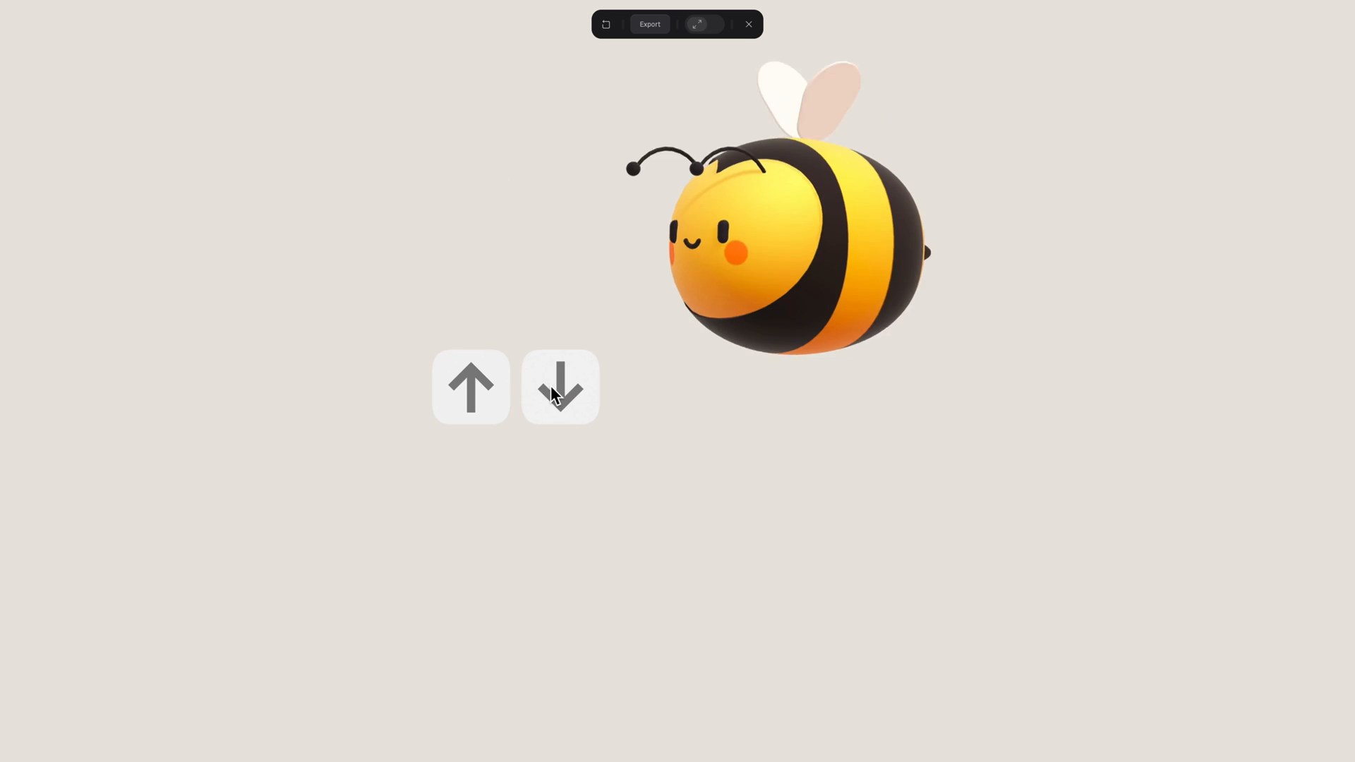
click(560, 387)
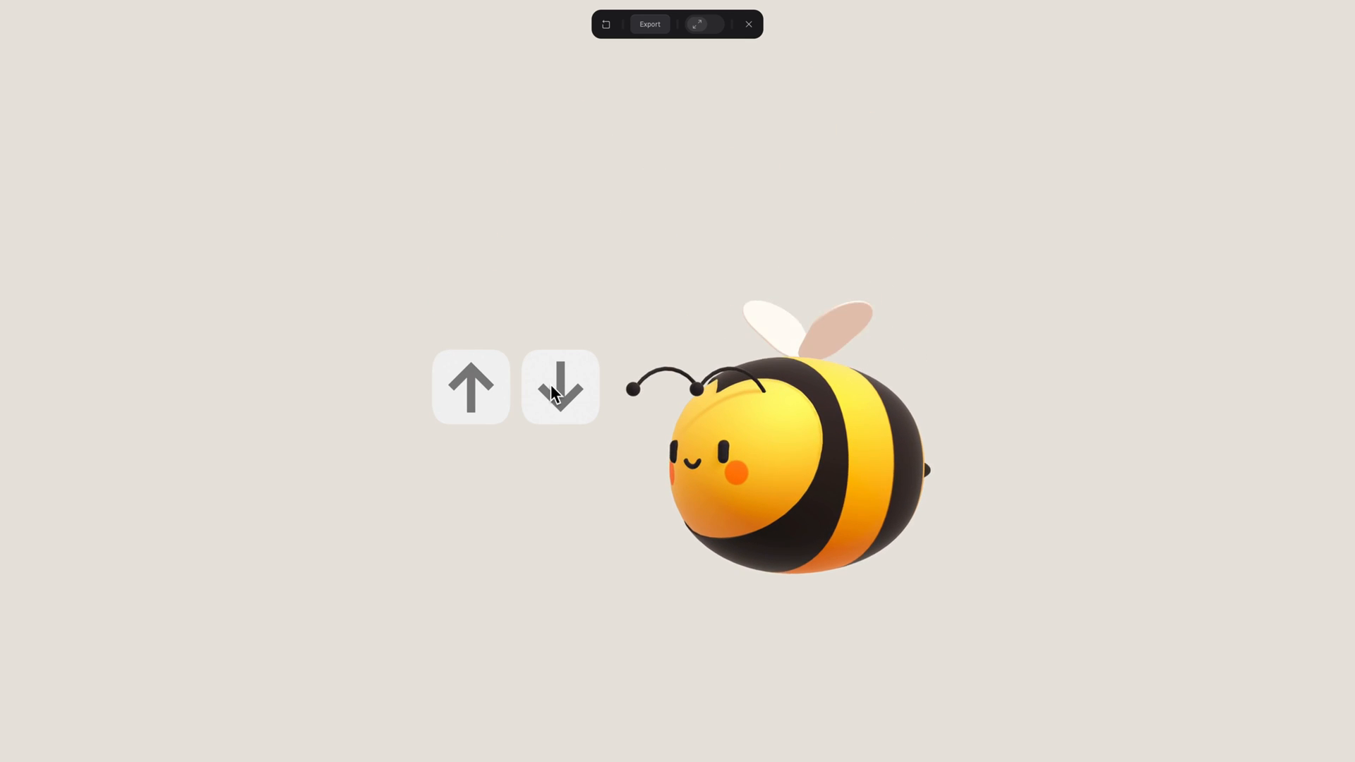
click(472, 389)
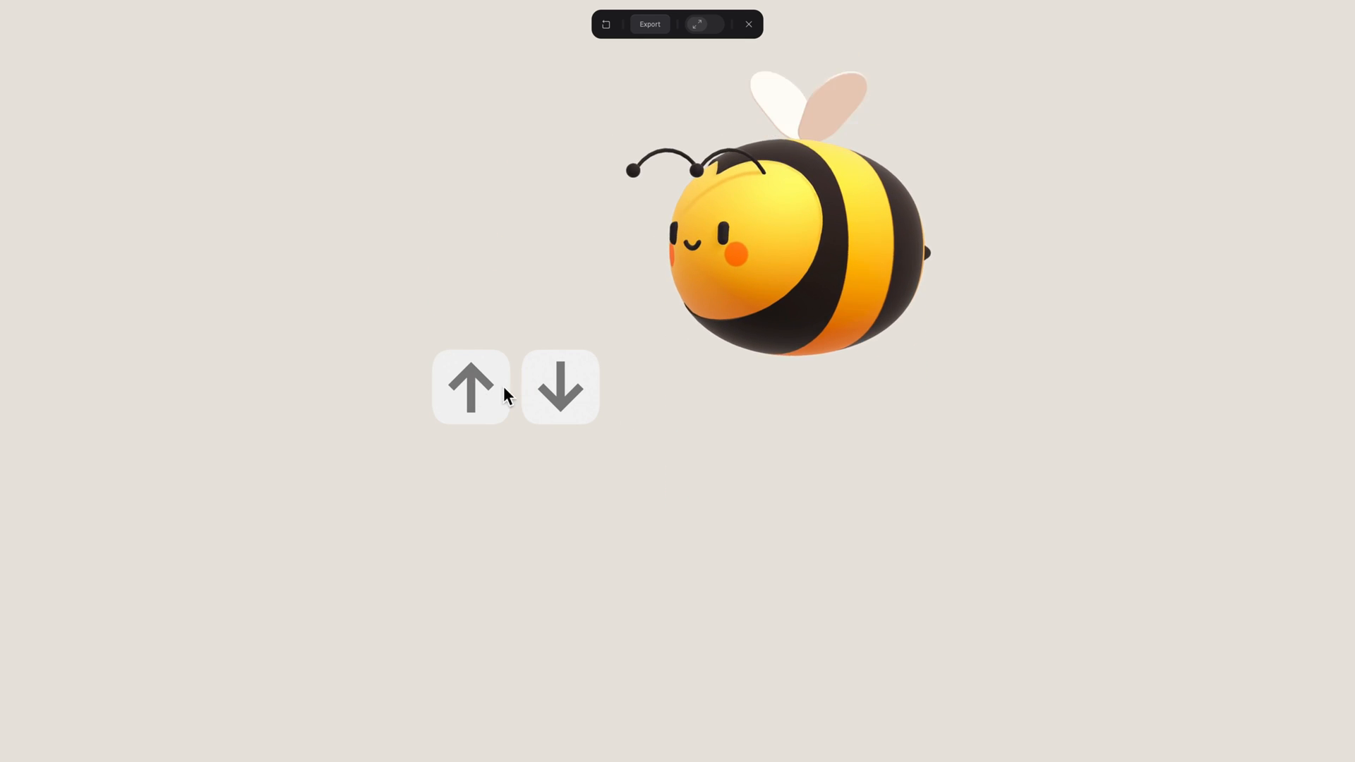
click(560, 387)
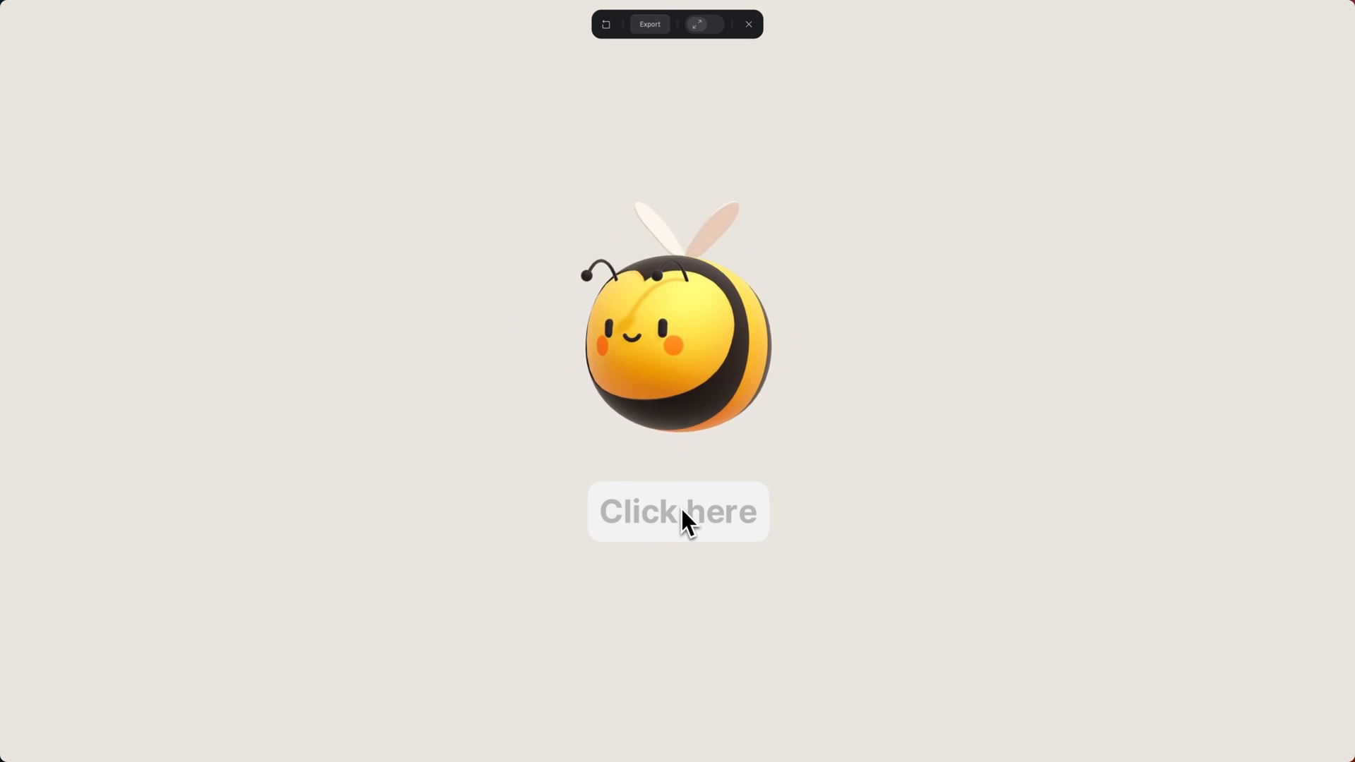
click(678, 512)
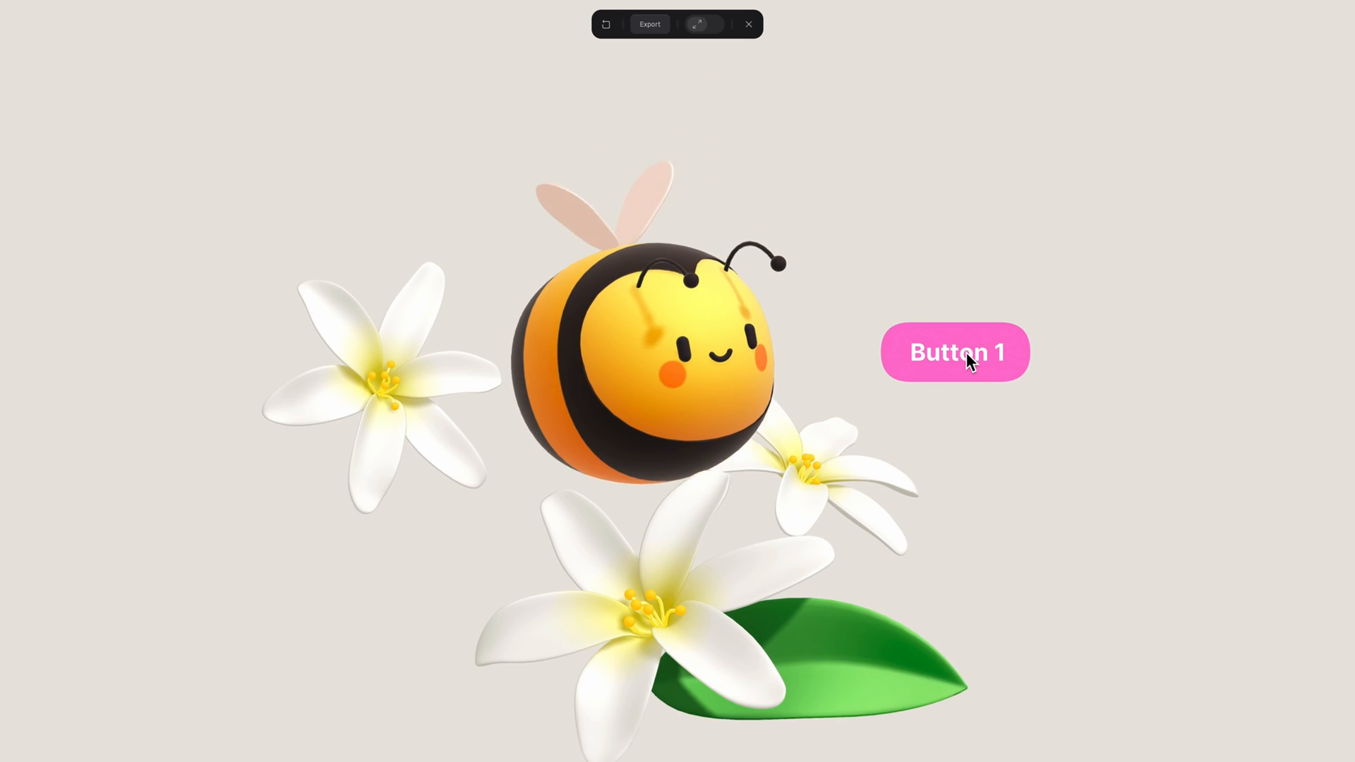
- Close the Play window to edit the White Flowers, Bee and Button scene
click(748, 24)
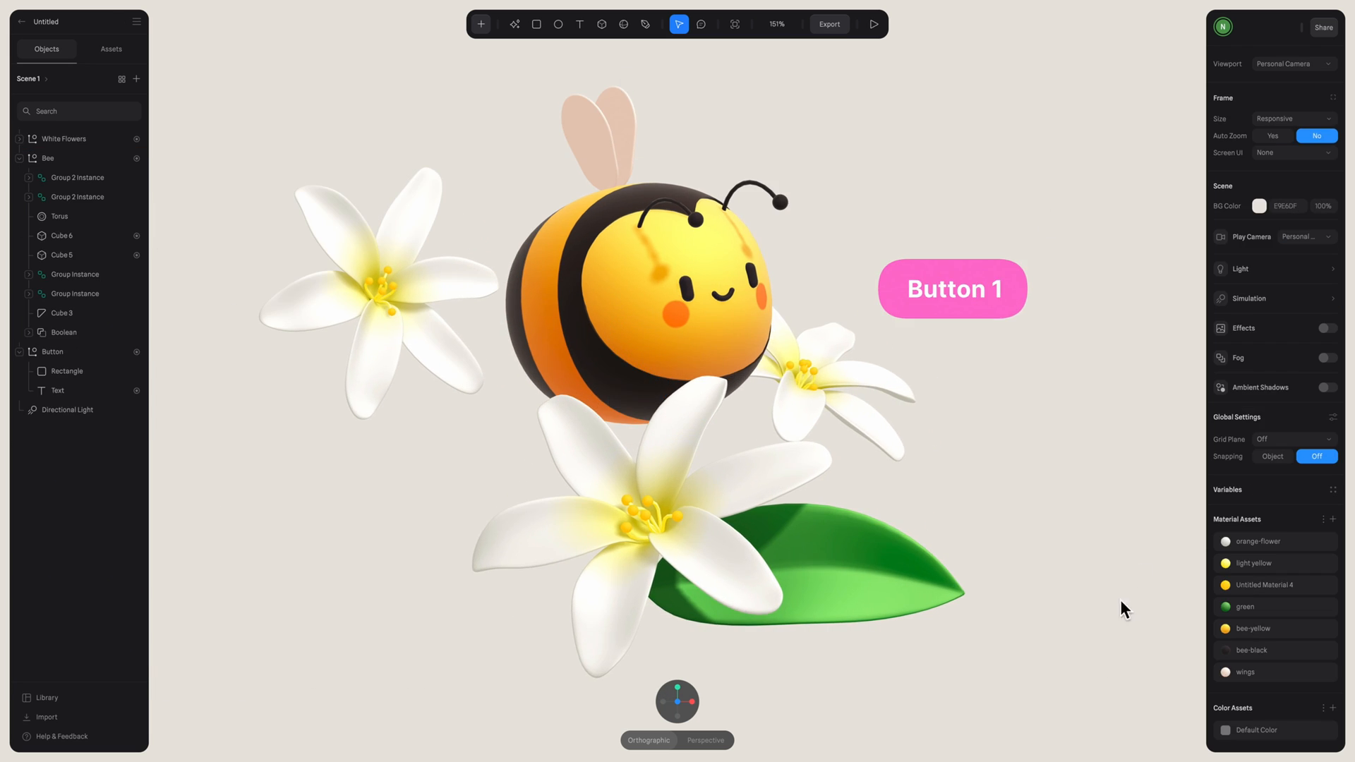
mouse_move(441, 498)
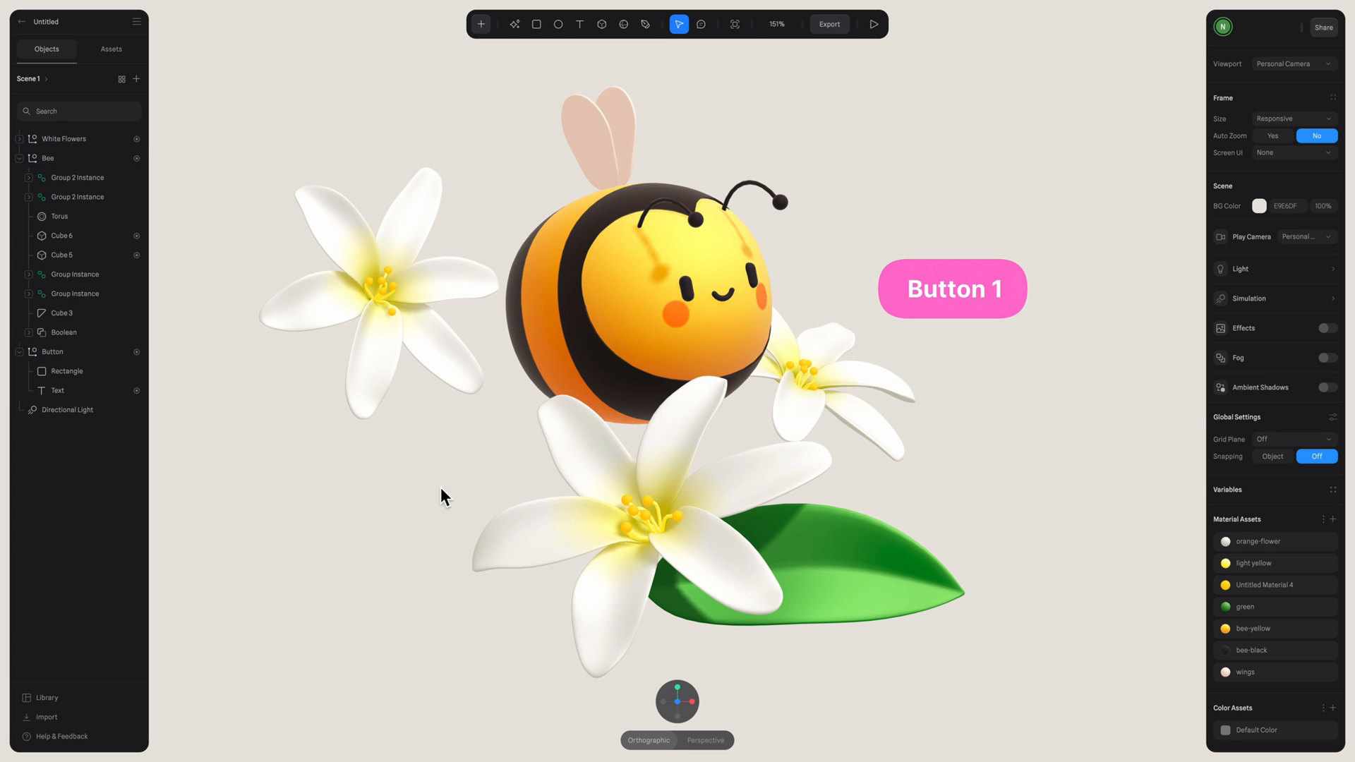
- Give Button 1's mouse-down a White Flowers transition and set the Bee transition to Toggle
click(953, 289)
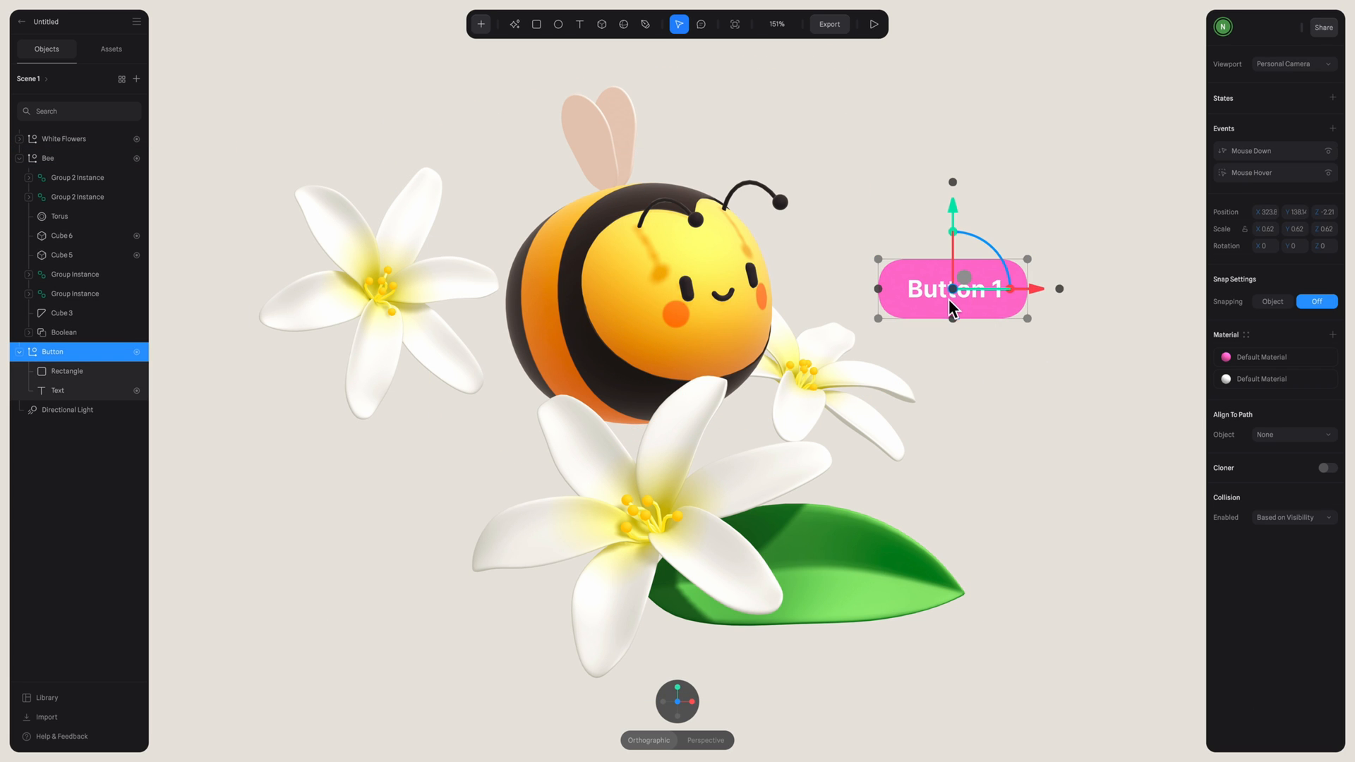
mouse_move(1170, 173)
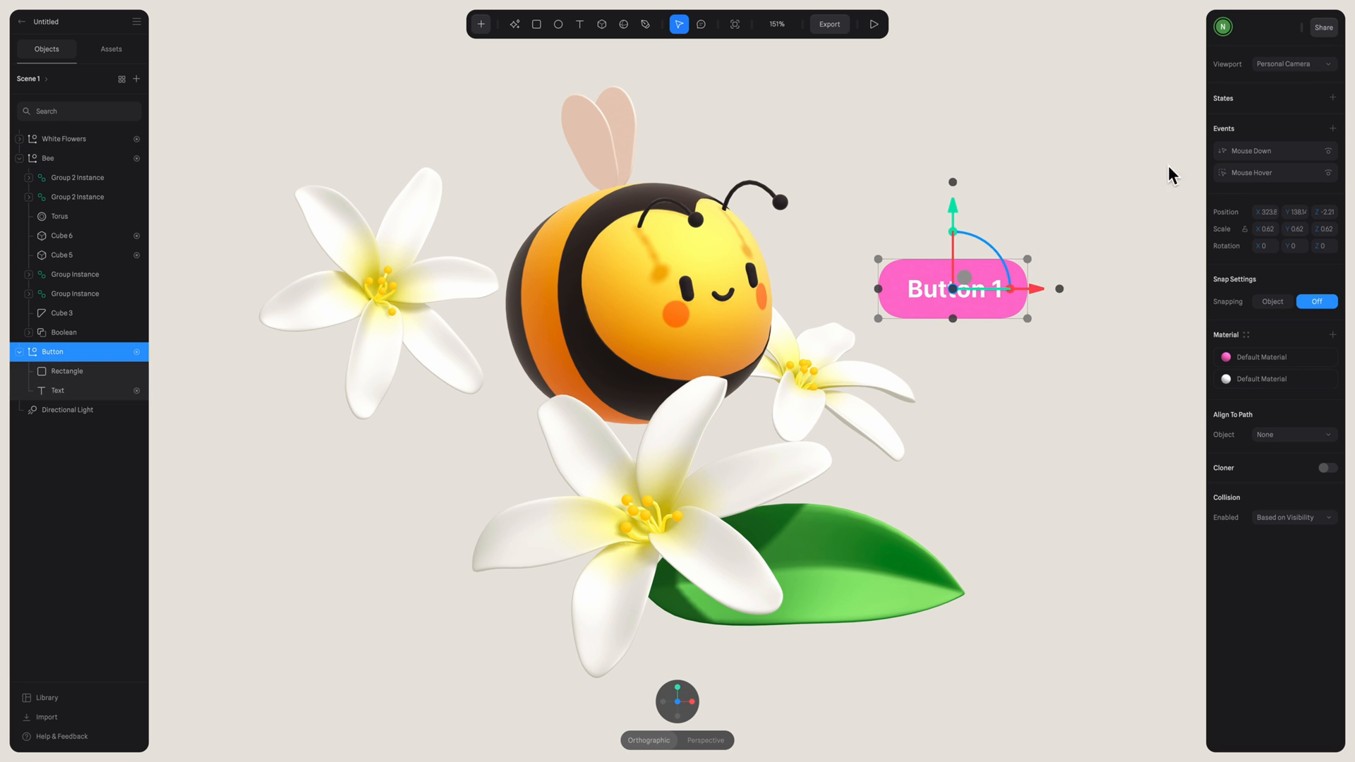
click(1275, 151)
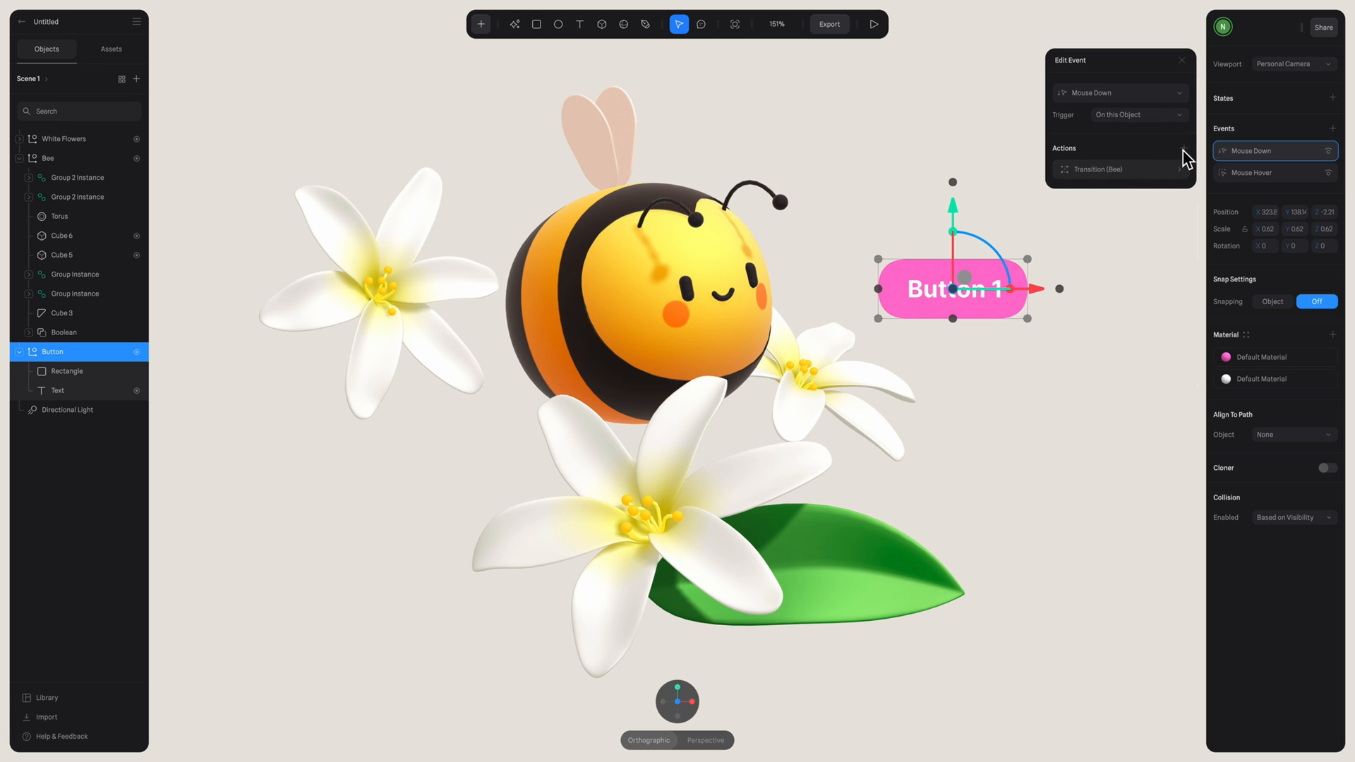
click(1181, 149)
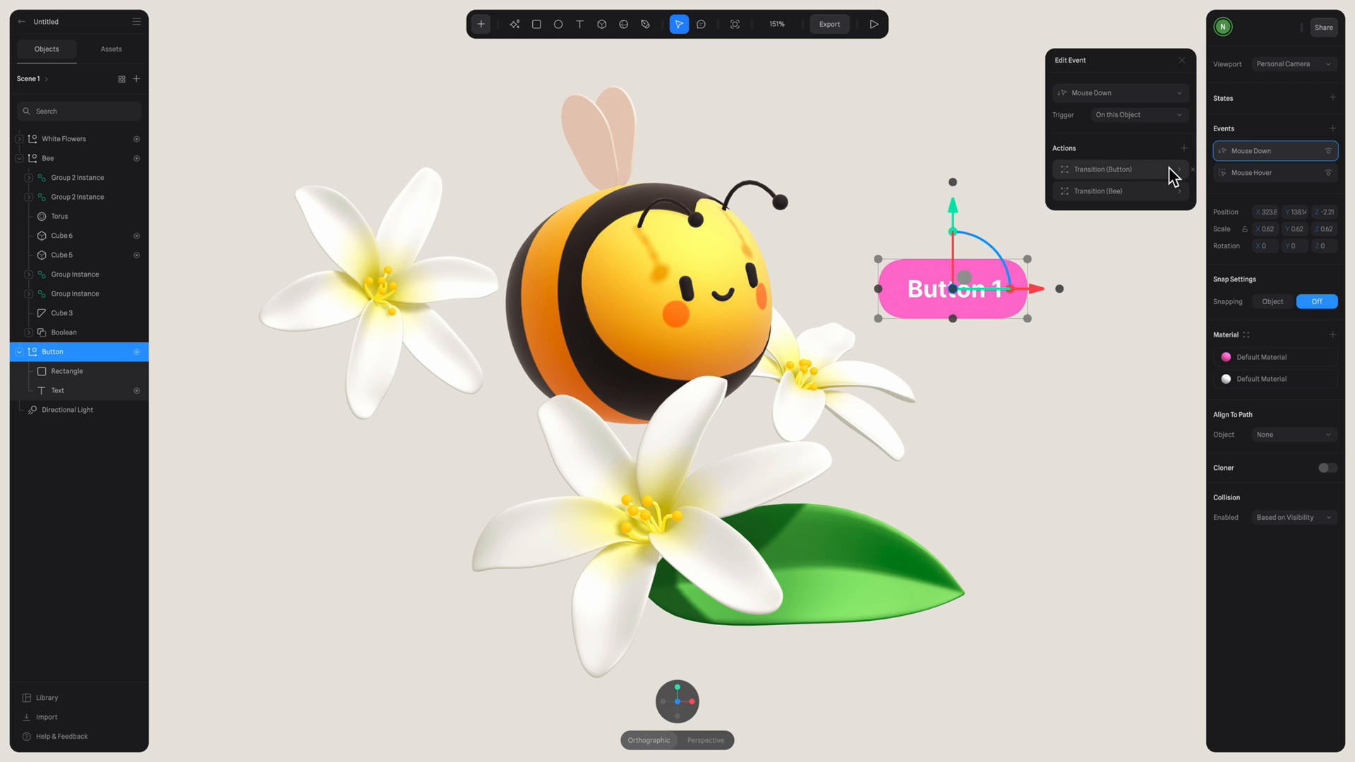
click(1102, 169)
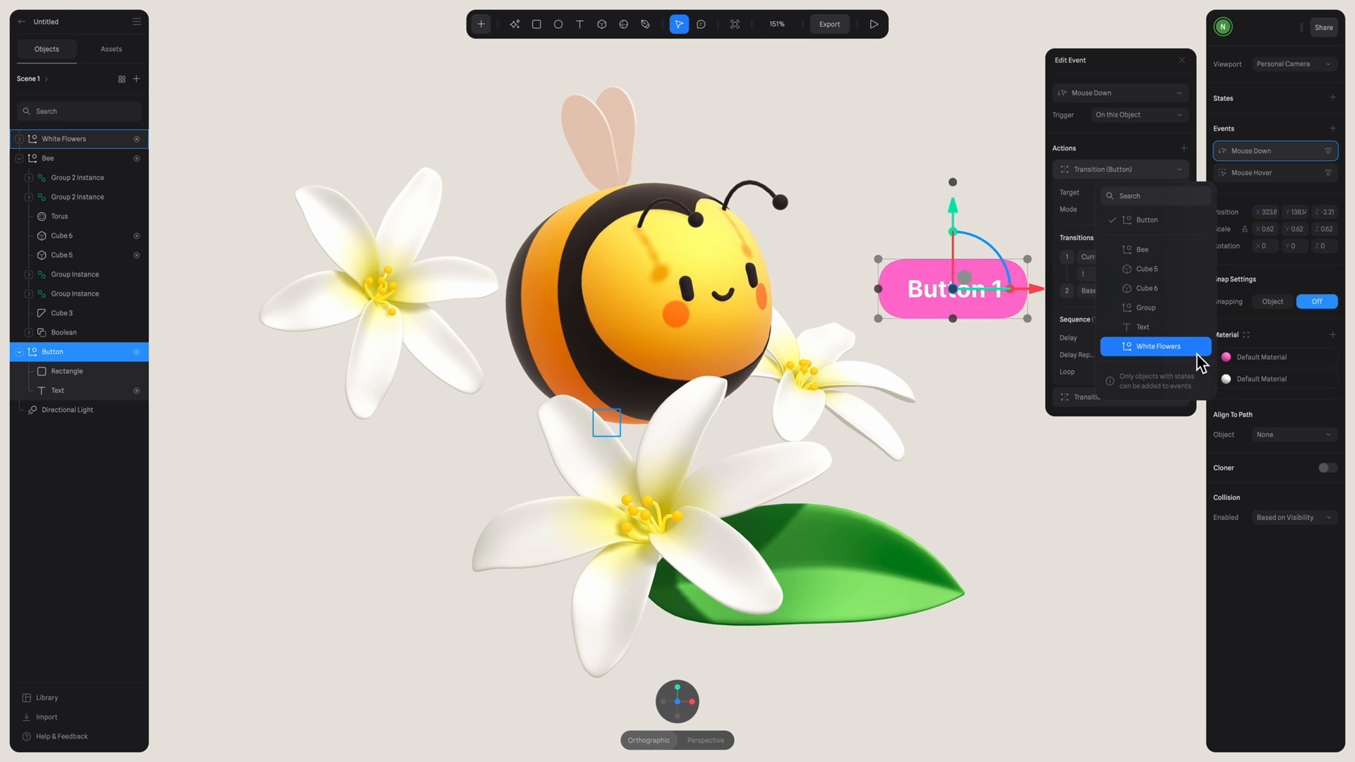
click(1155, 346)
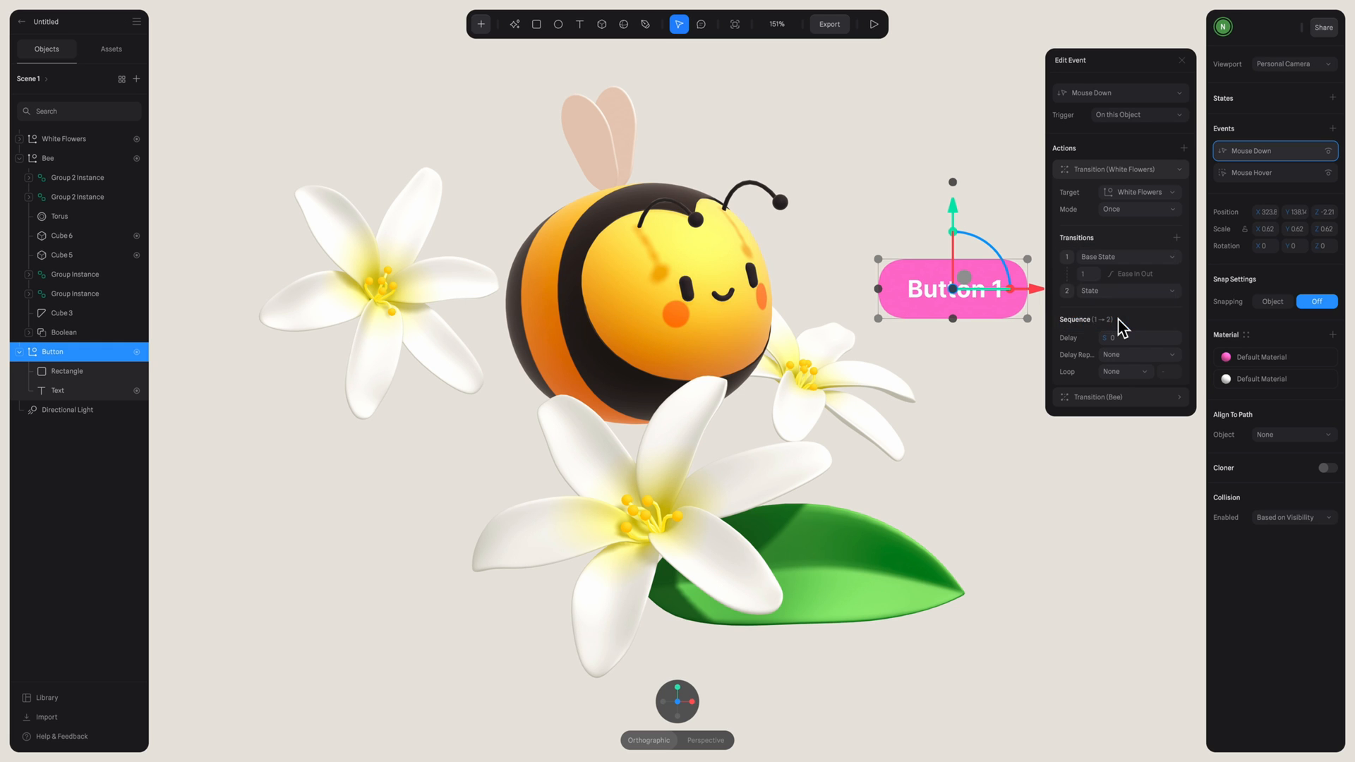
click(870, 23)
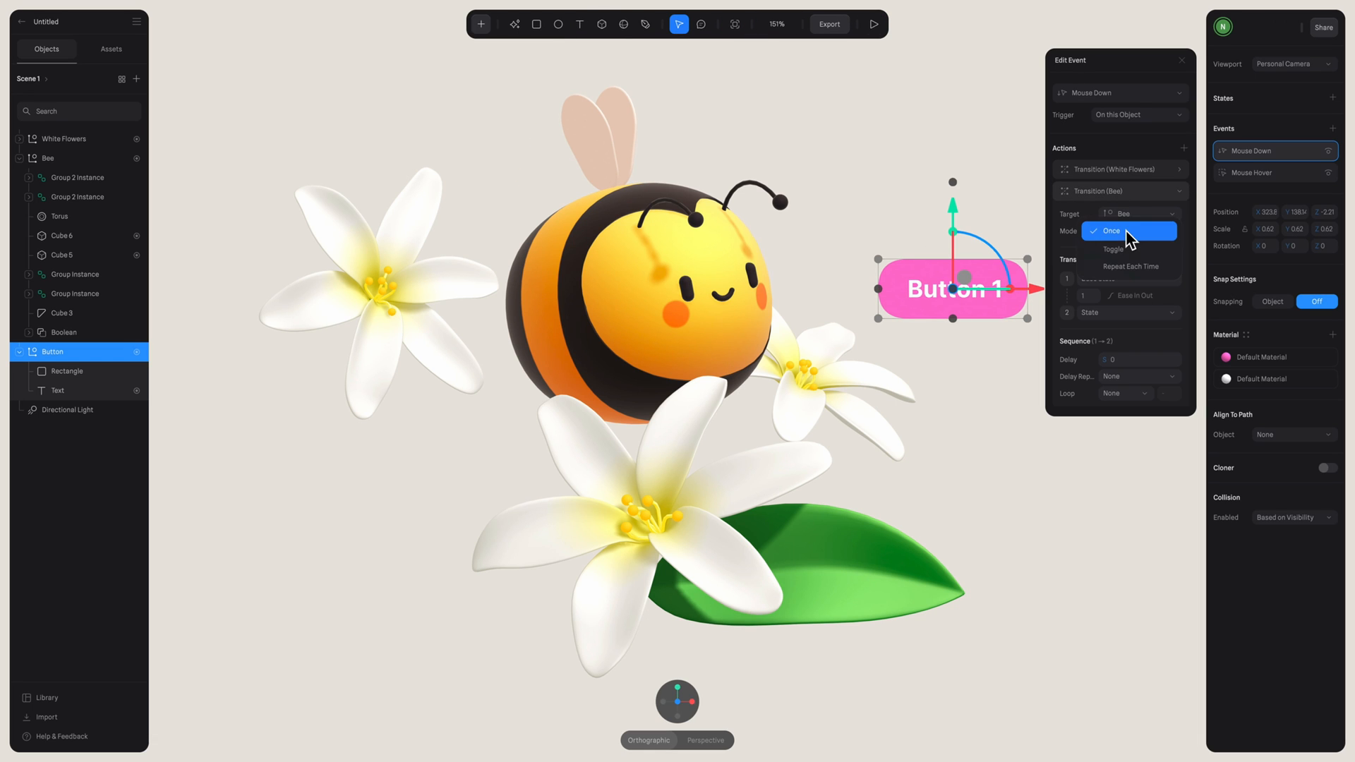
click(1112, 249)
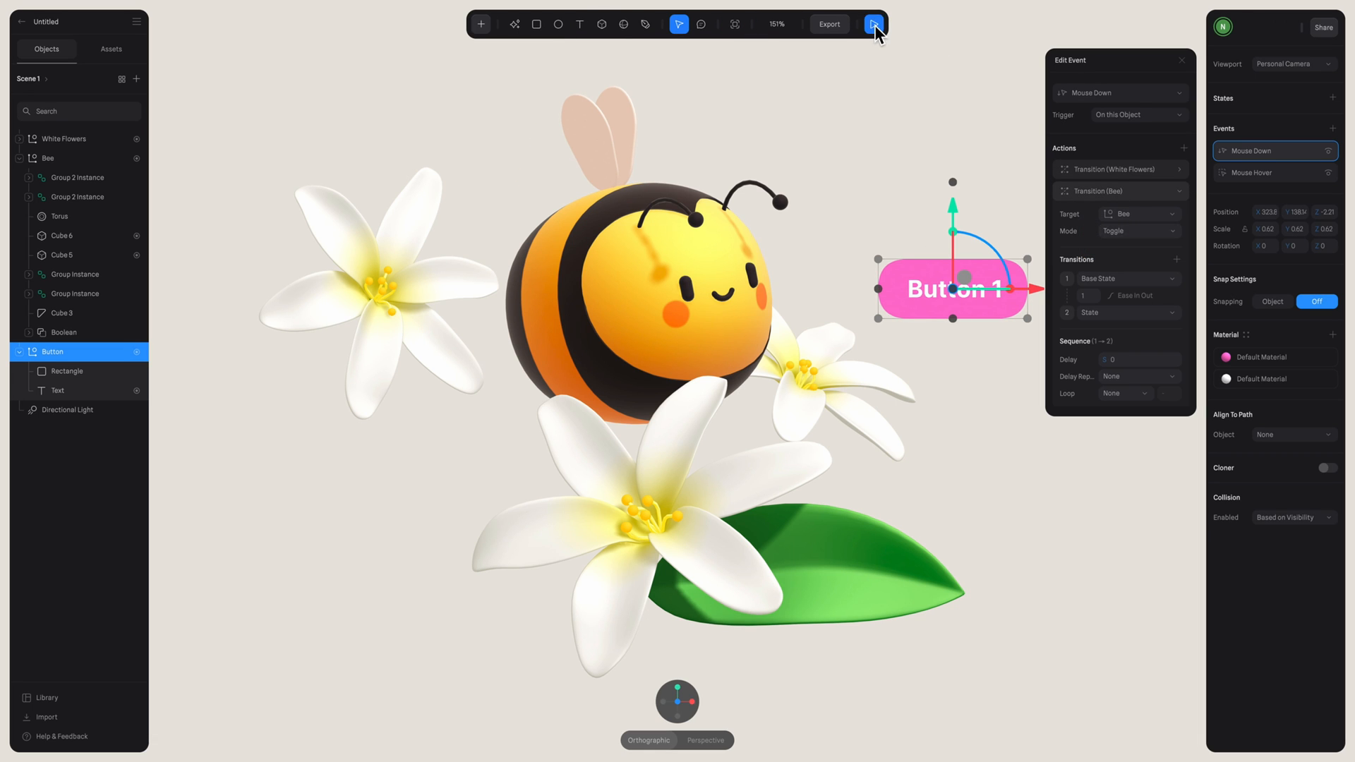
- Compare the Bee's Base State and State, then preview the scene pressing Button 1
click(872, 23)
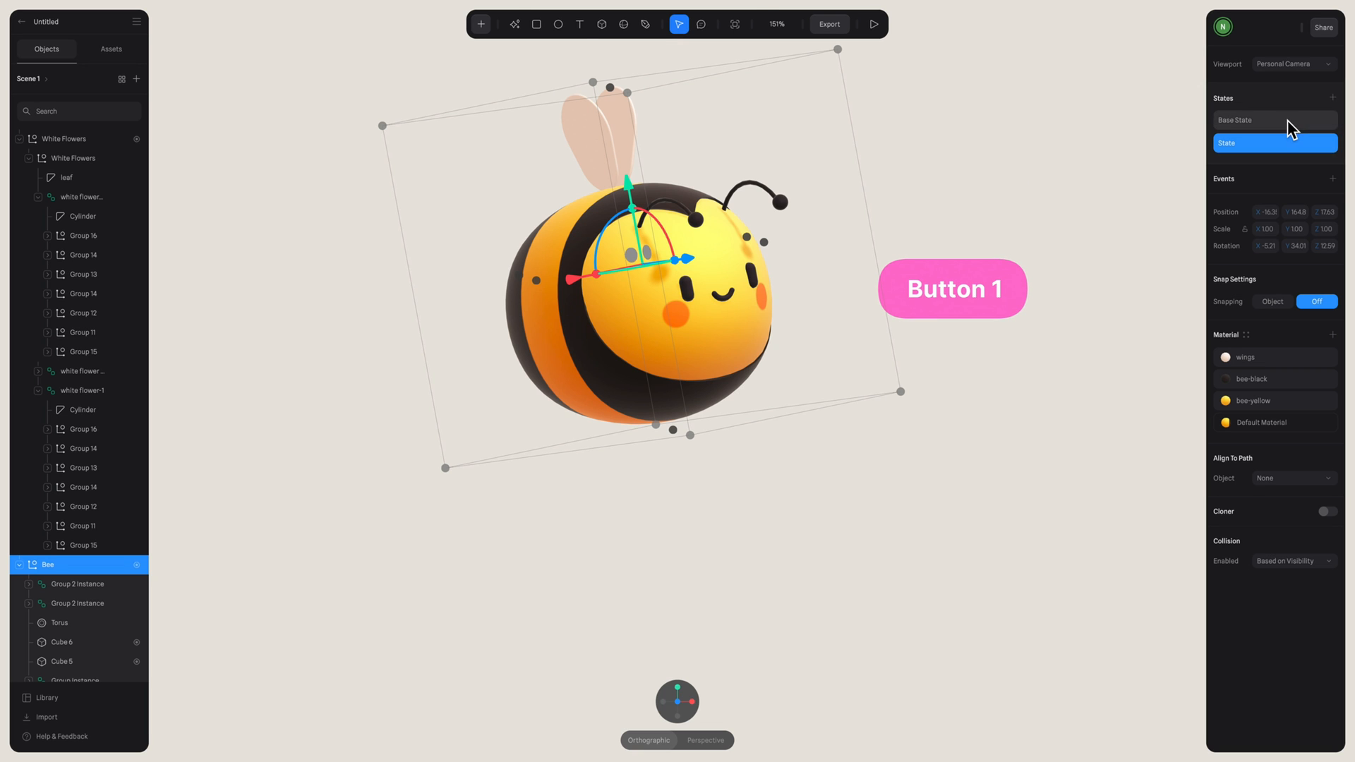
click(1275, 120)
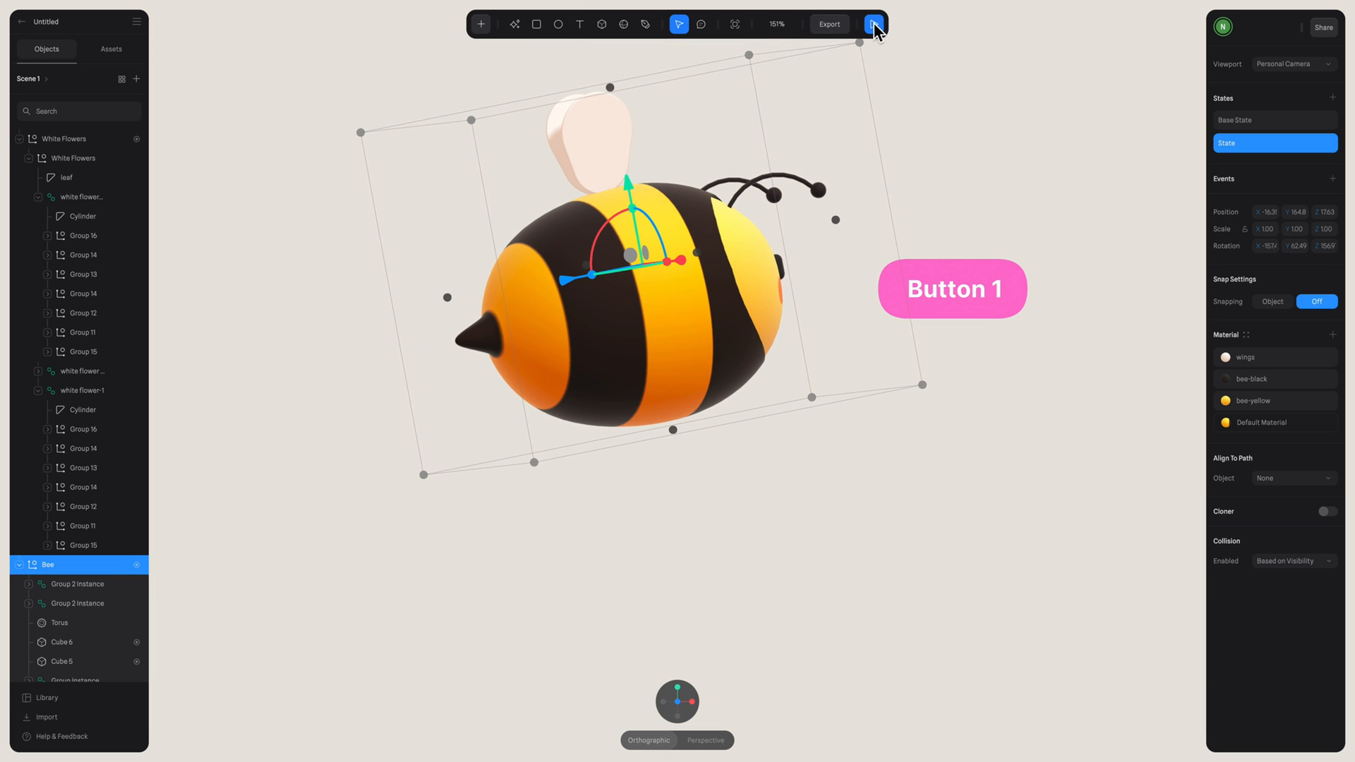
click(873, 24)
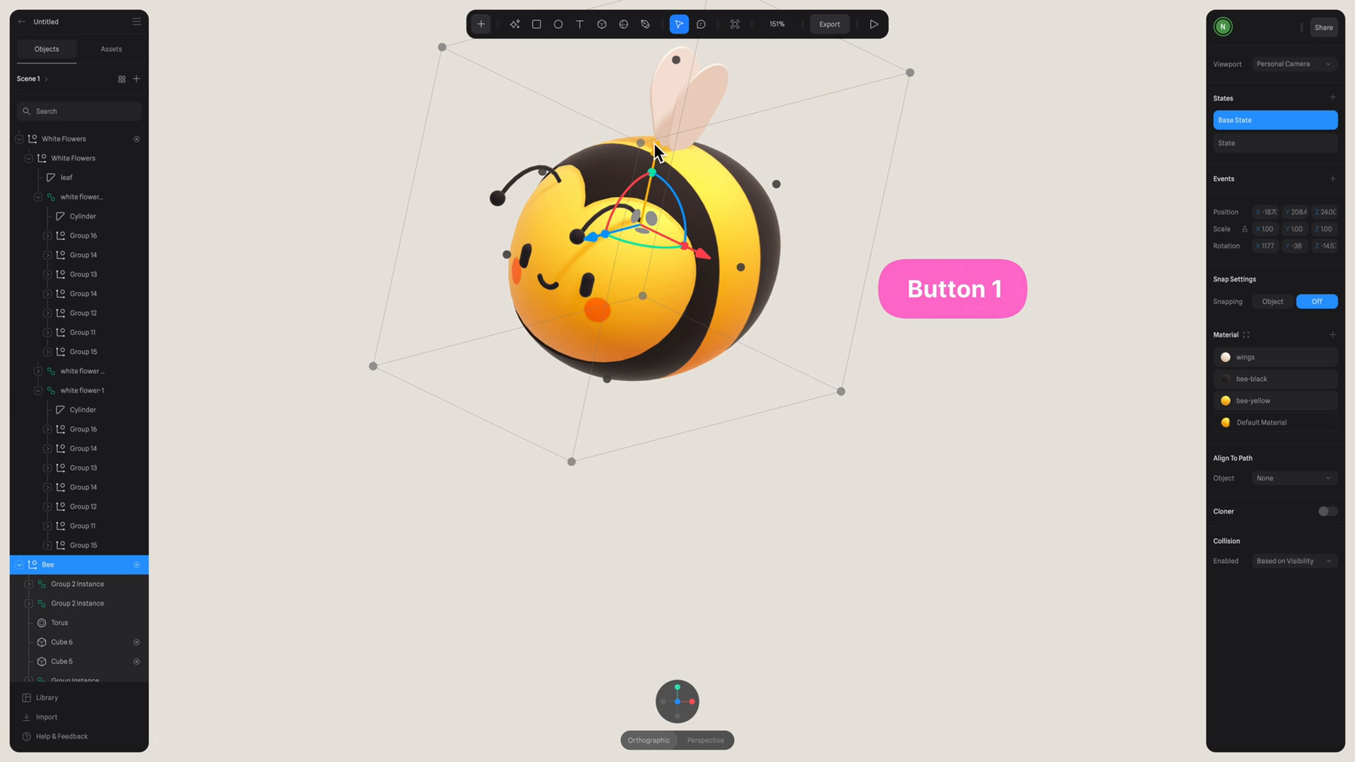
click(873, 23)
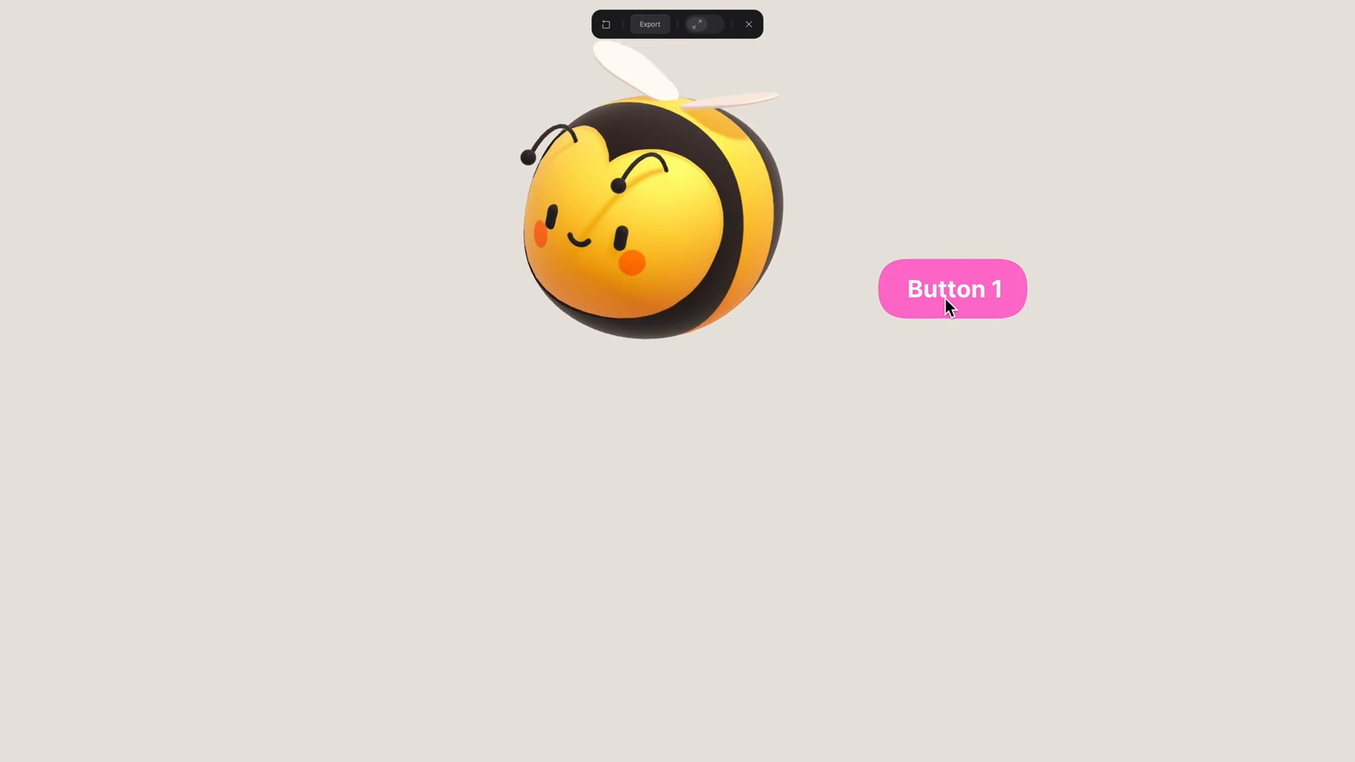
click(951, 302)
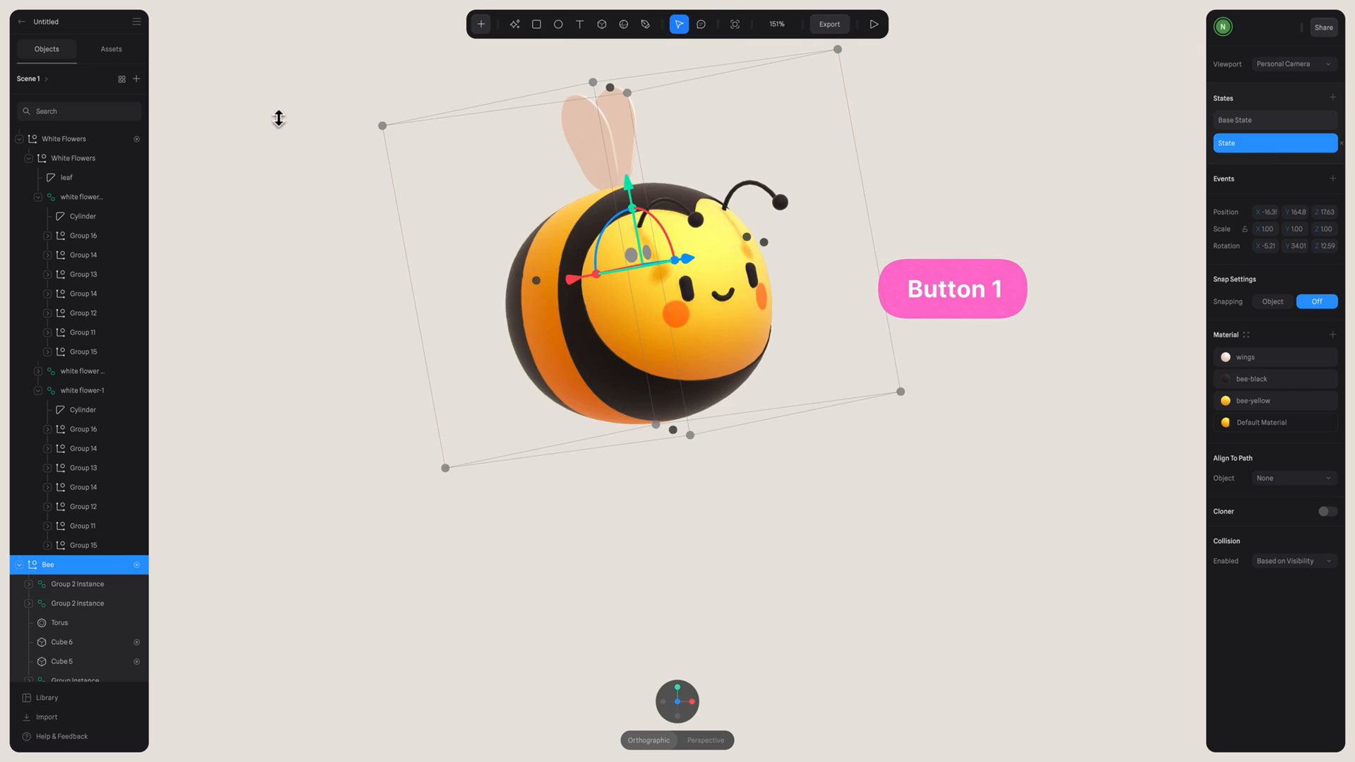
- Drag the White Flowers group below the bee and test Button 1 in the preview
click(1264, 119)
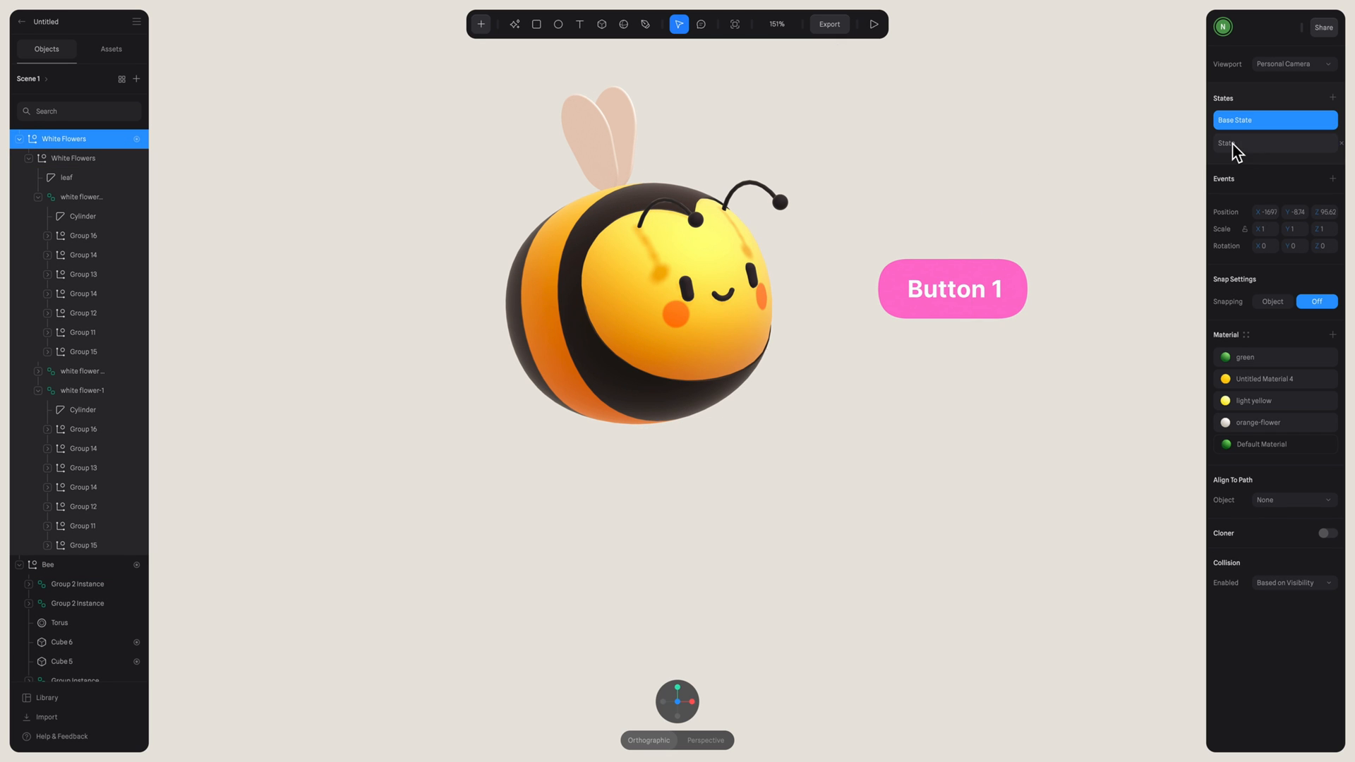
mouse_move(590, 405)
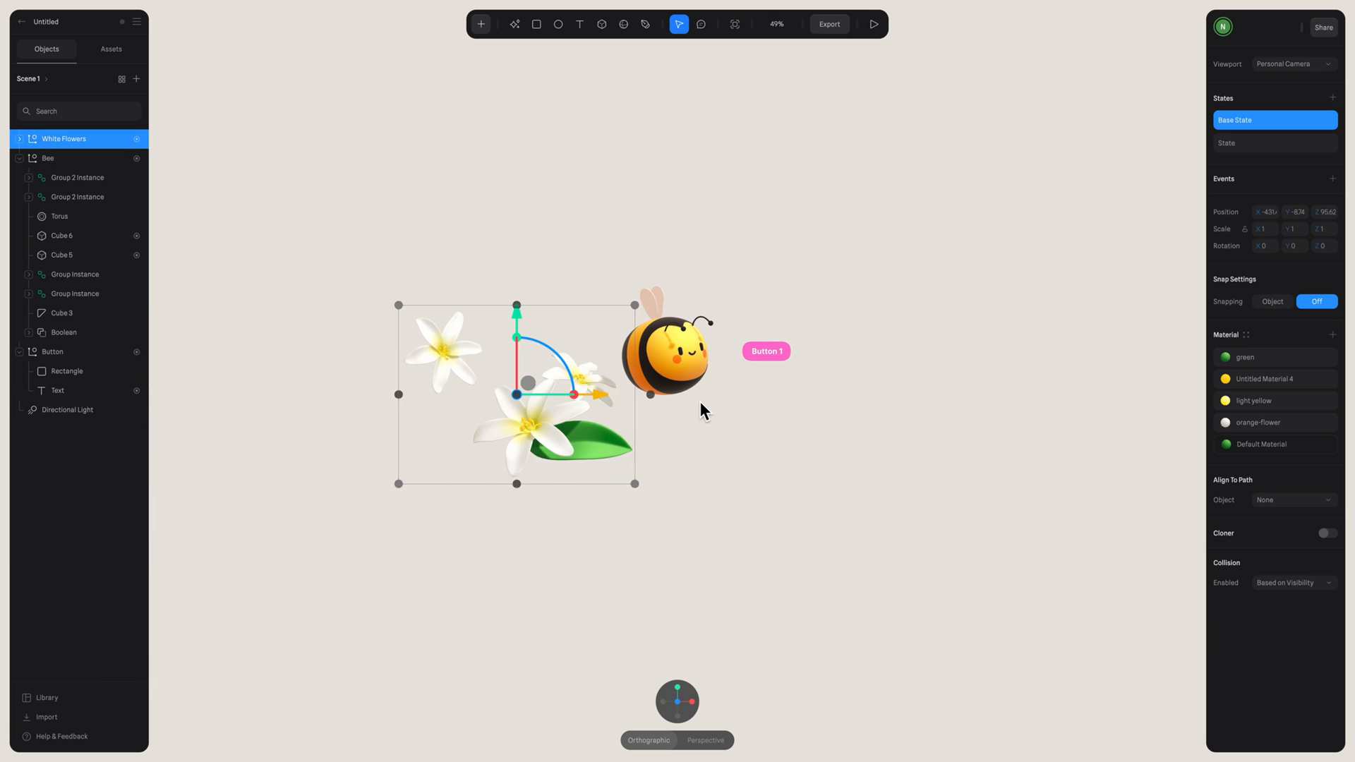
drag(516, 395, 657, 396)
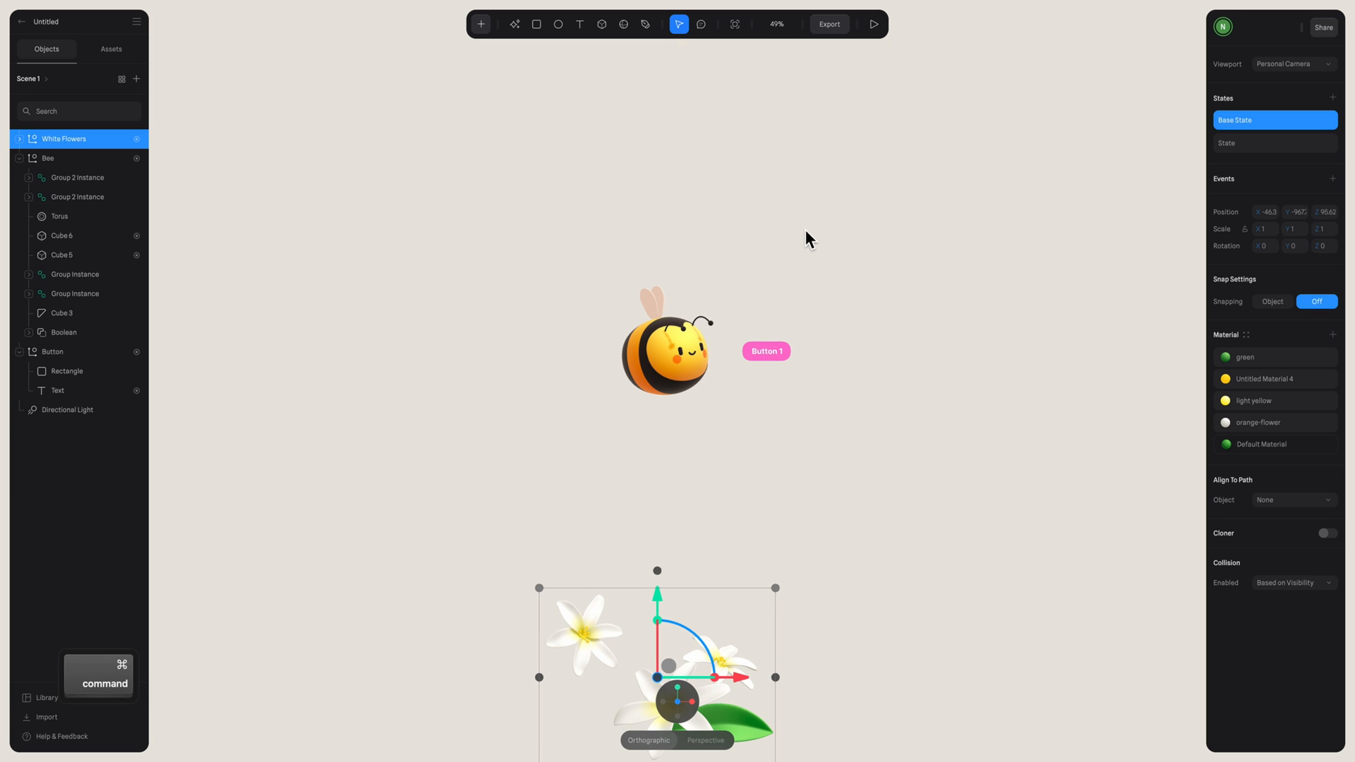
click(874, 24)
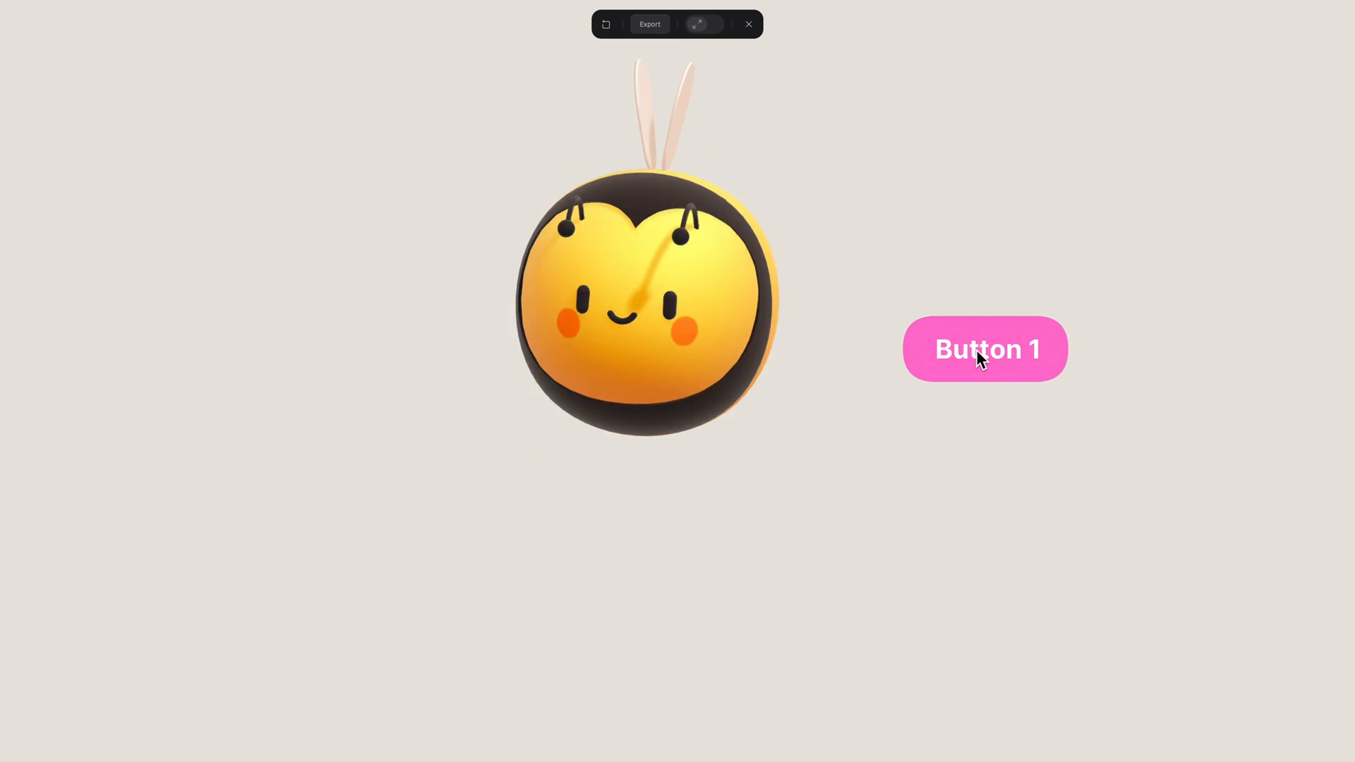
click(749, 24)
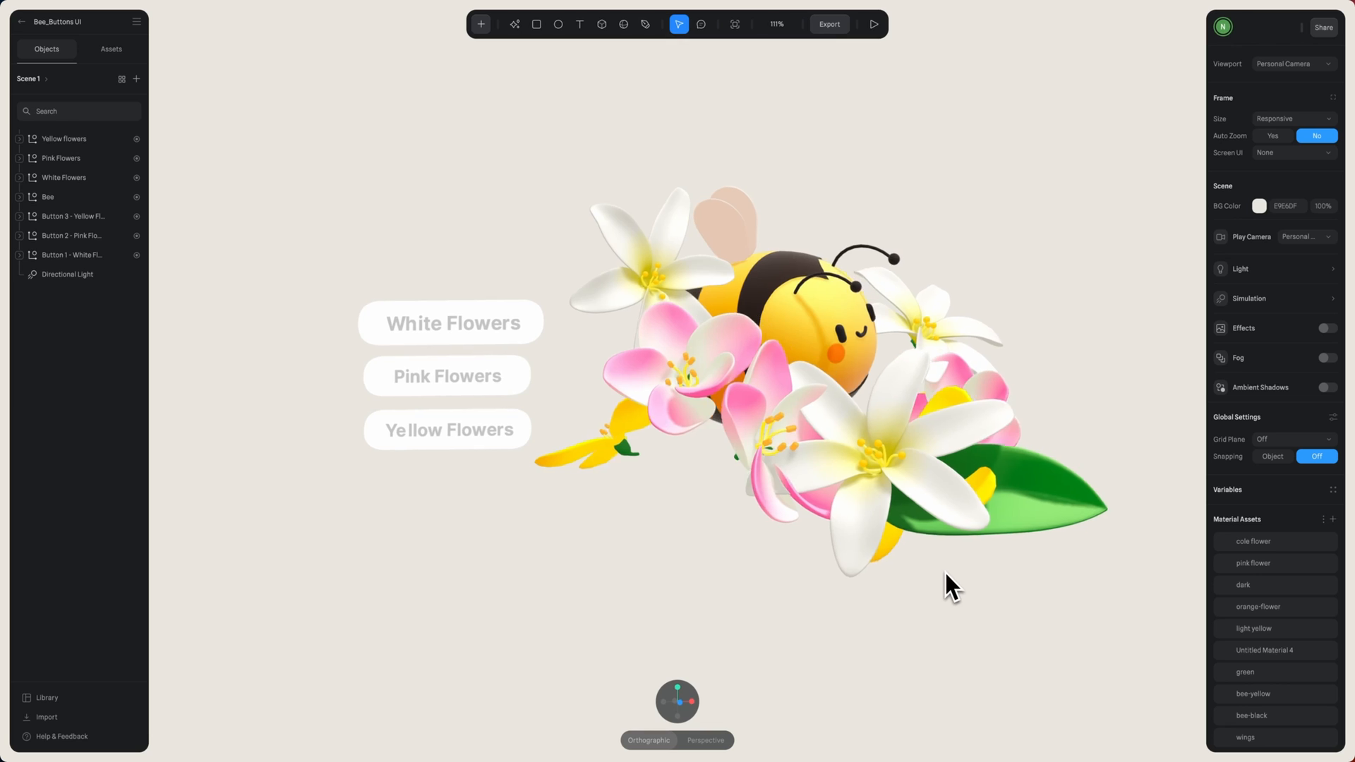
- Preview the flower buttons, show the pink flowers, then view White Flowers' Base State
click(874, 24)
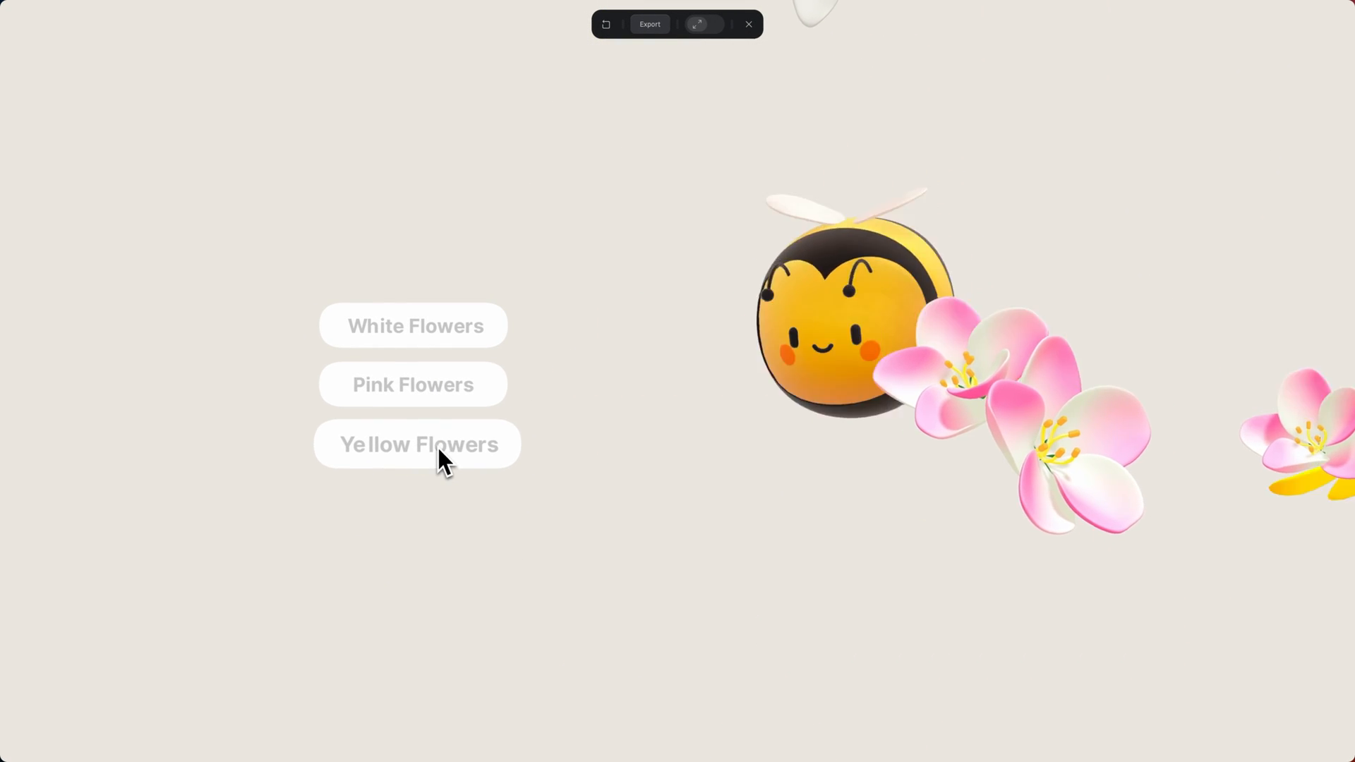
mouse_move(415, 409)
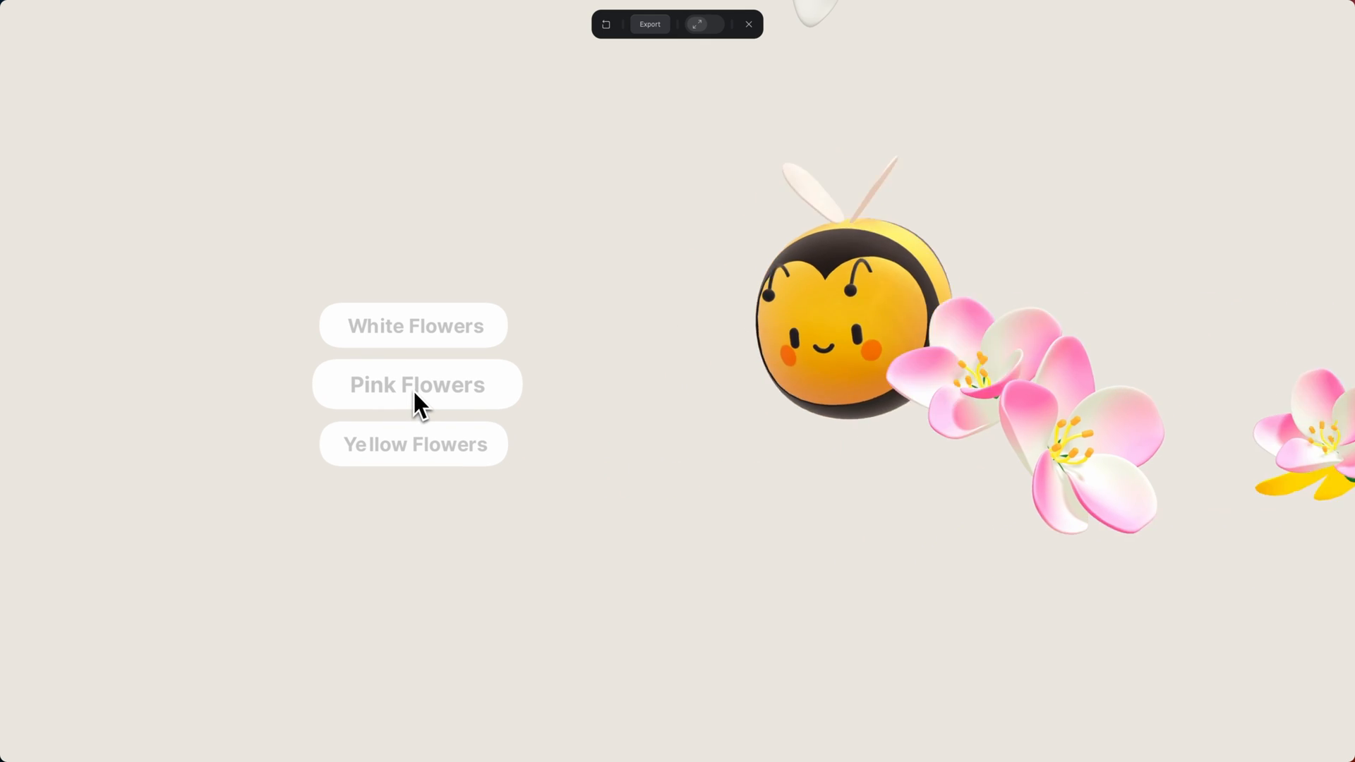
click(414, 326)
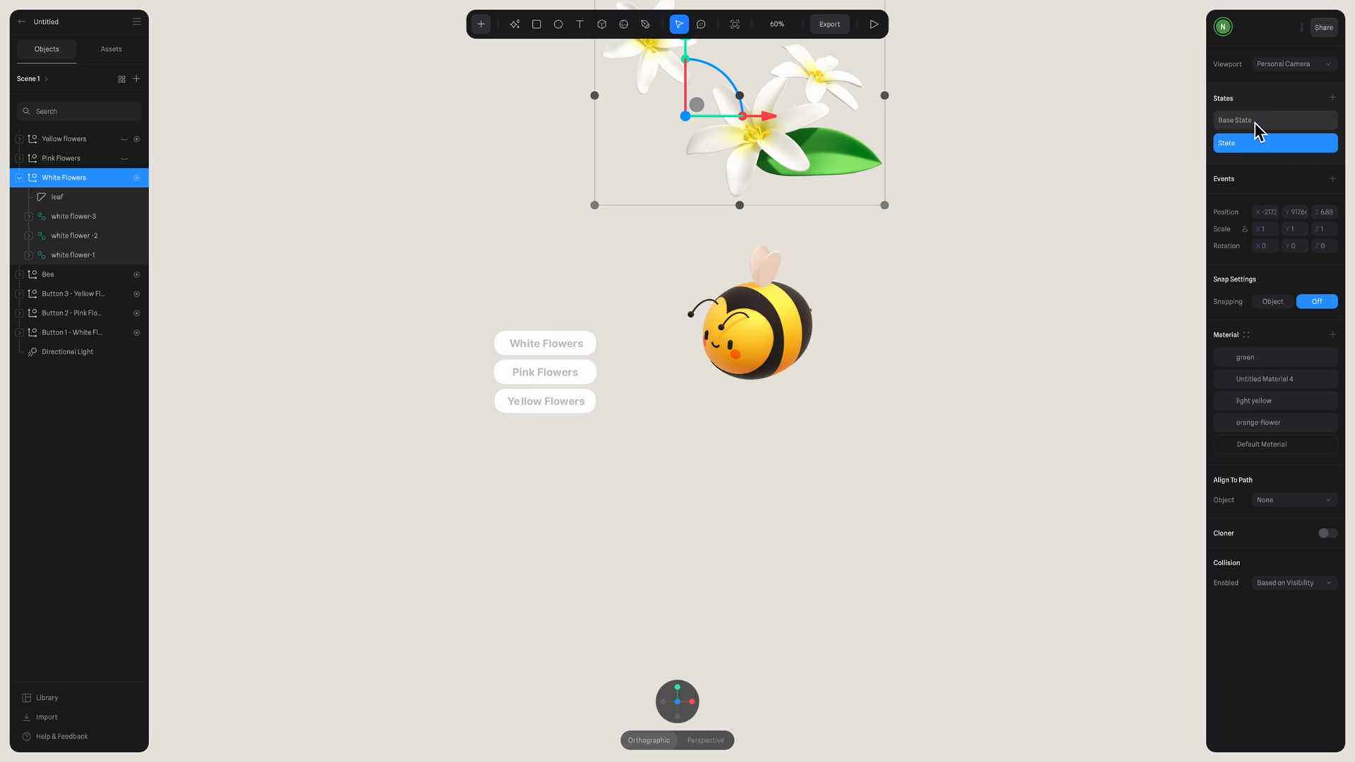
click(1256, 120)
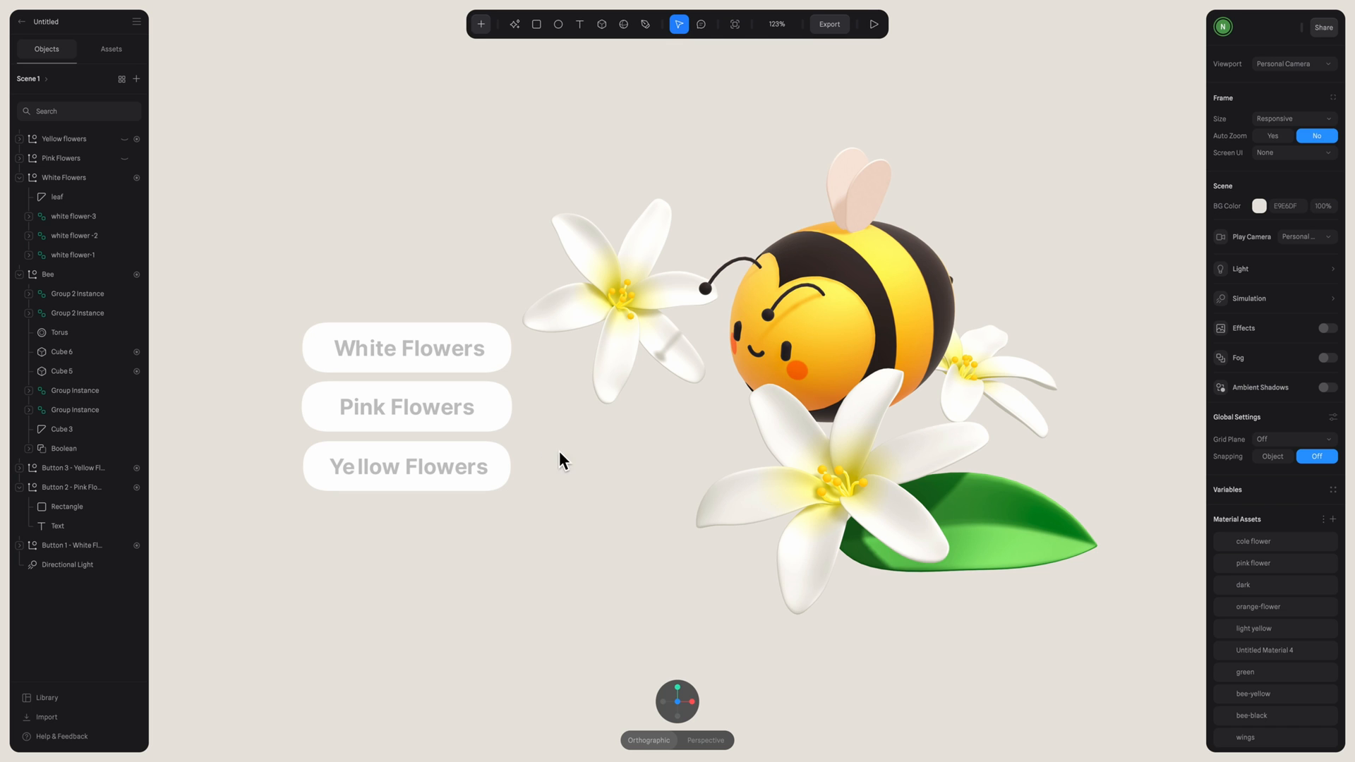
- Add a Pink Flowers button mouse-down transition moving the Bee from Base State to State
click(407, 406)
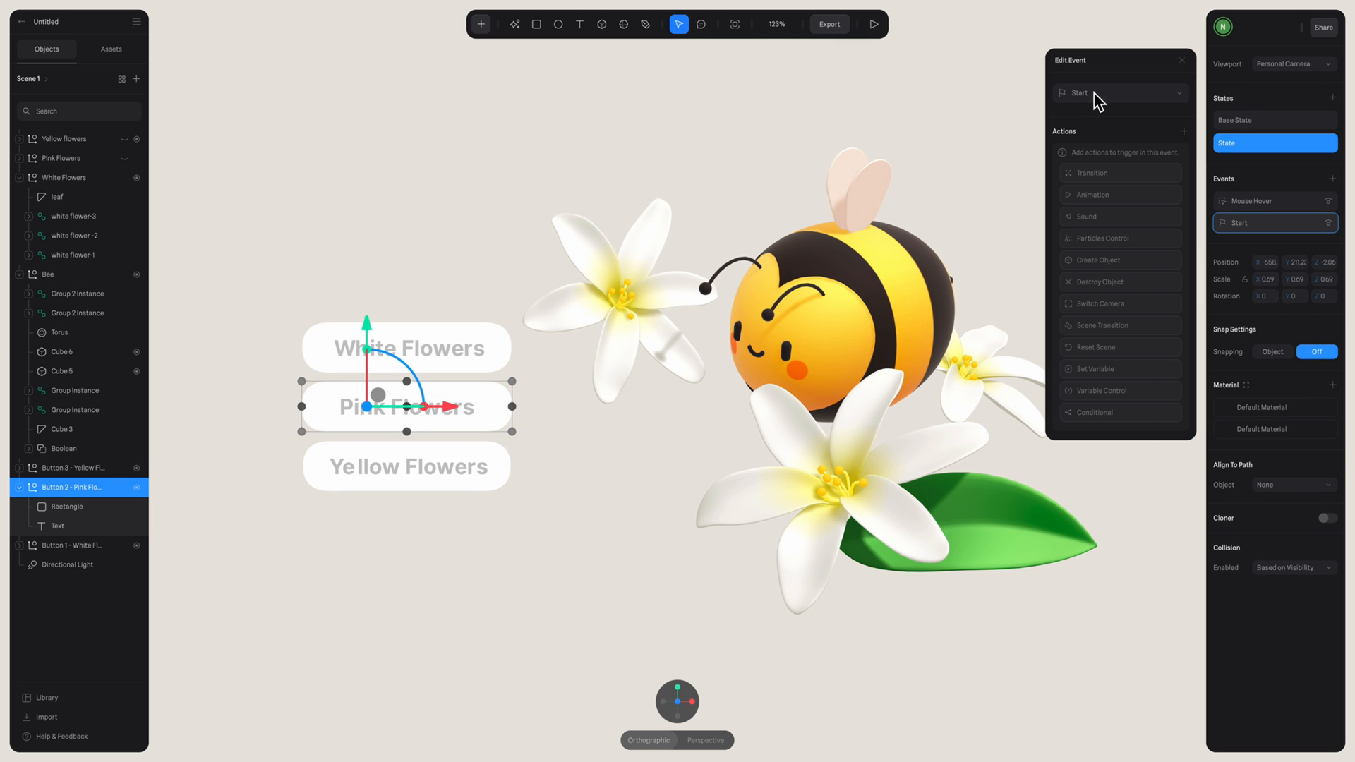
click(1120, 92)
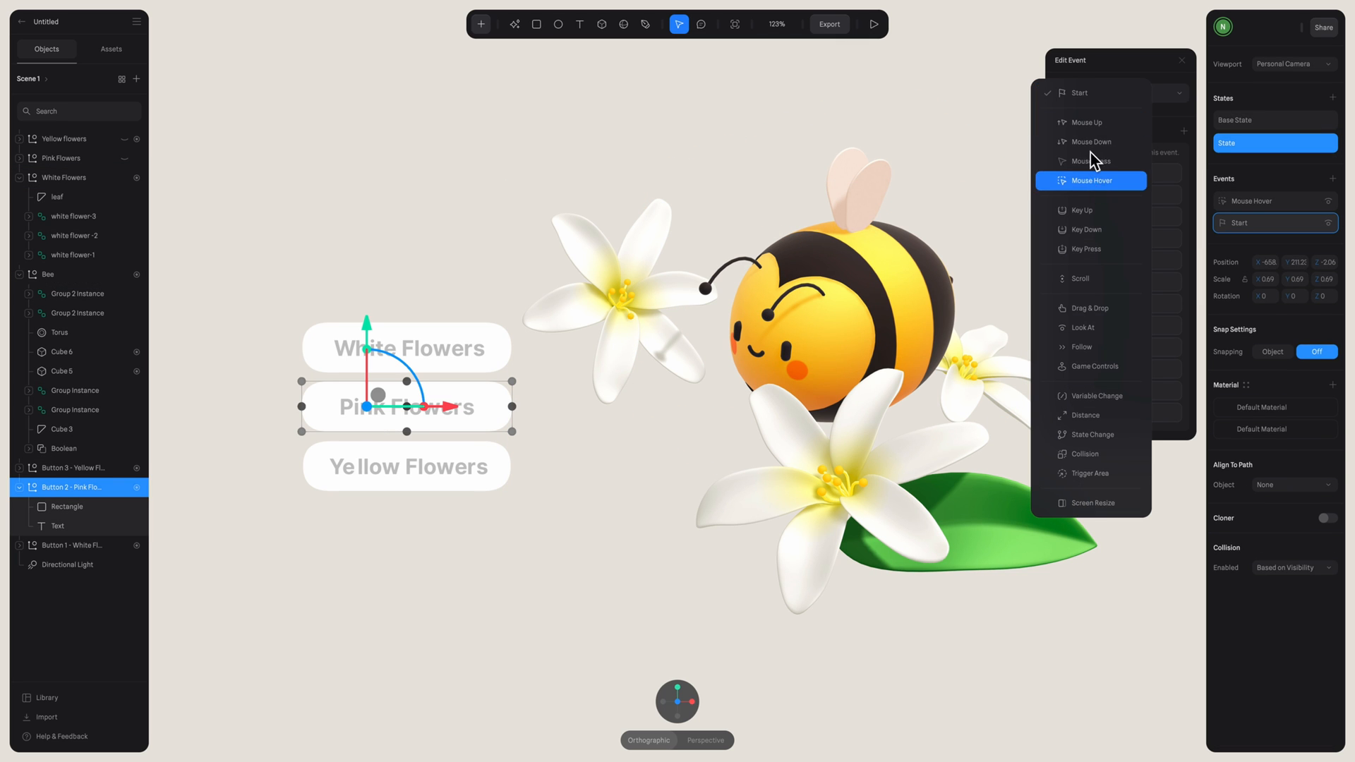
click(1090, 142)
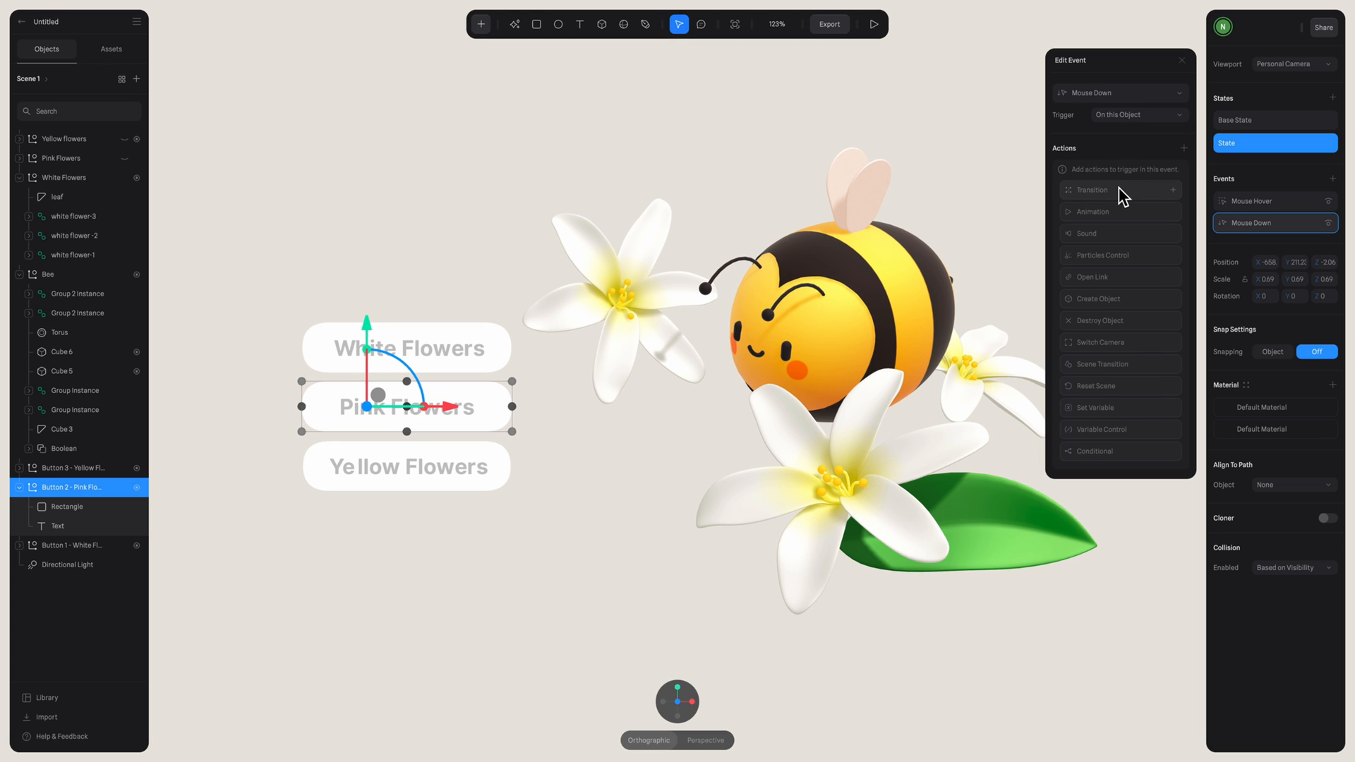
click(1119, 189)
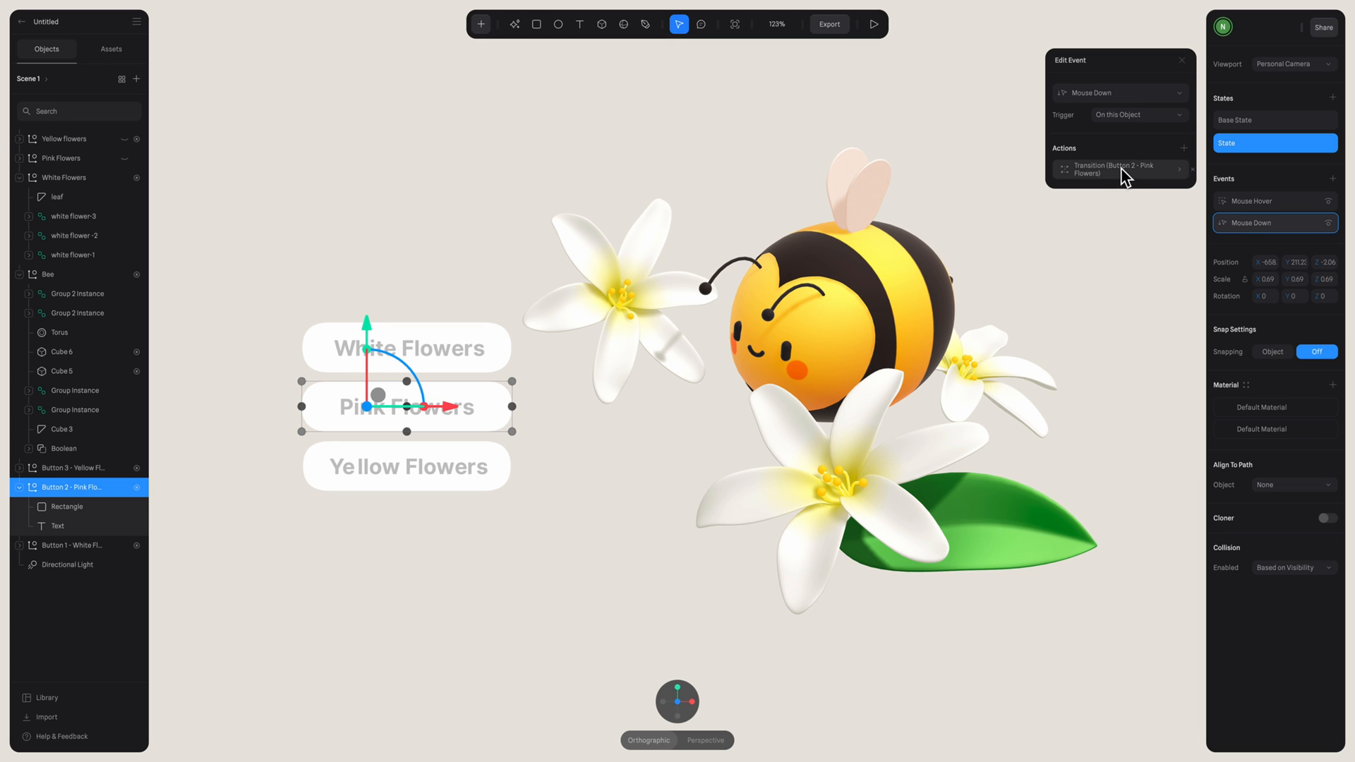
click(1122, 169)
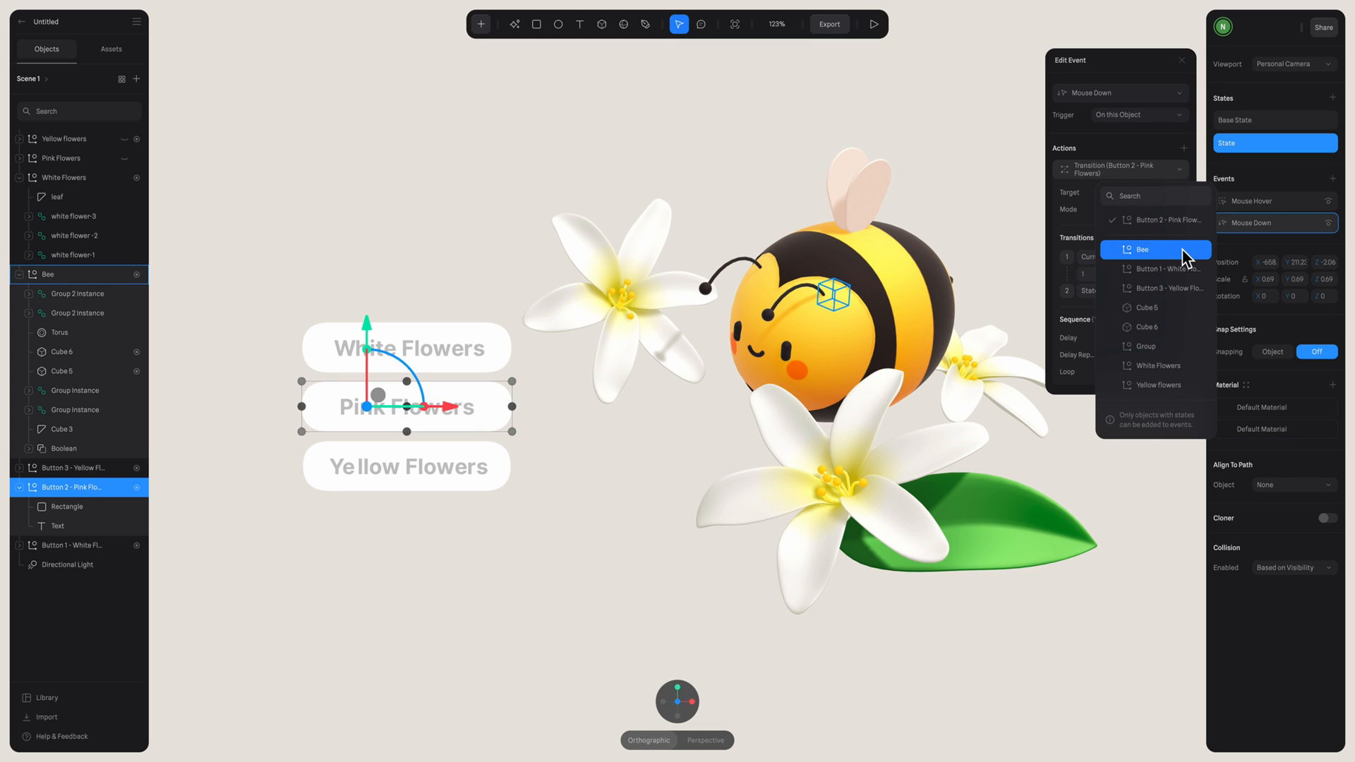
click(1142, 249)
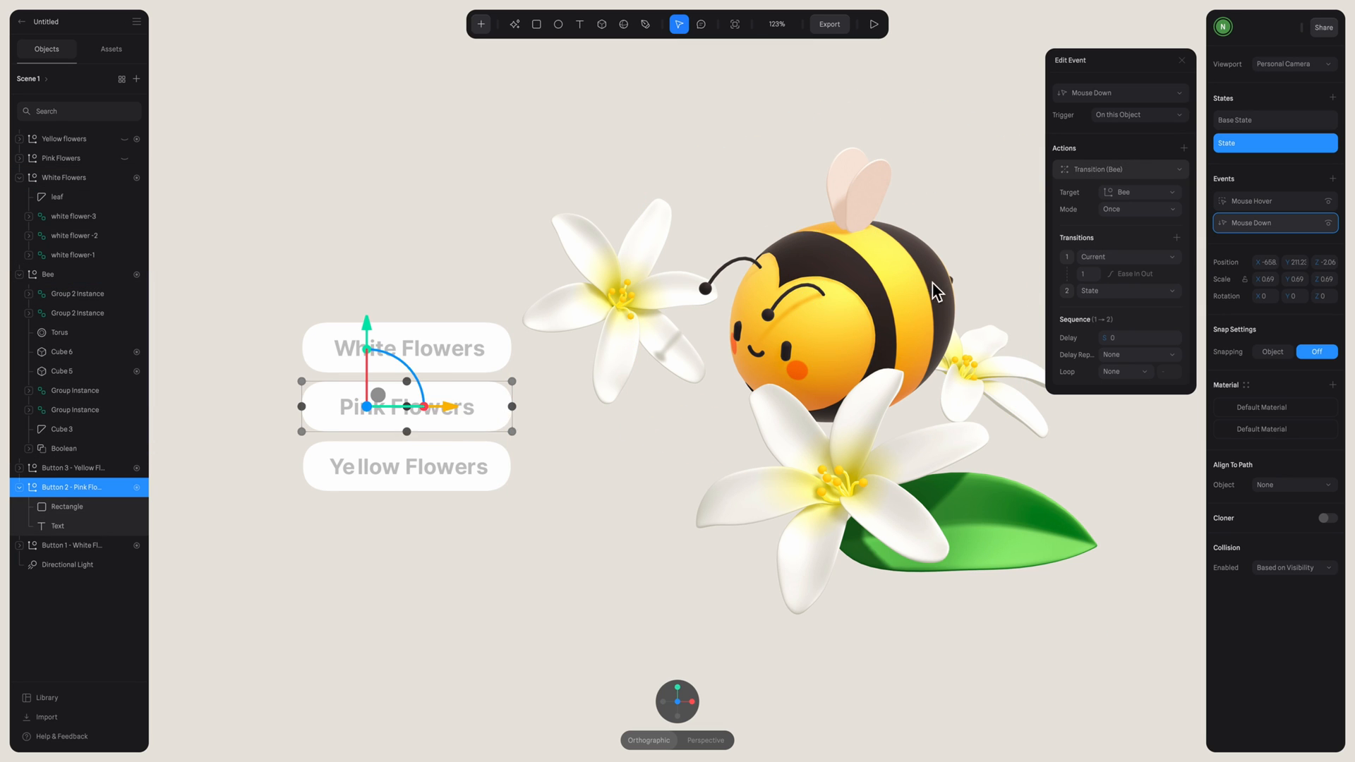
click(1128, 290)
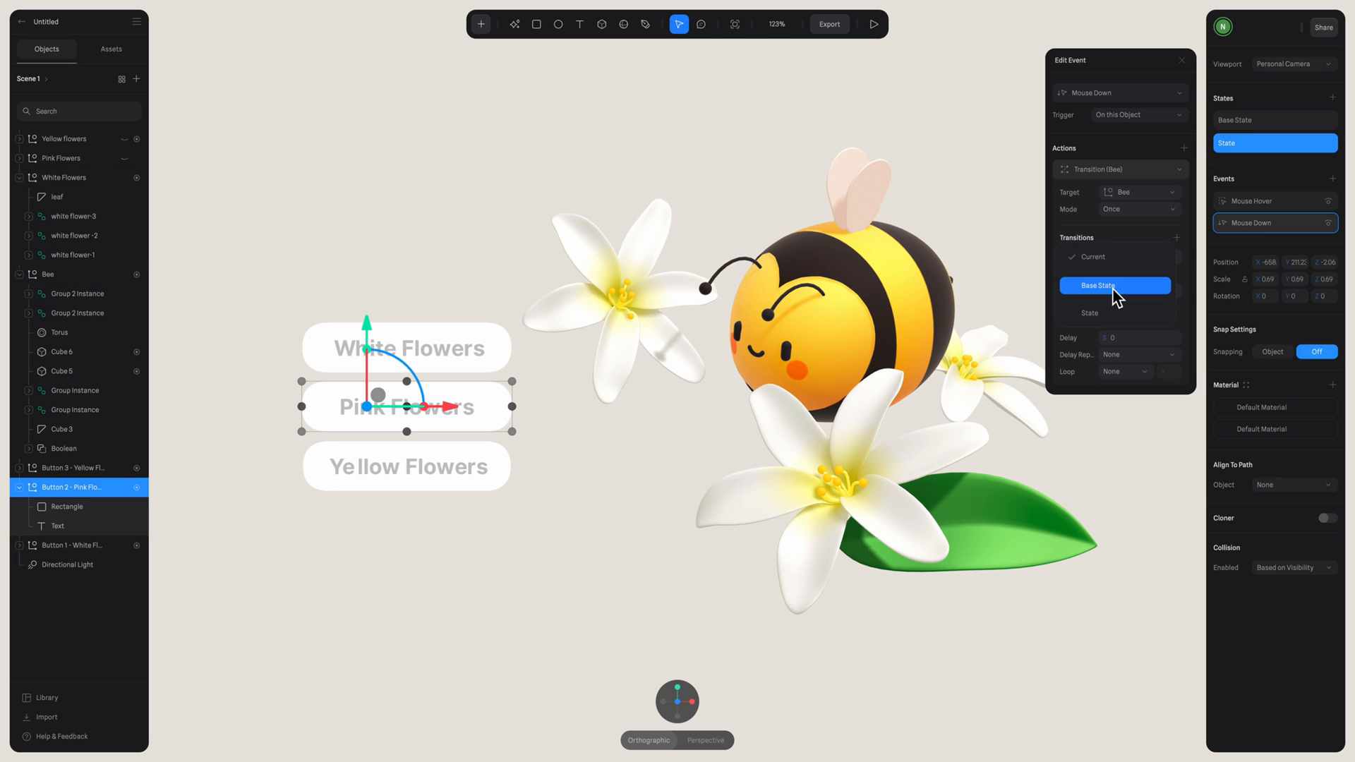
click(1115, 285)
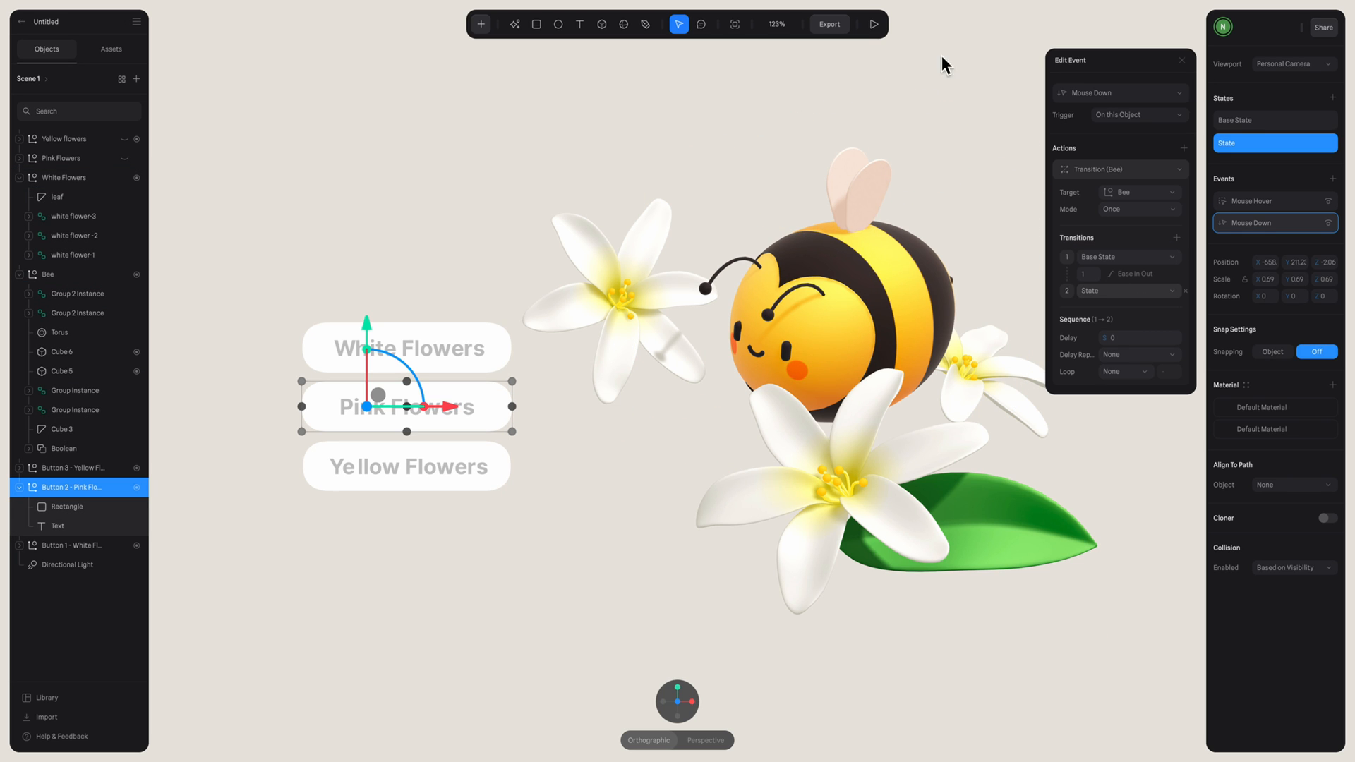
click(874, 23)
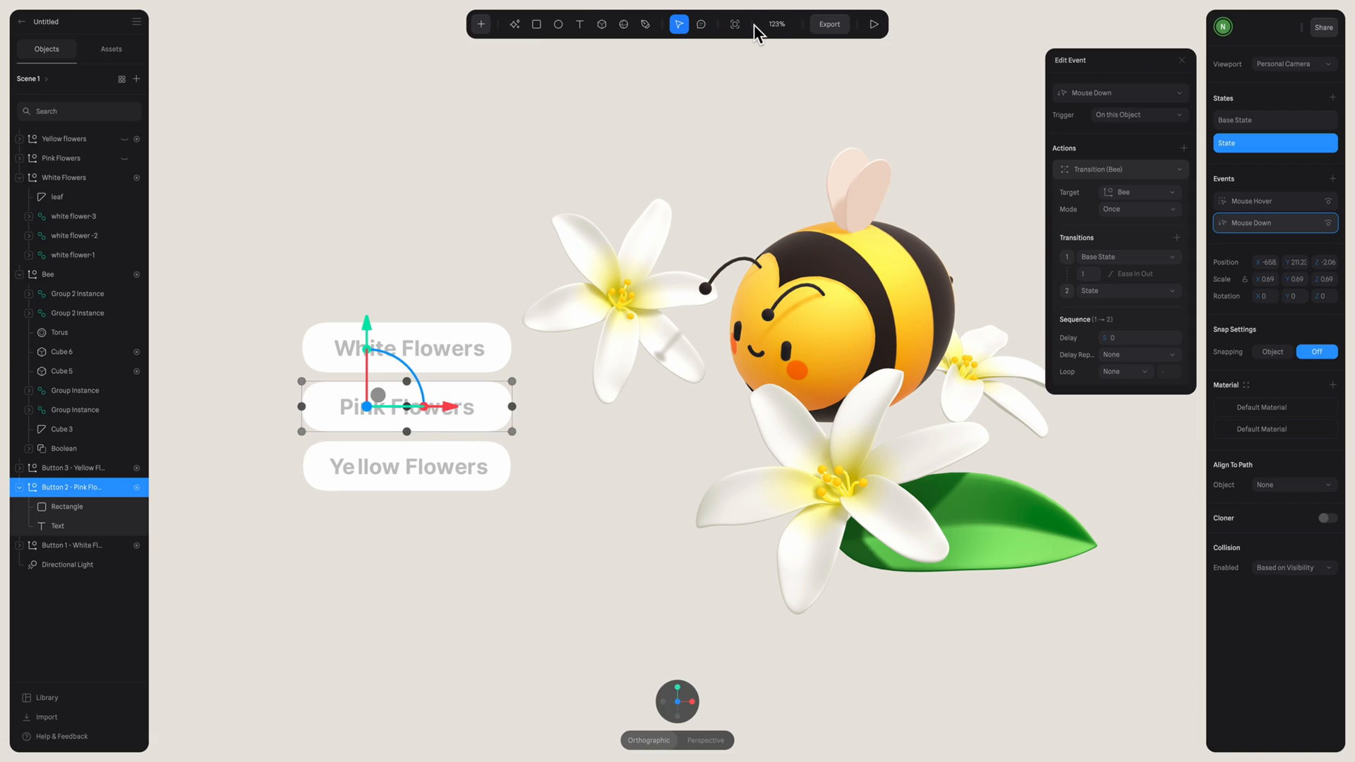
click(63, 177)
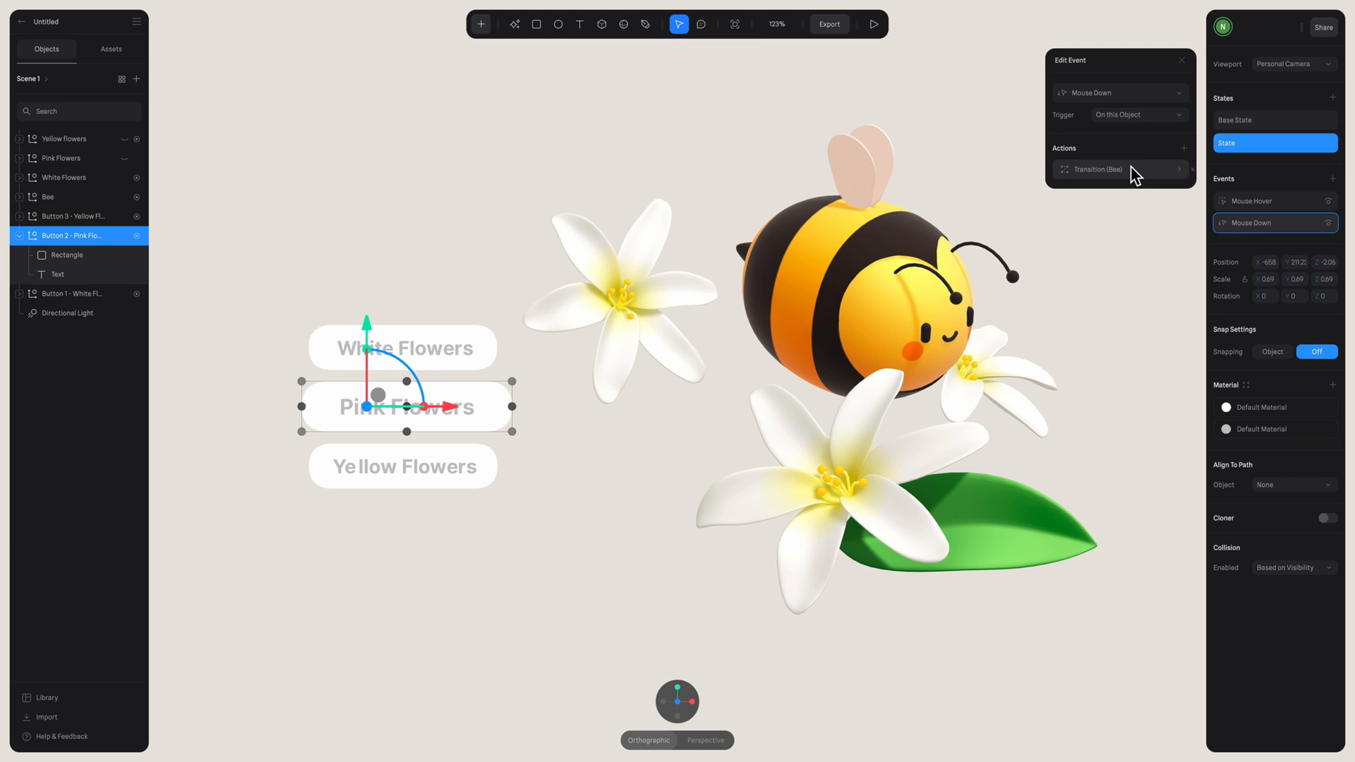
- Duplicate the Bee transition and retarget the copy to White Flowers
right_click(1125, 169)
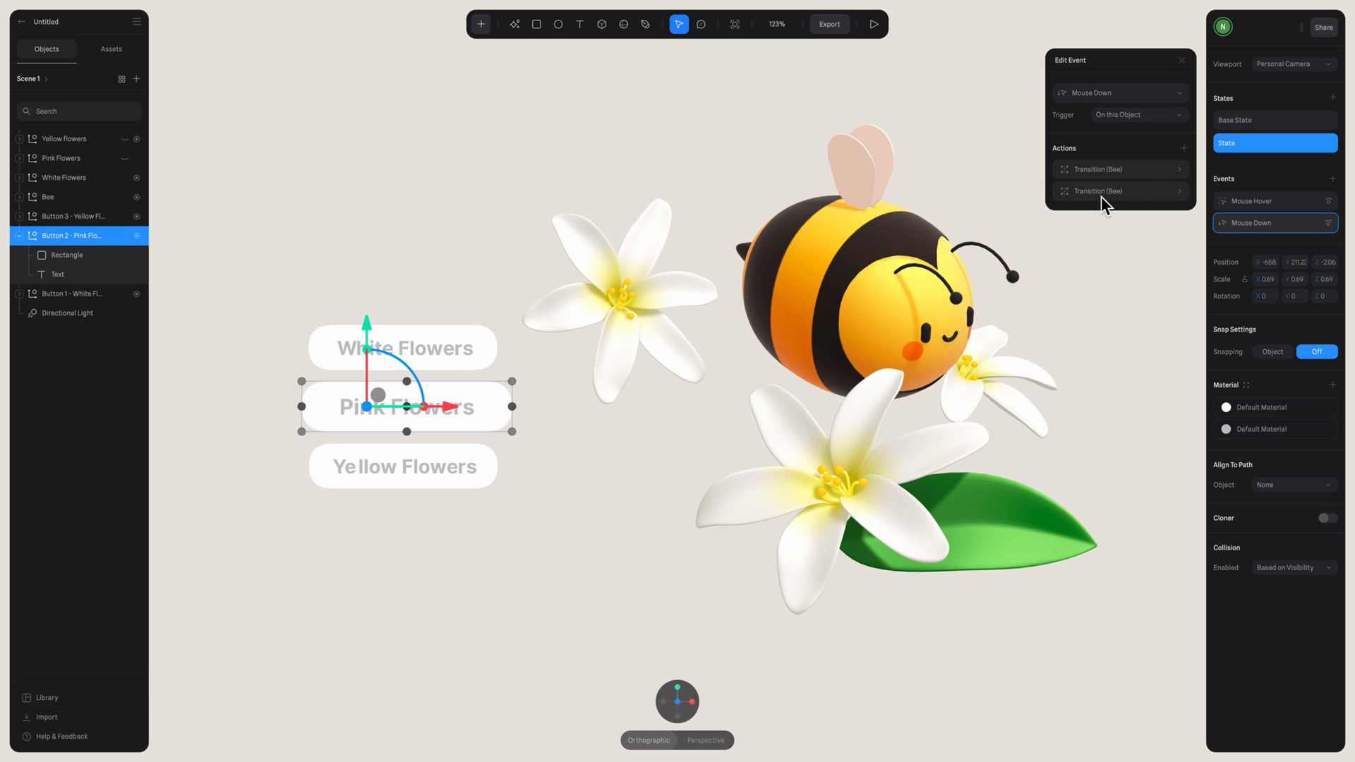
click(1121, 191)
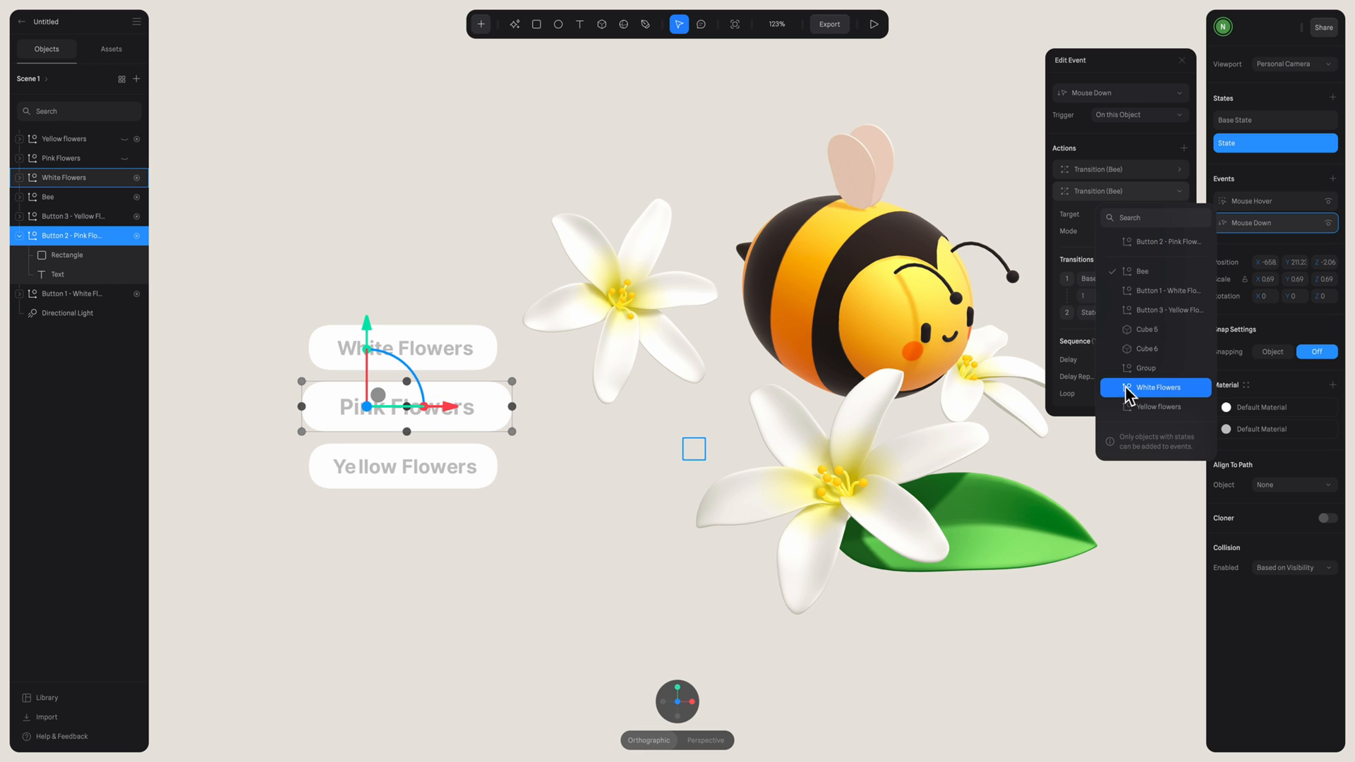
click(1158, 387)
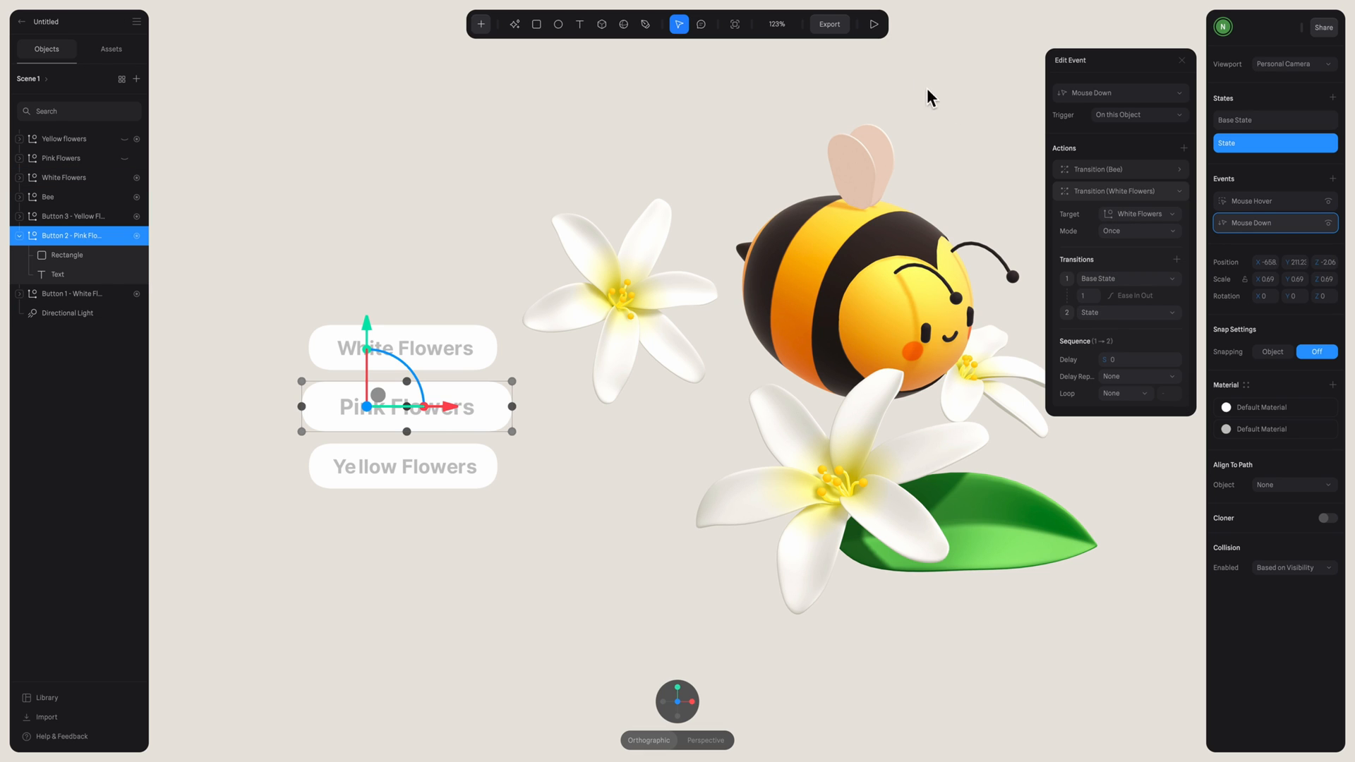
- Preview the scene, trigger the Pink Flowers interaction, and close the preview
click(874, 24)
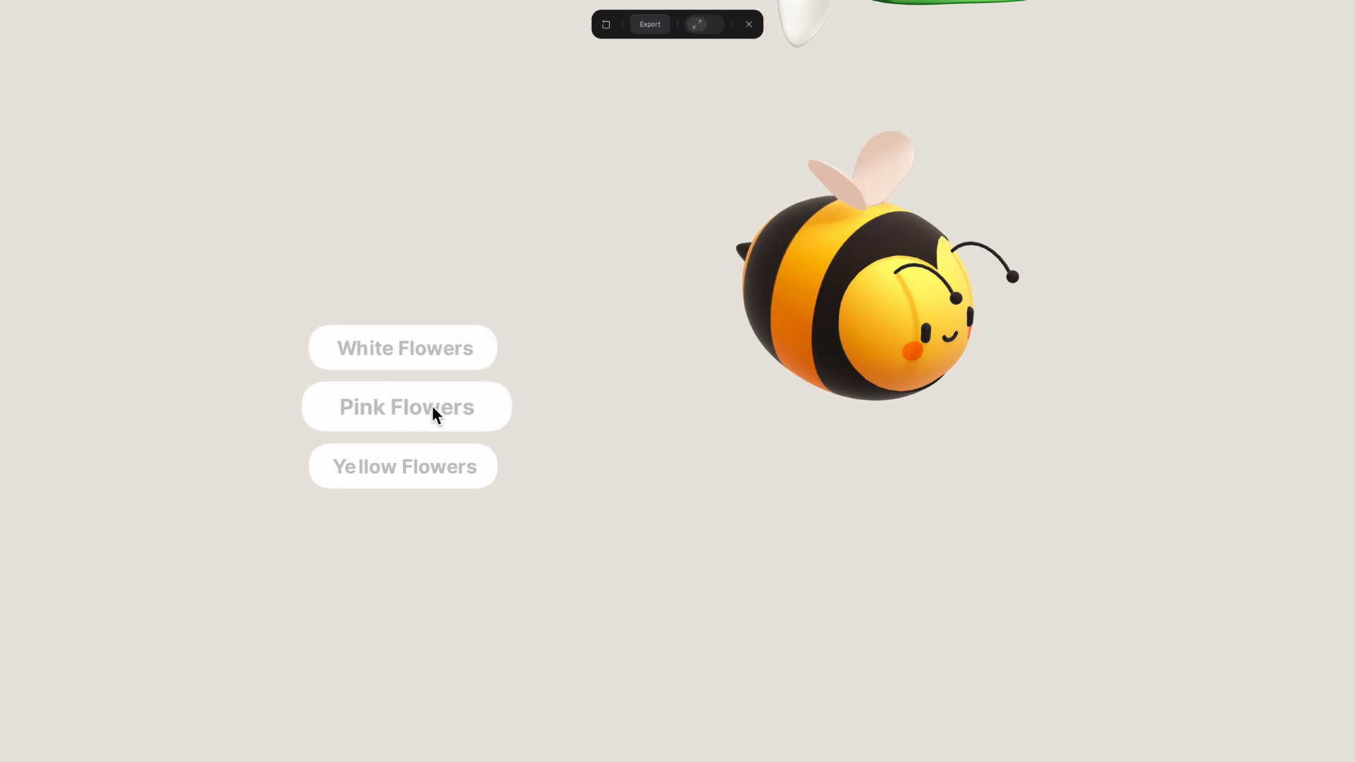
click(749, 23)
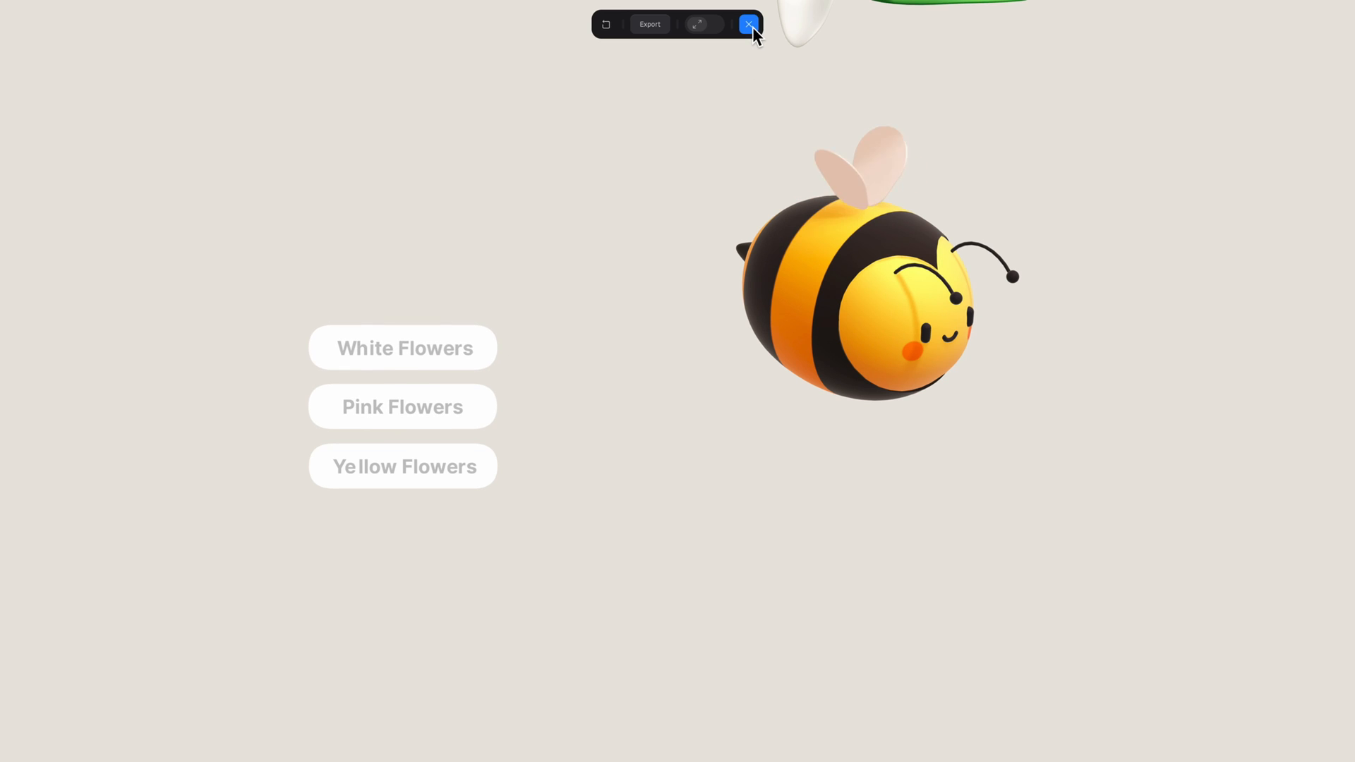
click(747, 24)
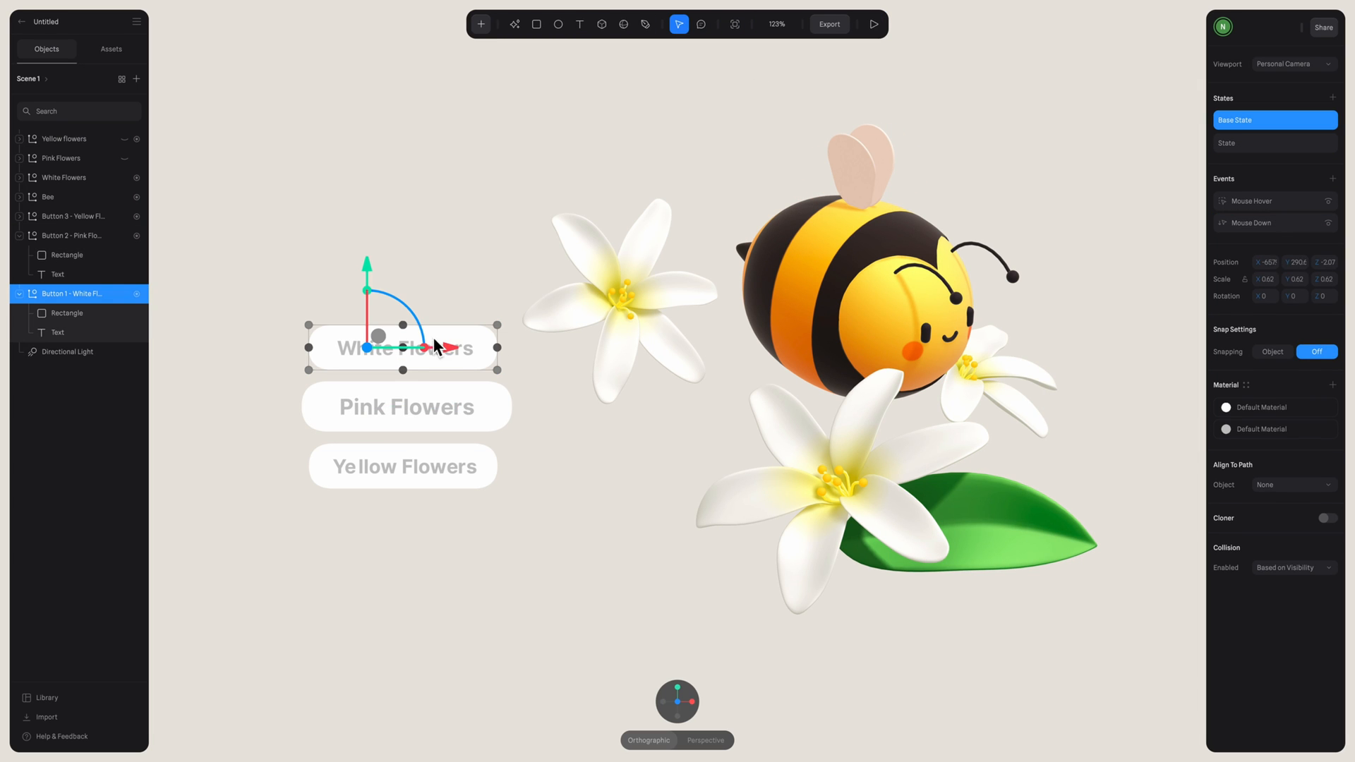
- Set the White Flowers button's transition to Base State and test it twice in preview
click(1253, 222)
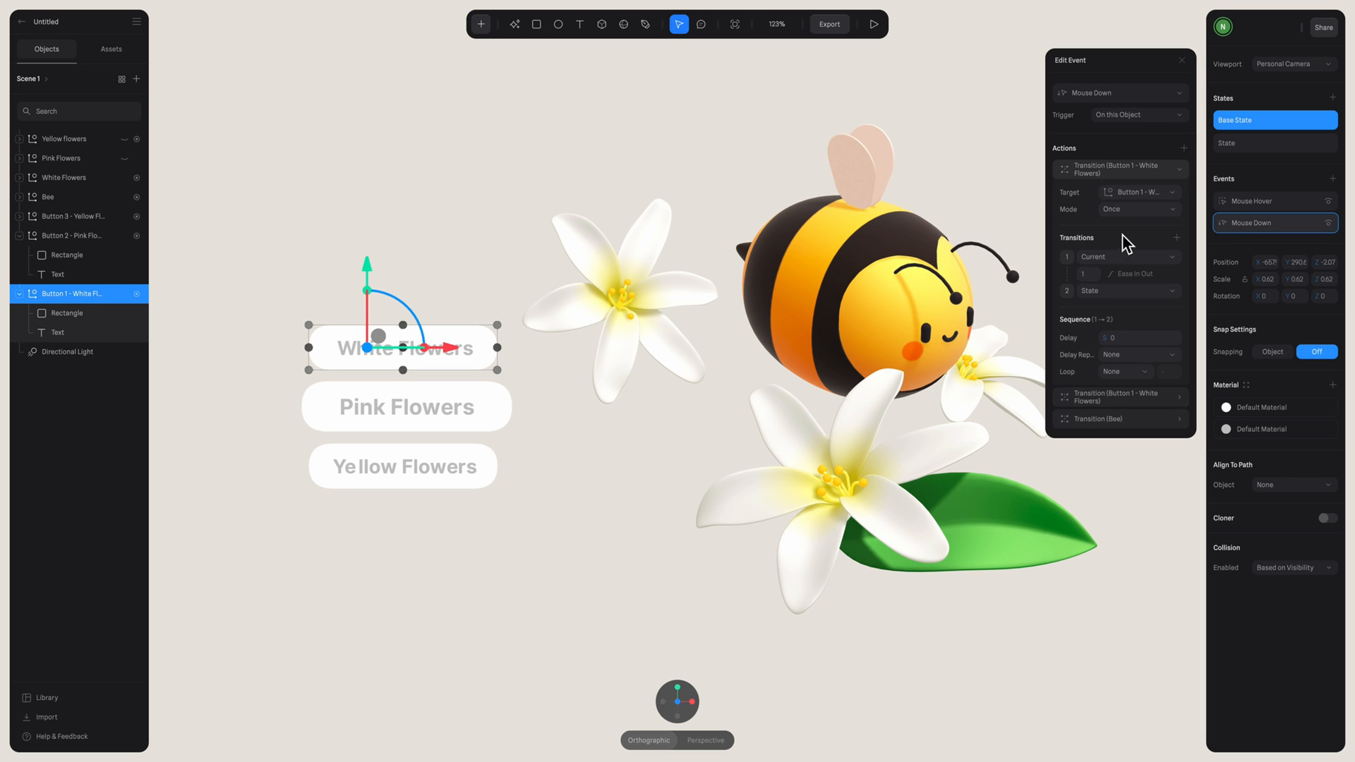
click(1140, 192)
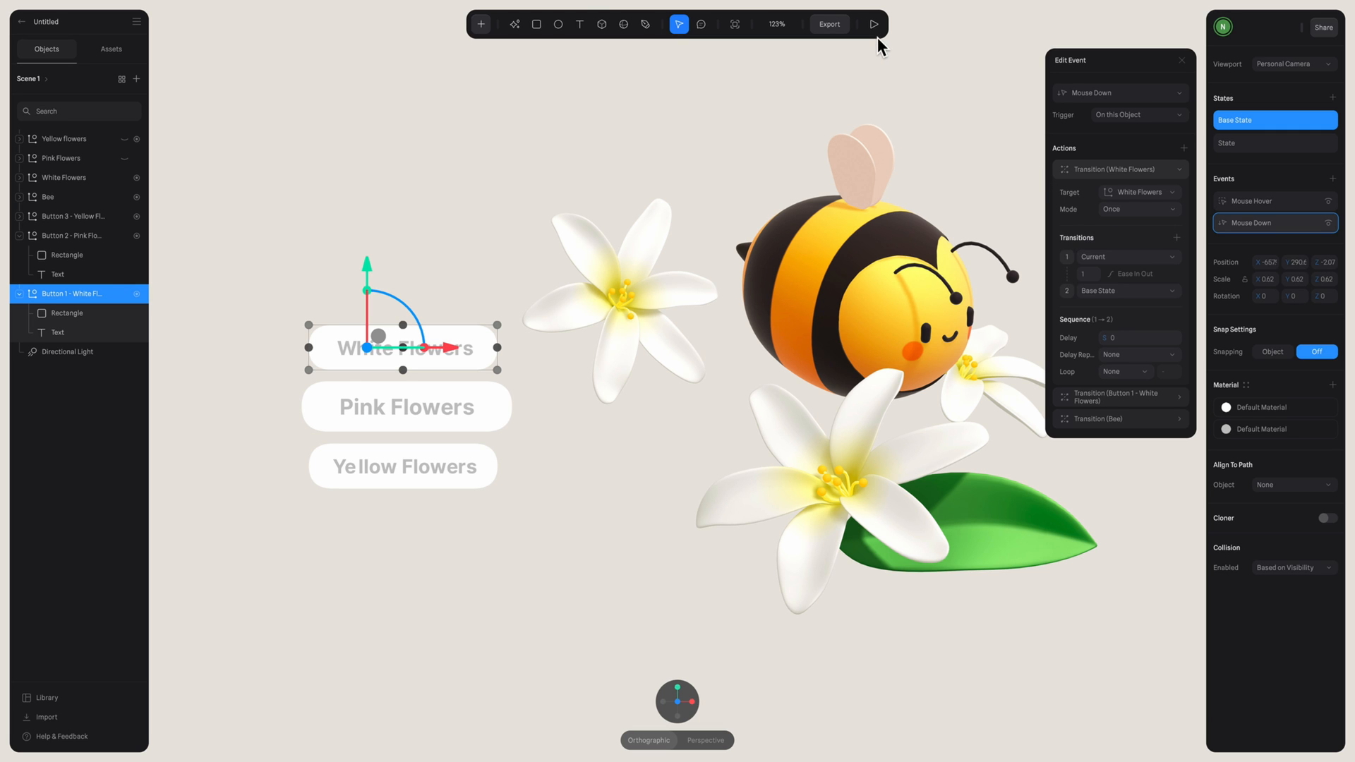
click(874, 23)
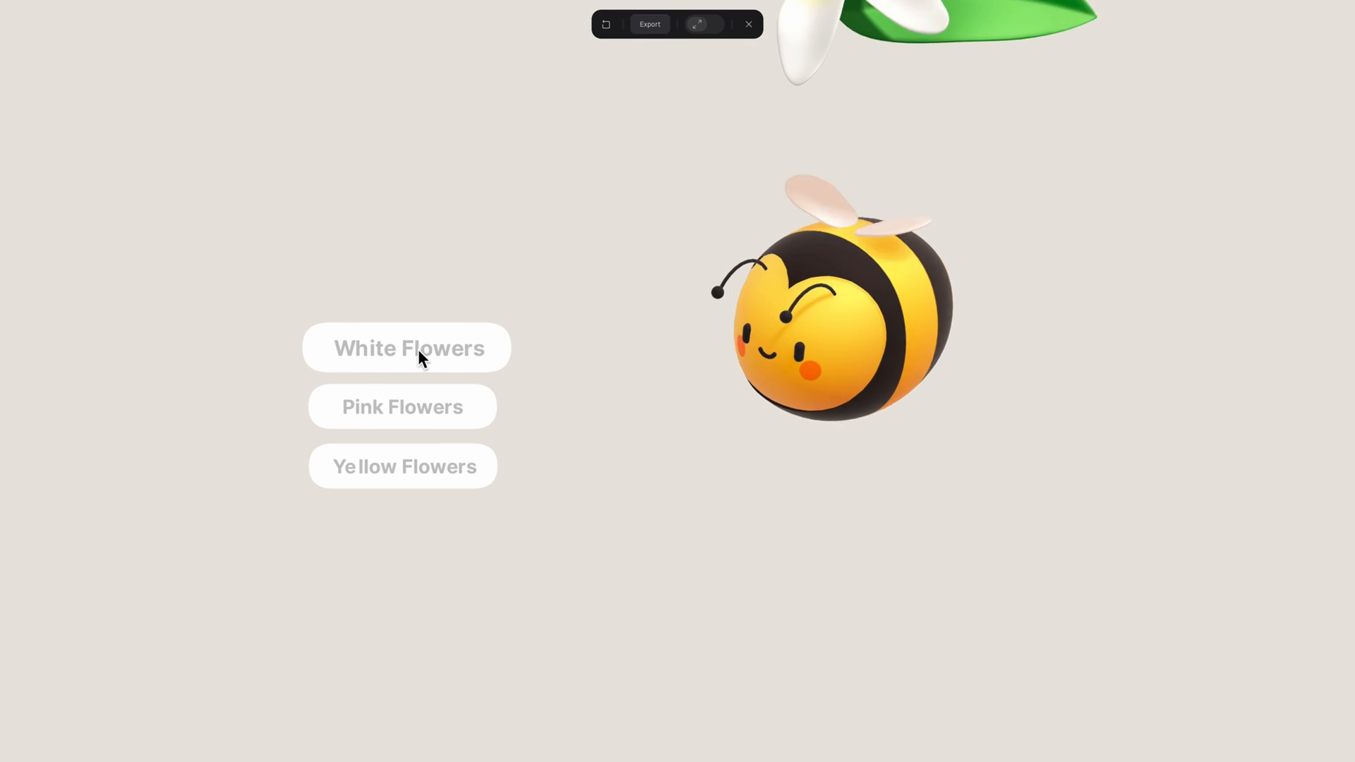
click(405, 348)
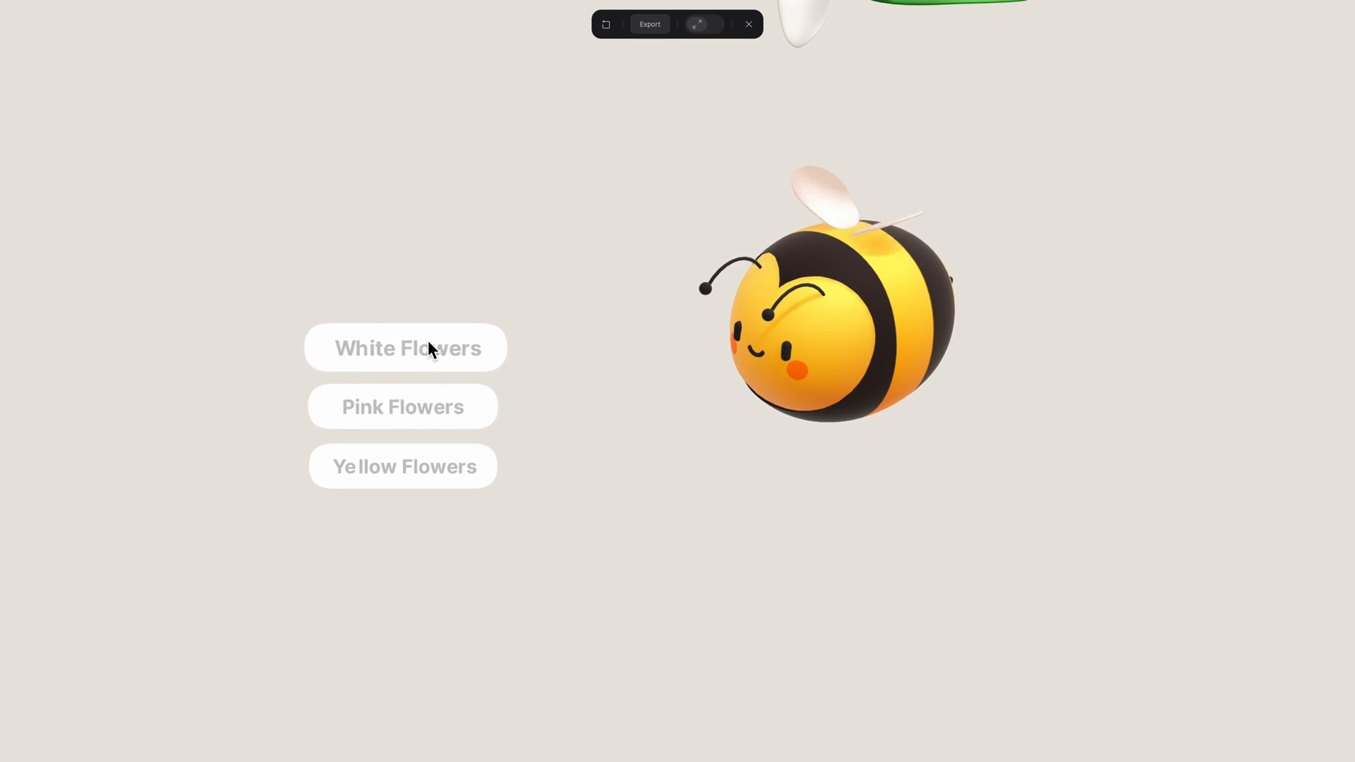
click(404, 348)
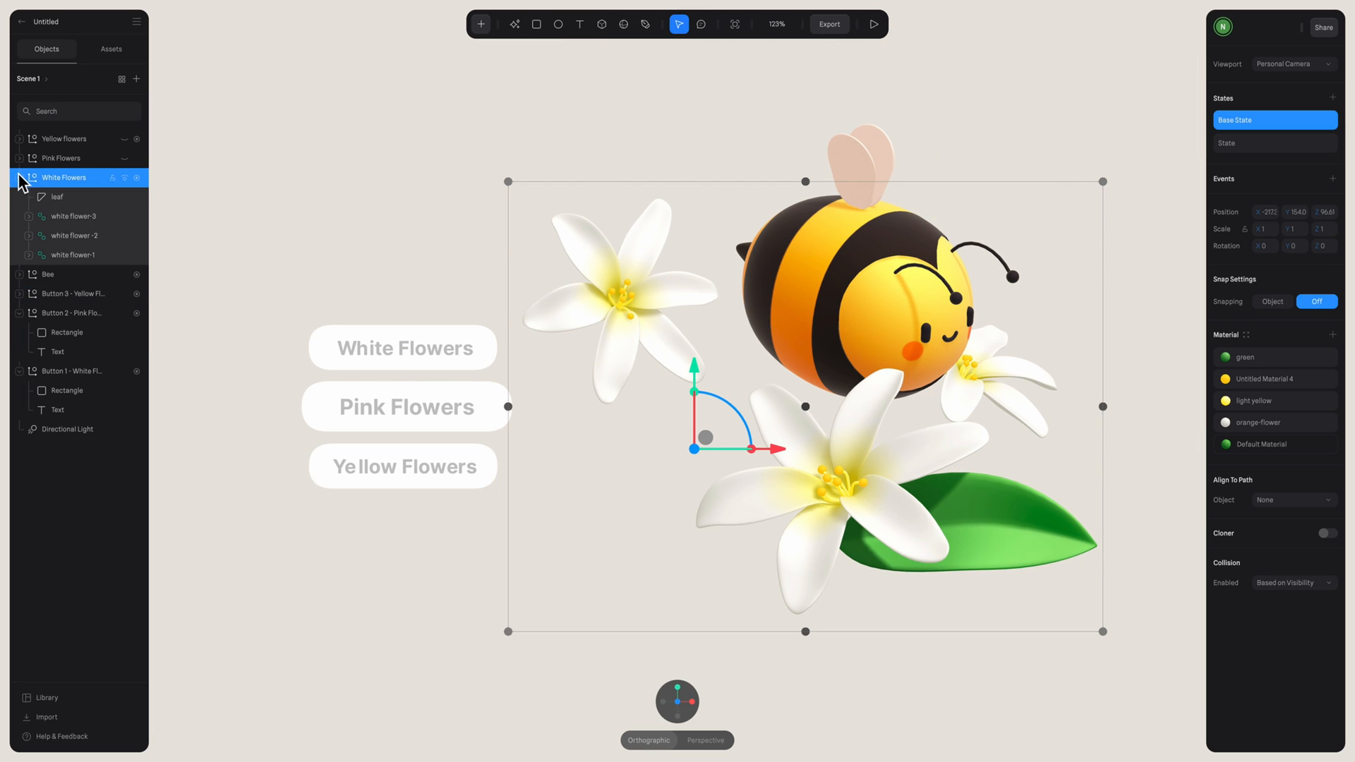
- Collapse White Flowers and toggle visibility so Pink Flowers is shown in the scene
click(28, 177)
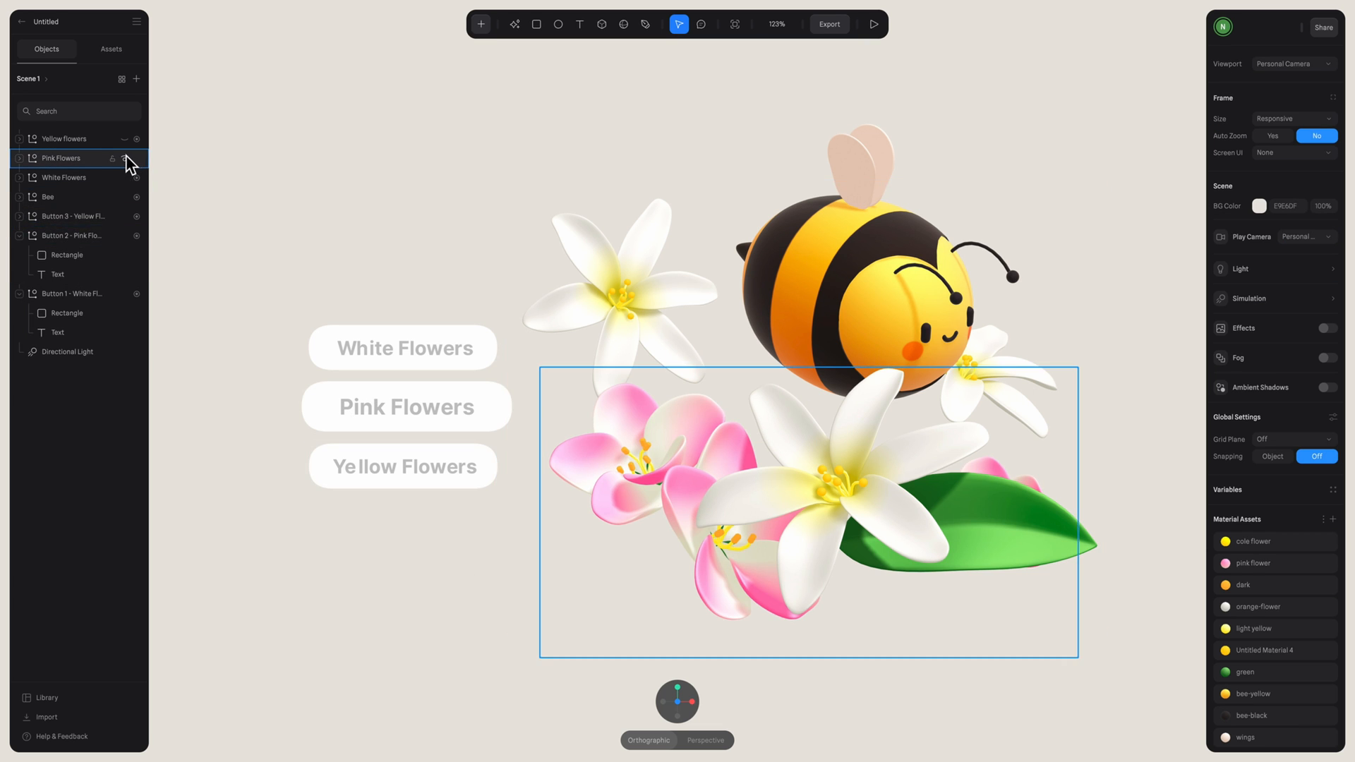
click(64, 177)
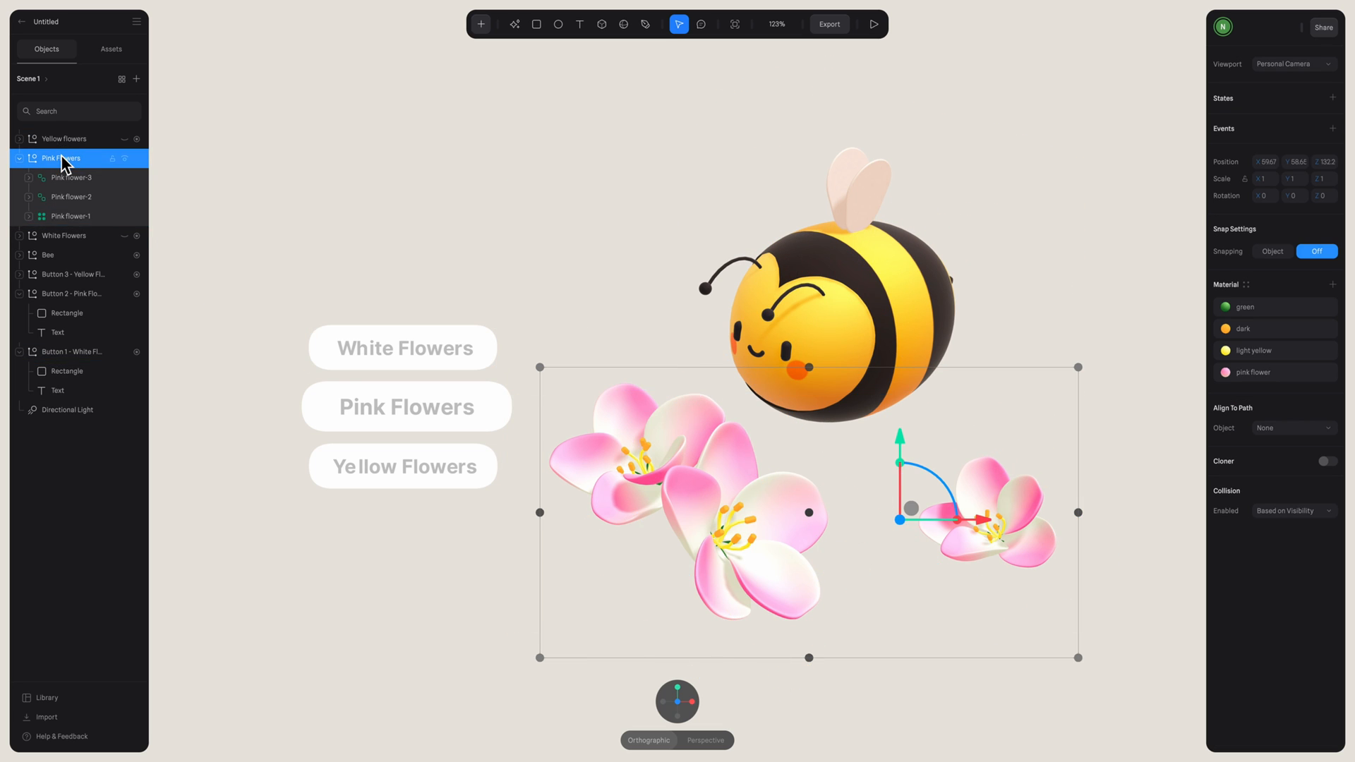
mouse_move(1339, 103)
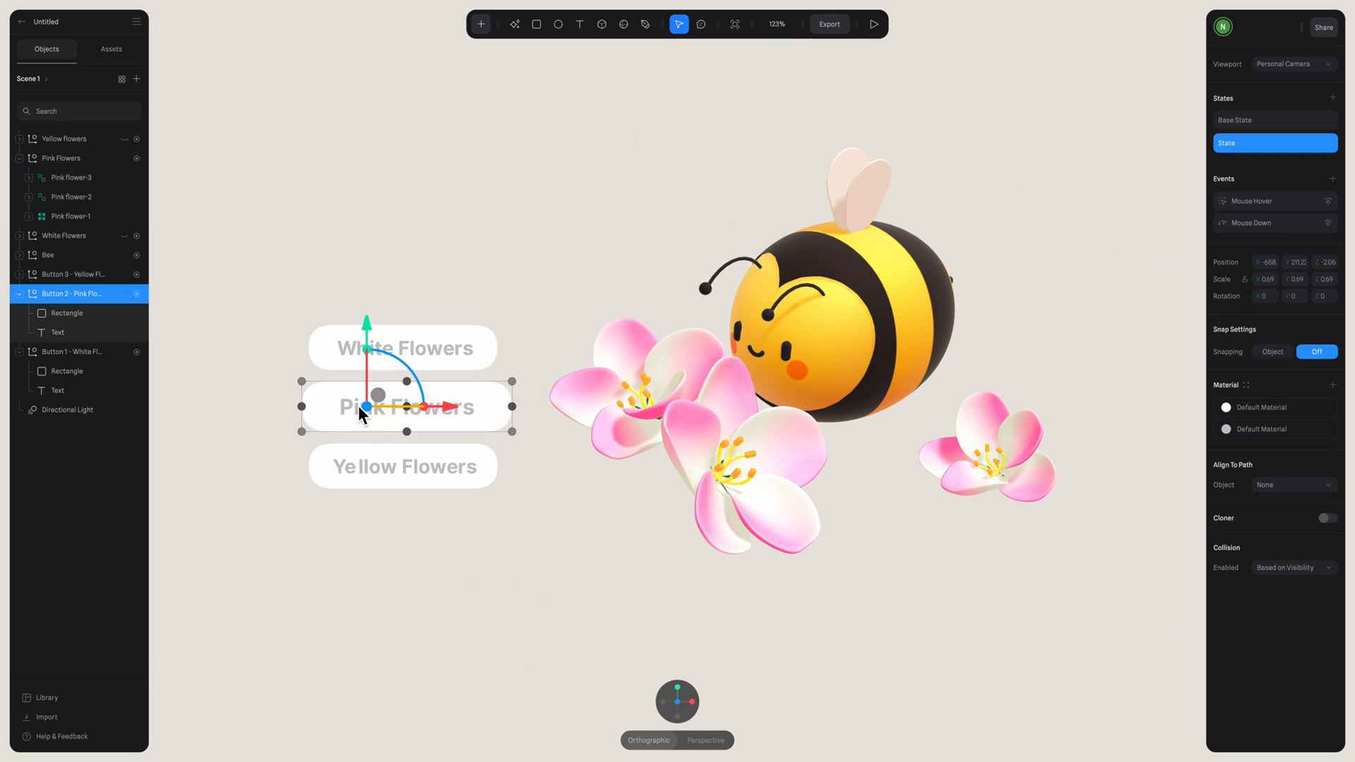
- Open Button 2 - Pink Flowers' Mouse Down event and its transitions
click(1275, 223)
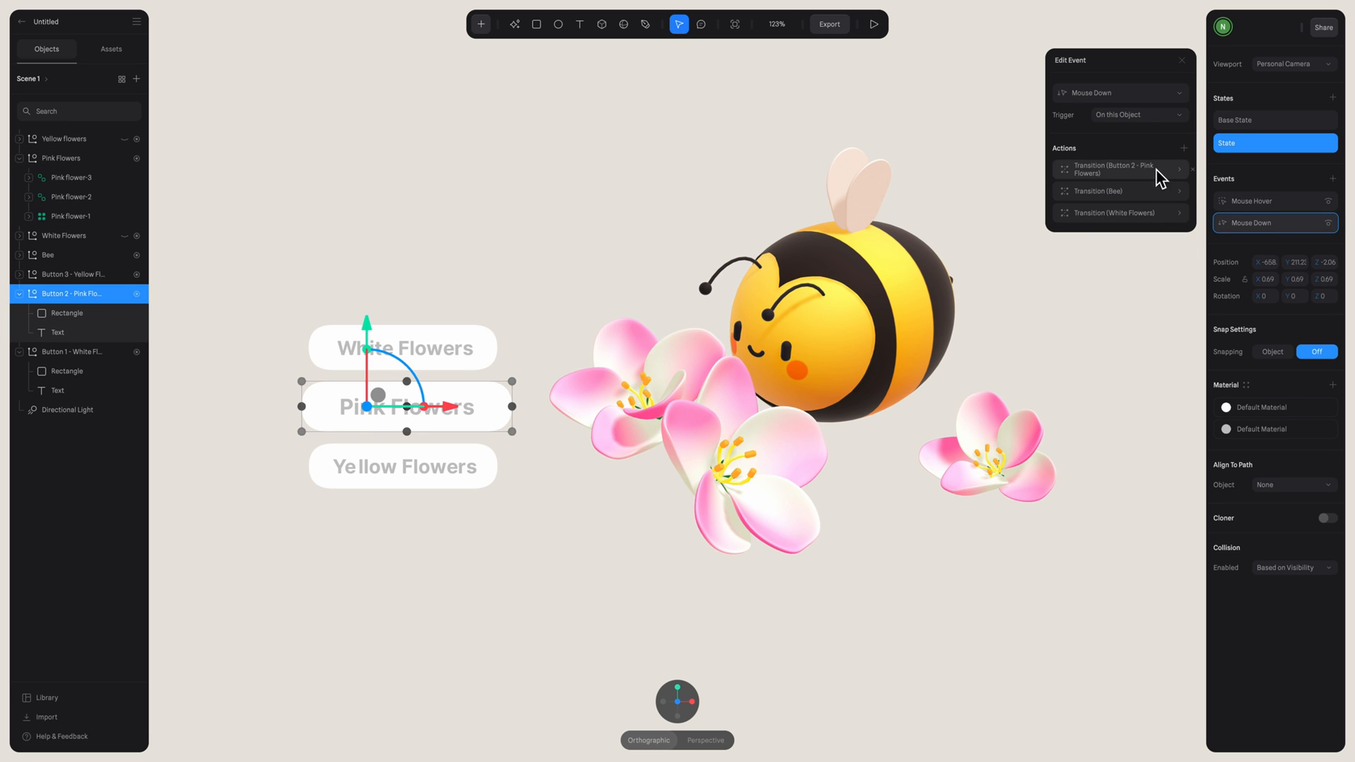
click(1120, 170)
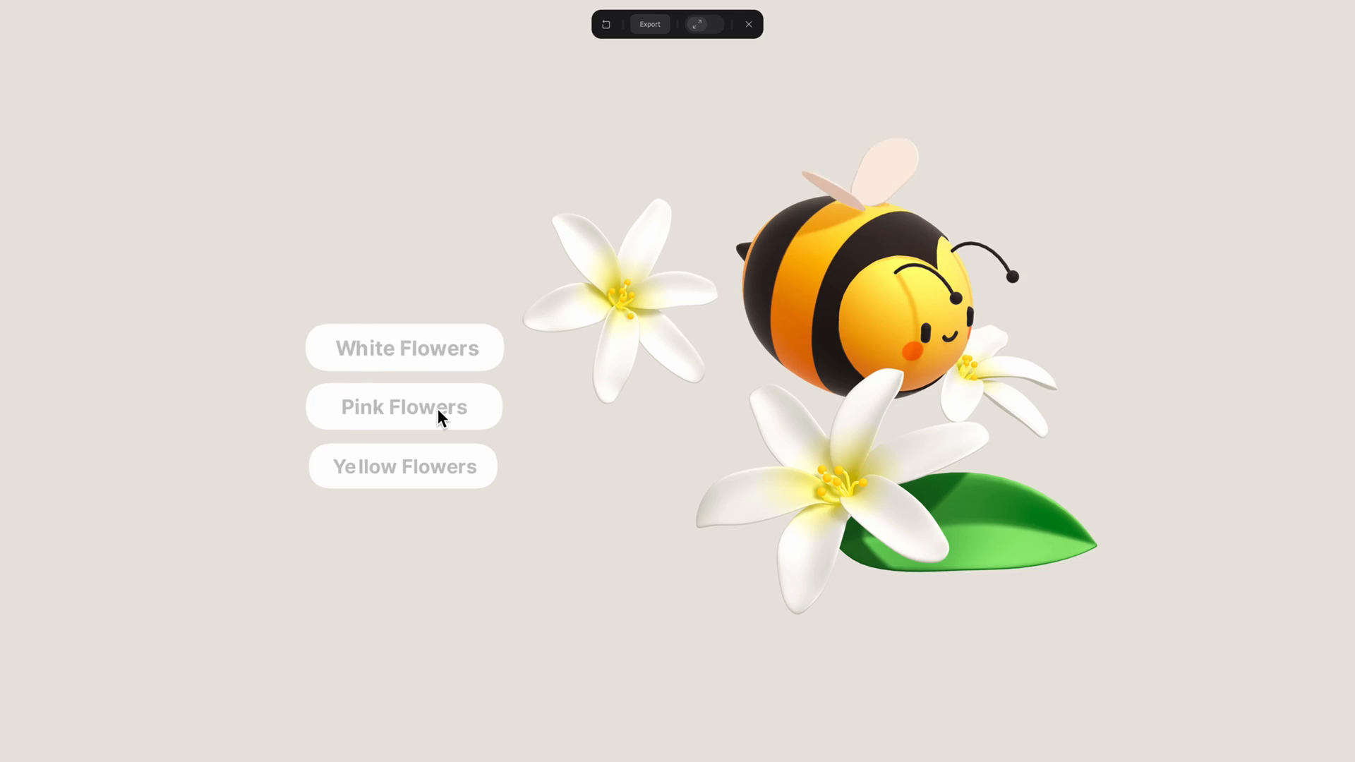
- Click the Pink Flowers button three times to watch the pink flowers replace the white
click(405, 407)
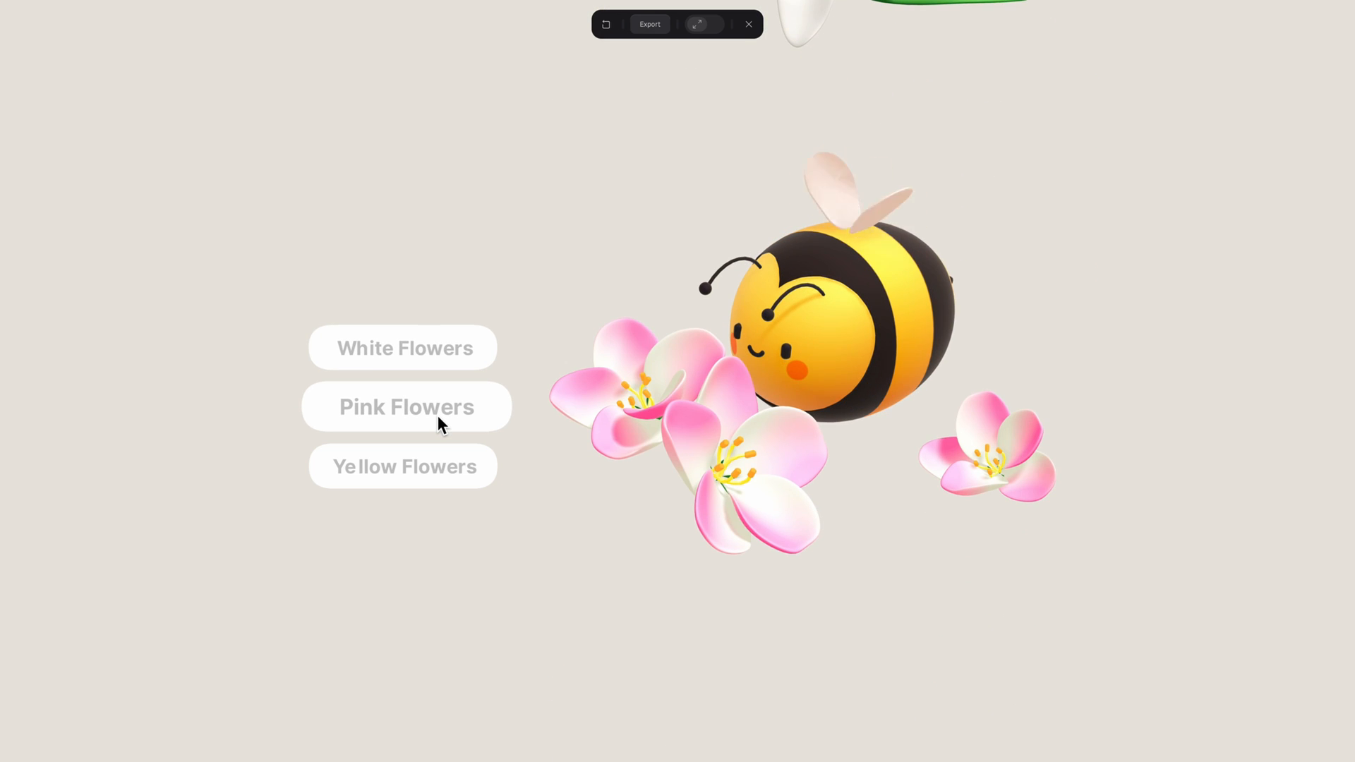
click(426, 358)
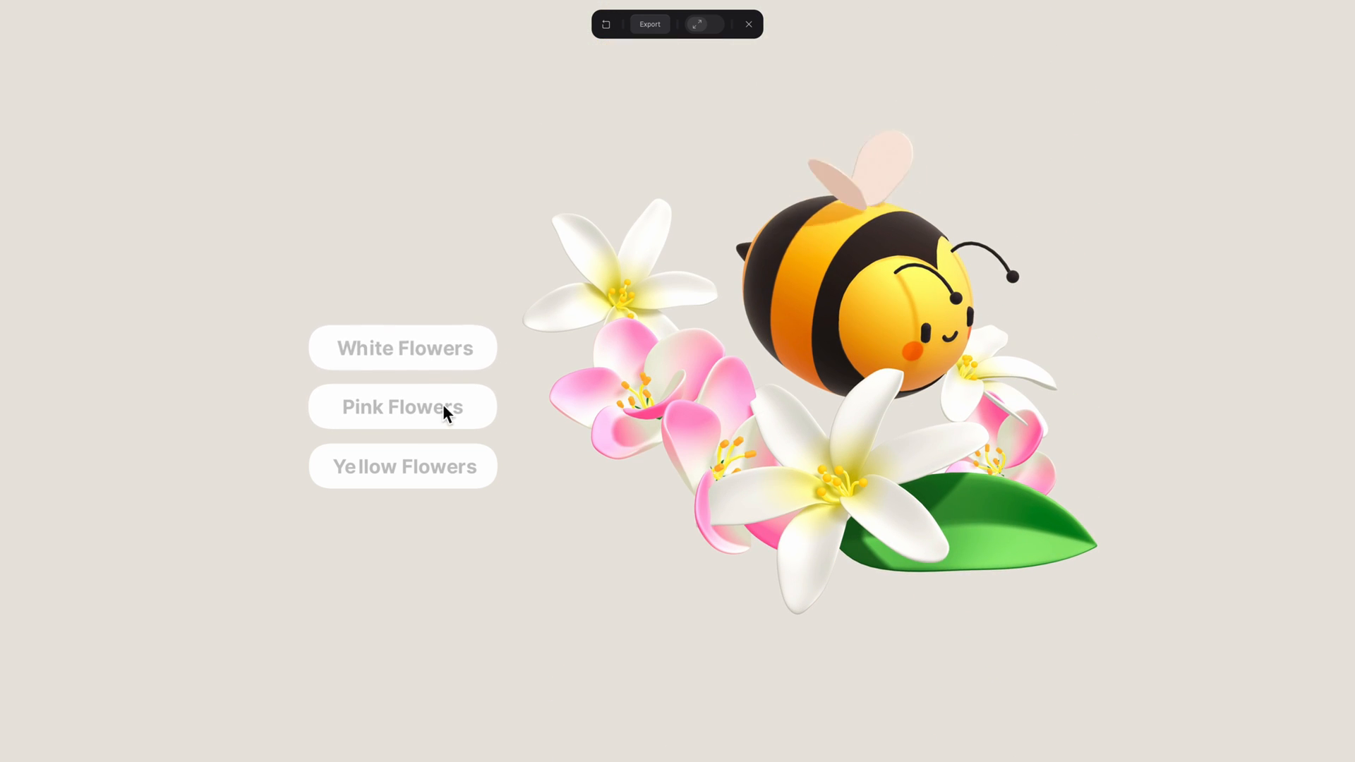
click(403, 406)
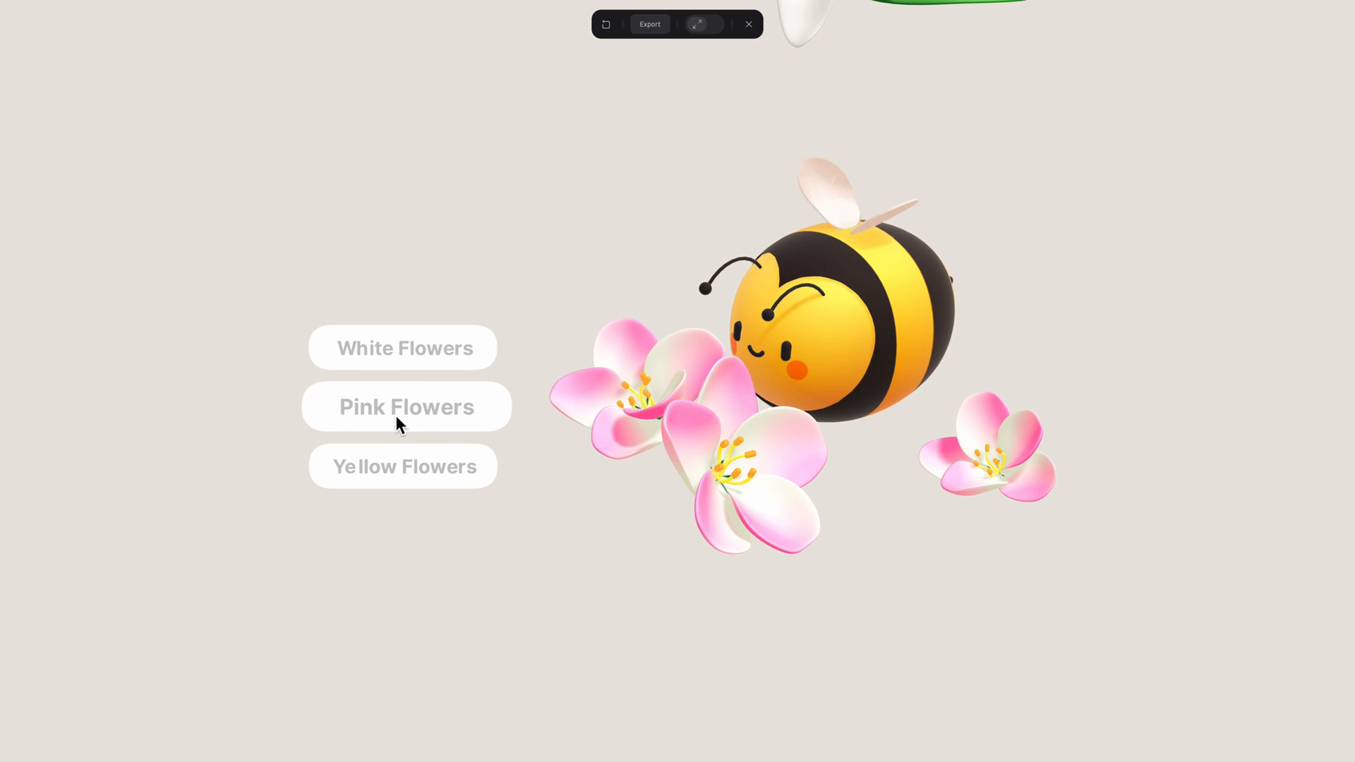
mouse_move(434, 422)
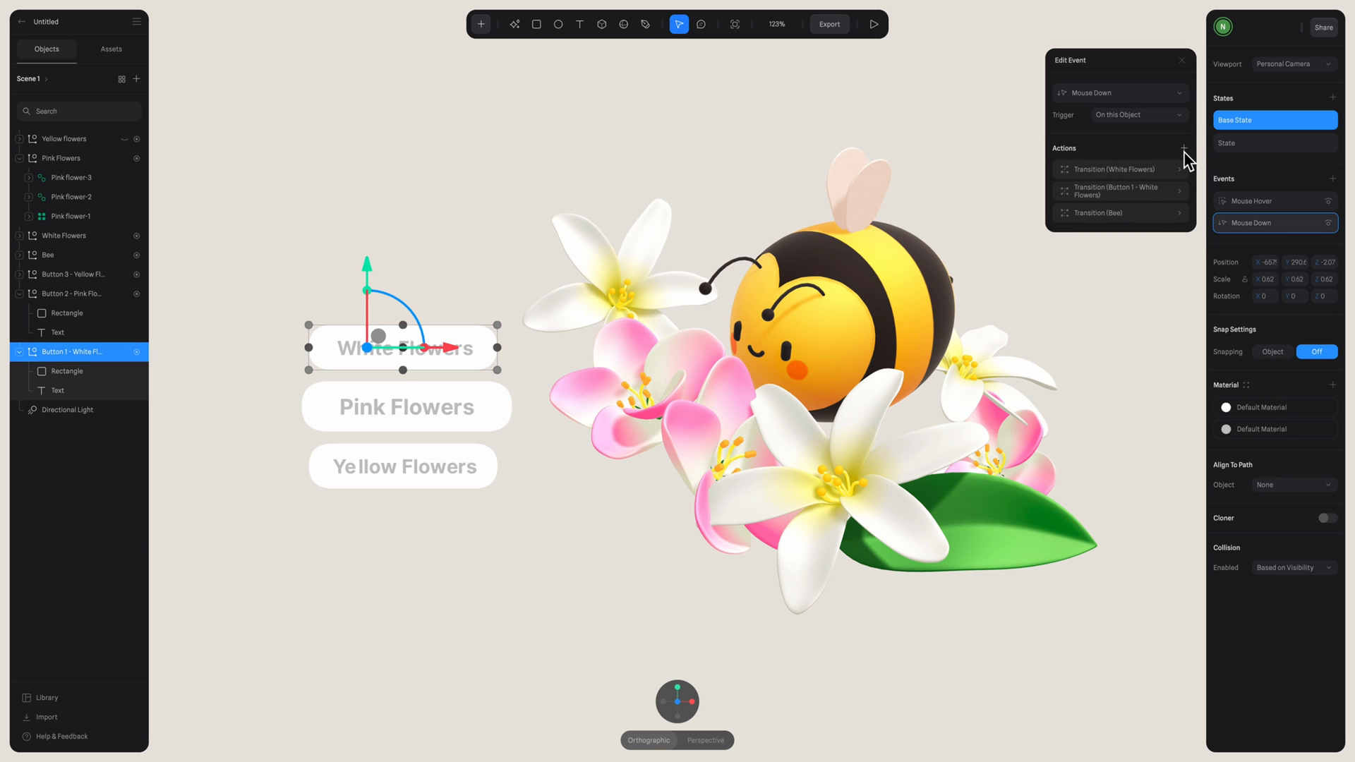
- Add a Mouse Down transition sending the Pink Flowers group back to its Base State
click(1183, 147)
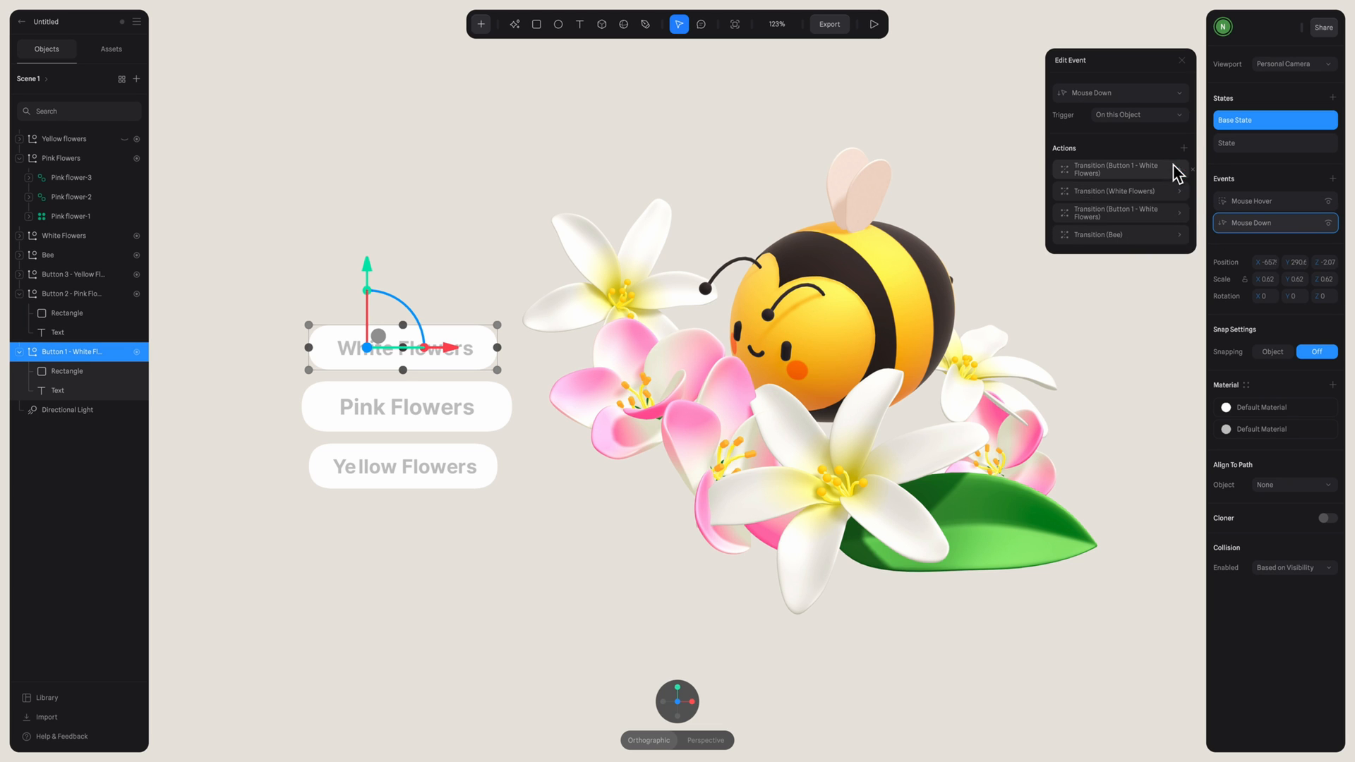
click(1119, 168)
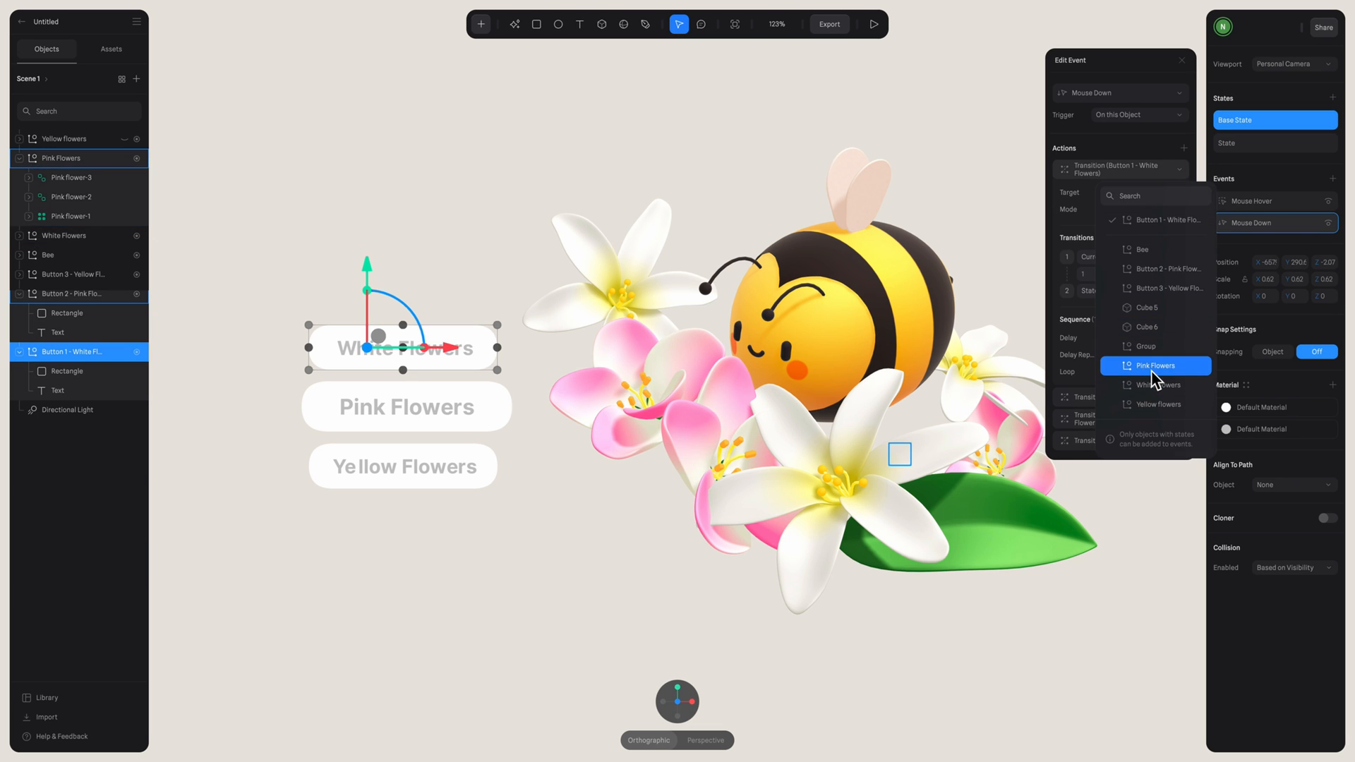
click(1156, 365)
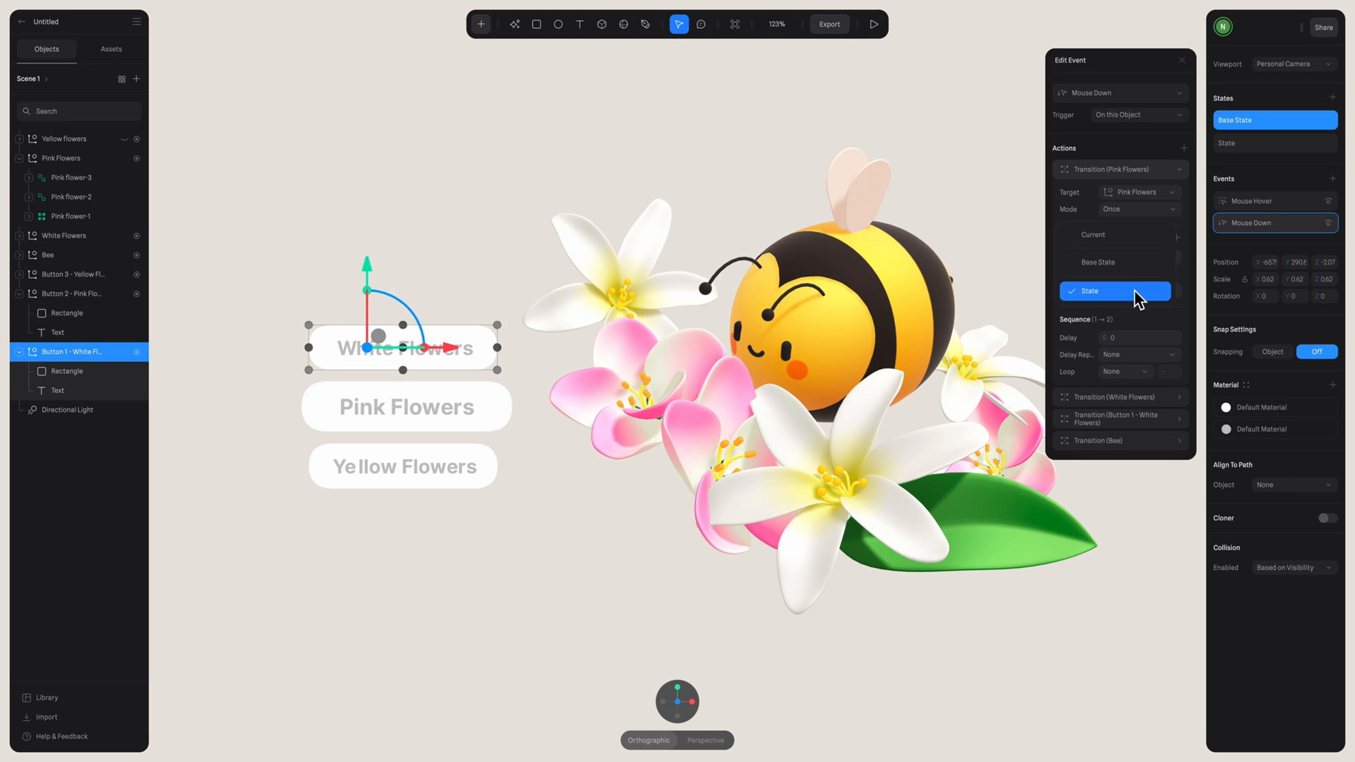
click(1114, 291)
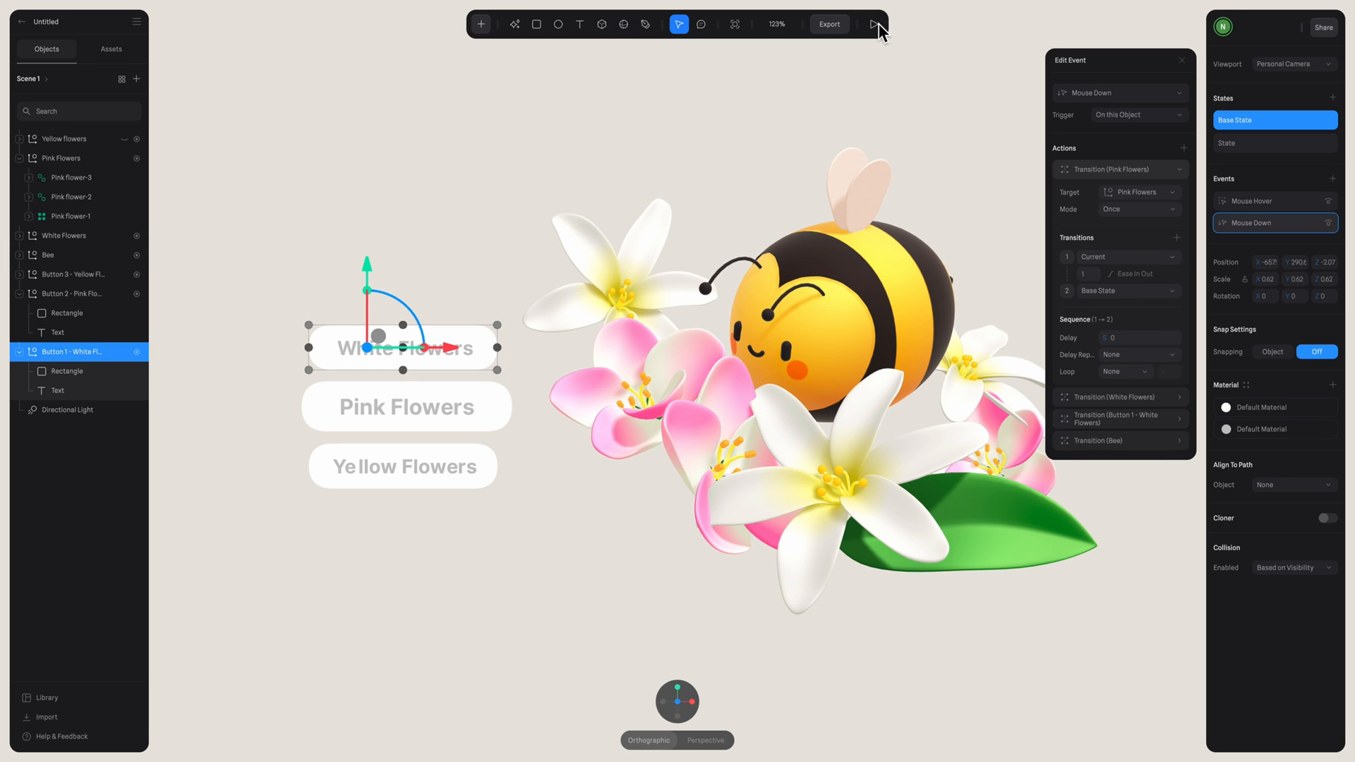
- Preview the scene, switching between pink and white flowers to test the buttons
click(872, 24)
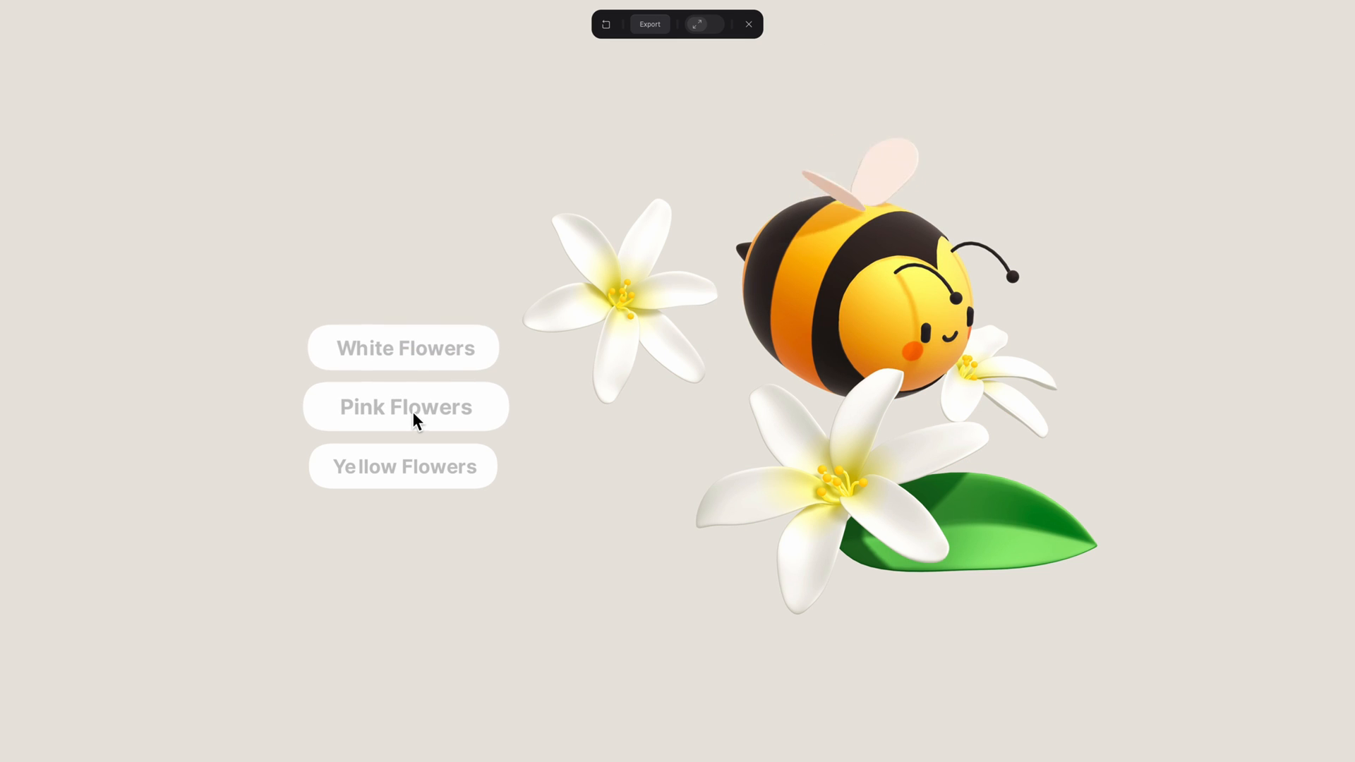
click(404, 407)
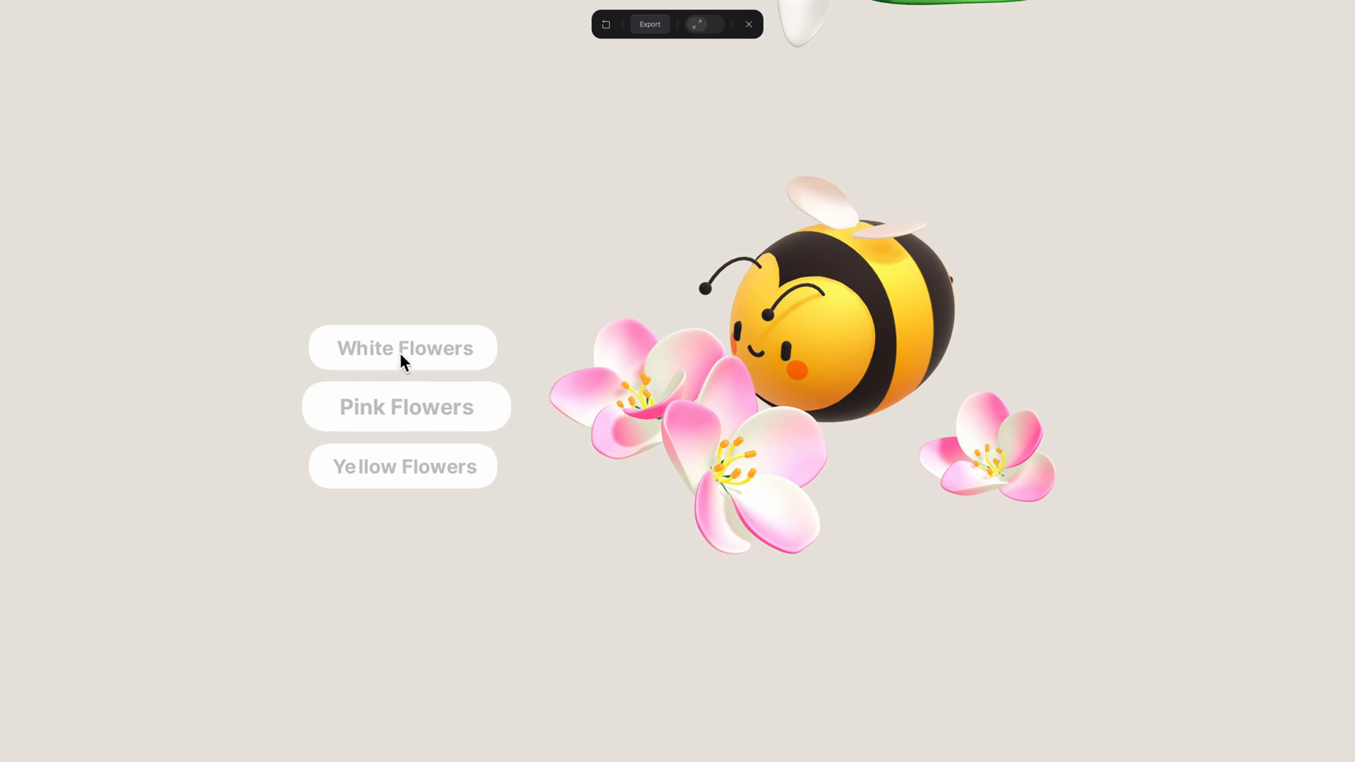
click(404, 348)
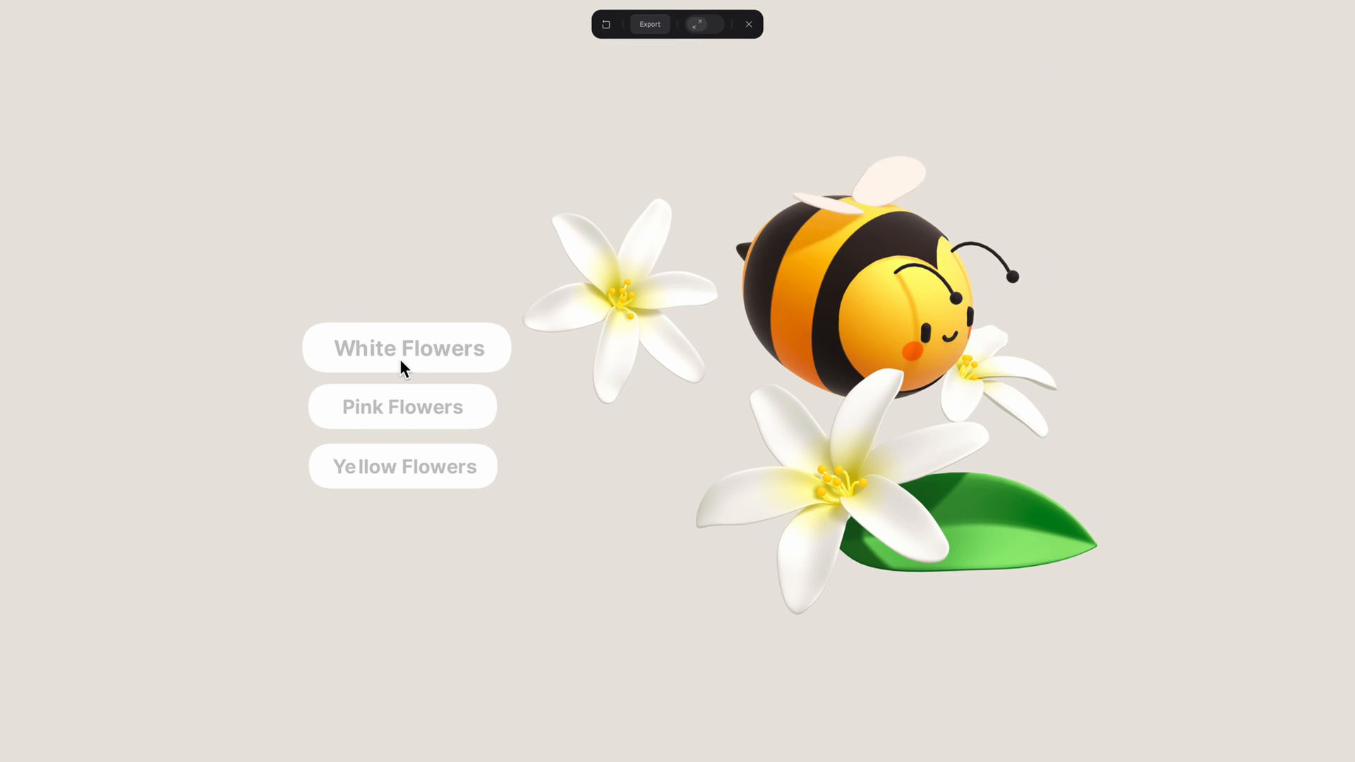
click(403, 406)
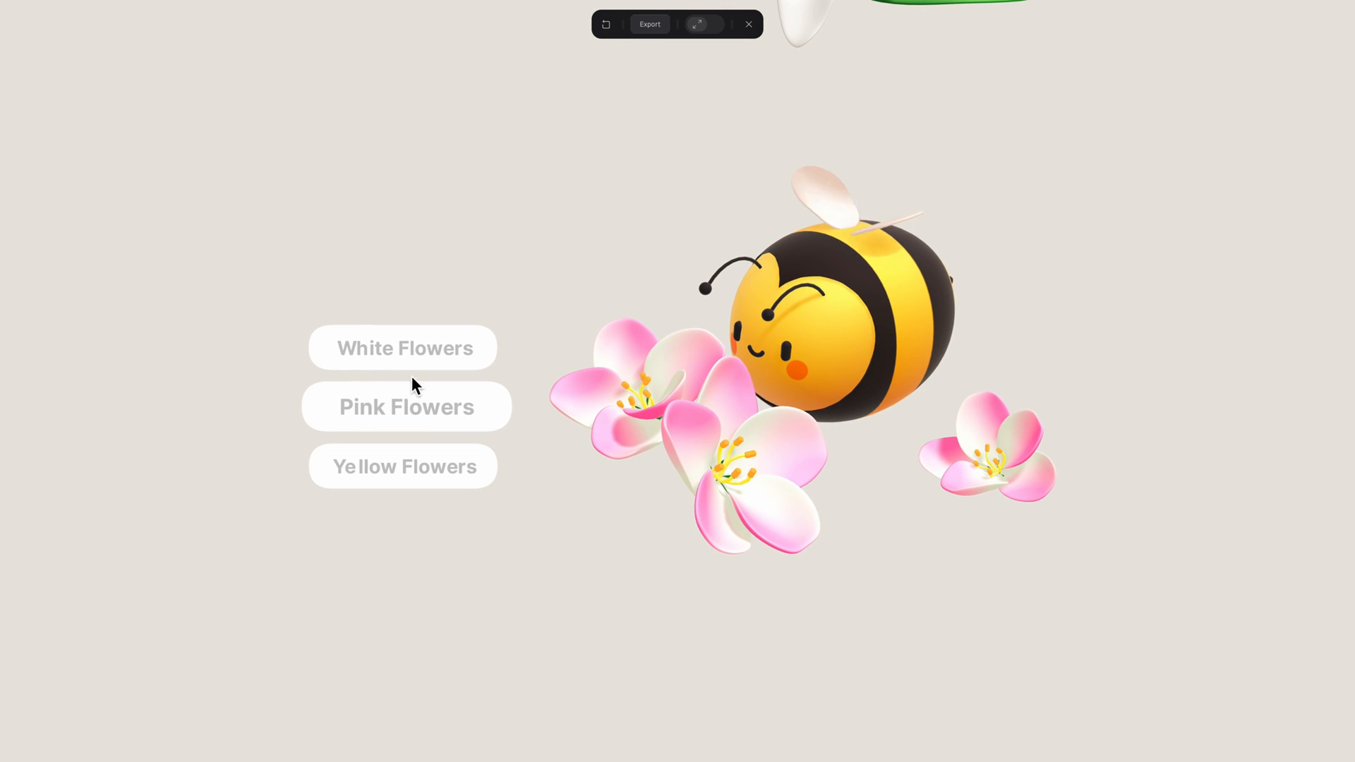
click(402, 476)
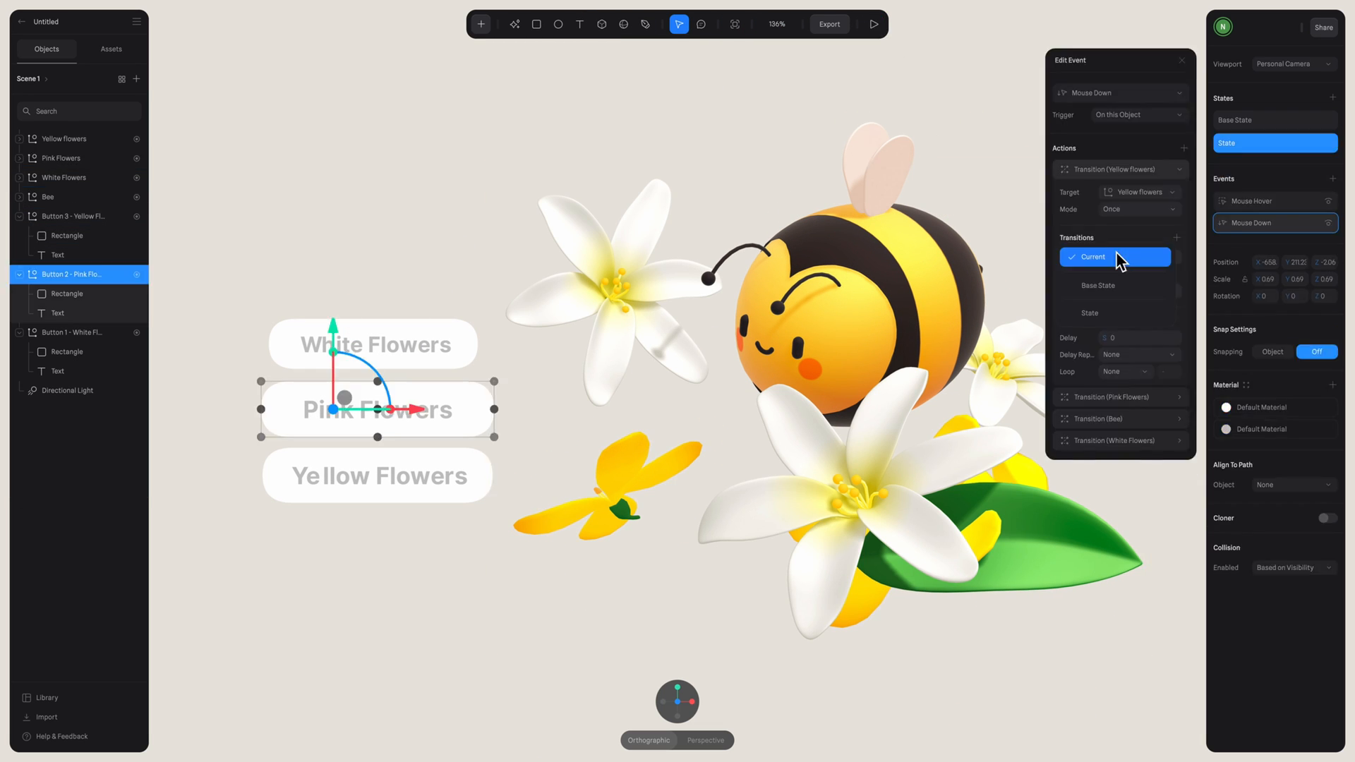
- Set the Pink Flowers button's Yellow flowers transition to start from Current
click(875, 23)
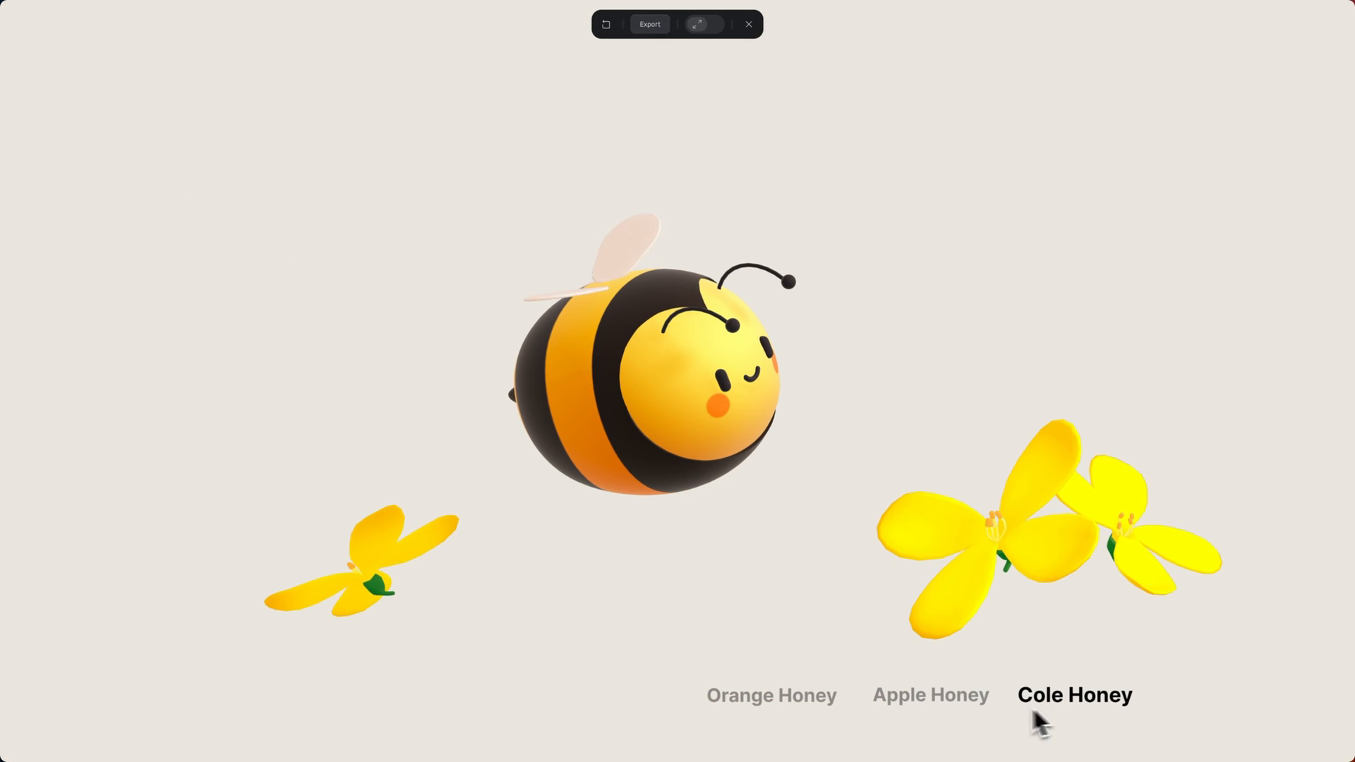
- Preview the Bee - UI Interaction scene with Apple Honey and Cole Honey
click(931, 695)
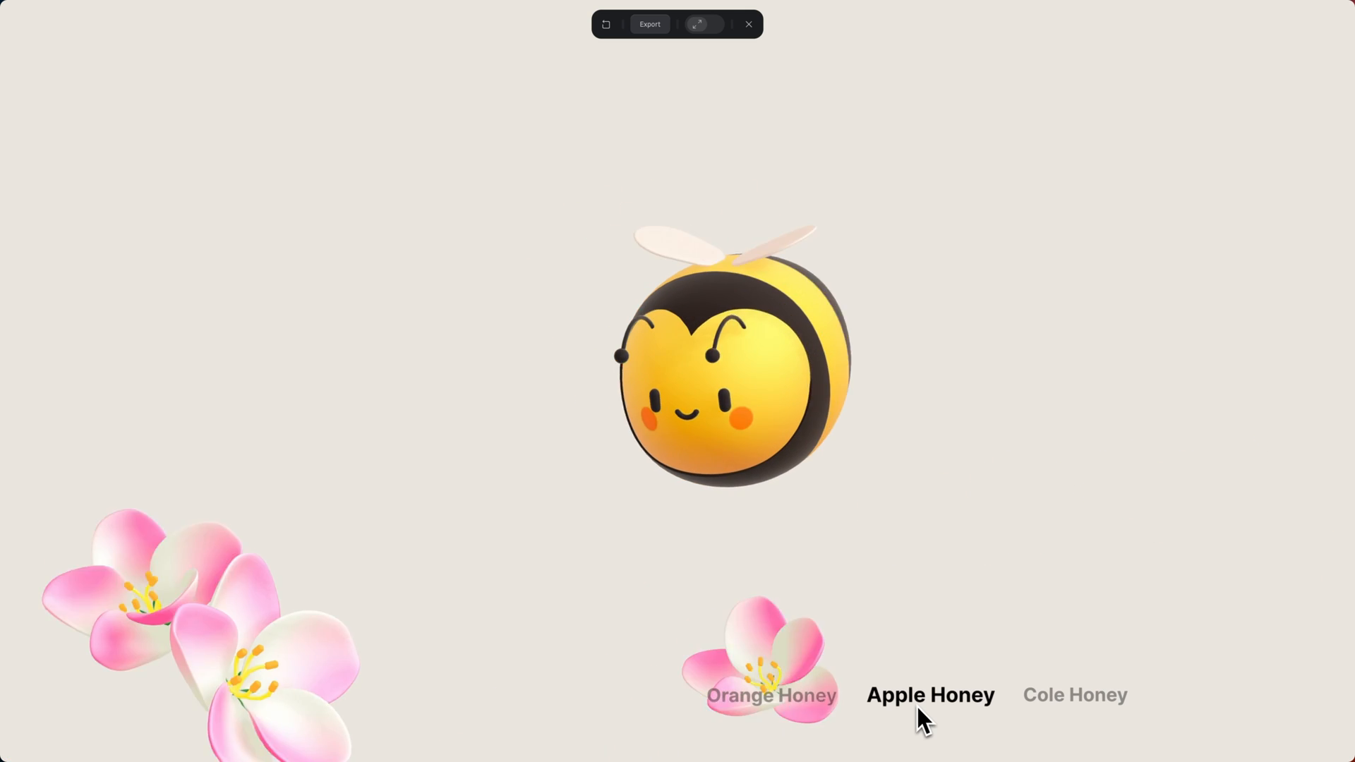
click(772, 694)
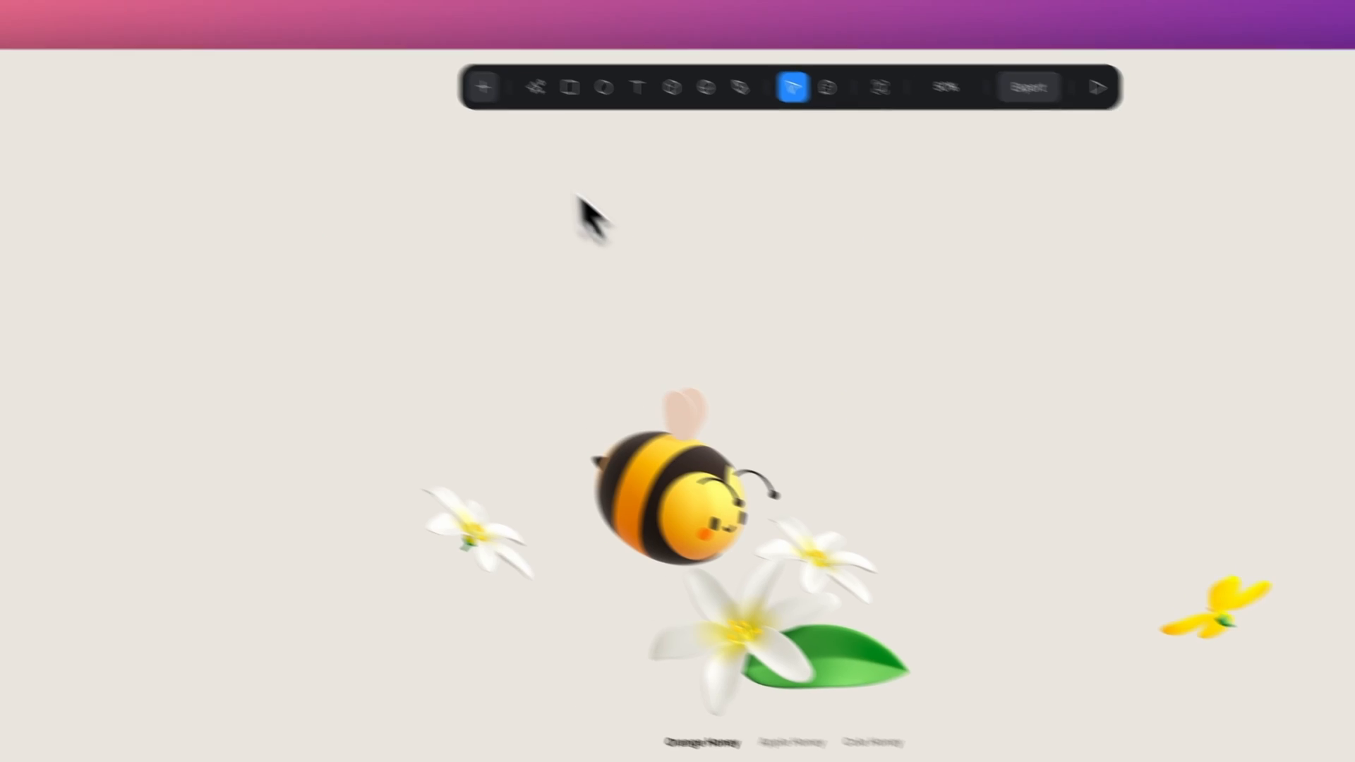
- Add a Camera to the honey scene and test Apple Honey in preview
click(486, 84)
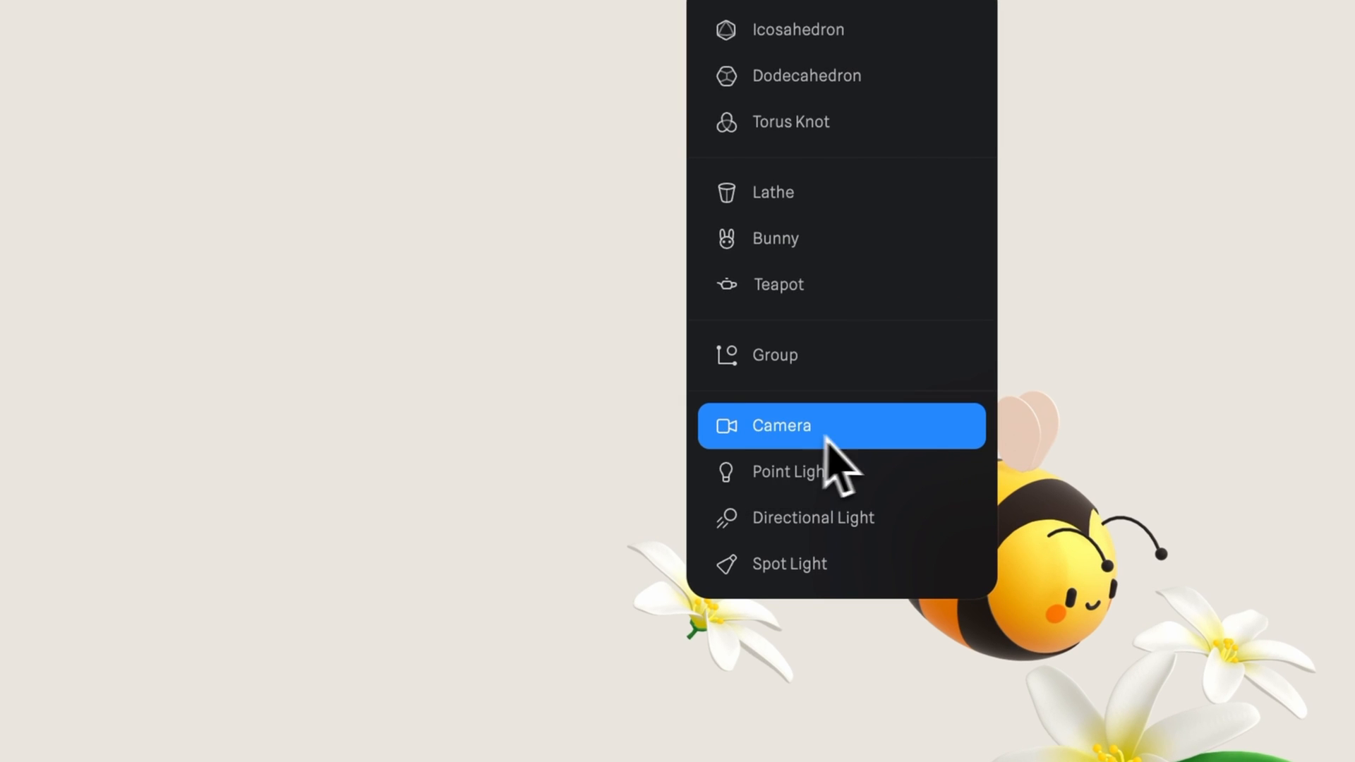
click(781, 425)
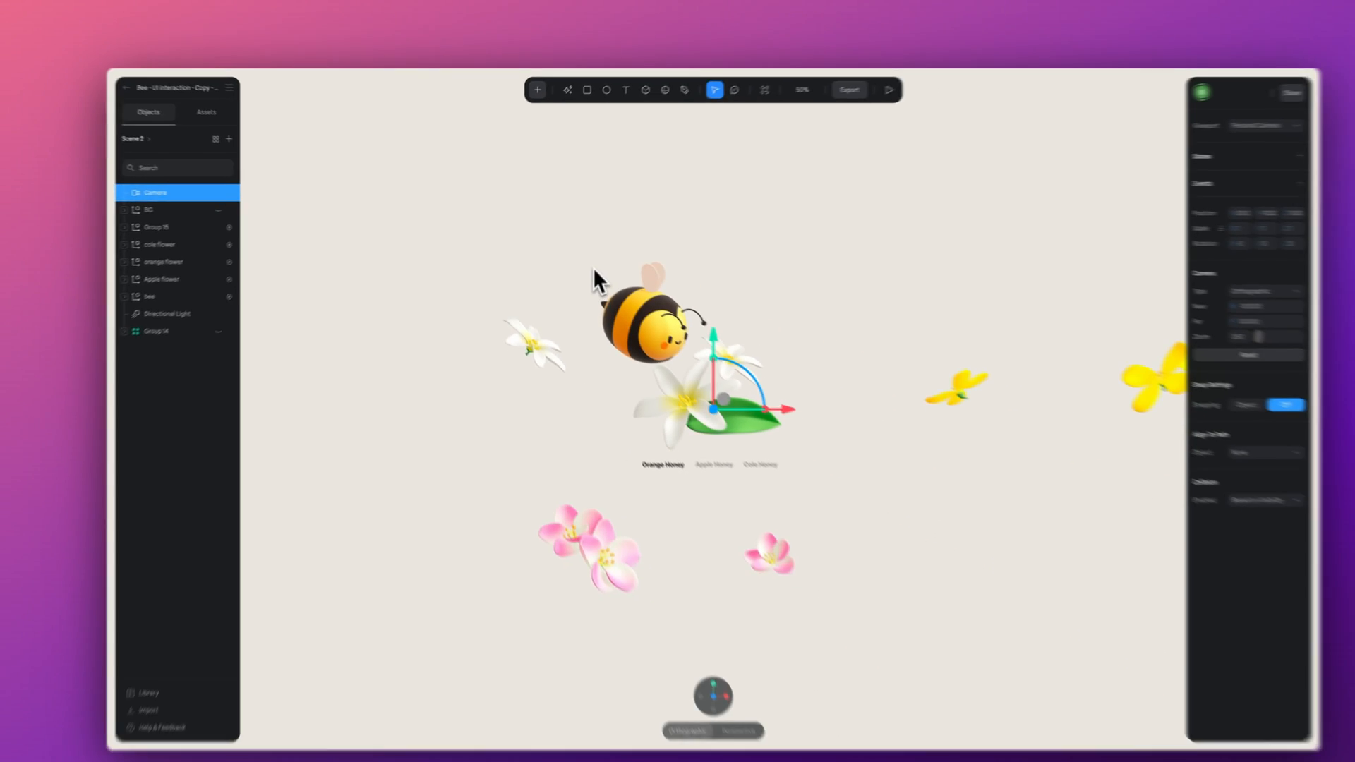
click(890, 89)
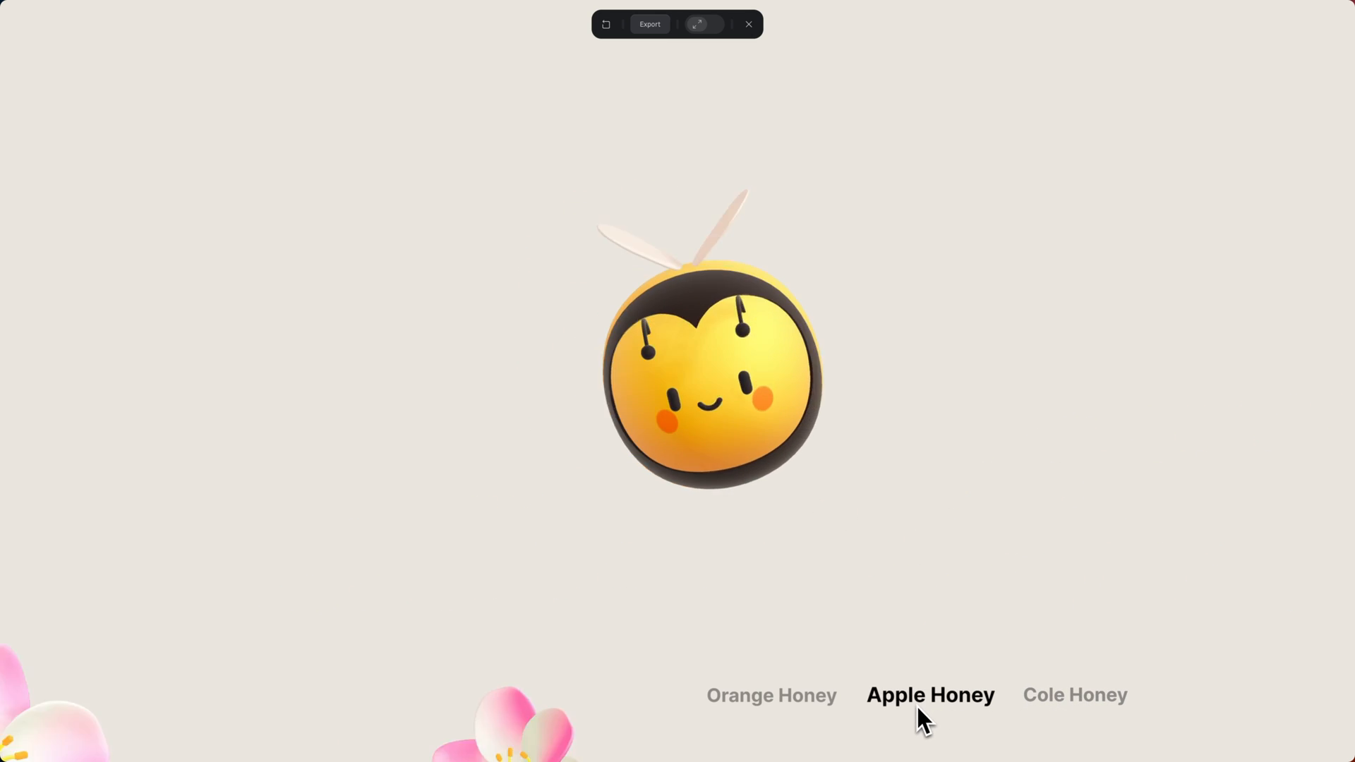
click(749, 23)
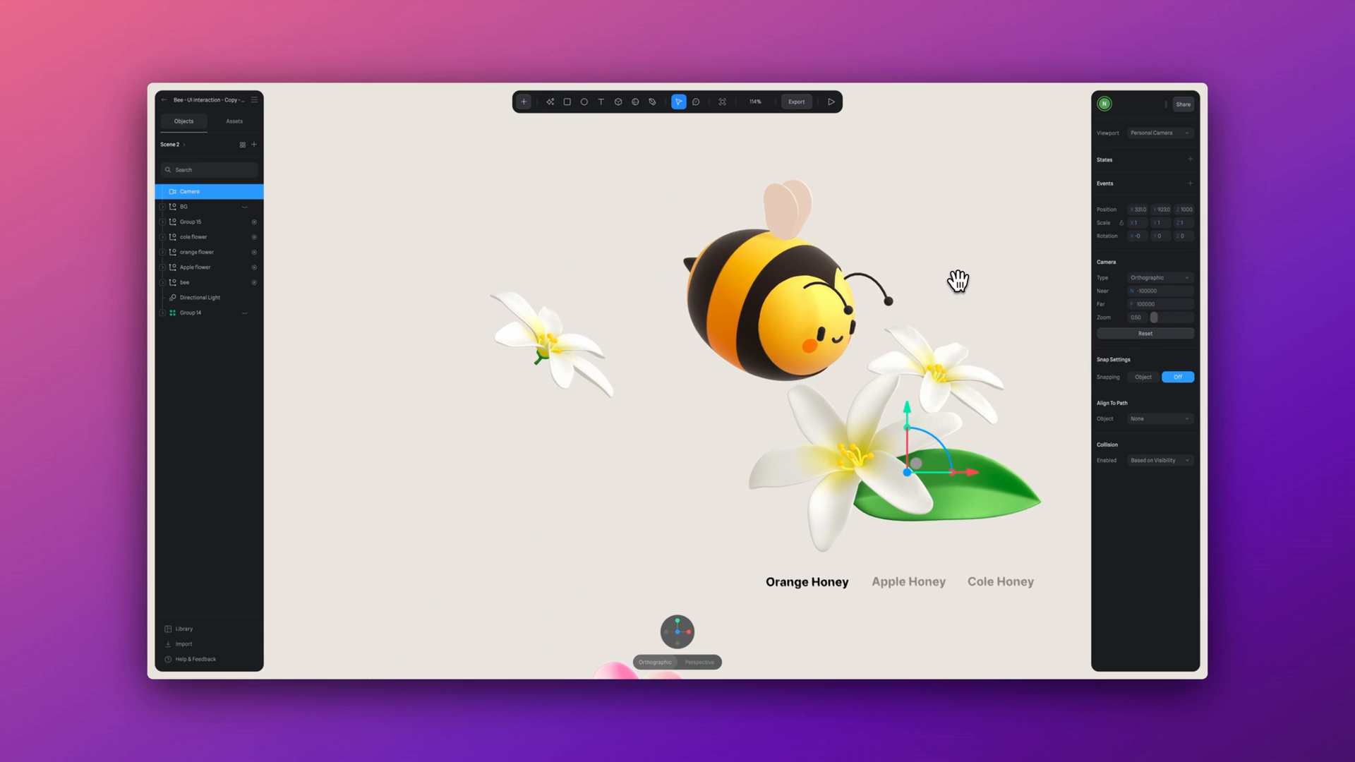
click(198, 252)
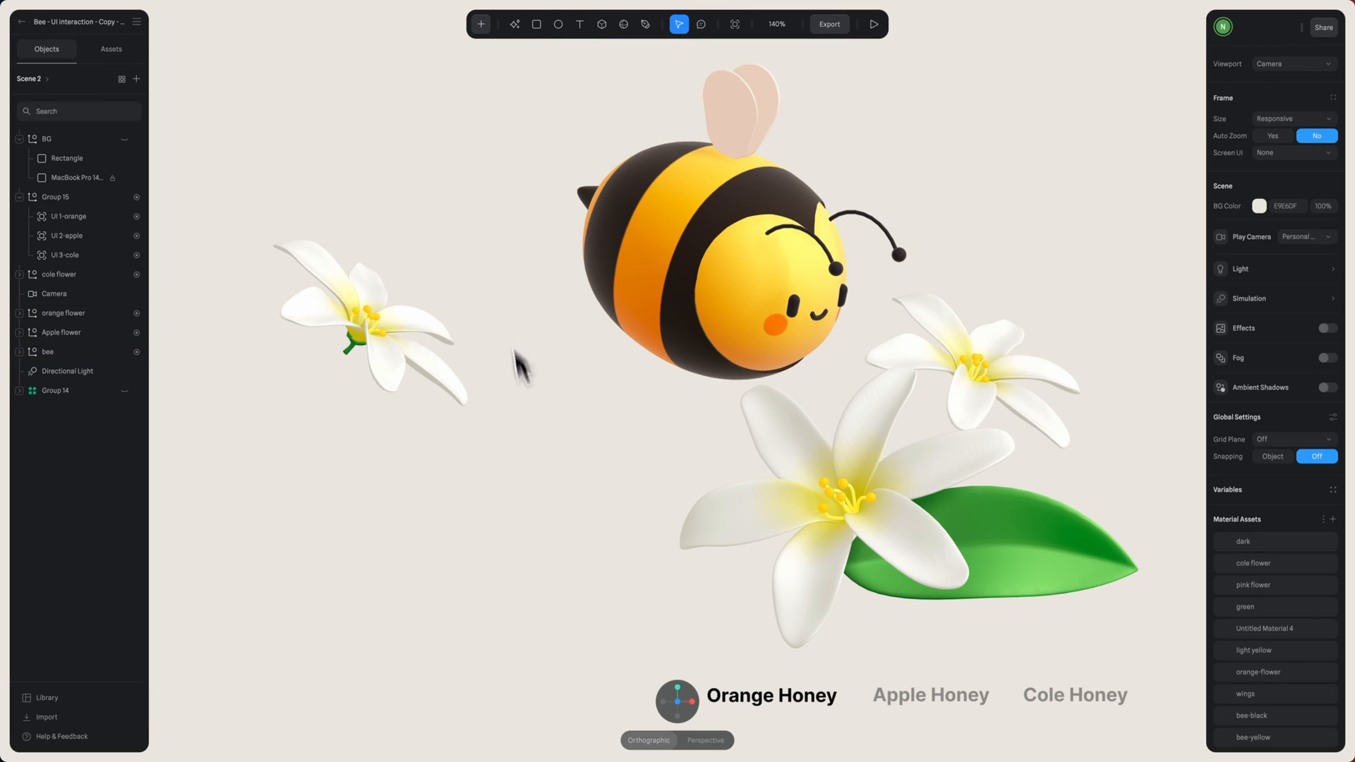
- Choose the Viewer embed export and set its play Camera to Camera
click(829, 23)
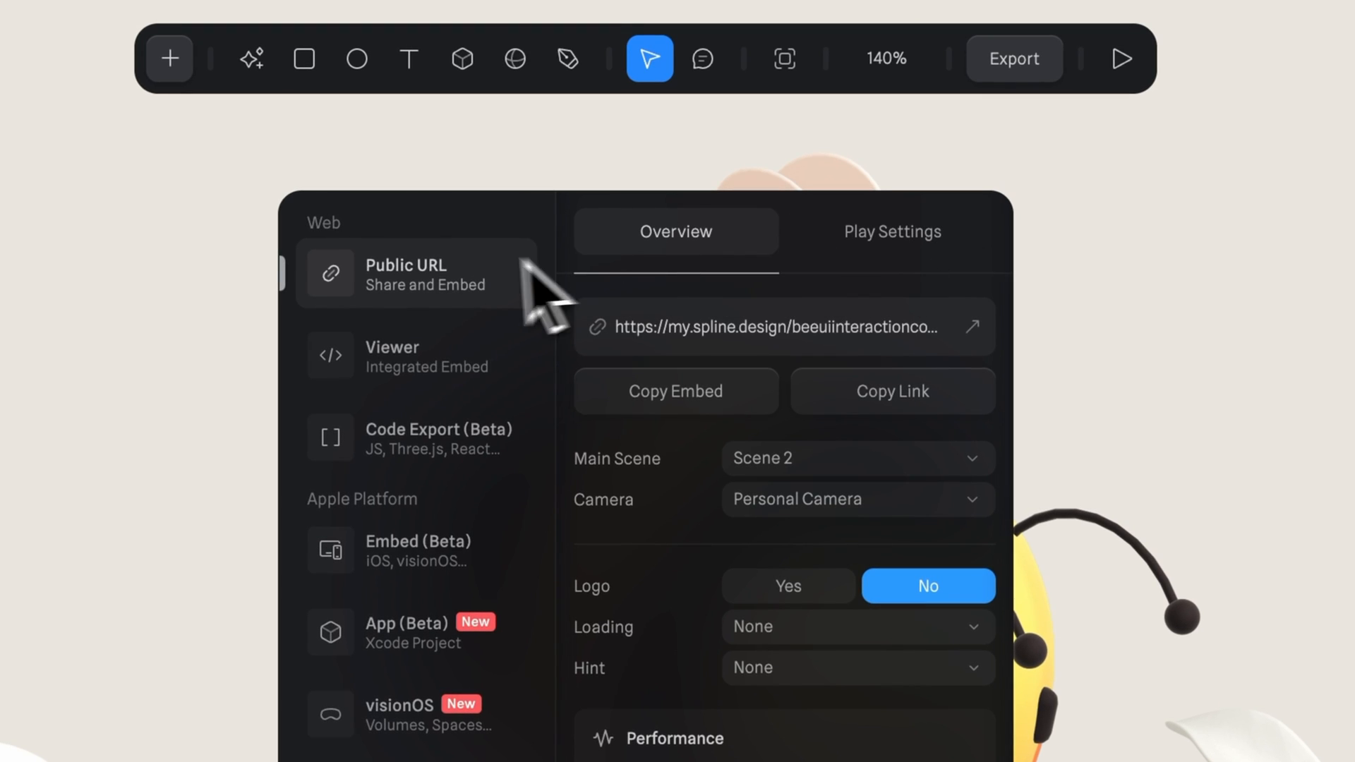
click(417, 356)
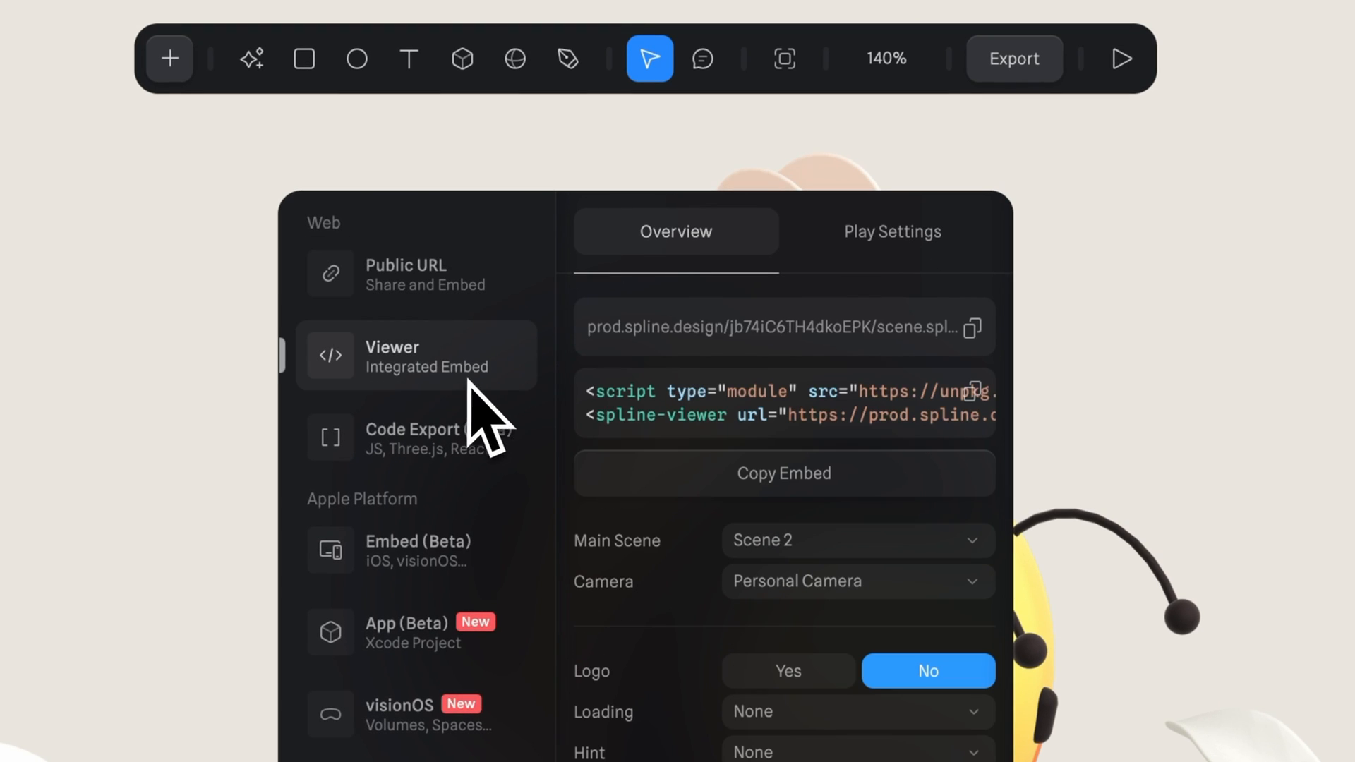
click(892, 231)
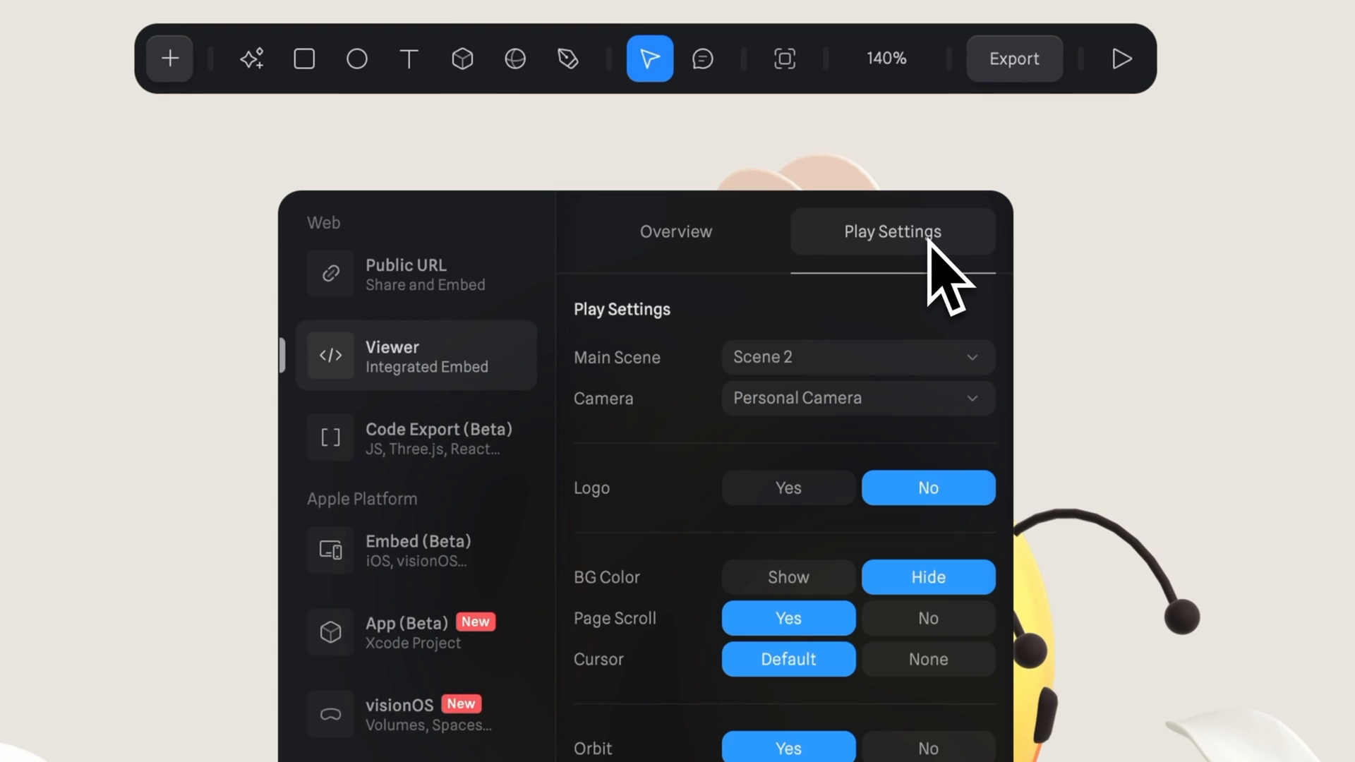
click(855, 398)
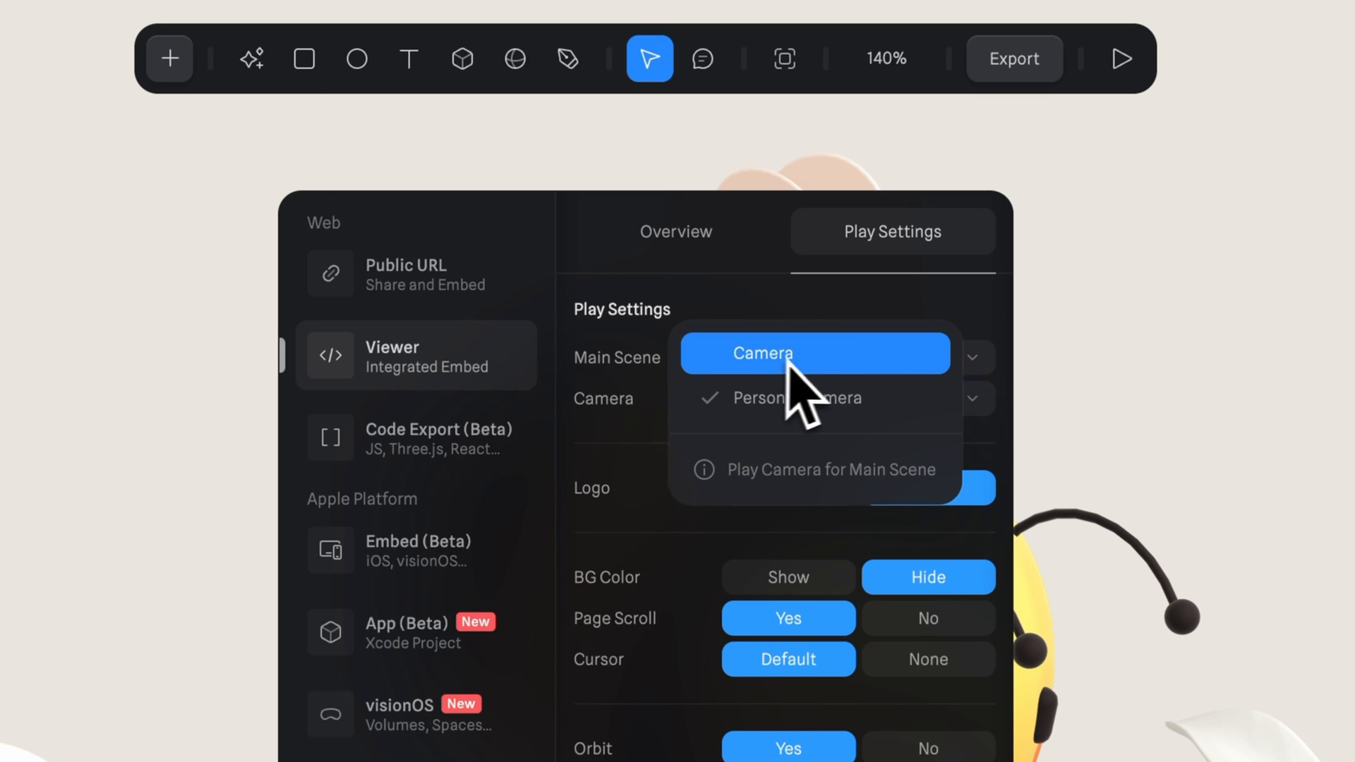
scroll(down, 3)
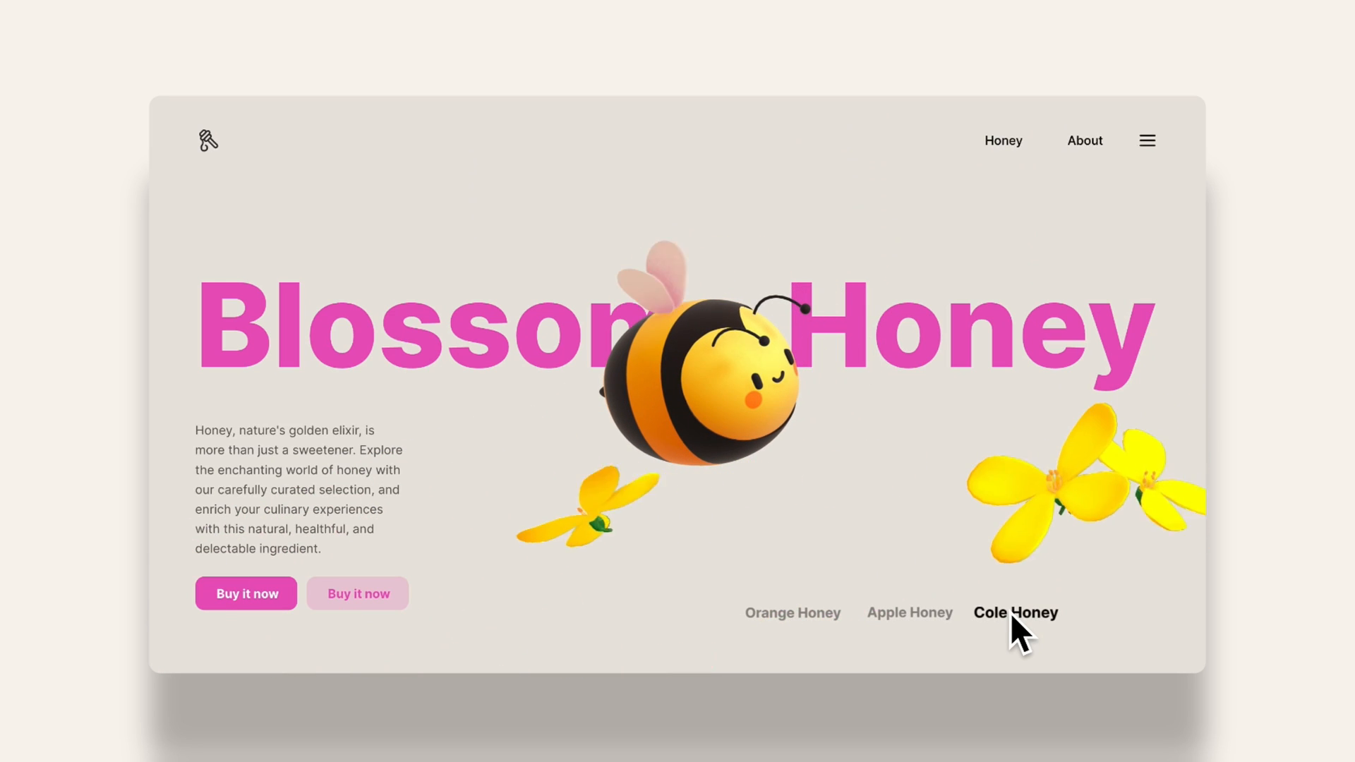
- Try Apple and Orange Honey in the embed preview and copy the embed code
click(909, 613)
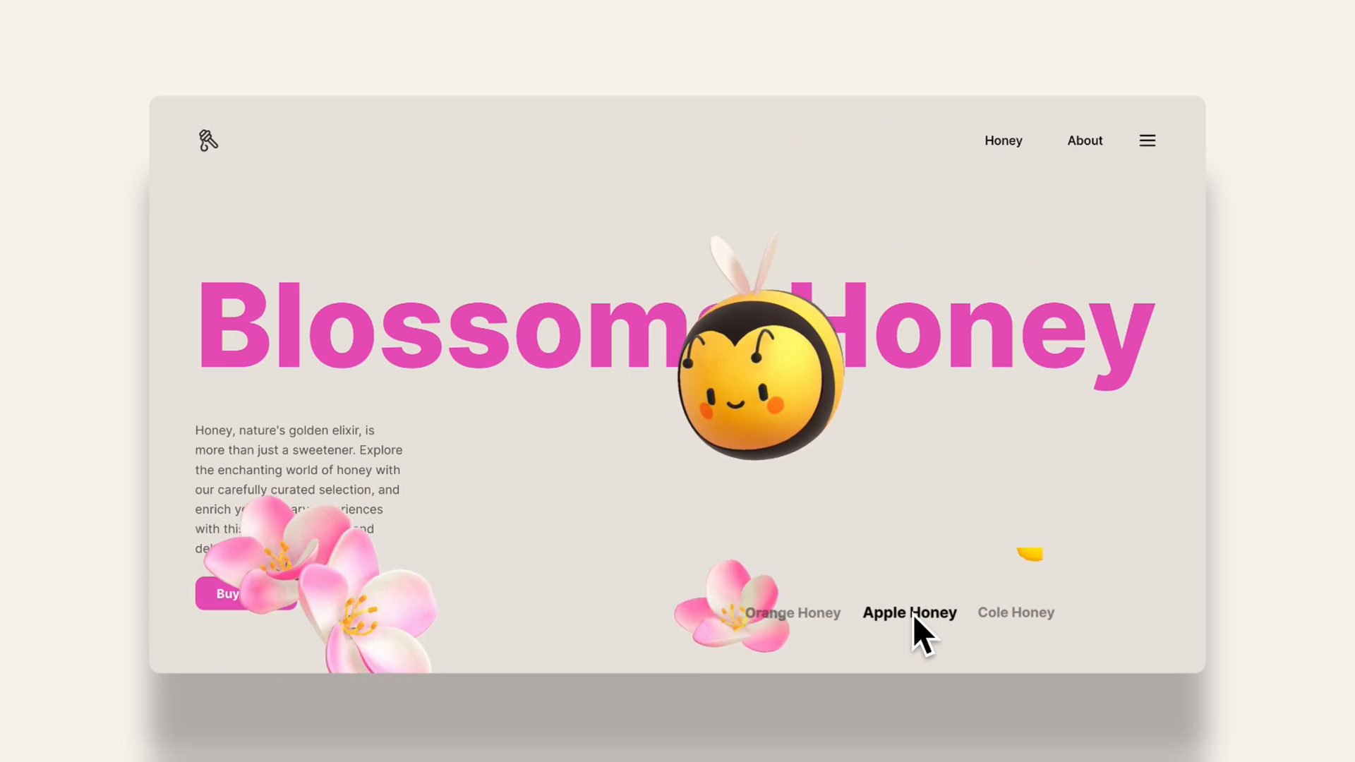
click(793, 613)
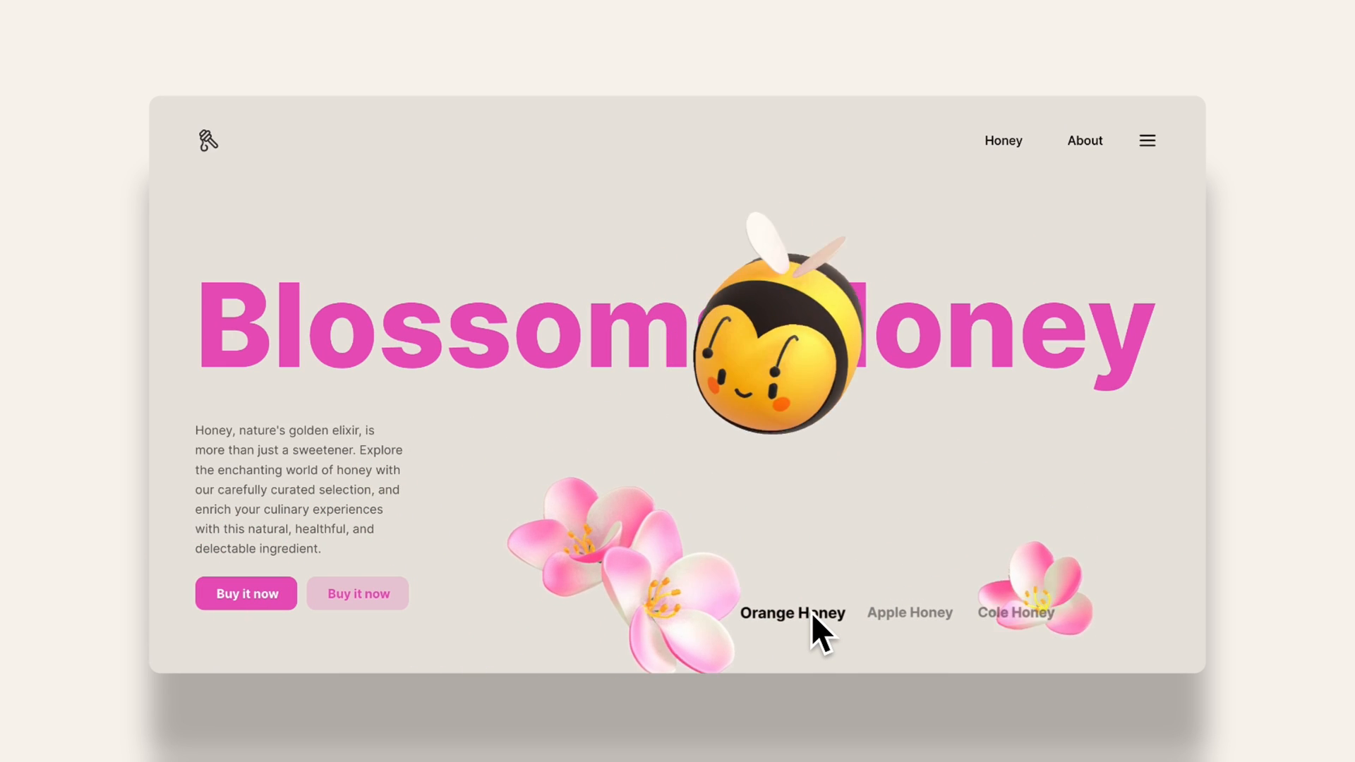
click(909, 613)
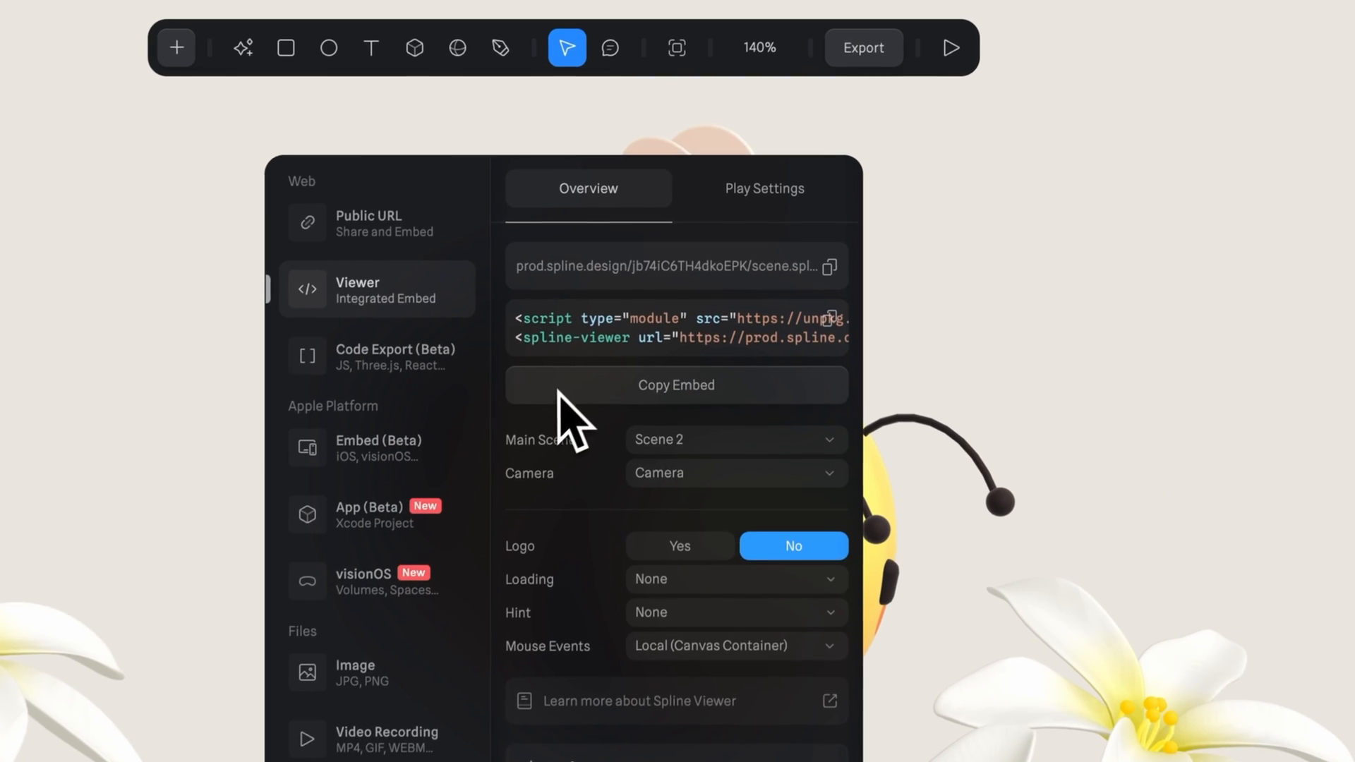
click(675, 385)
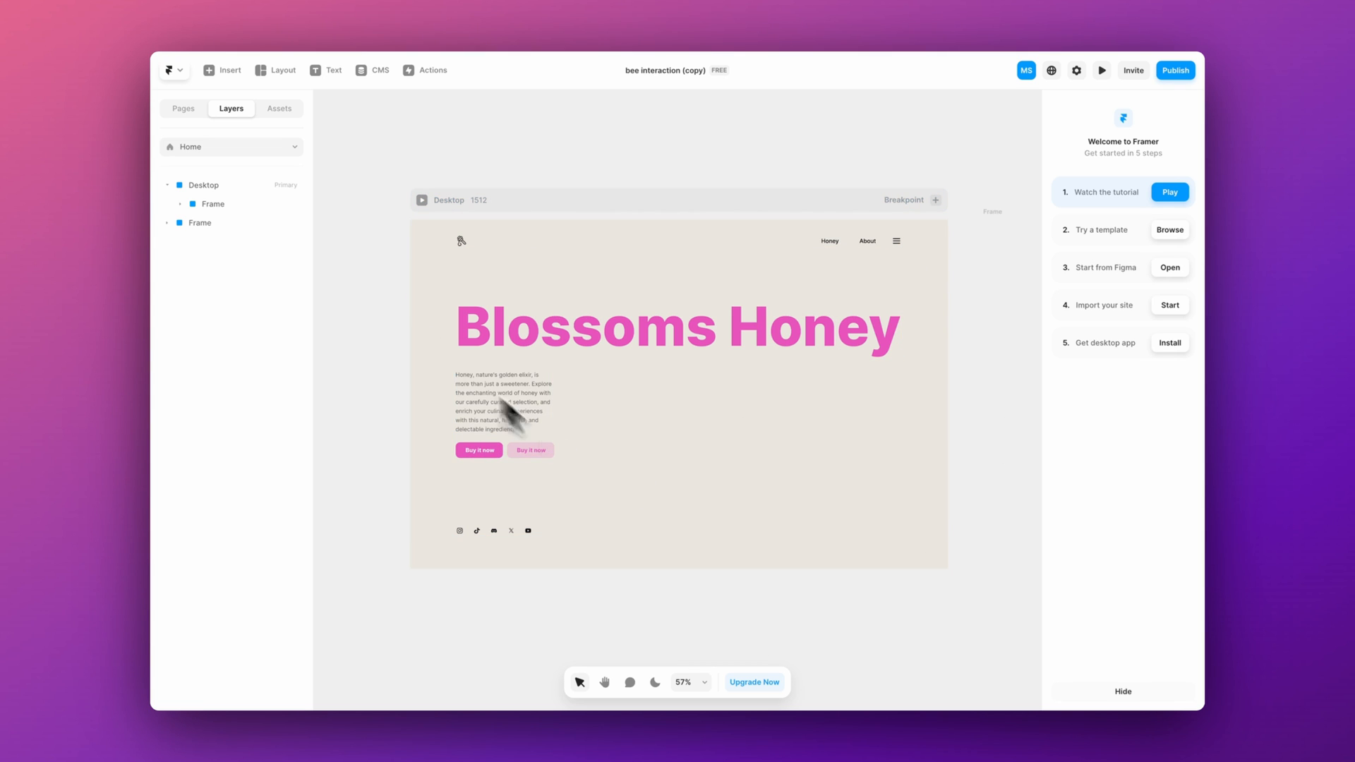
- Insert an 'embed' element in Framer and test Apple and Cole Honey on the page
click(221, 70)
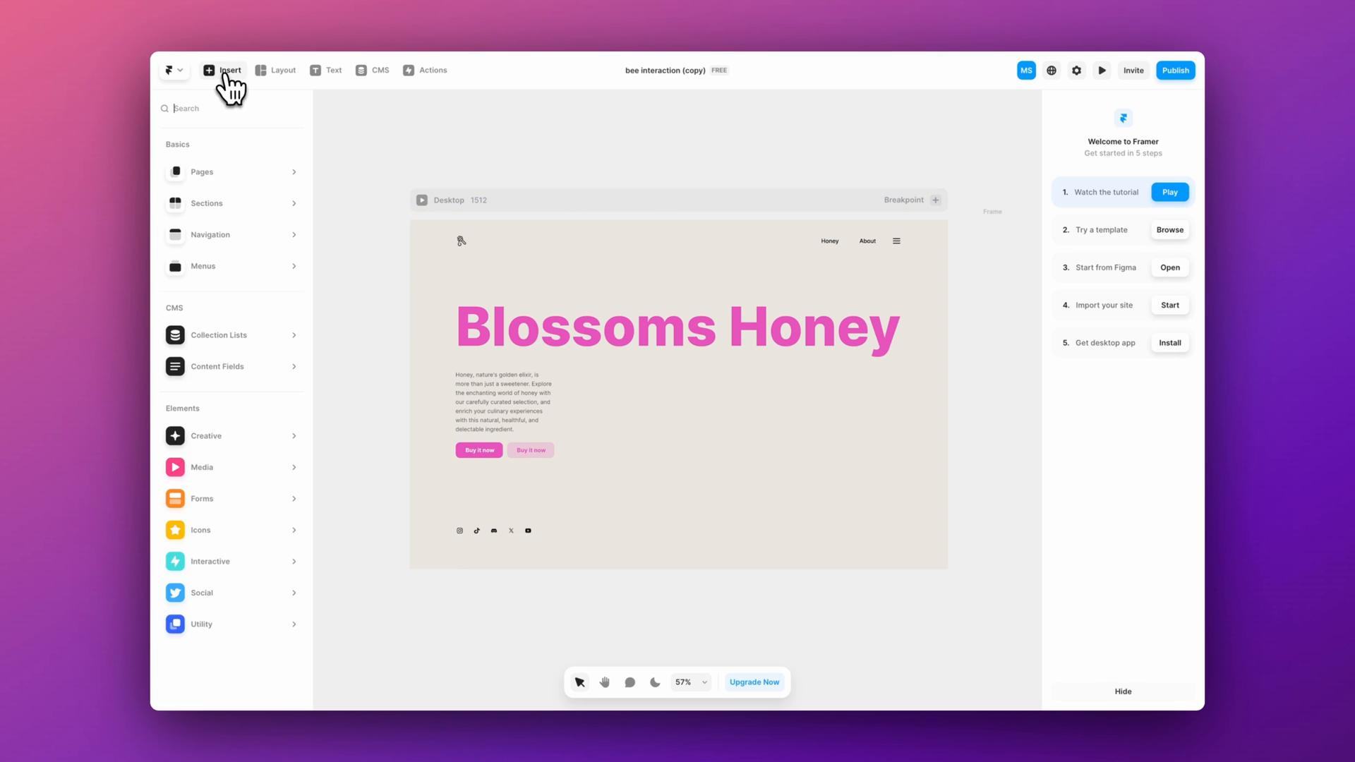
text(embed)
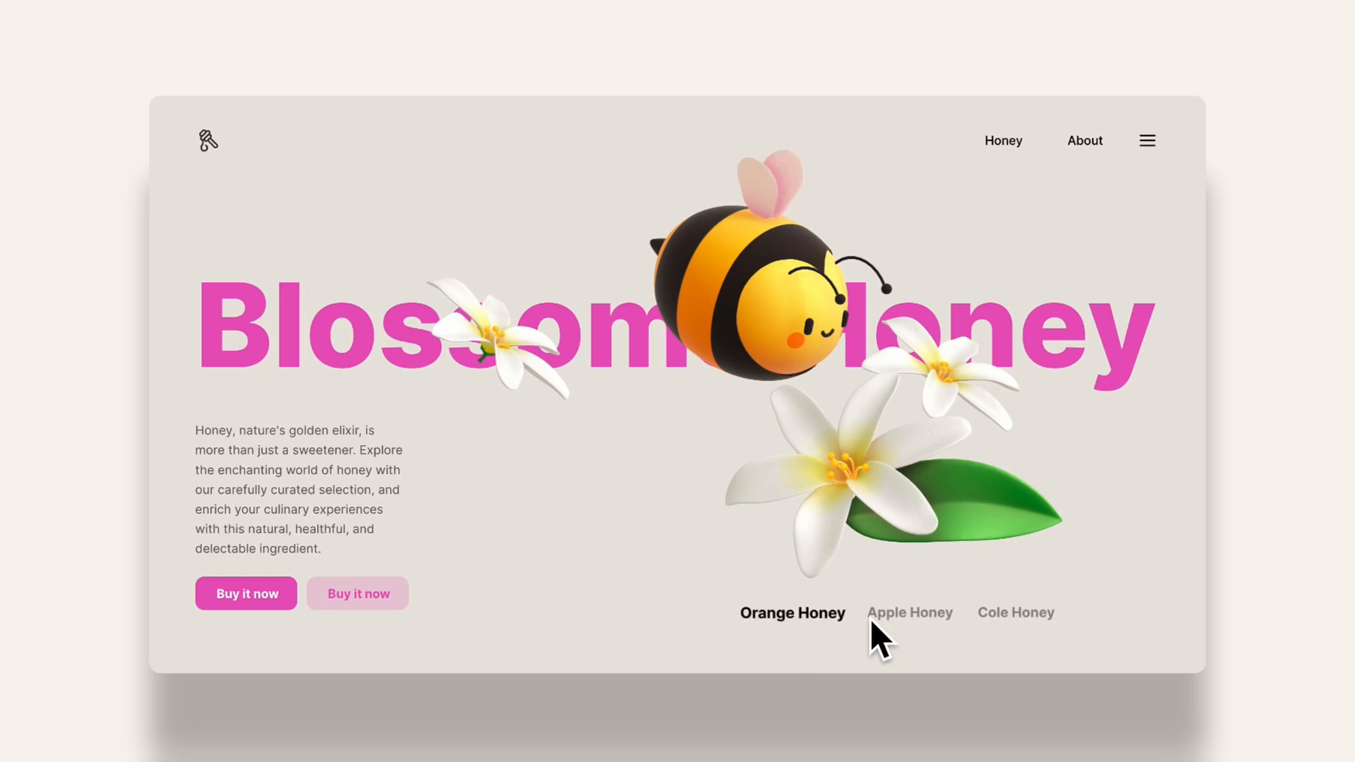
click(909, 613)
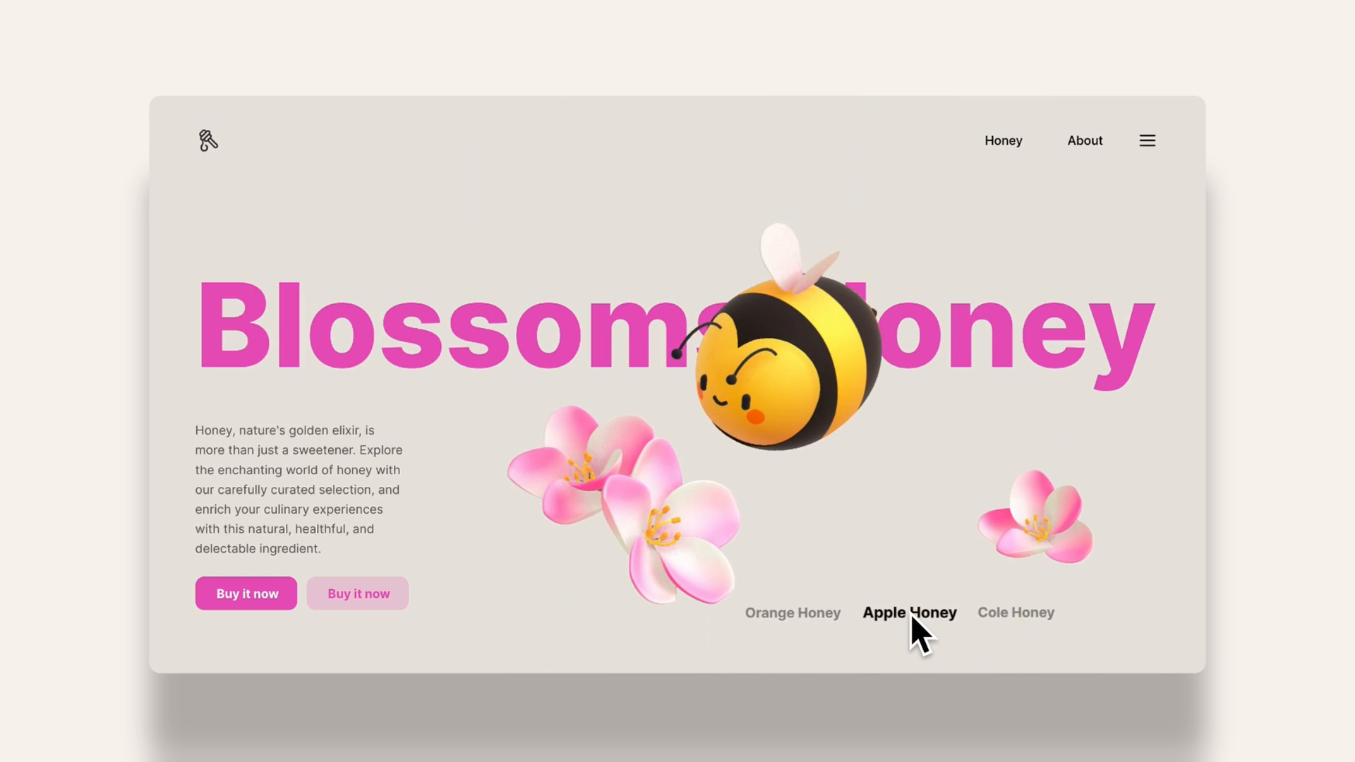
click(1016, 613)
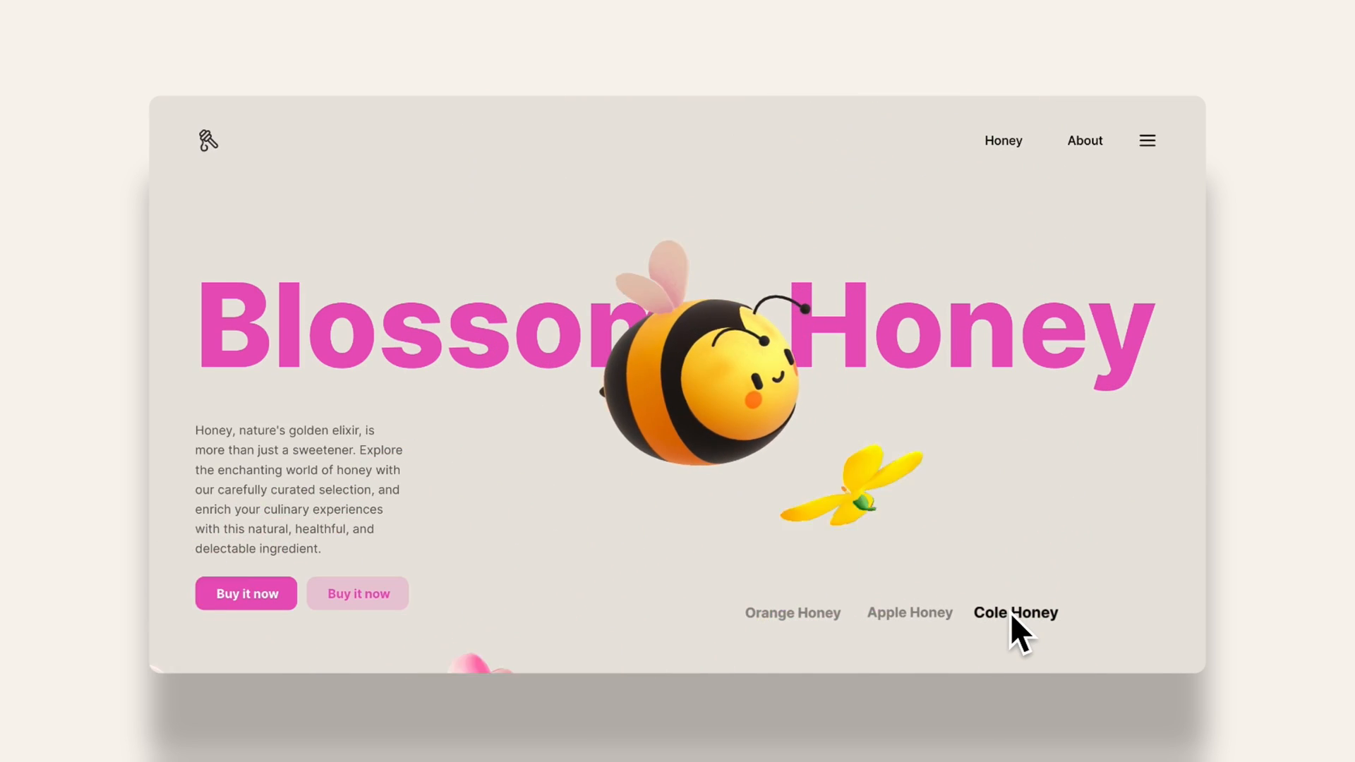